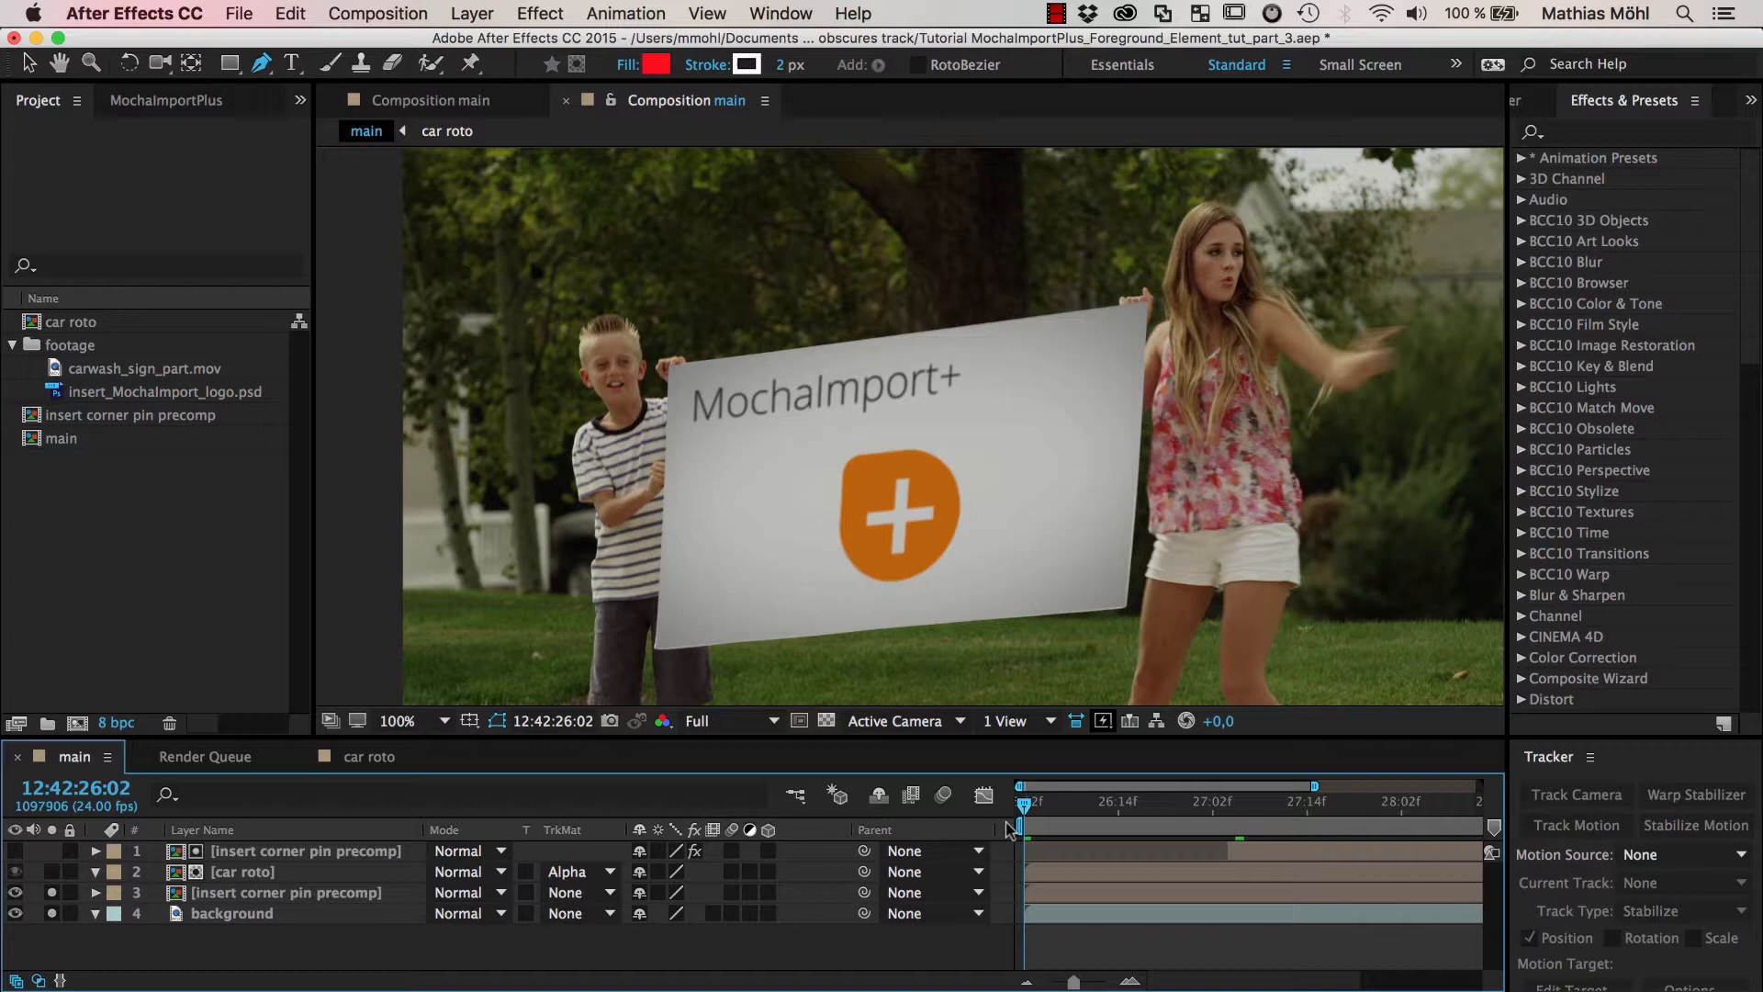
Scrub to the frame where the car passes and magnify the view on the boy's hand
{"action": "left_click_drag", "start_coordinate": [1022, 801], "coordinate": [1119, 800]}
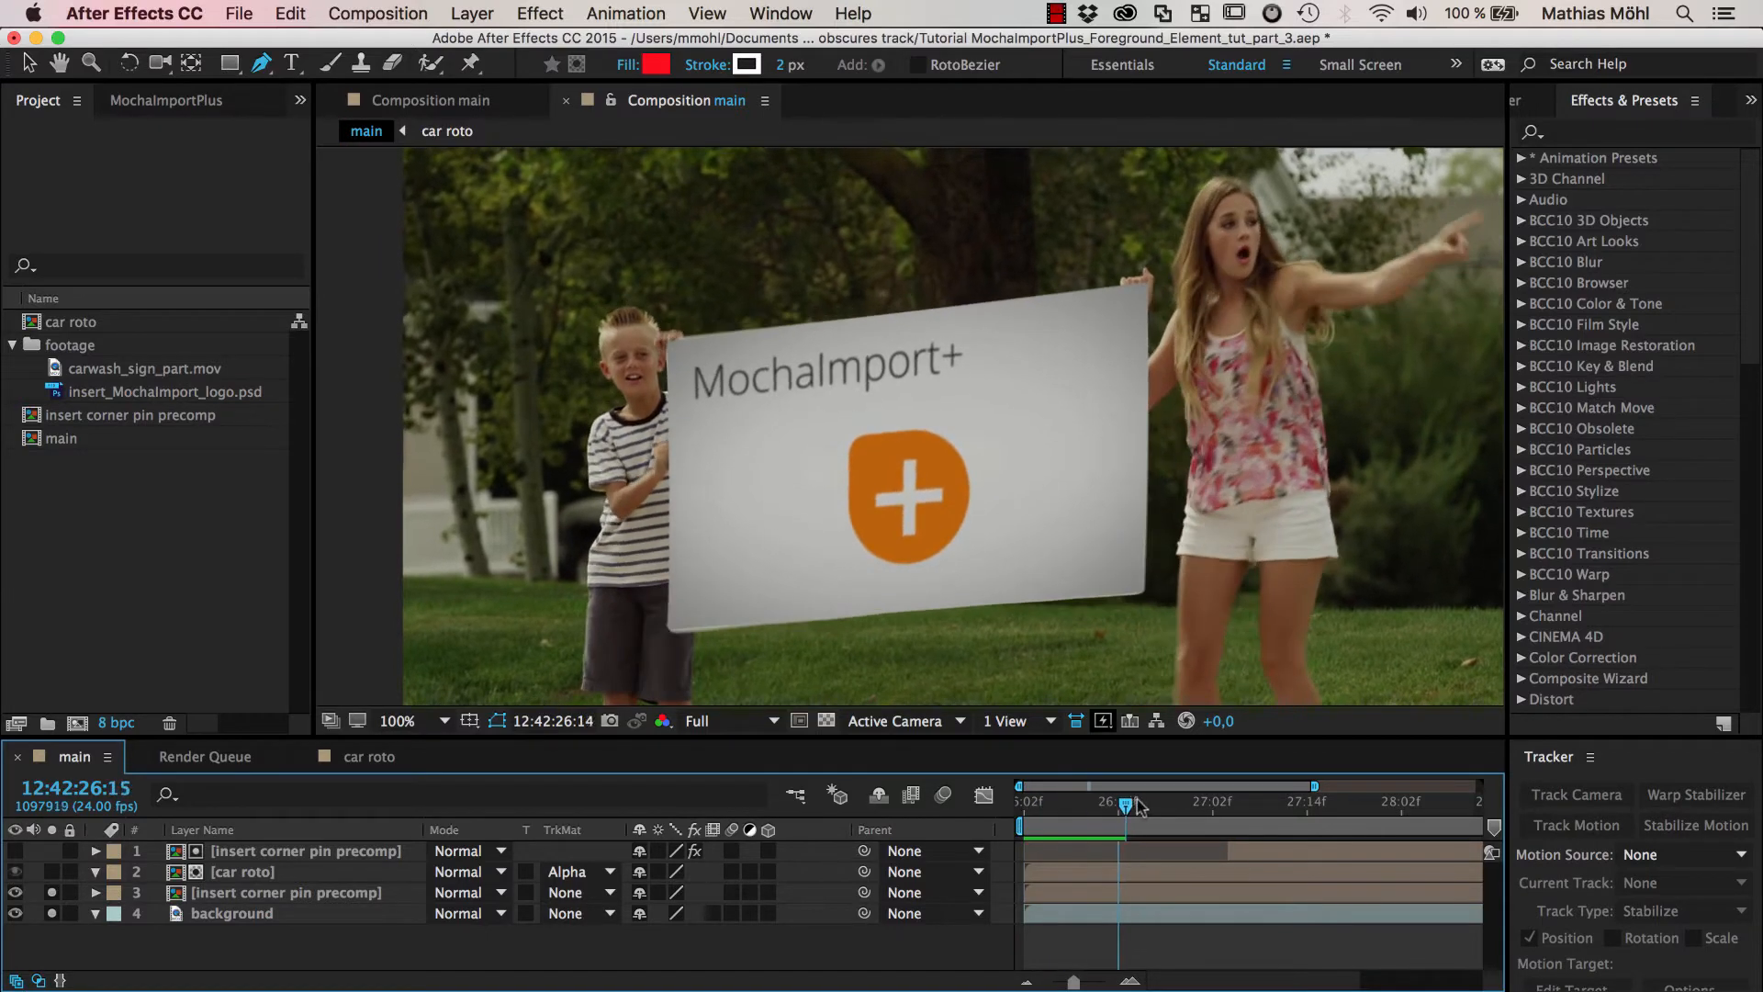
{"action": "left_click_drag", "start_coordinate": [1124, 801], "coordinate": [1245, 800]}
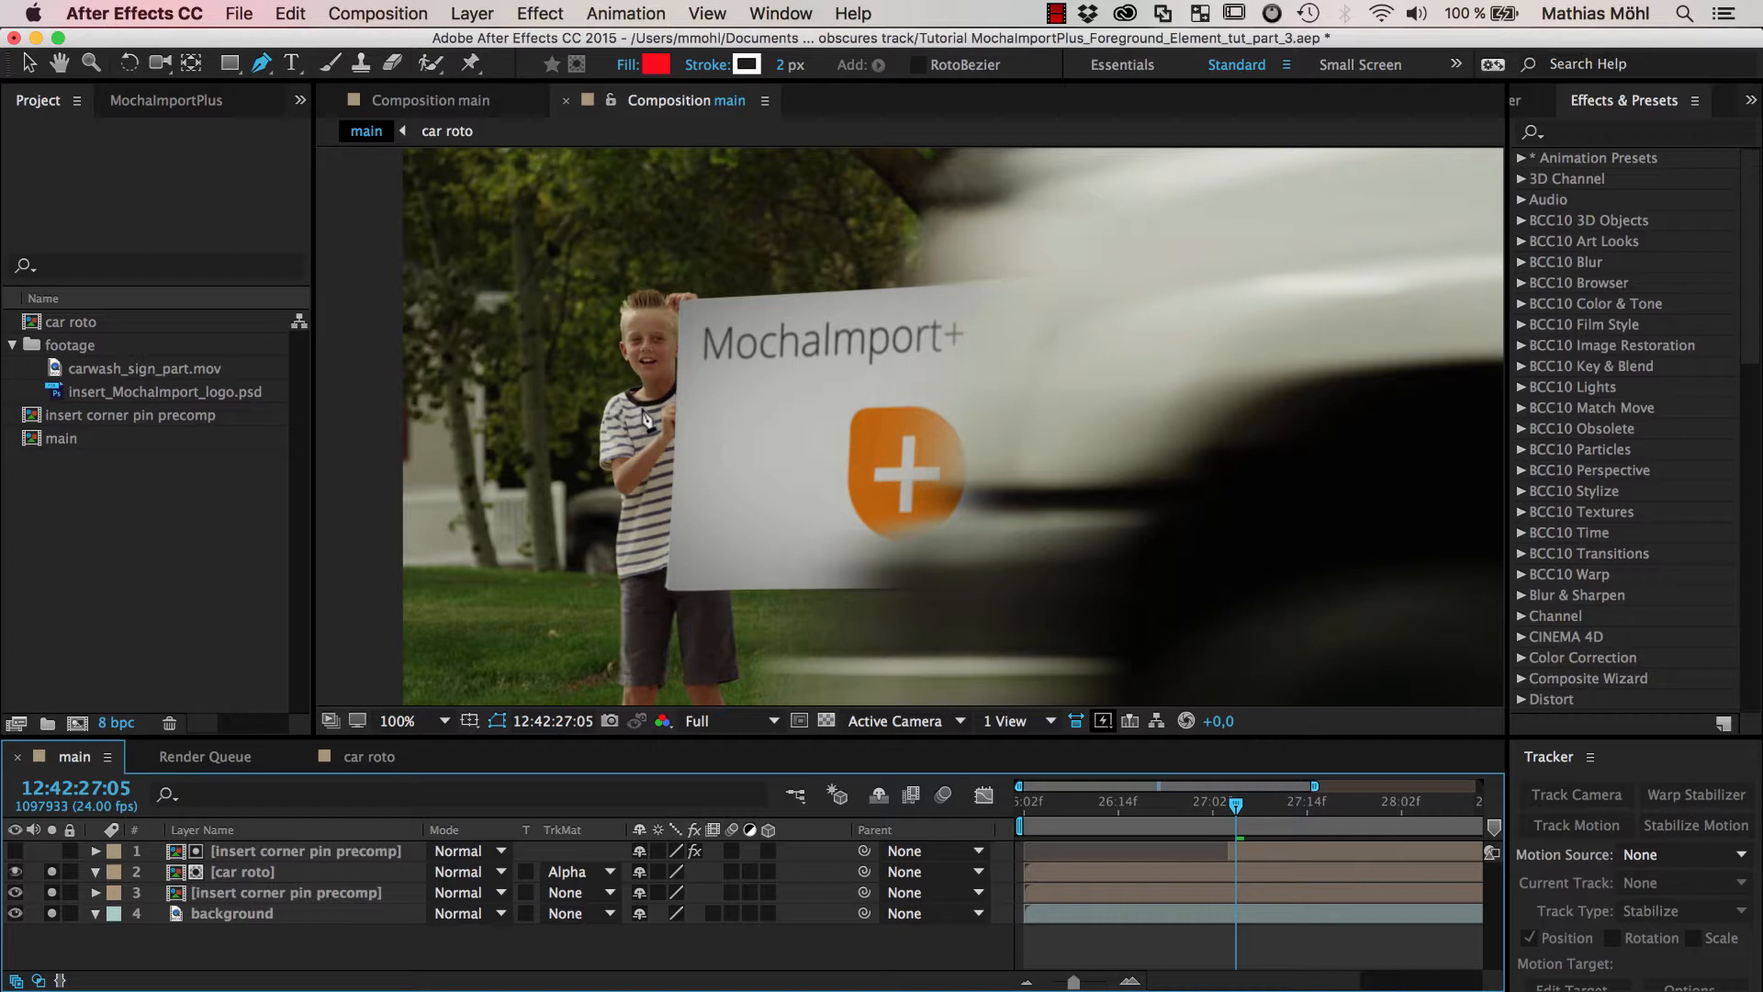
{"action": "left_click", "coordinate": [399, 720]}
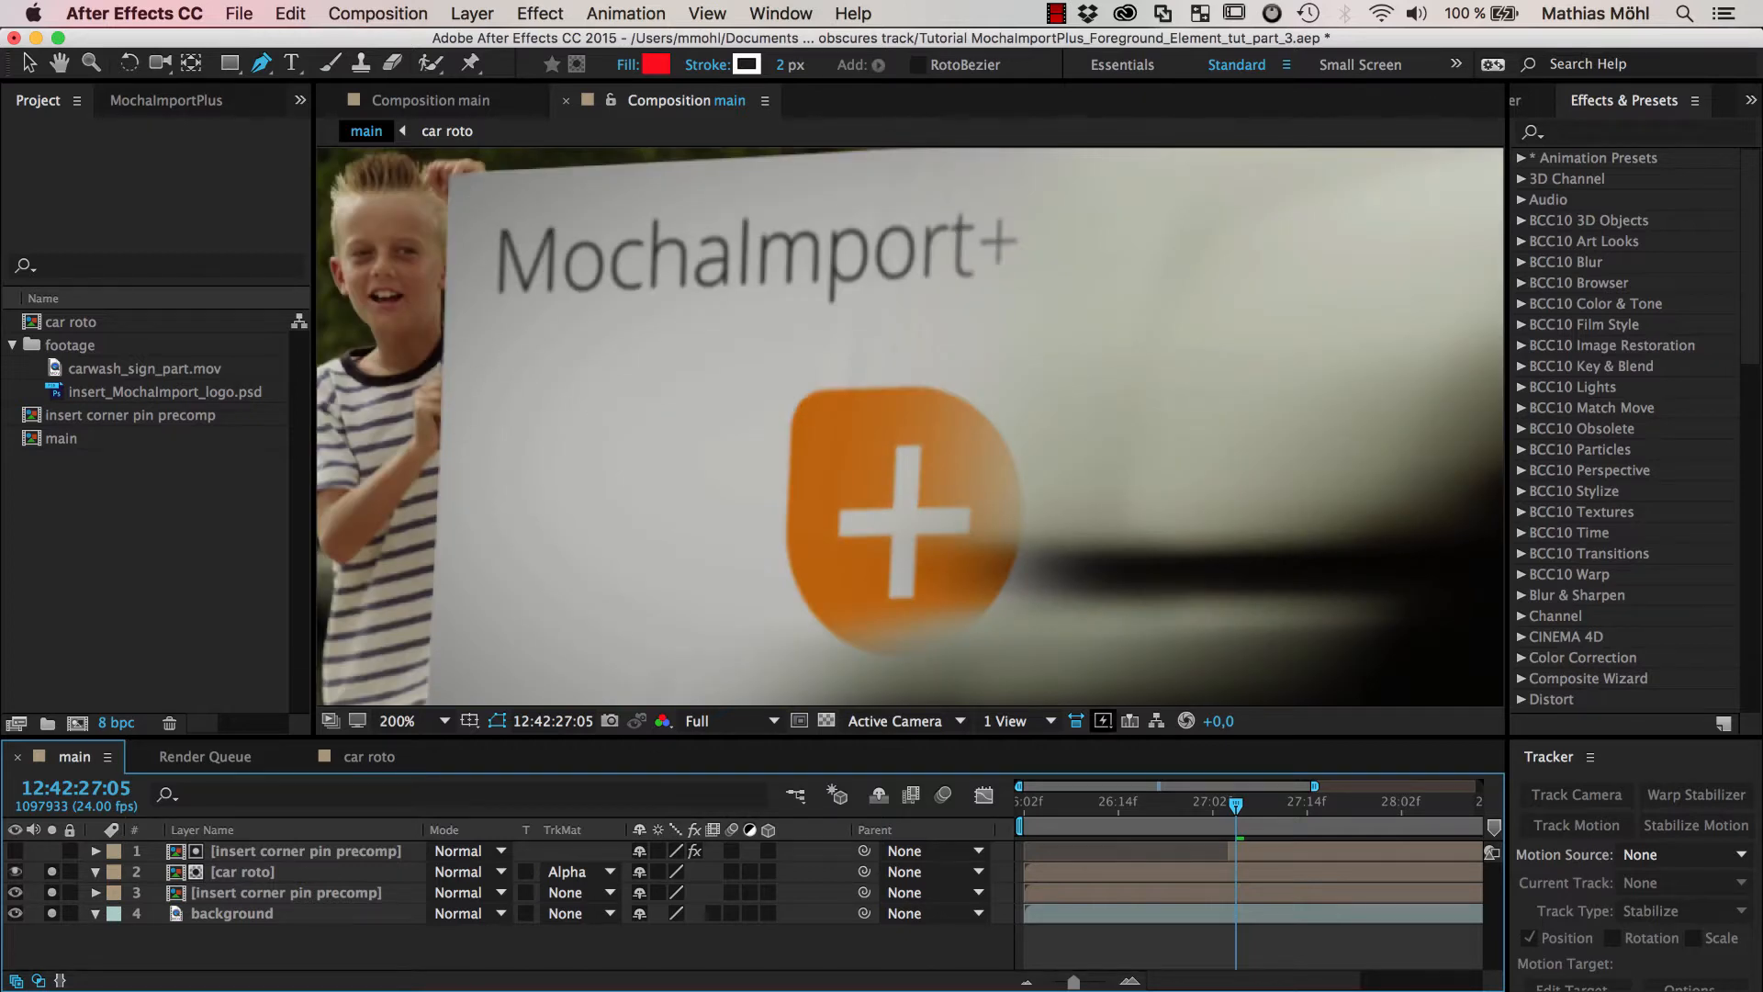
{"action": "left_click", "coordinate": [14, 851]}
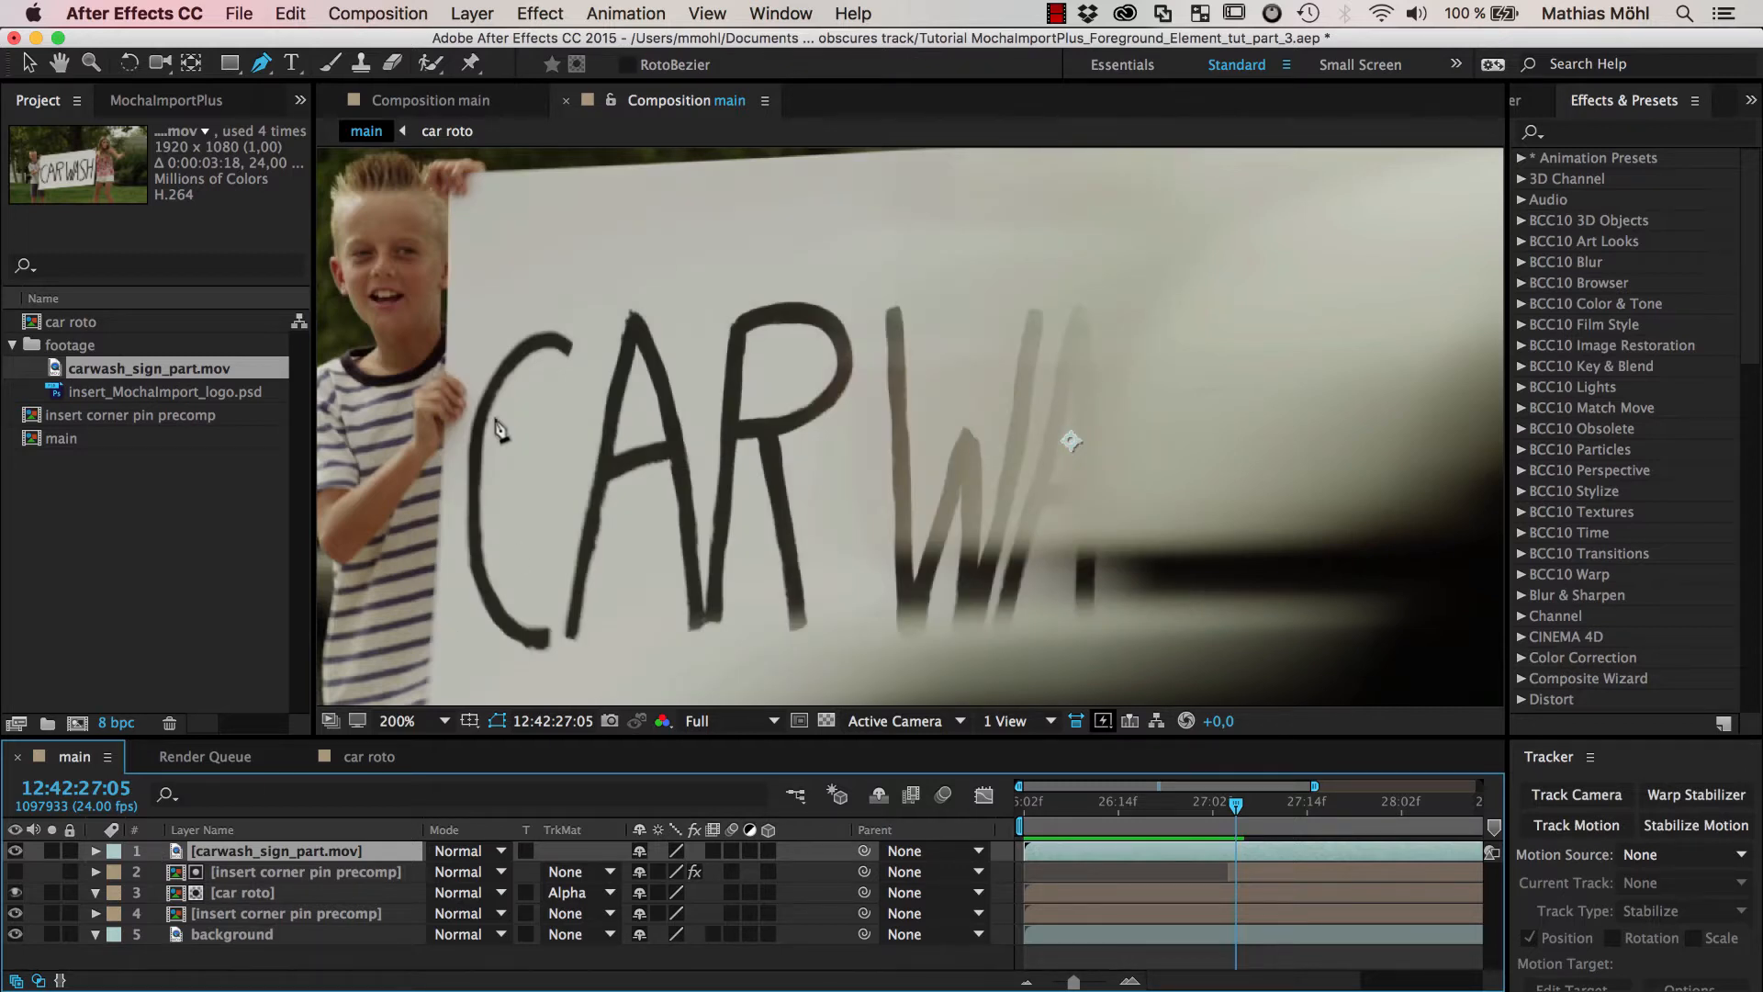
{"action": "mouse_move", "coordinate": [275, 628]}
{"action": "type", "text": "hands"}
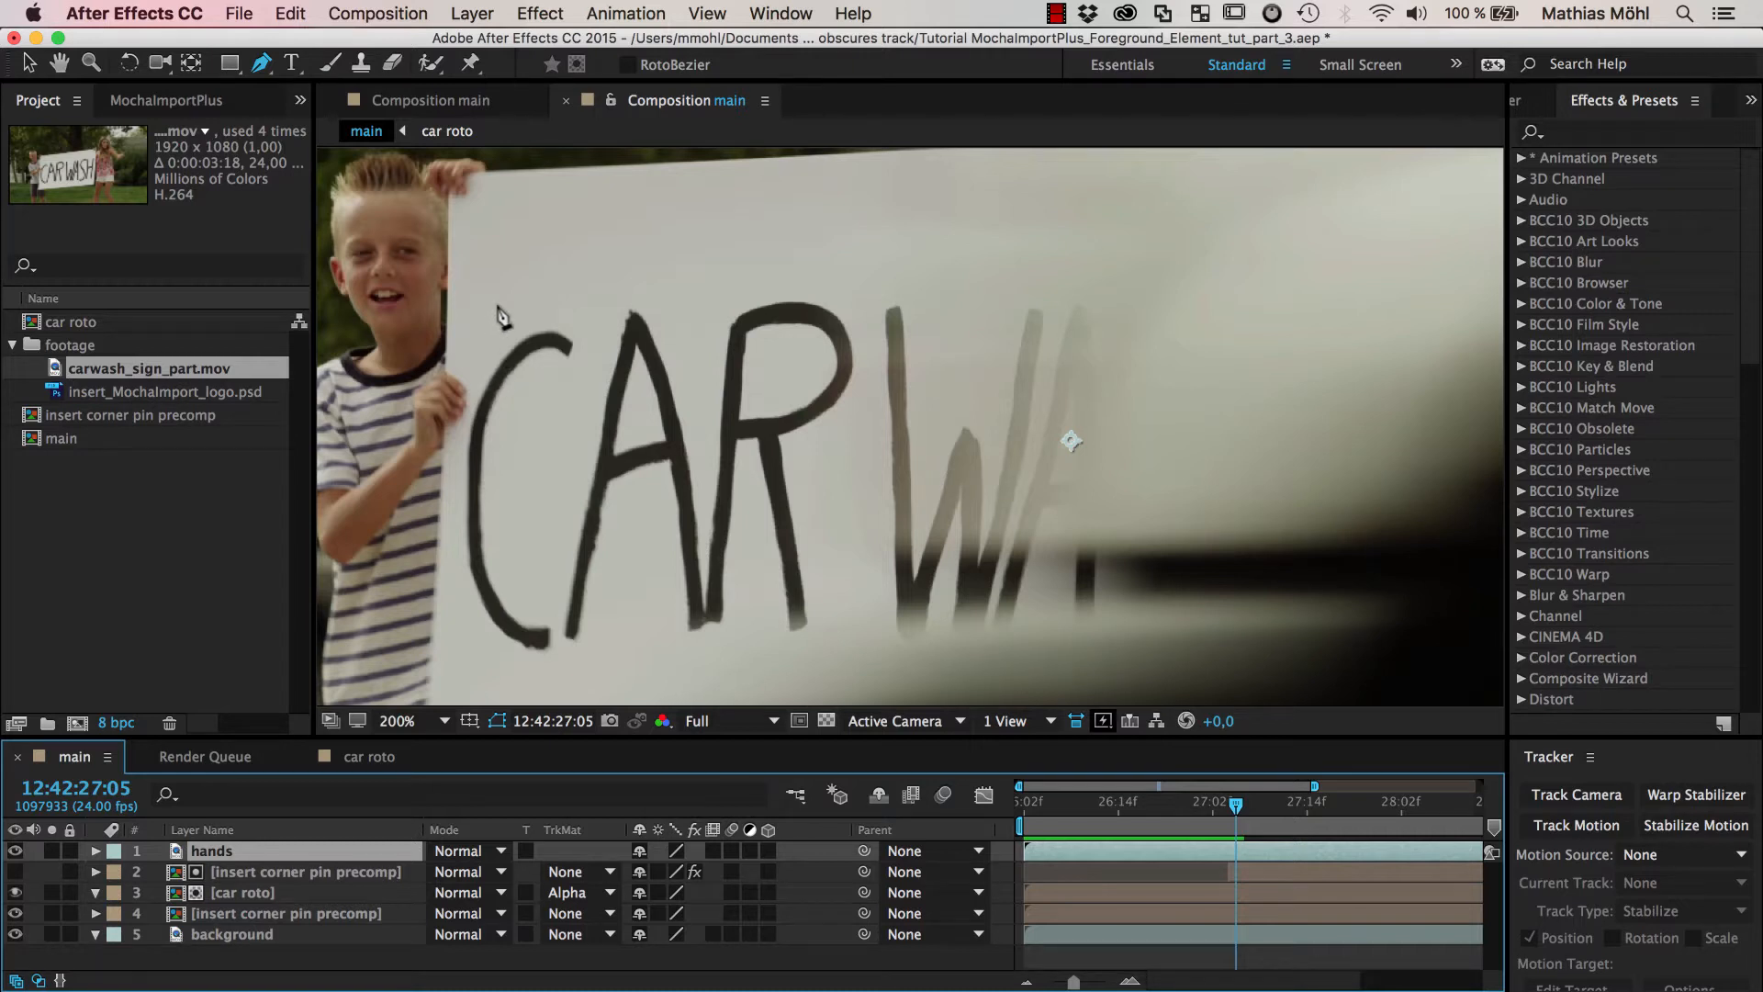
{"action": "mouse_move", "coordinate": [519, 279]}
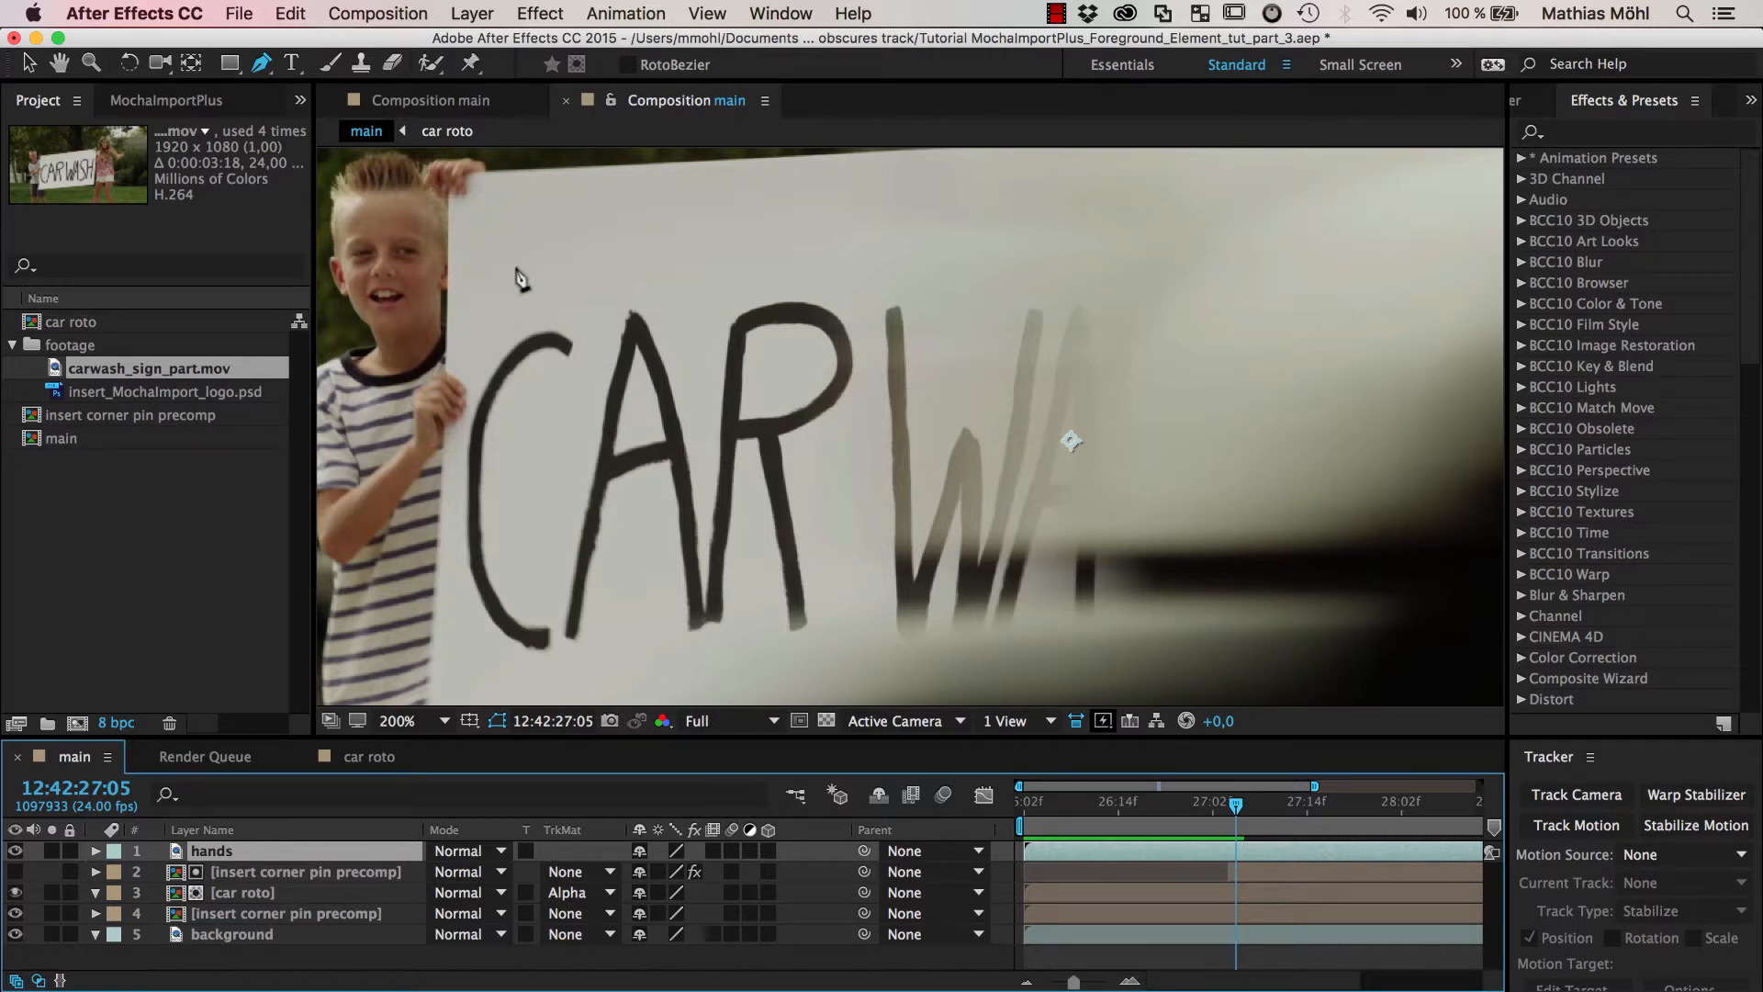
{"action": "mouse_move", "coordinate": [489, 200]}
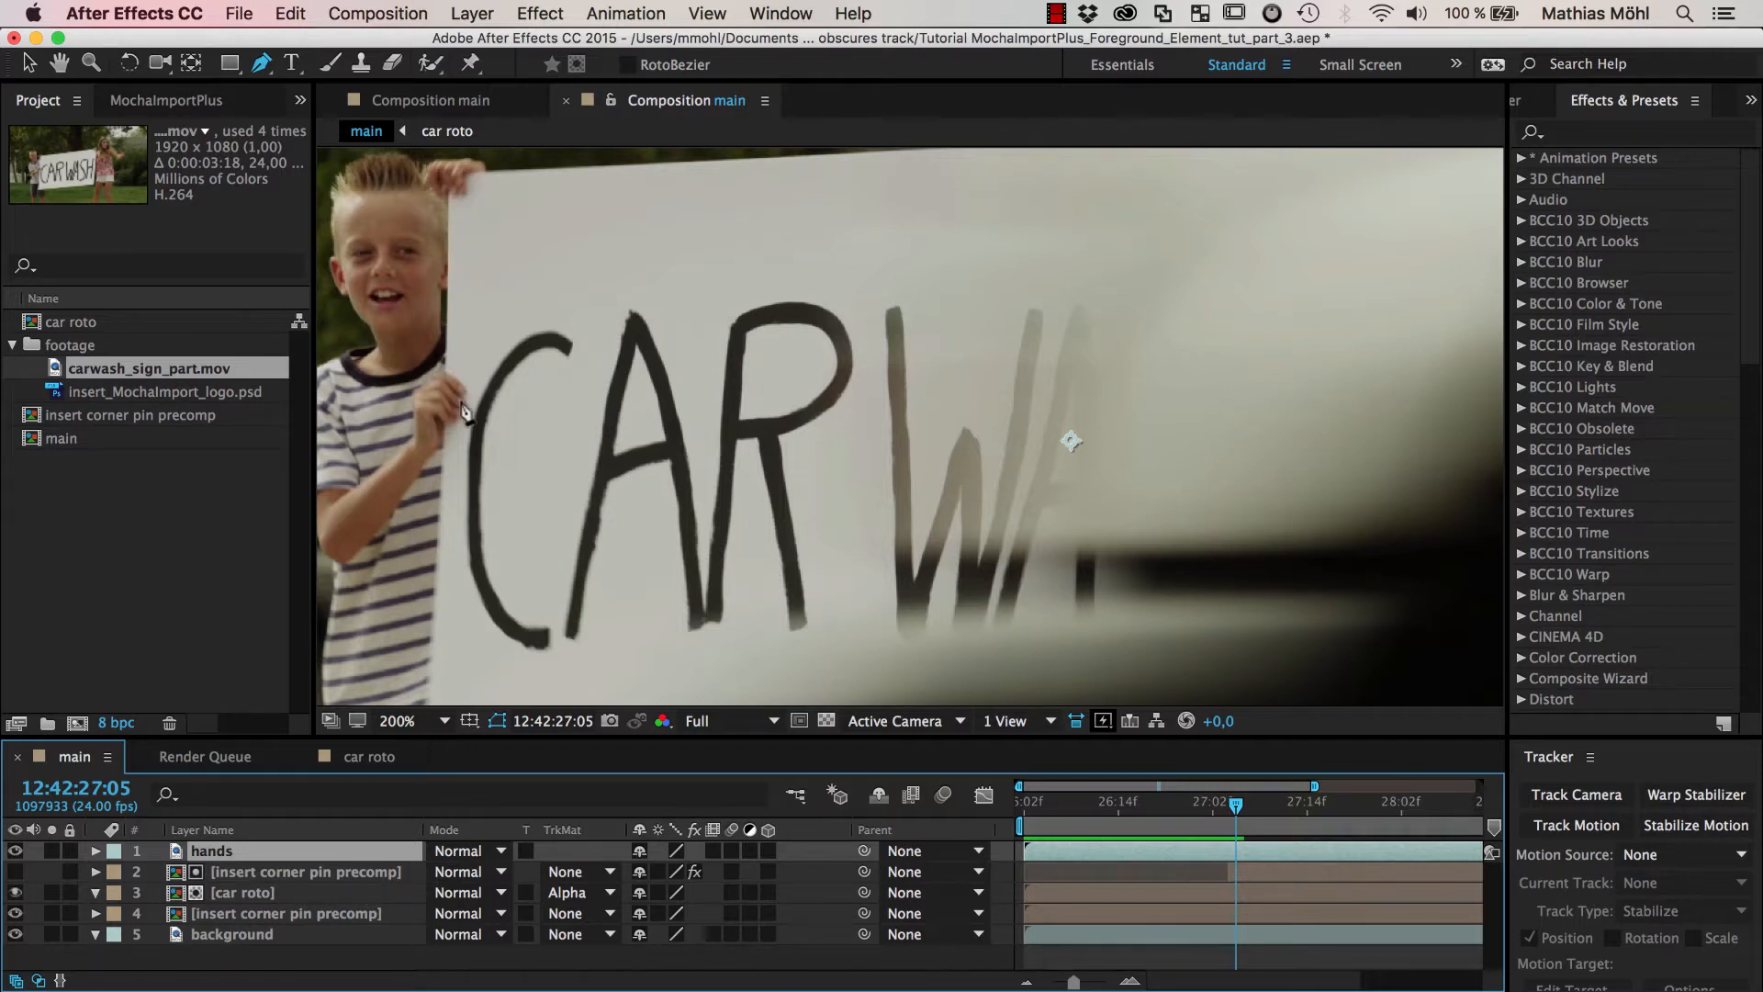
{"action": "mouse_move", "coordinate": [477, 459]}
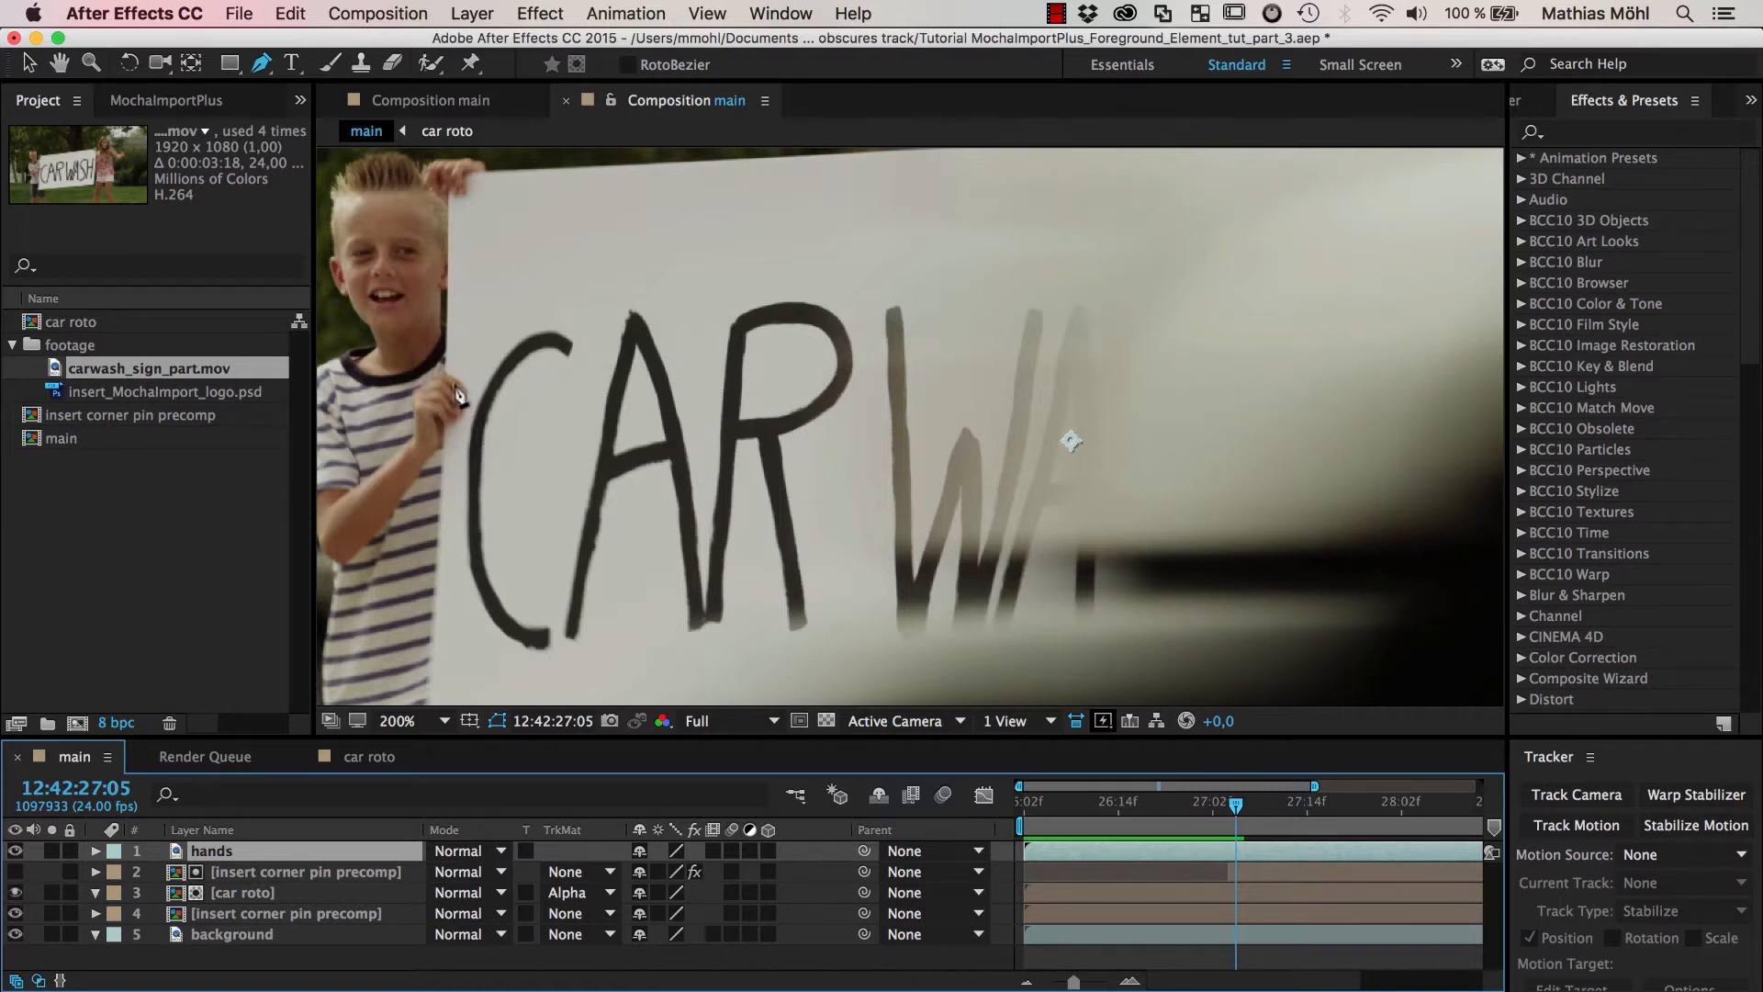
{"action": "mouse_move", "coordinate": [457, 437]}
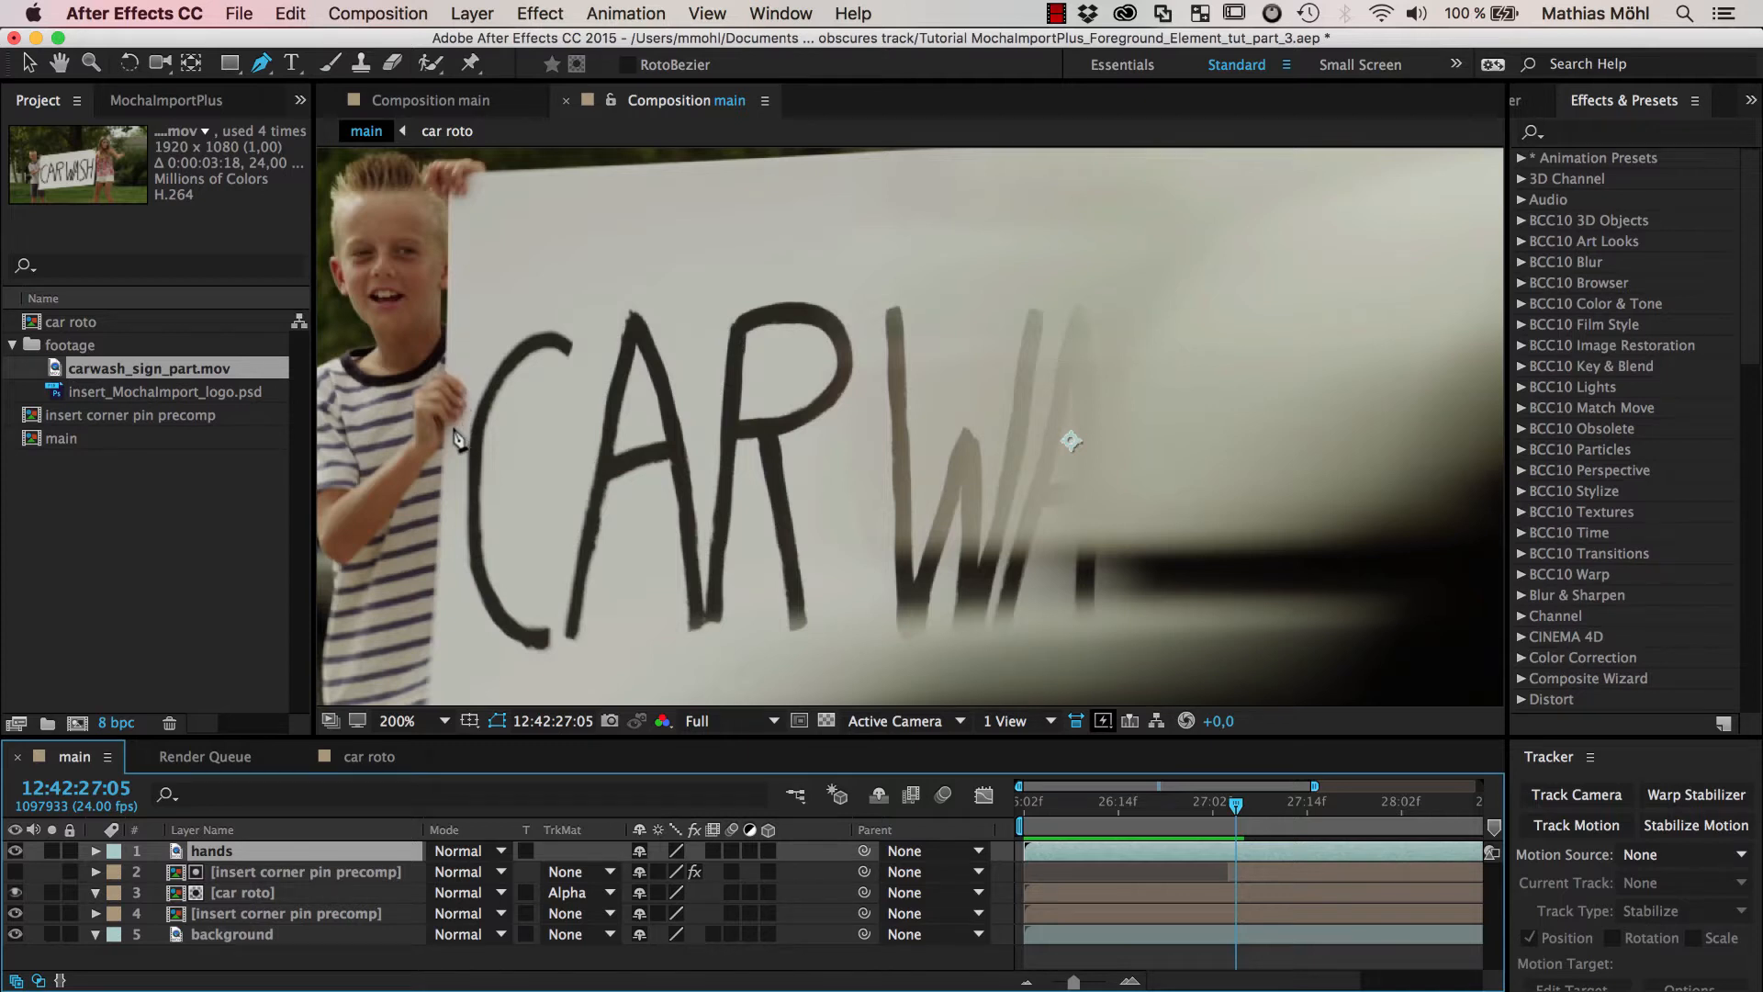
{"action": "mouse_move", "coordinate": [461, 360]}
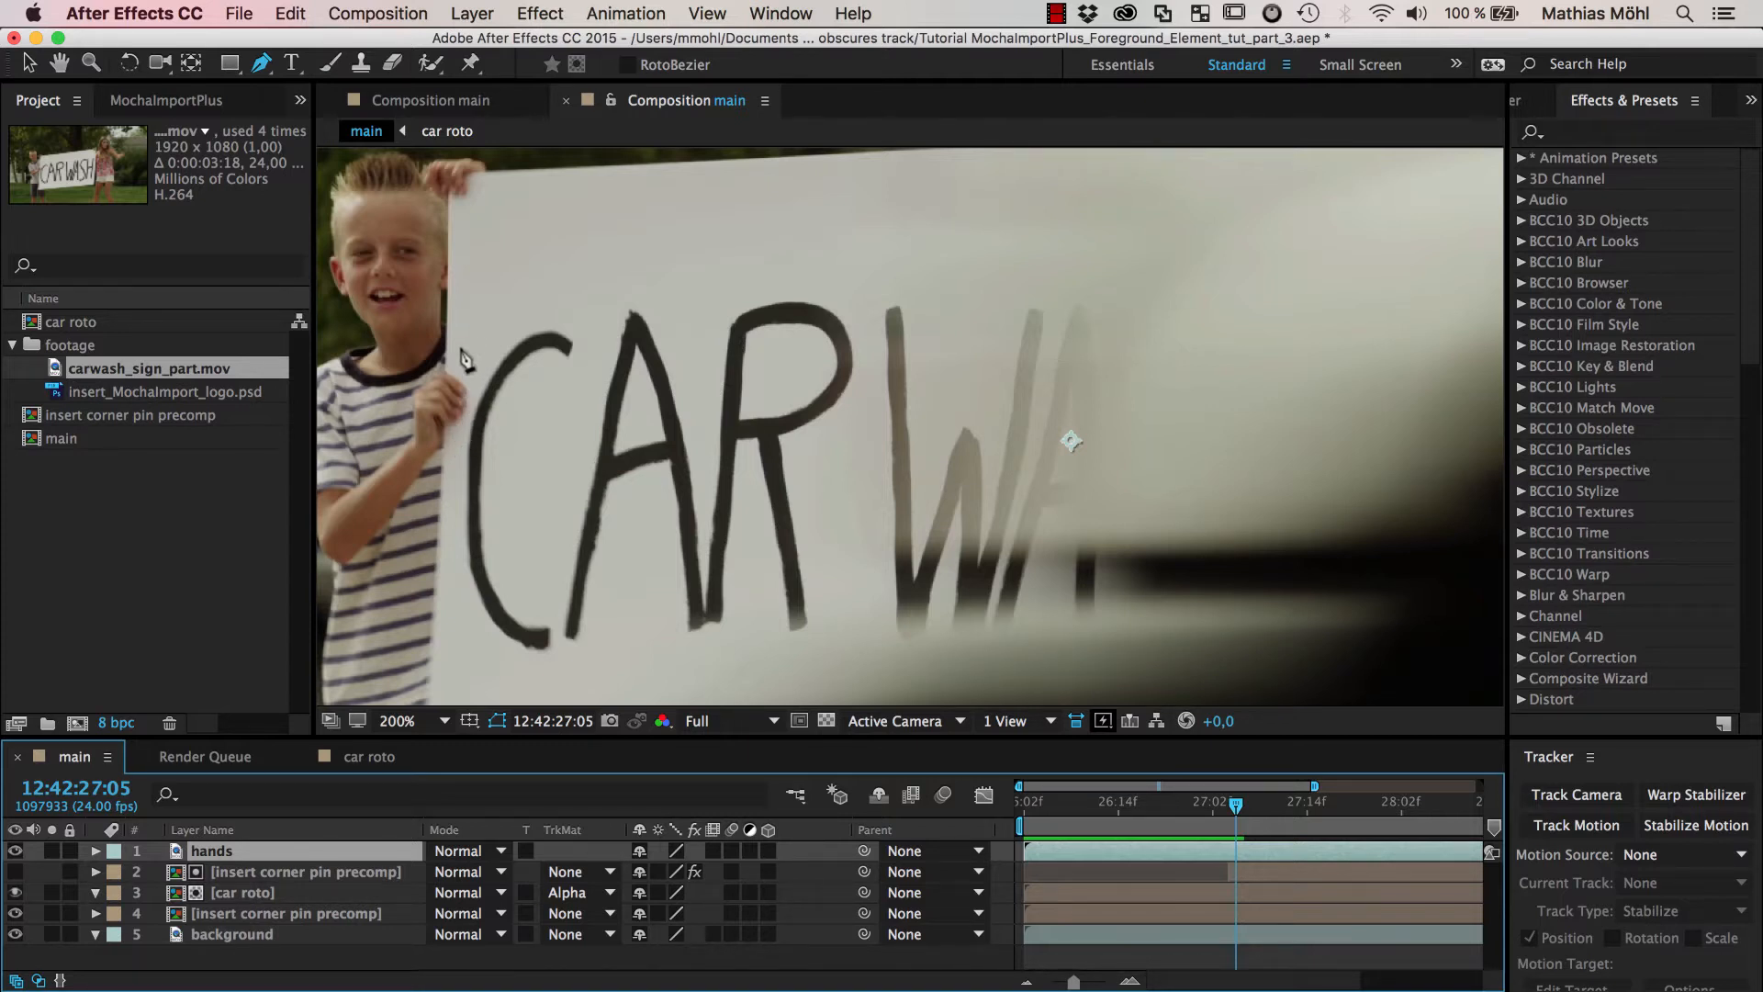
{"action": "mouse_move", "coordinate": [464, 439]}
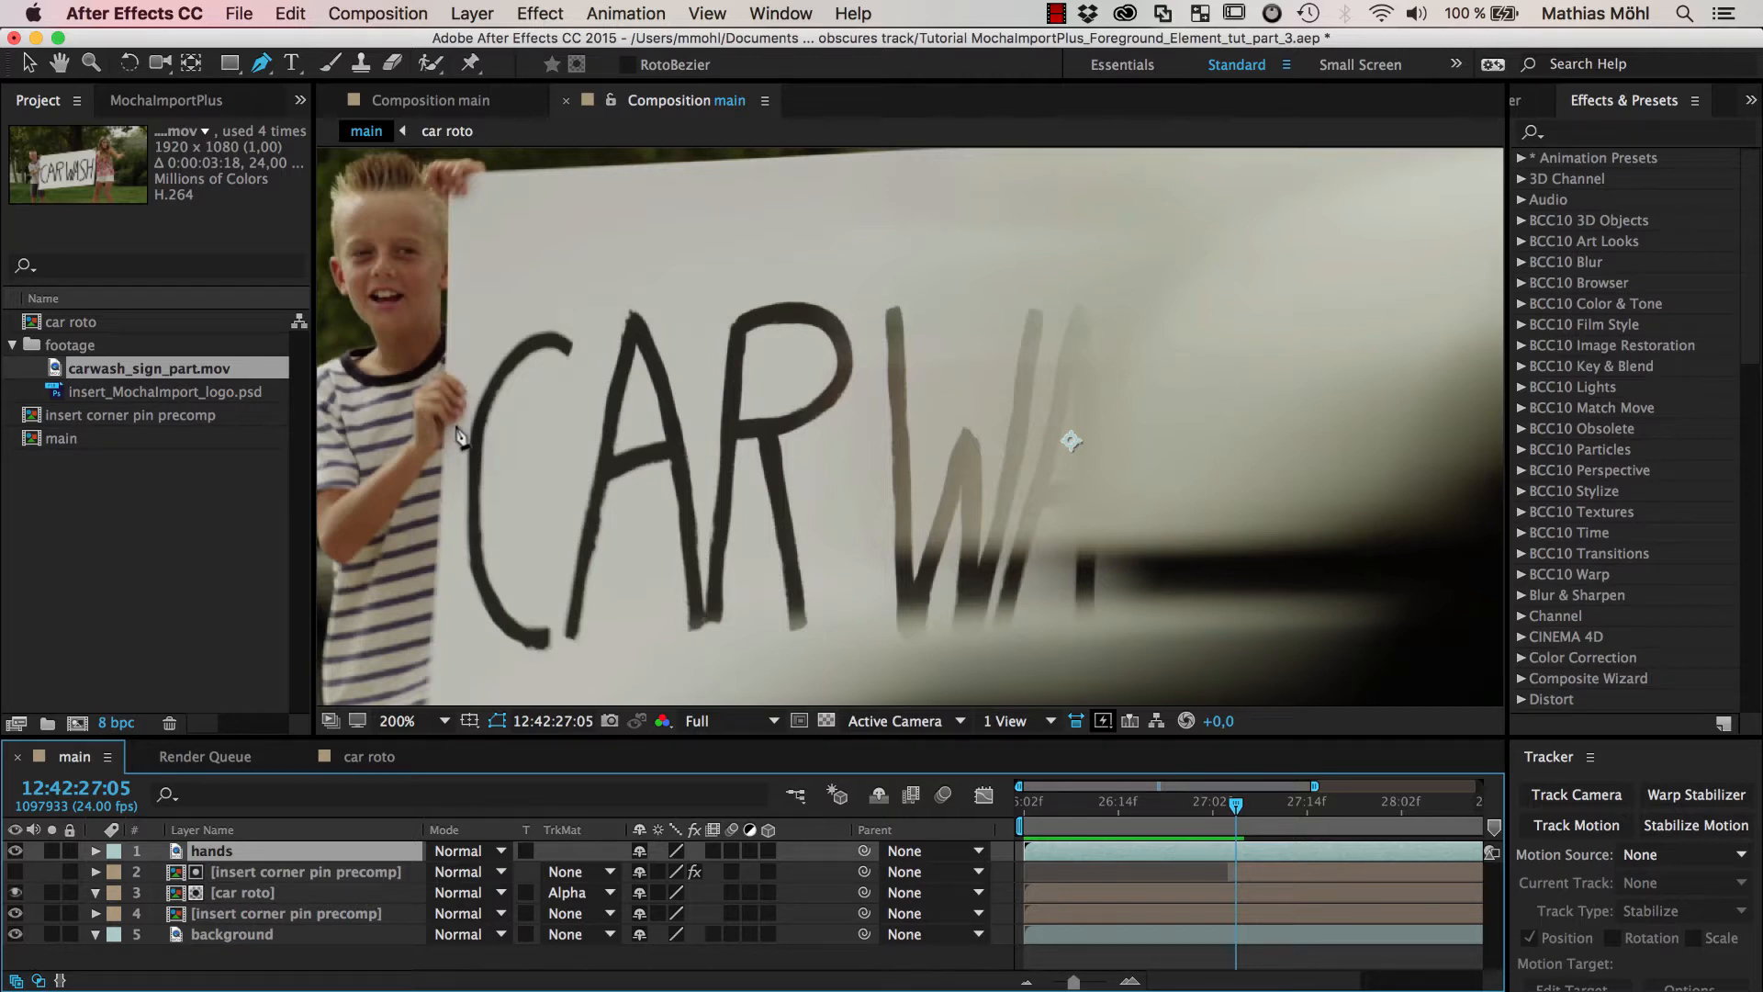
{"action": "mouse_move", "coordinate": [443, 402]}
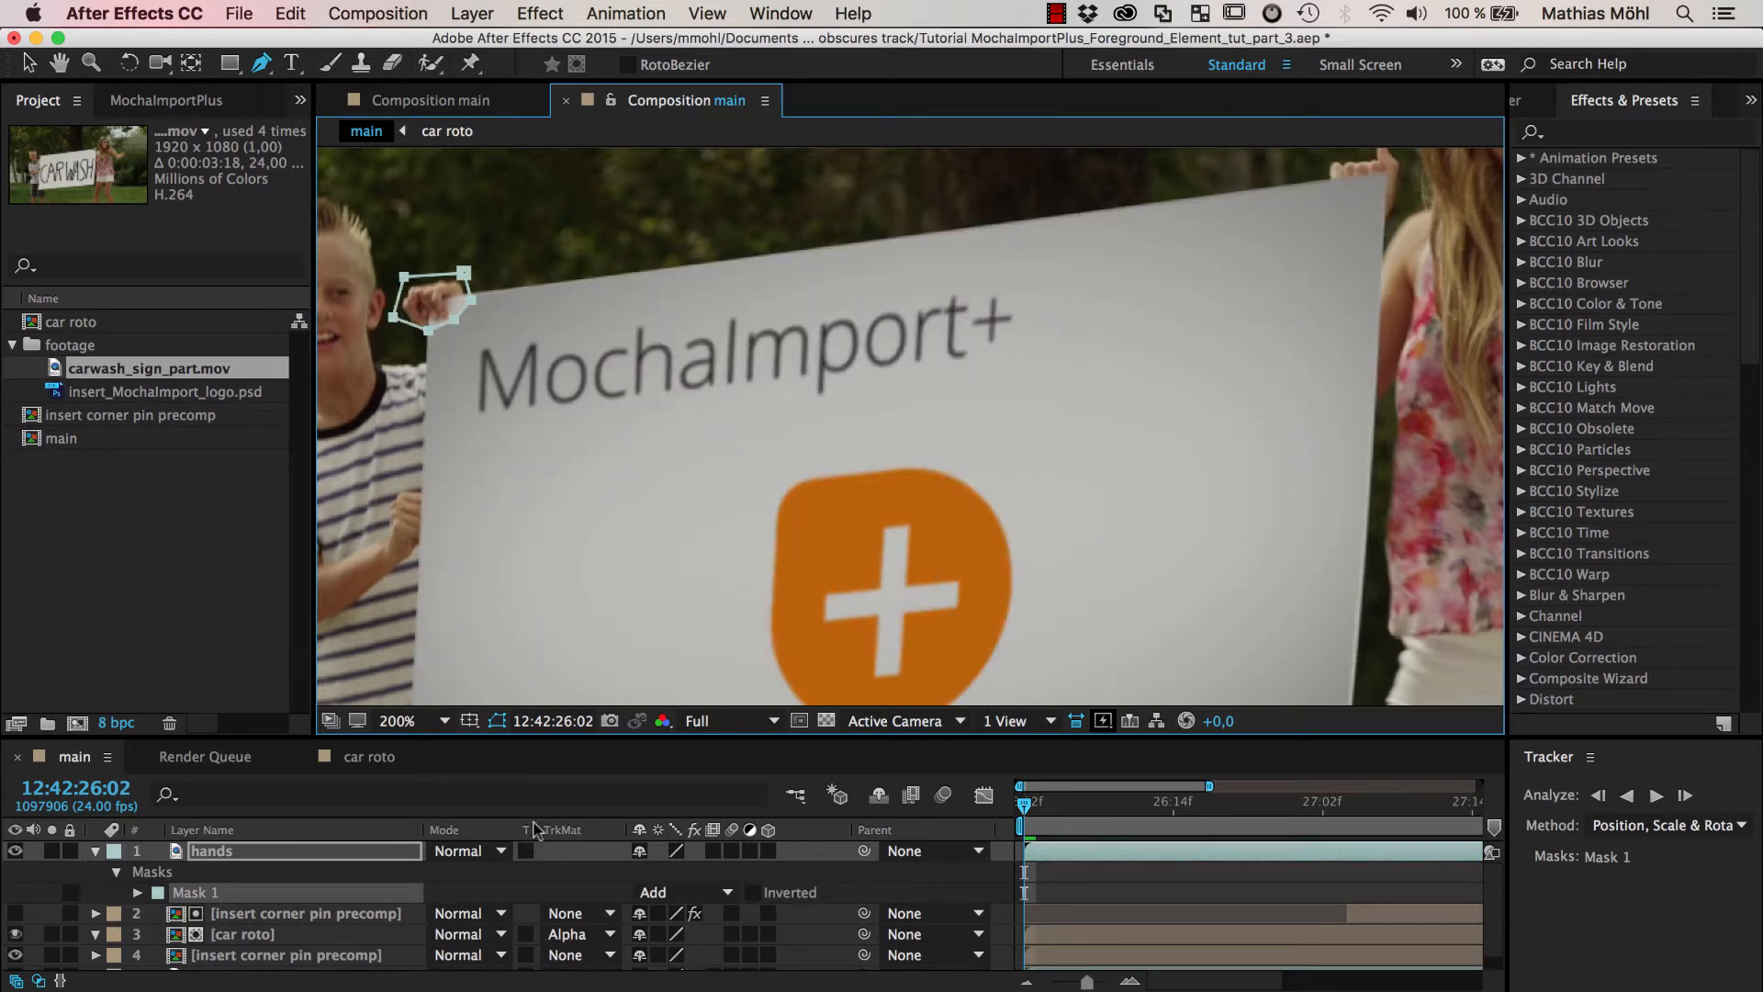
Start Track Mask on the three hand masks and set the method to Position & Rotation
{"action": "left_click", "coordinate": [680, 893]}
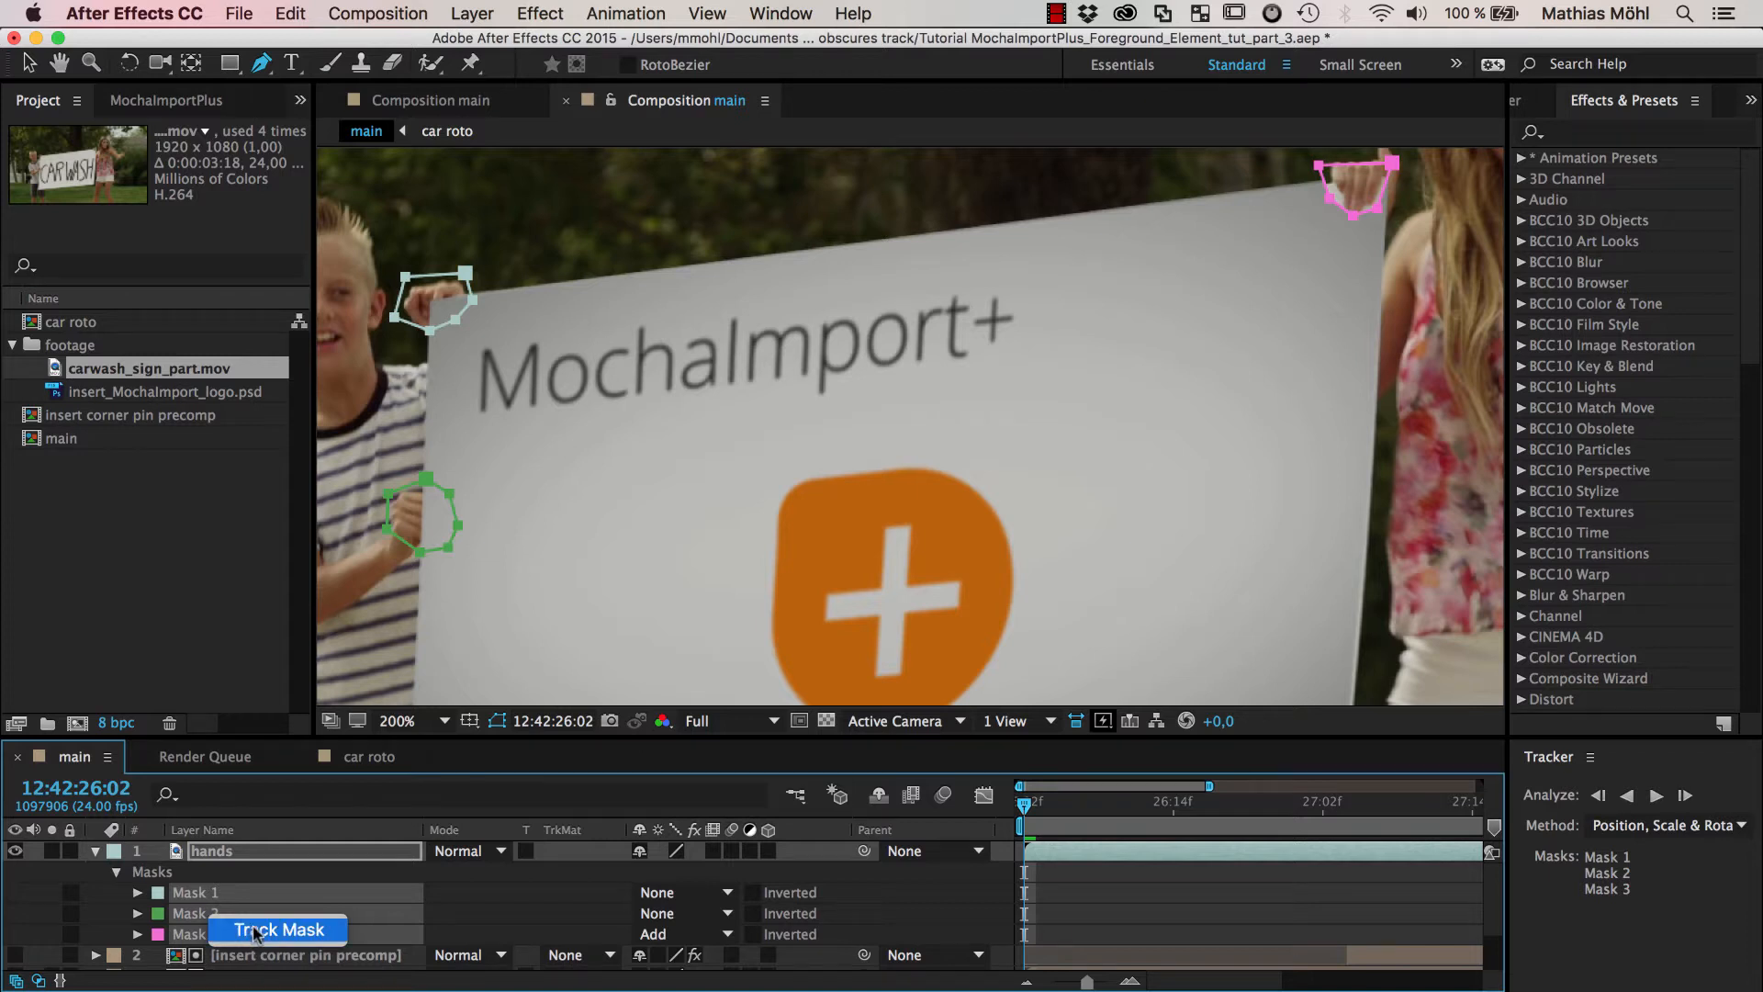
{"action": "left_click", "coordinate": [1670, 824]}
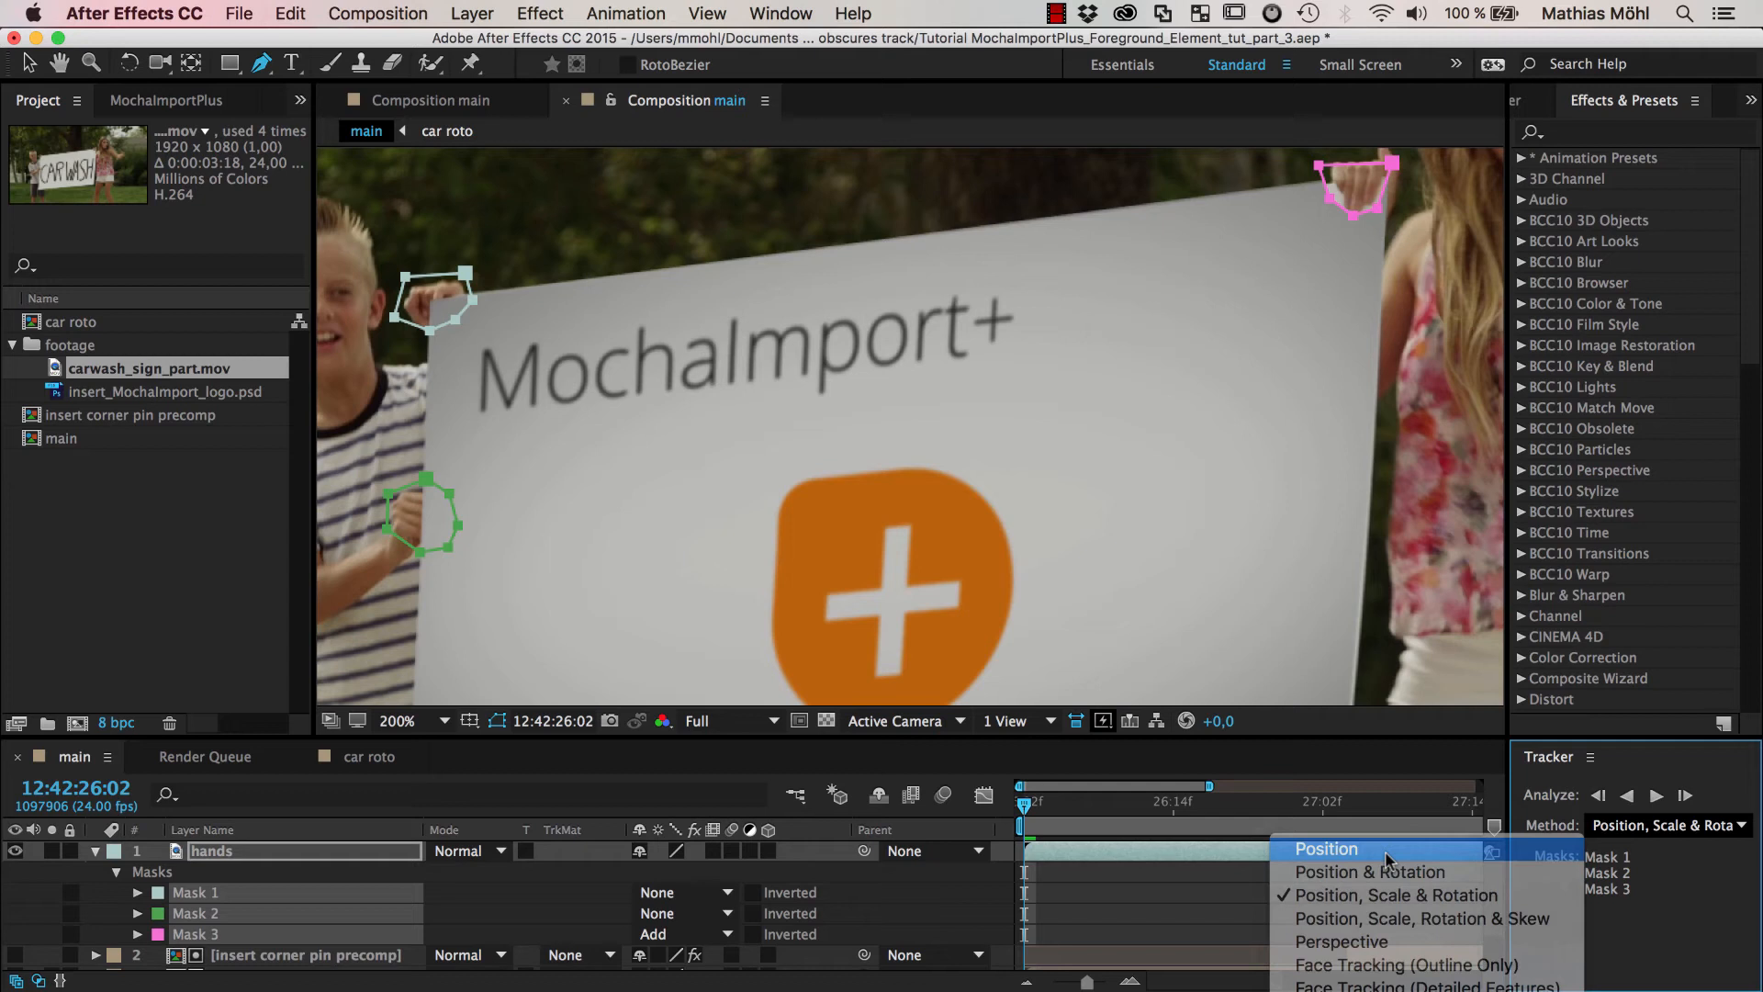
{"action": "left_click", "coordinate": [1327, 848]}
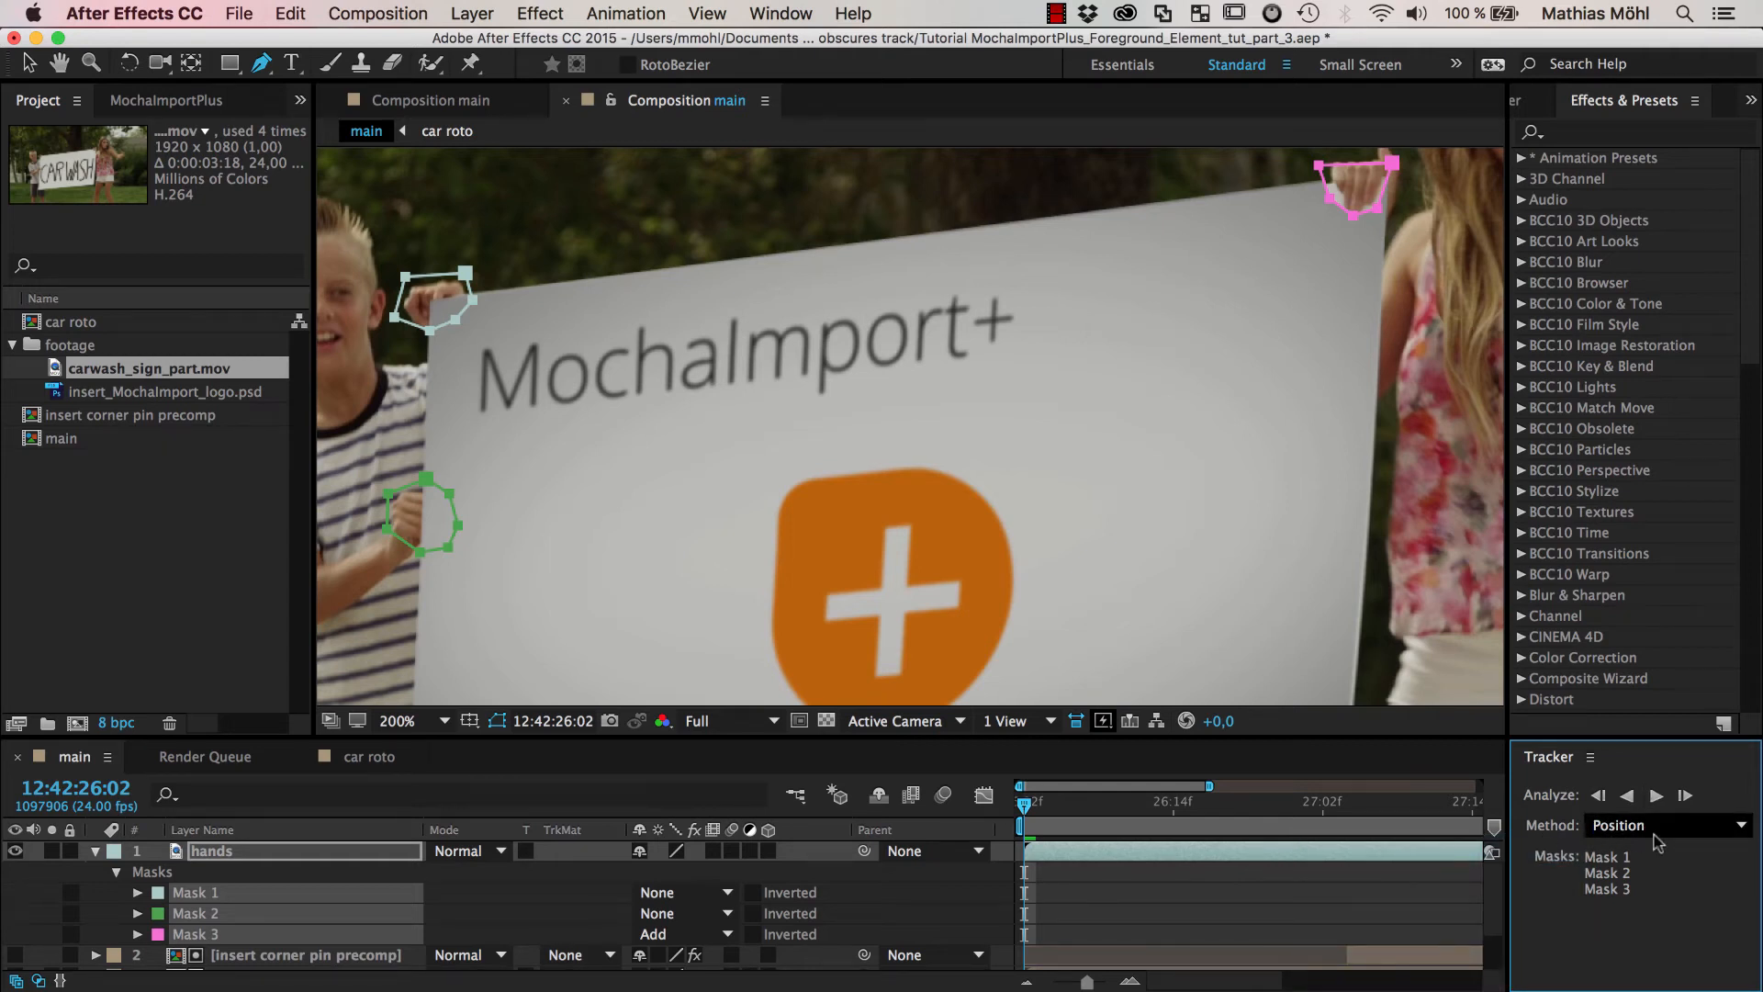
{"action": "left_click", "coordinate": [1670, 824]}
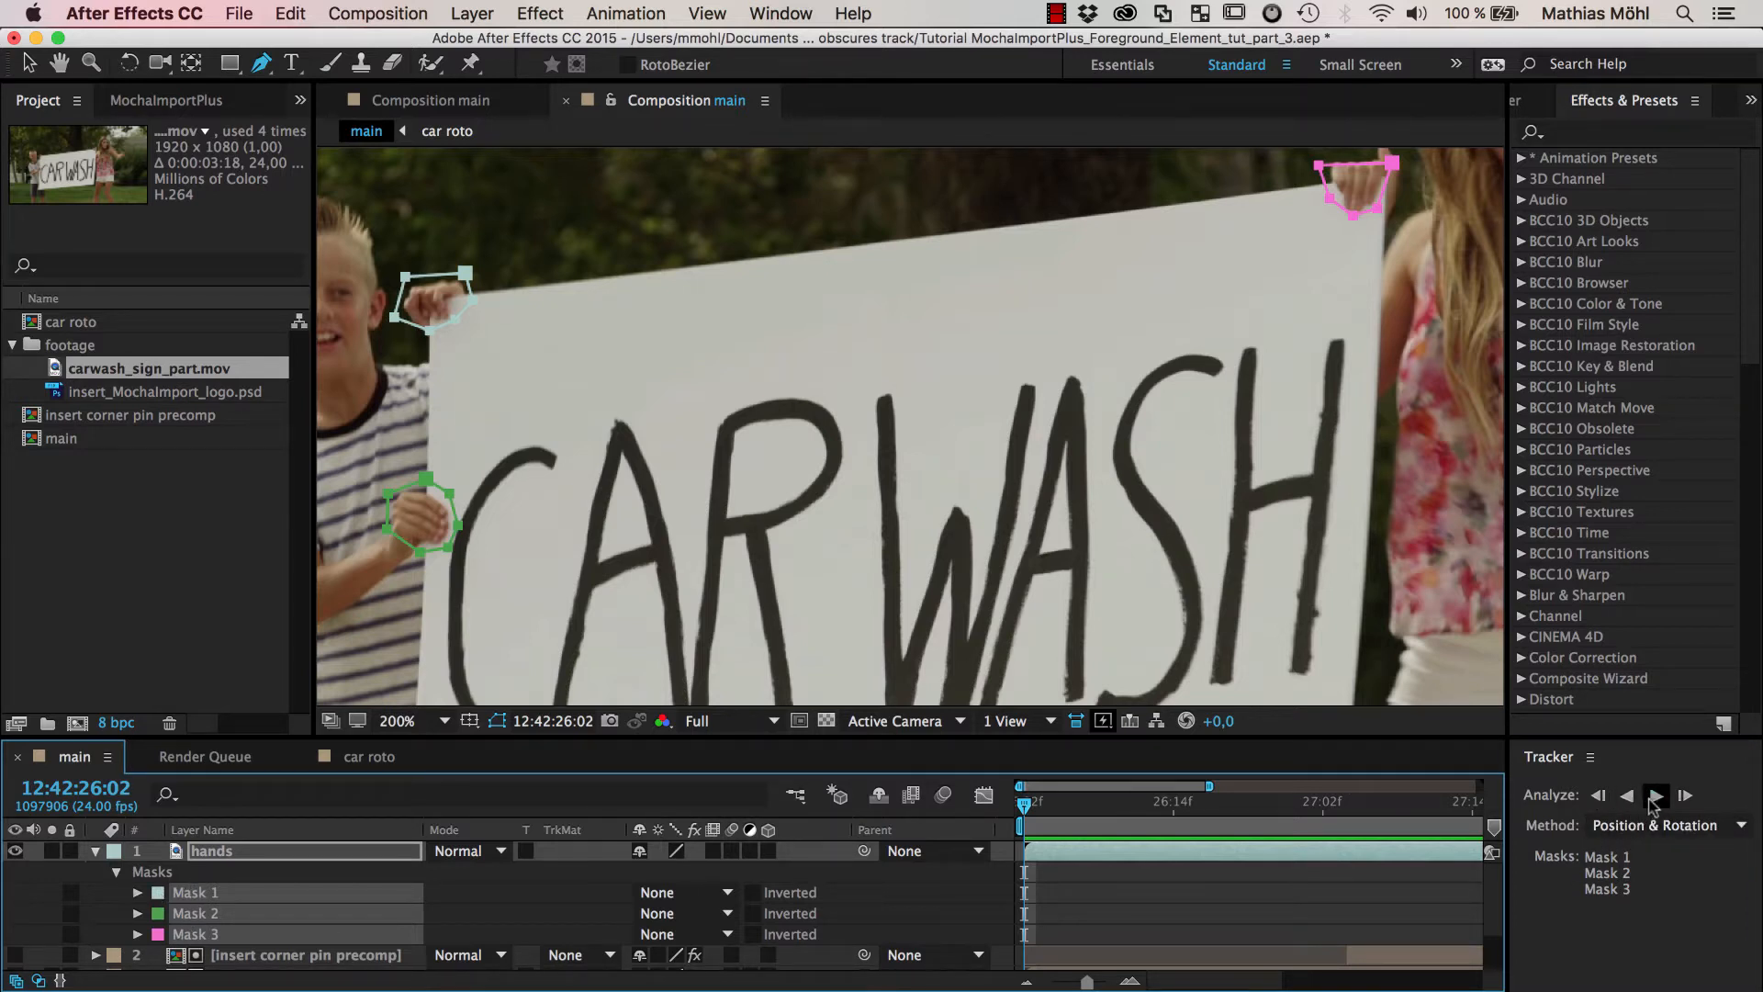
Track the selected hand masks forward through the shot, including as the car passes
{"action": "left_click", "coordinate": [1655, 796]}
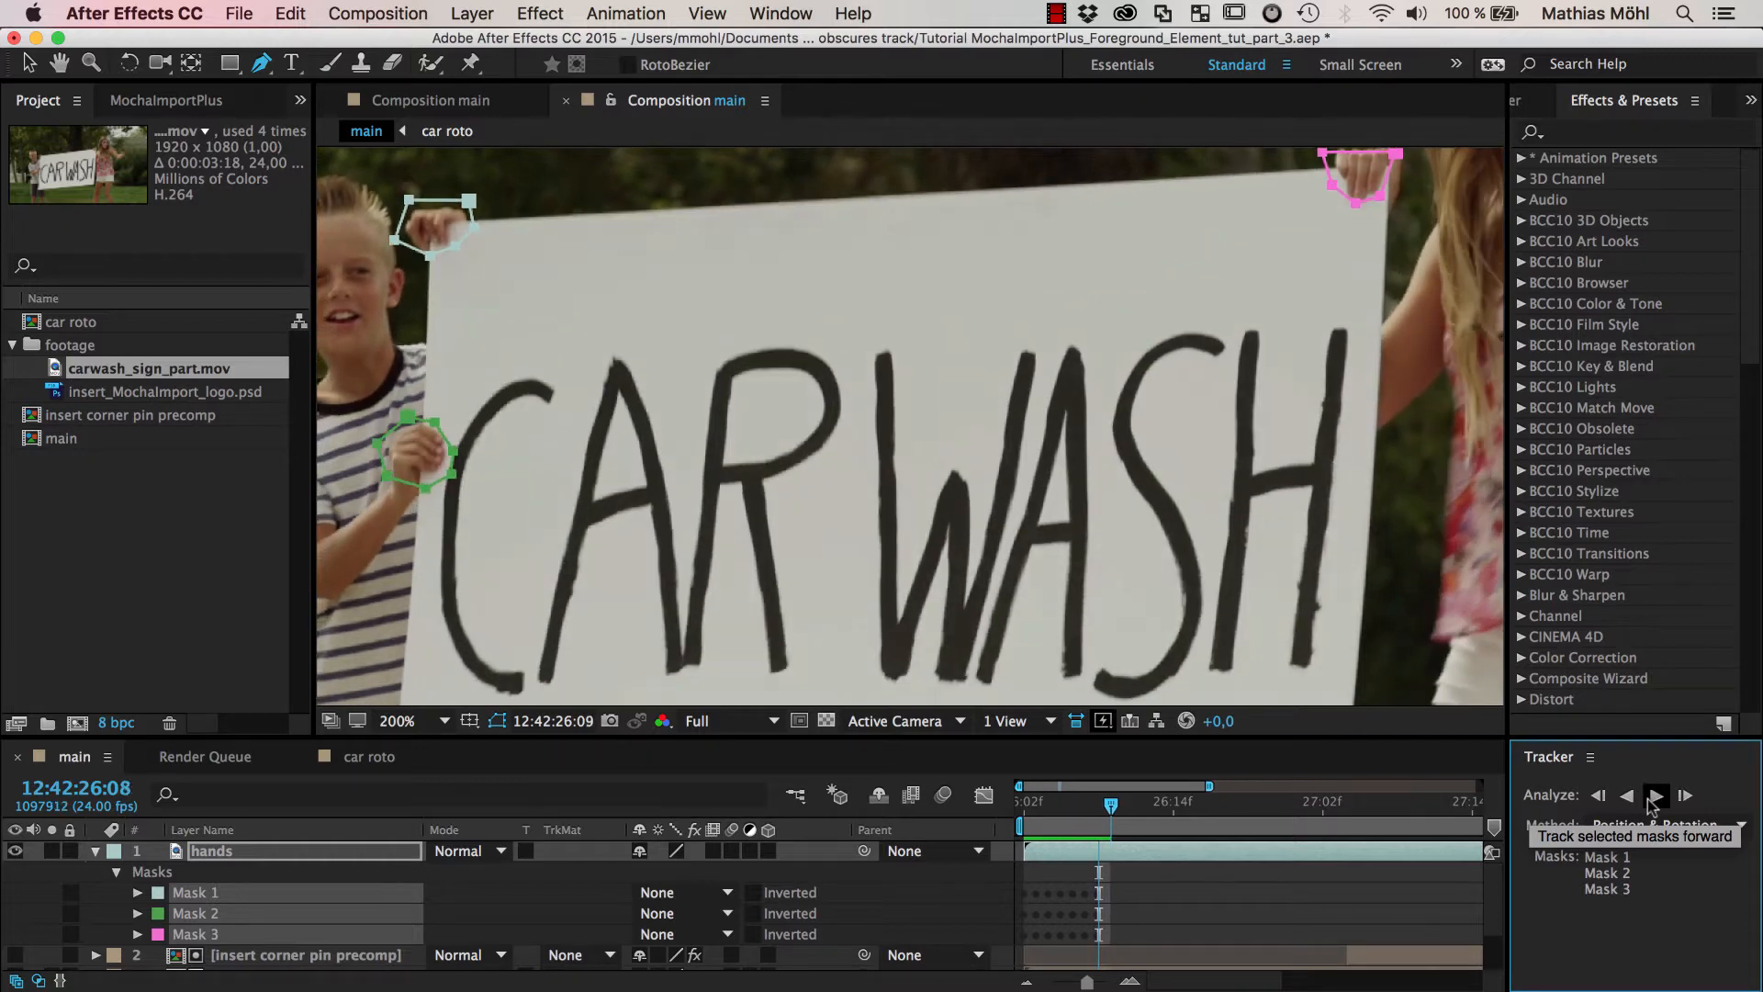
{"action": "left_click", "coordinate": [1654, 795]}
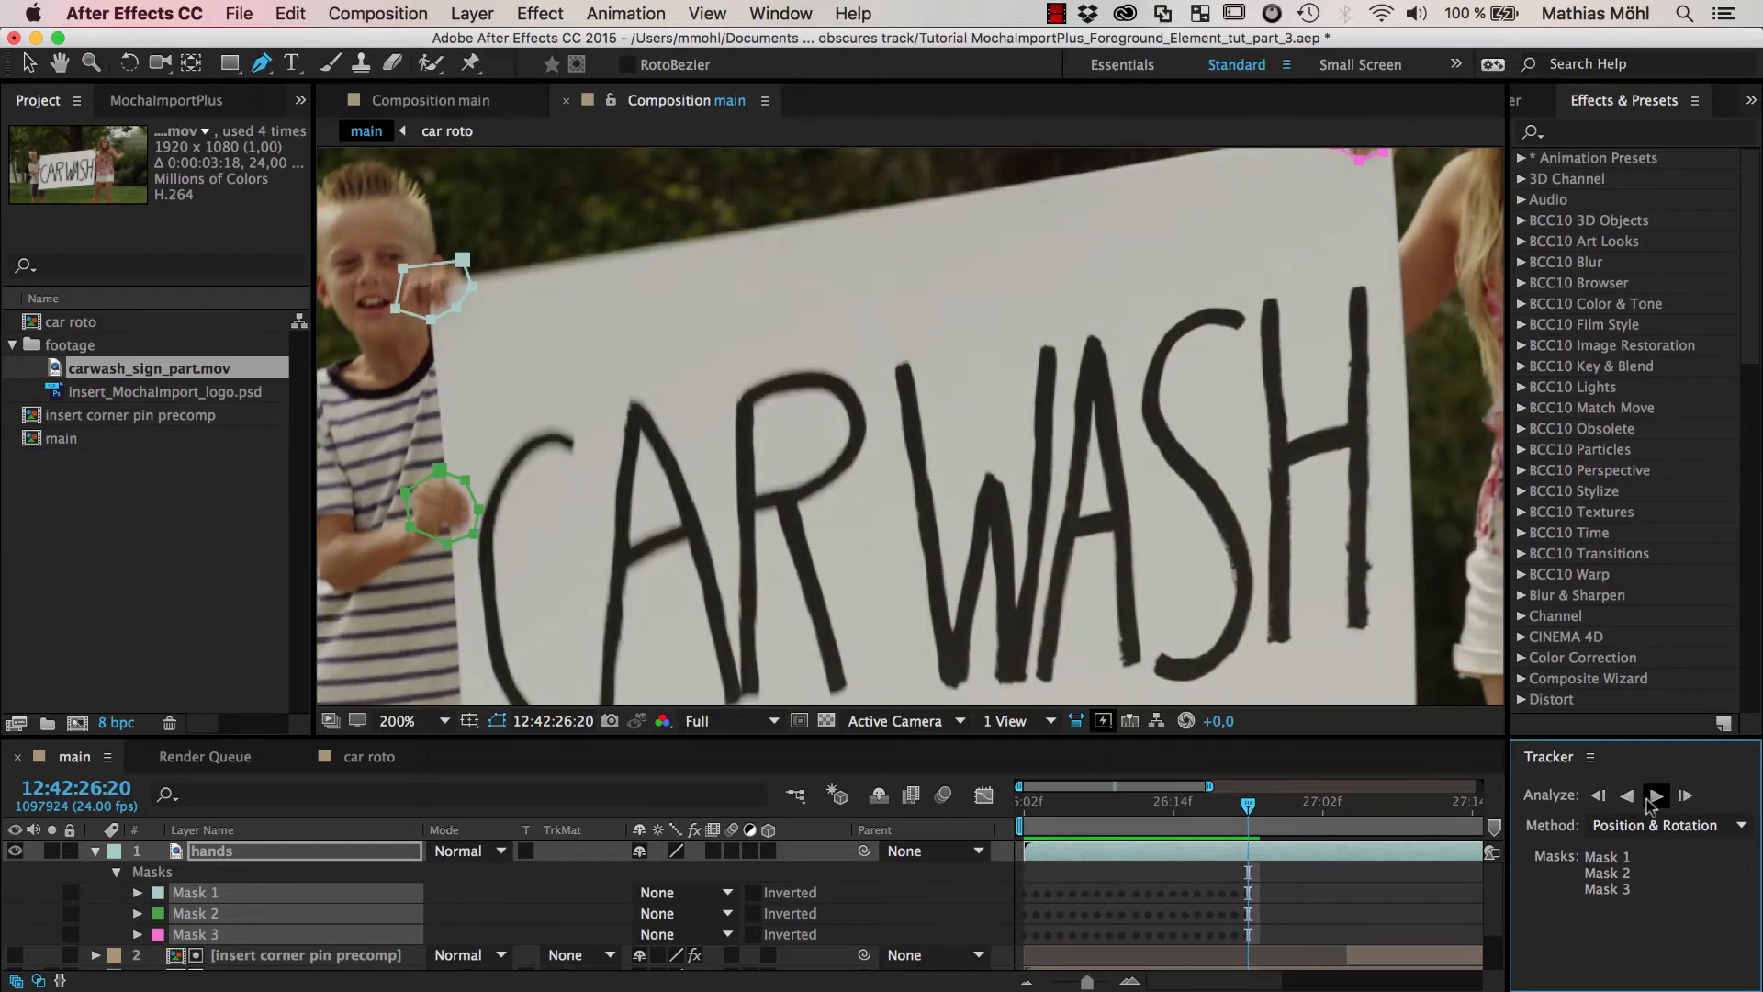
{"action": "left_click", "coordinate": [1655, 795]}
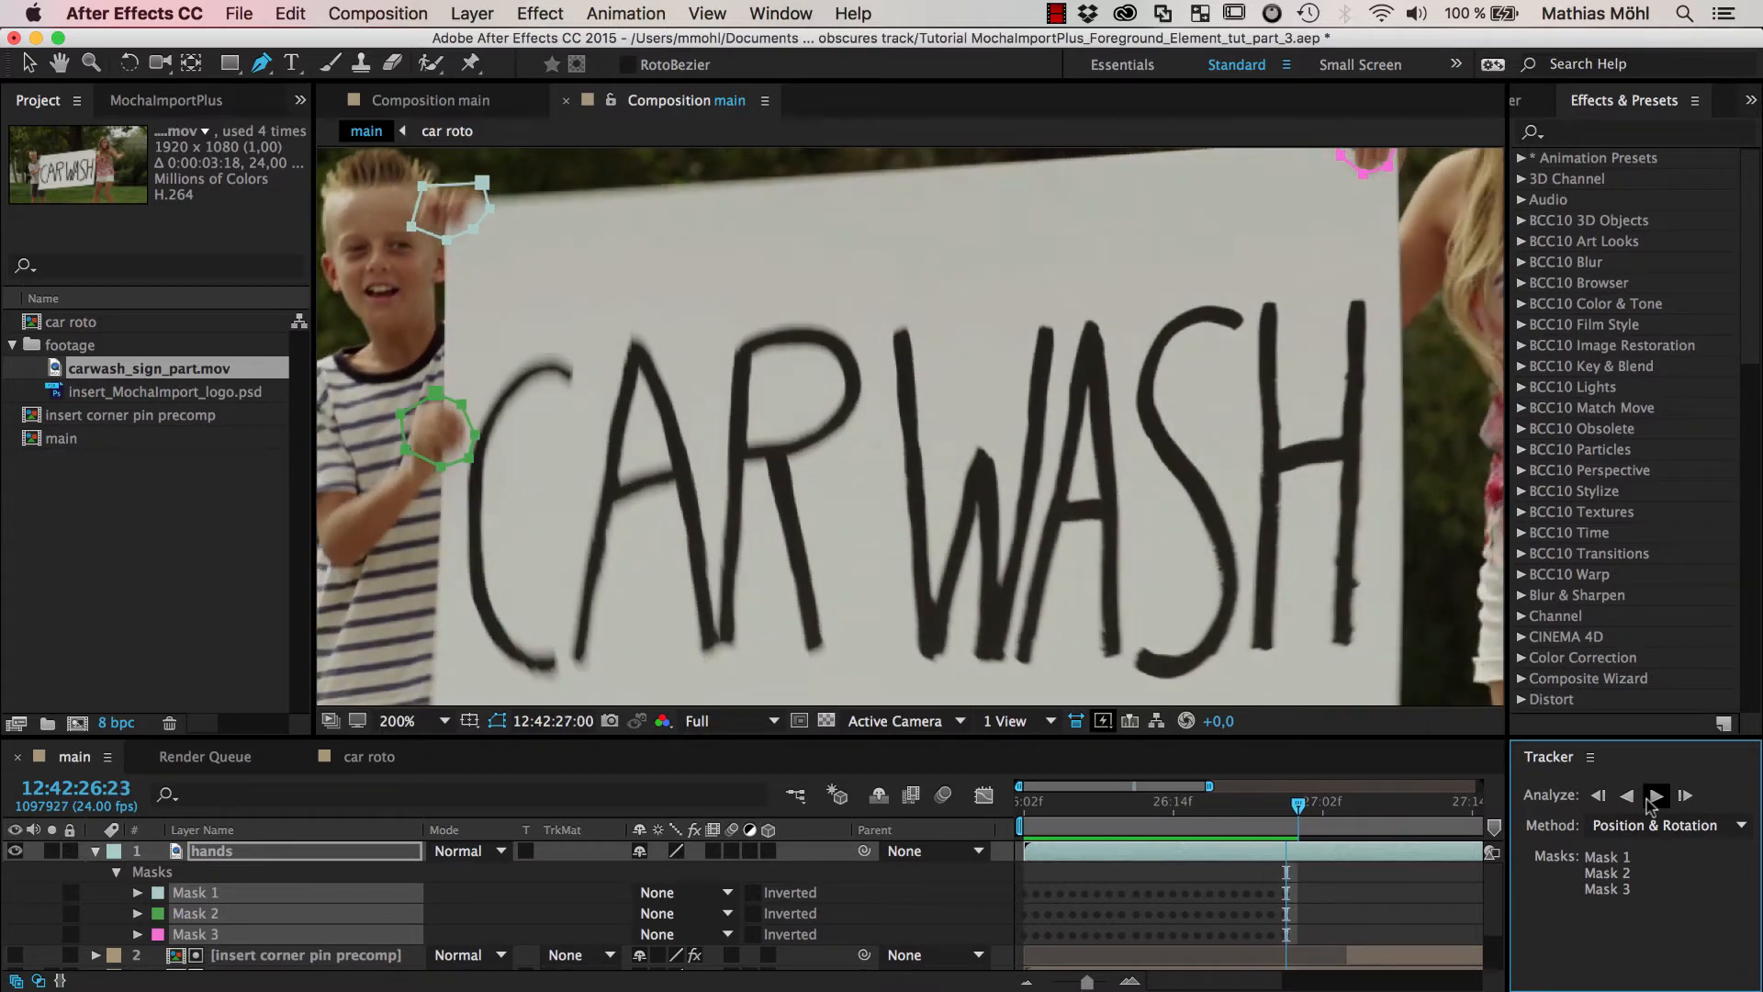
{"action": "left_click", "coordinate": [1654, 795]}
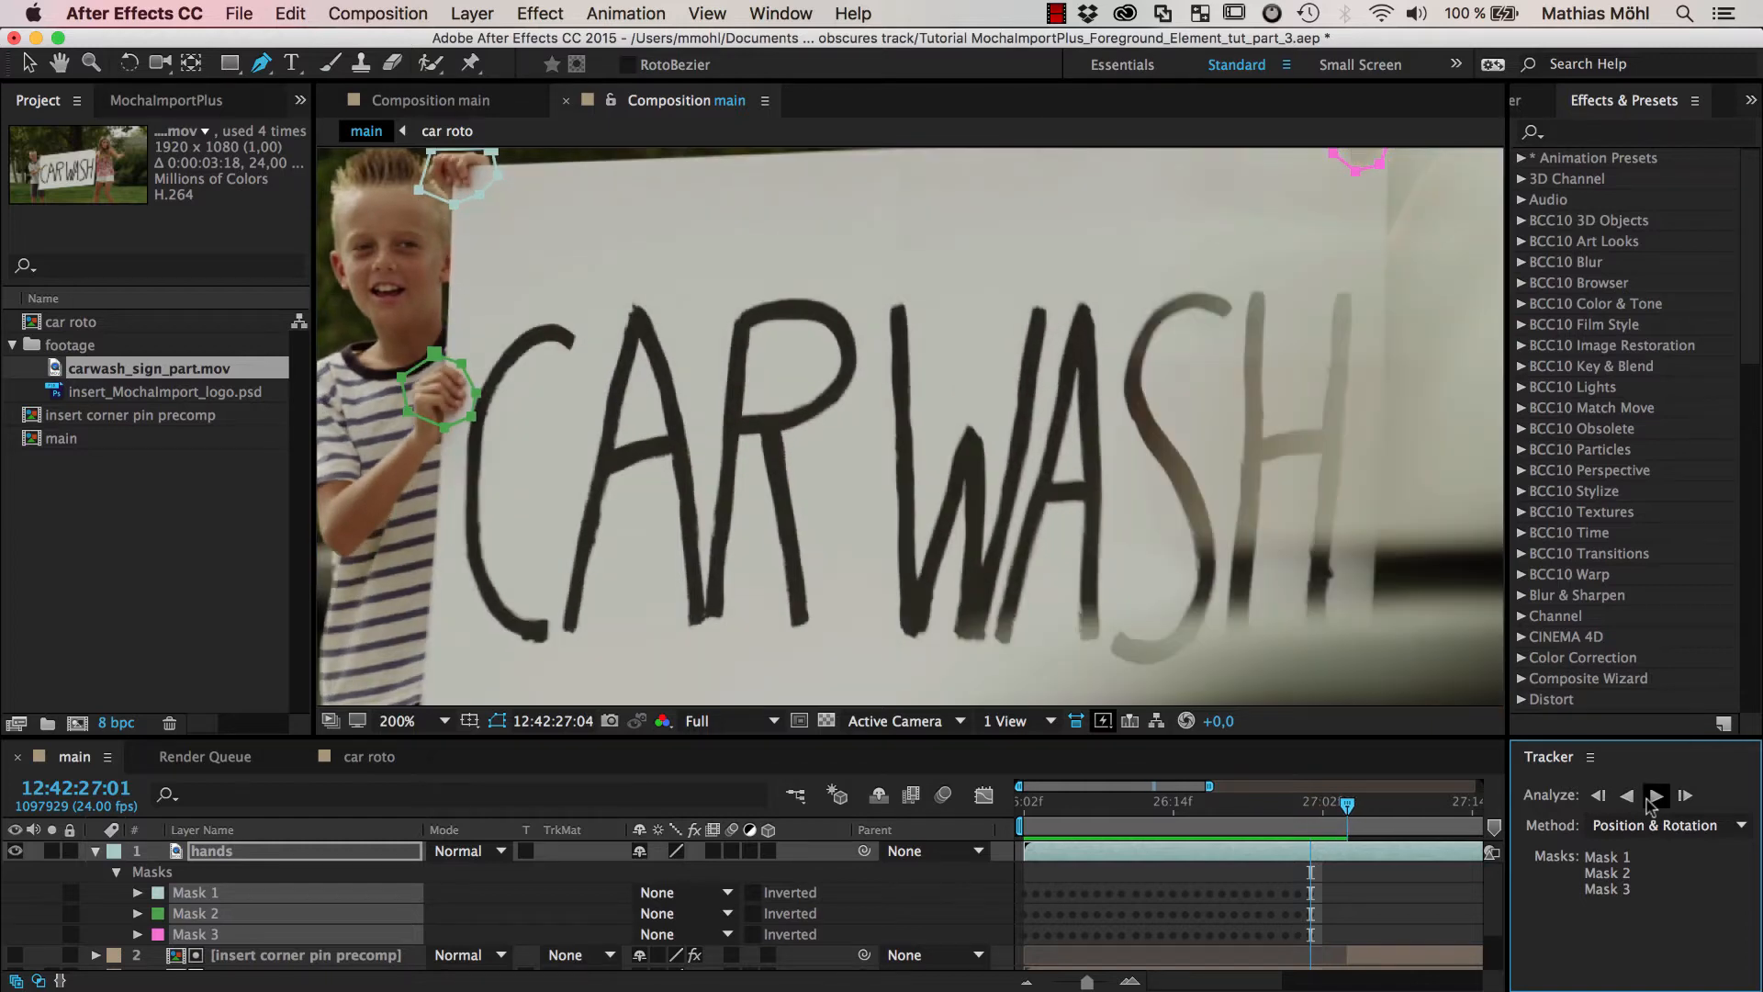
{"action": "left_click", "coordinate": [1655, 795]}
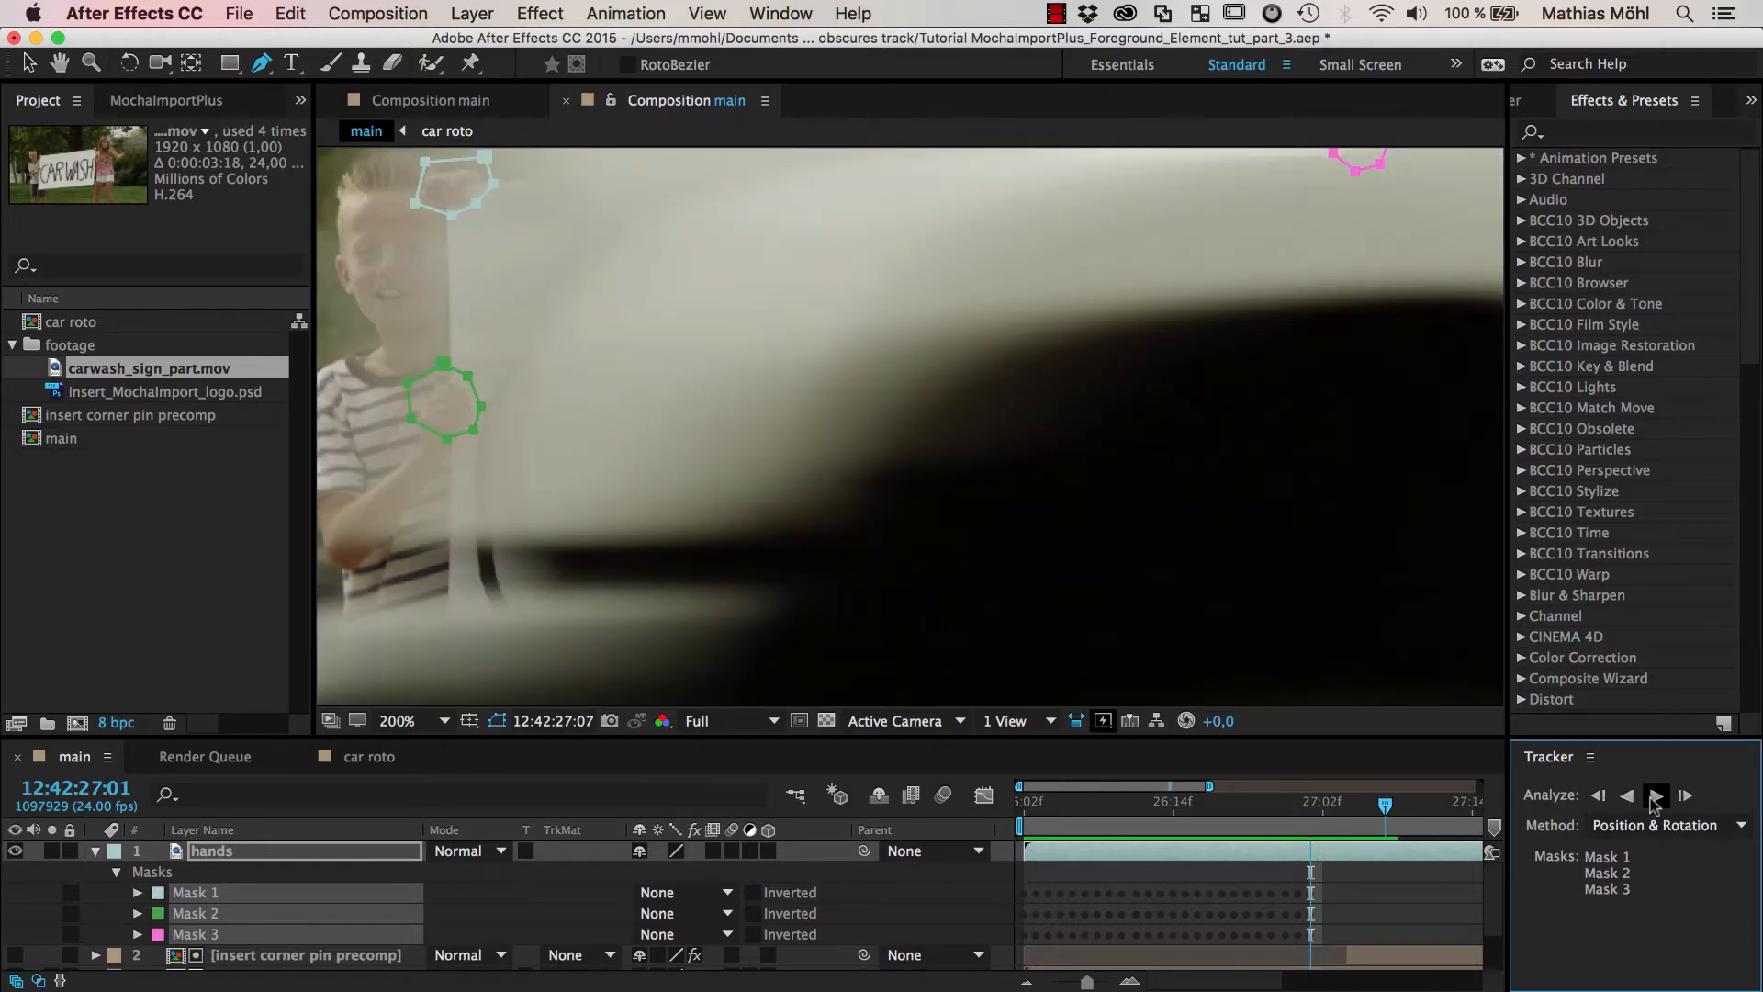
{"action": "left_click", "coordinate": [1684, 795]}
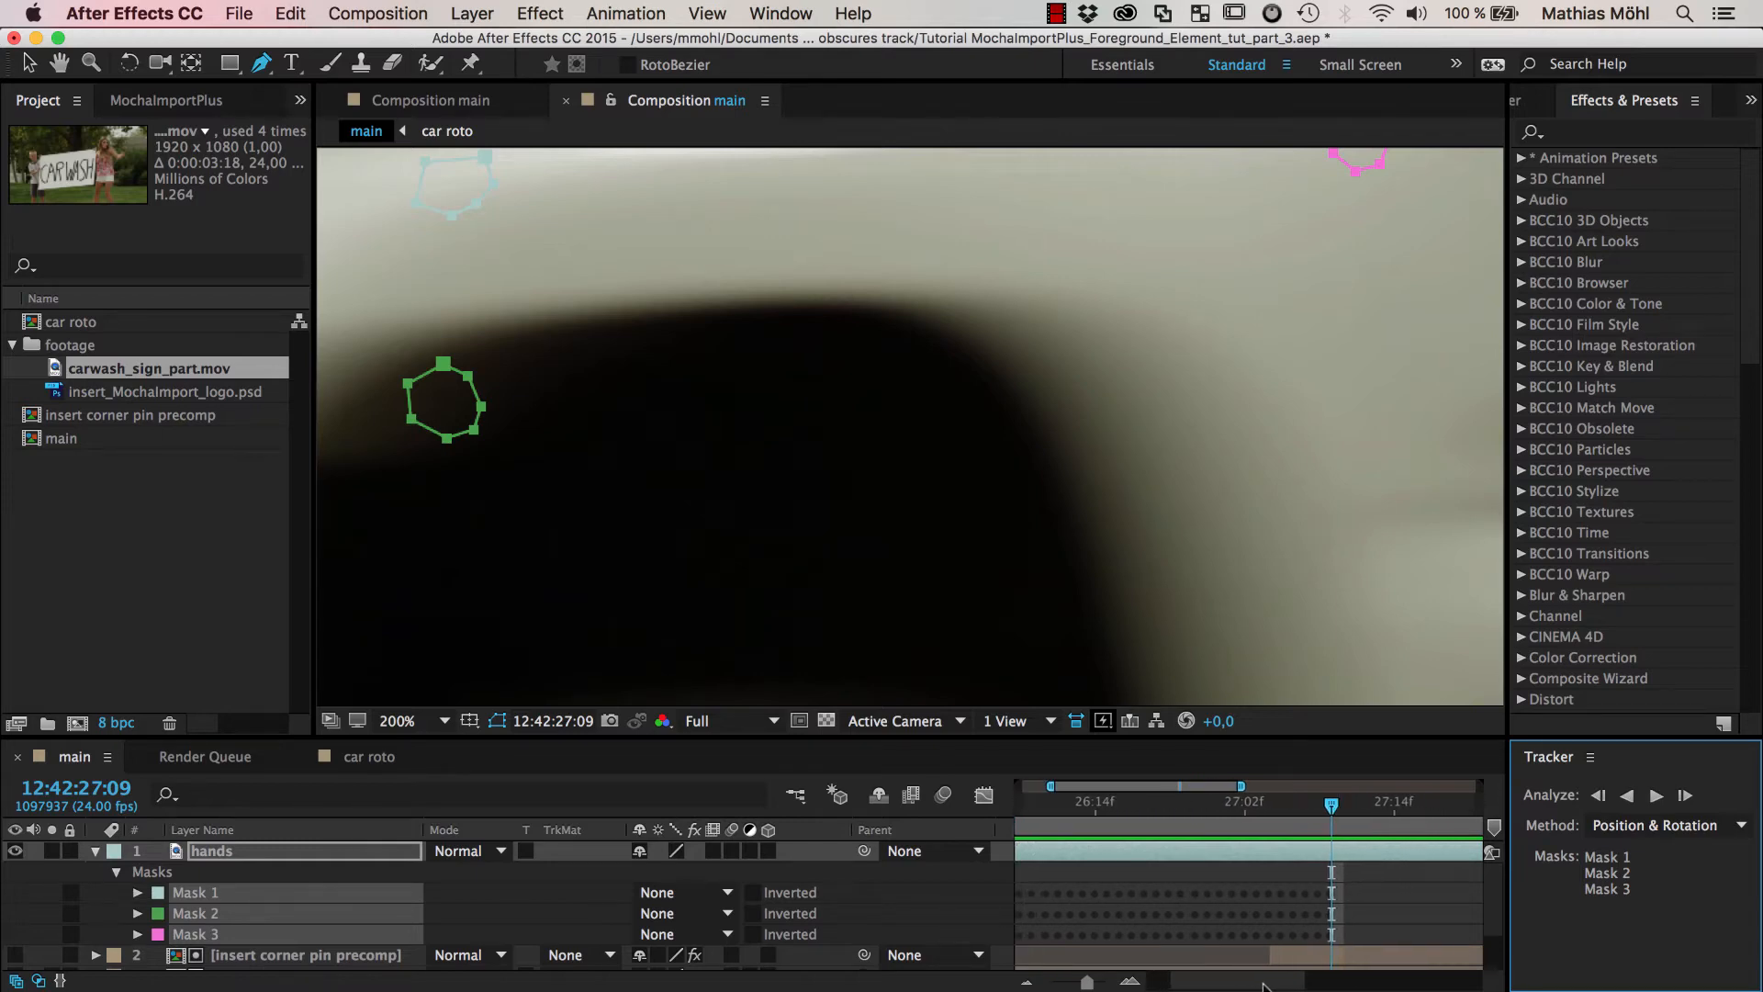
From the end of the shot, track the girl's and boy's hand masks backward, then forward again
{"action": "left_click", "coordinate": [1146, 785]}
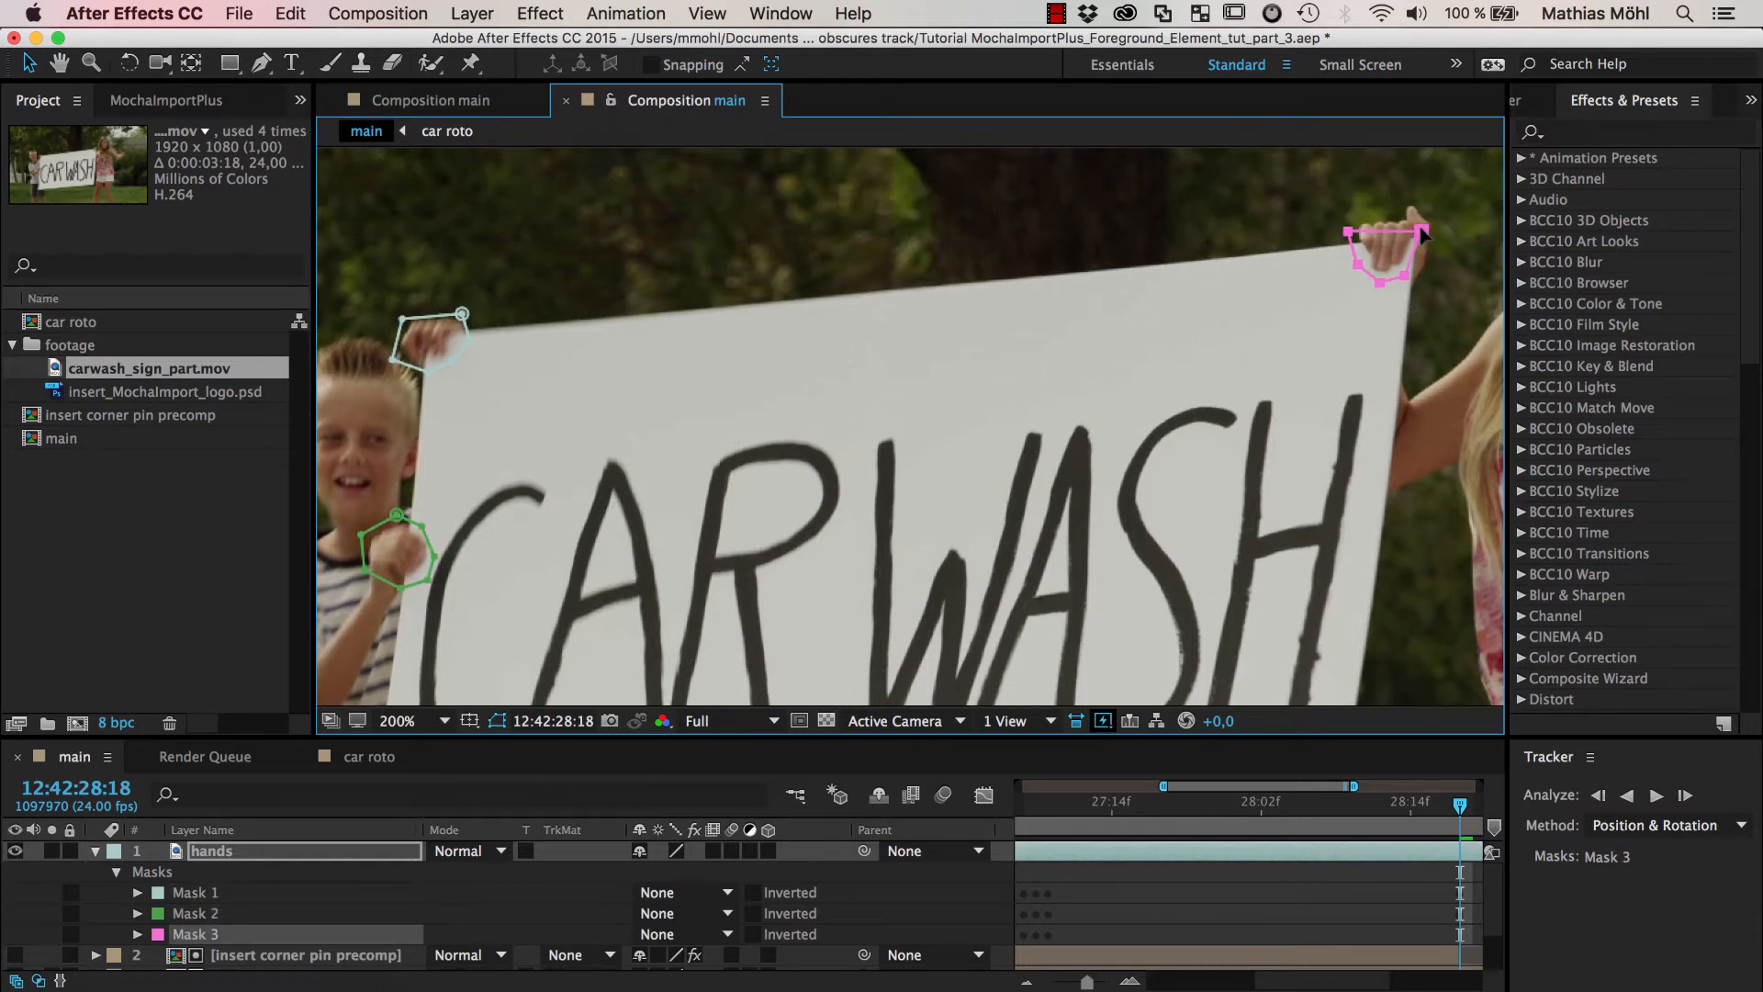
{"action": "left_click", "coordinate": [1598, 795]}
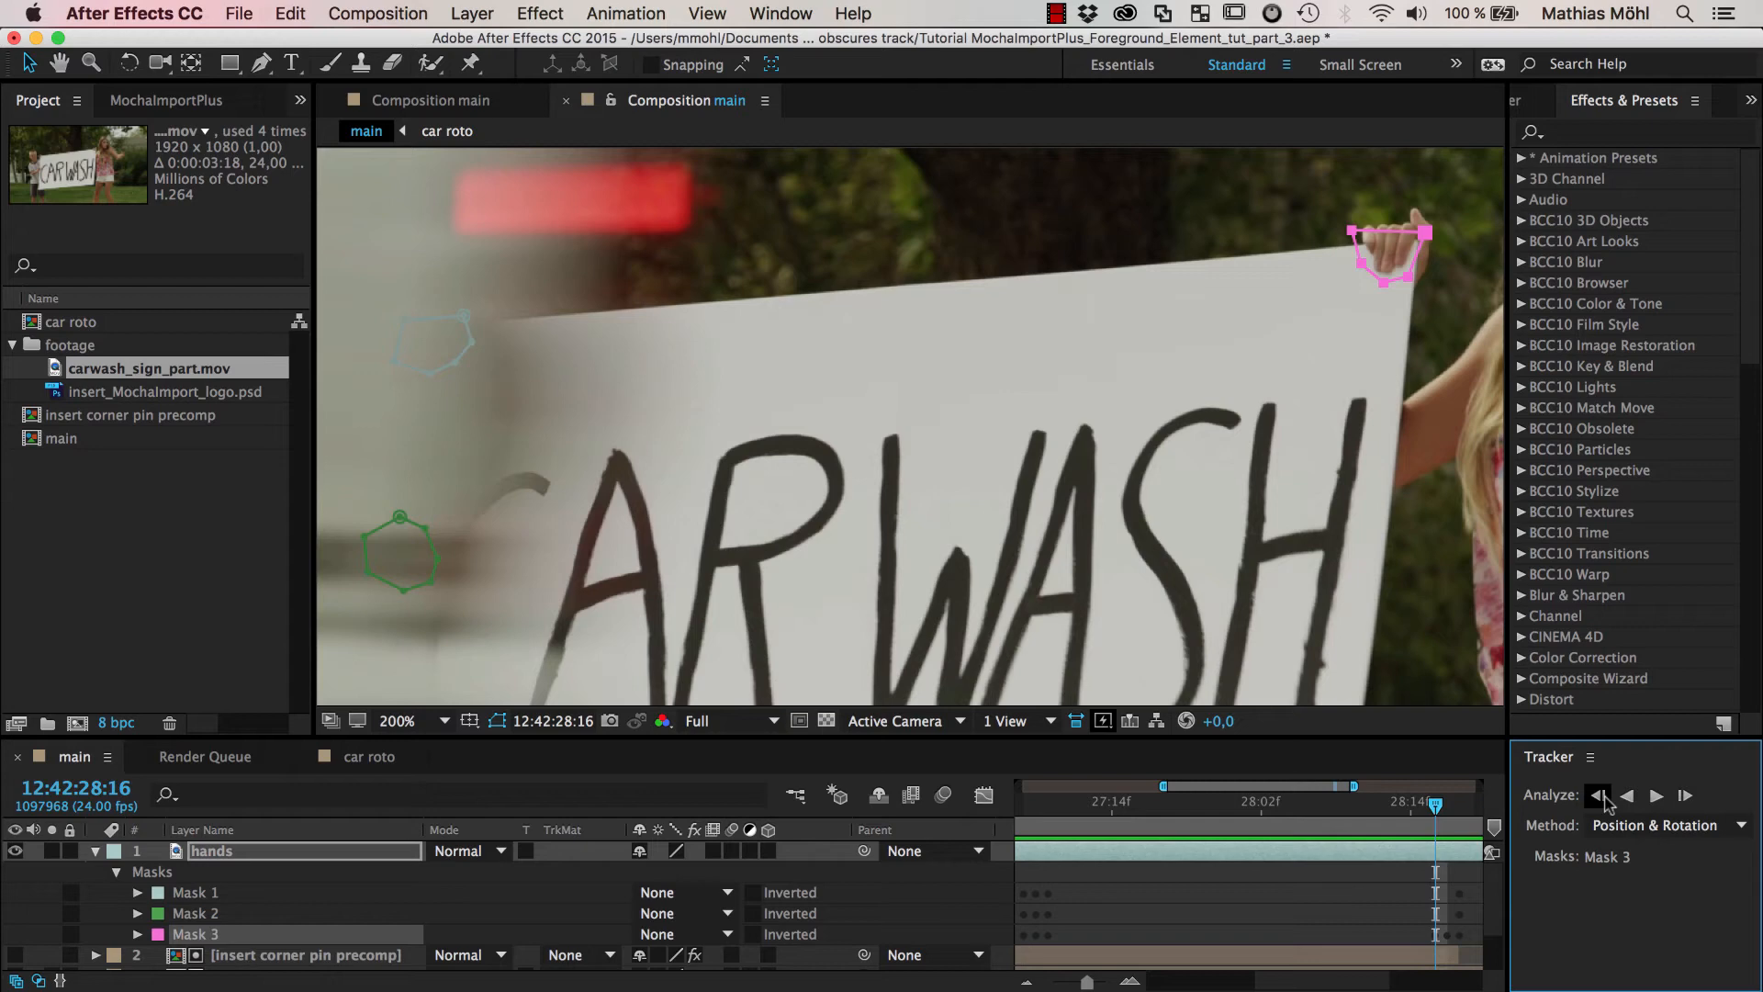
{"action": "left_click", "coordinate": [1595, 795]}
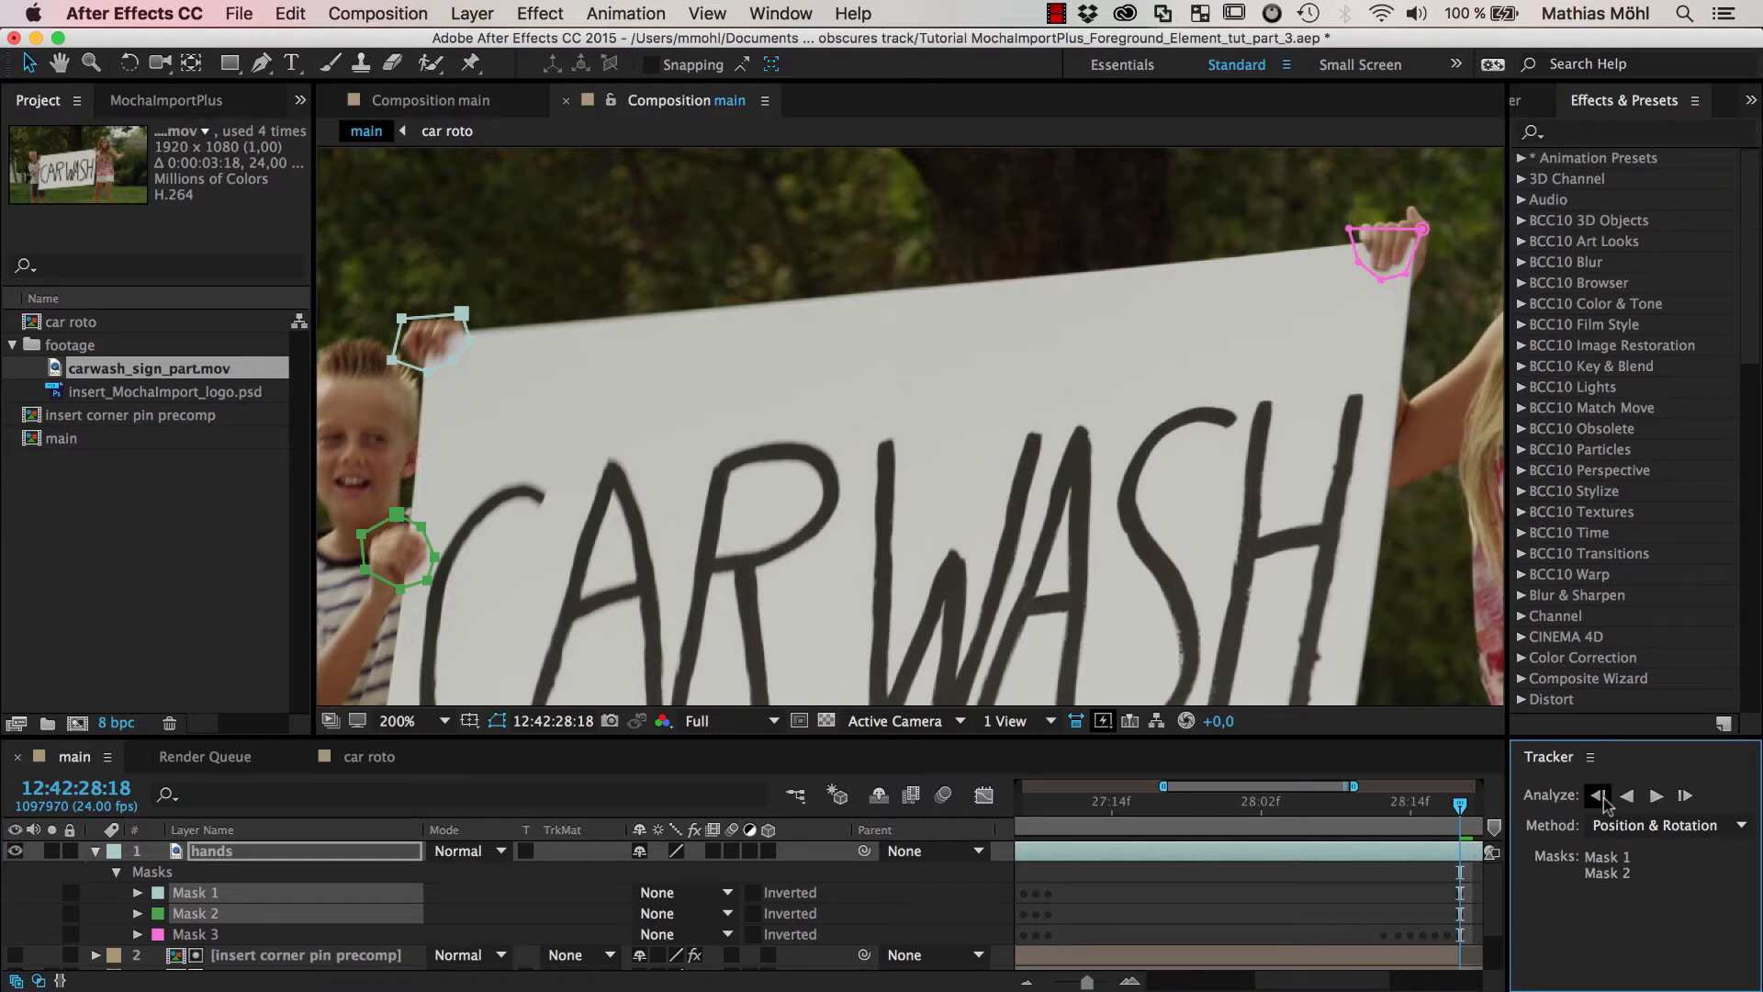
{"action": "left_click", "coordinate": [1595, 796]}
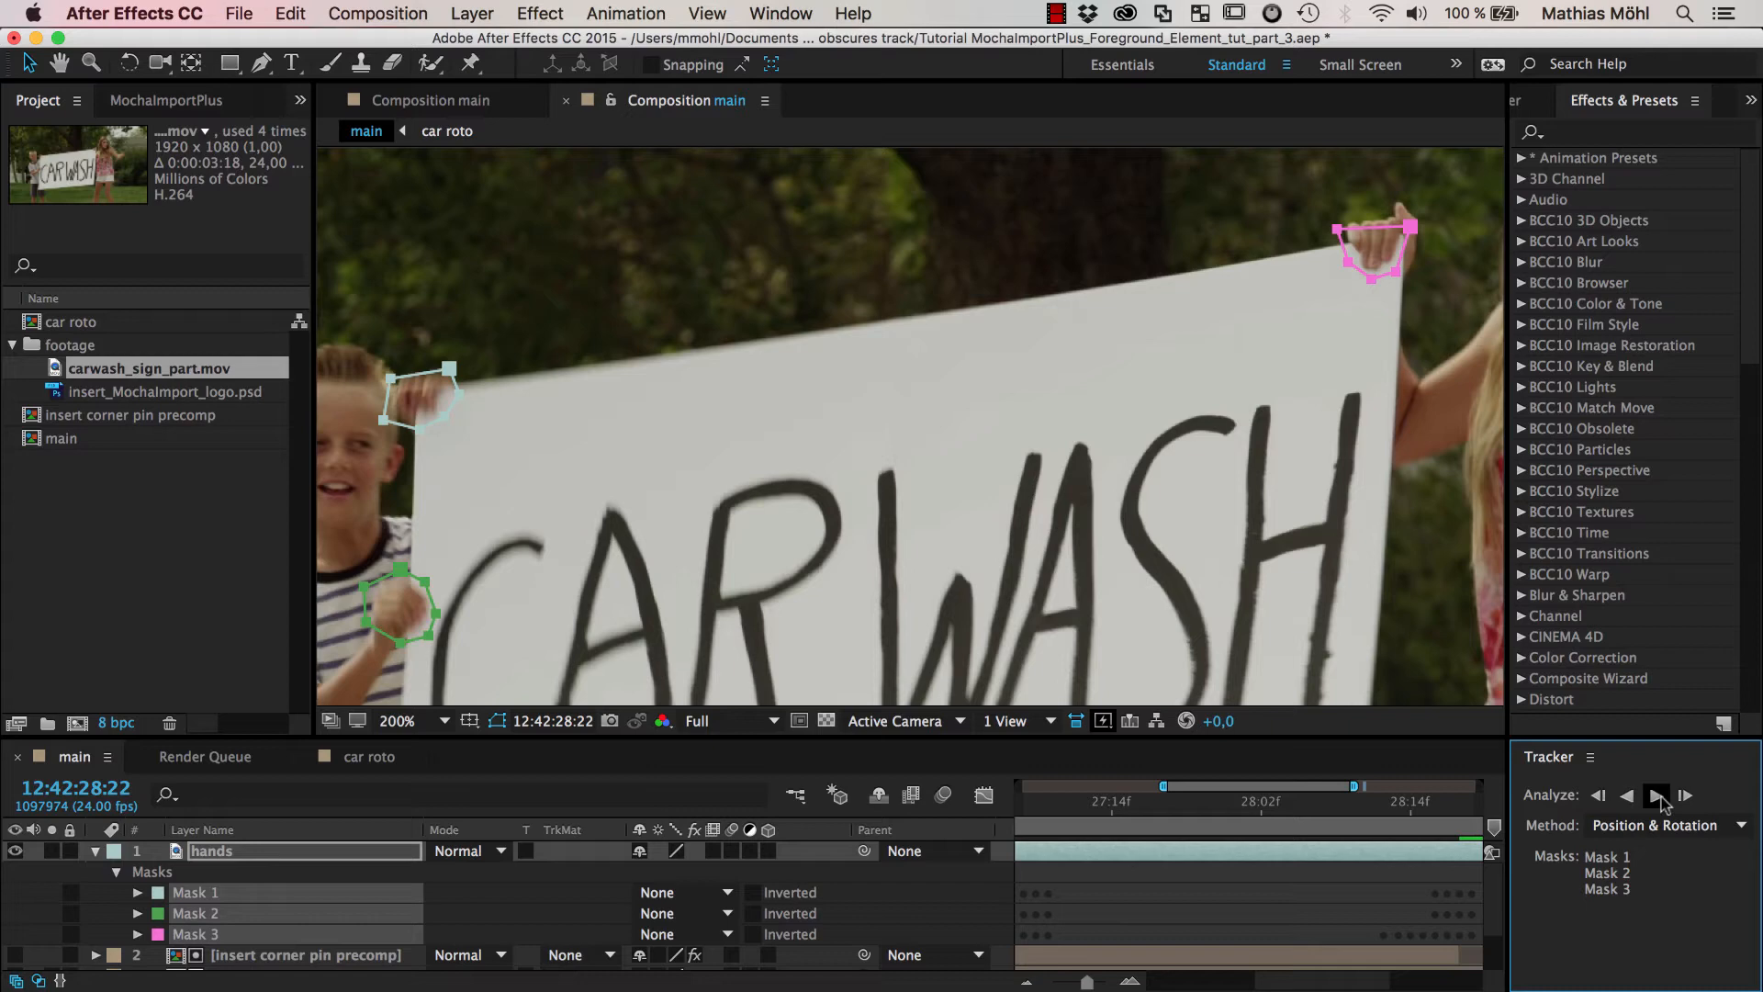
{"action": "left_click", "coordinate": [1655, 795]}
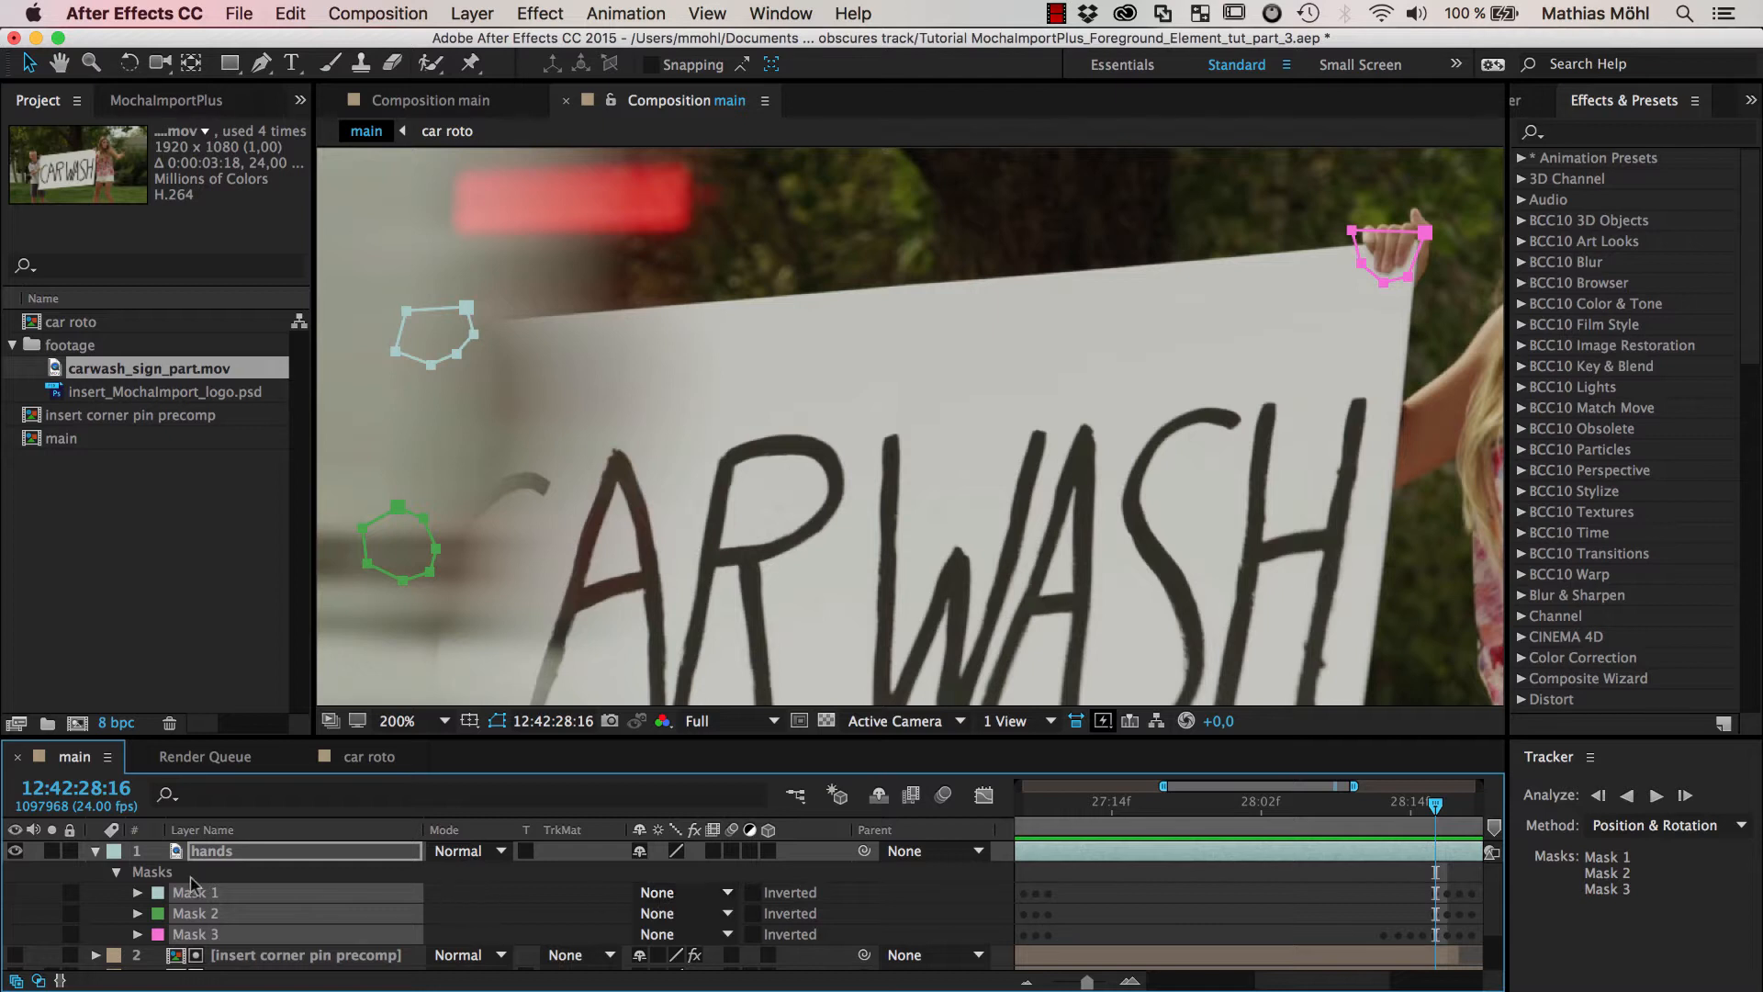
Set the first hand mask's mode to Add and select the hands layer
{"action": "left_click", "coordinate": [684, 893]}
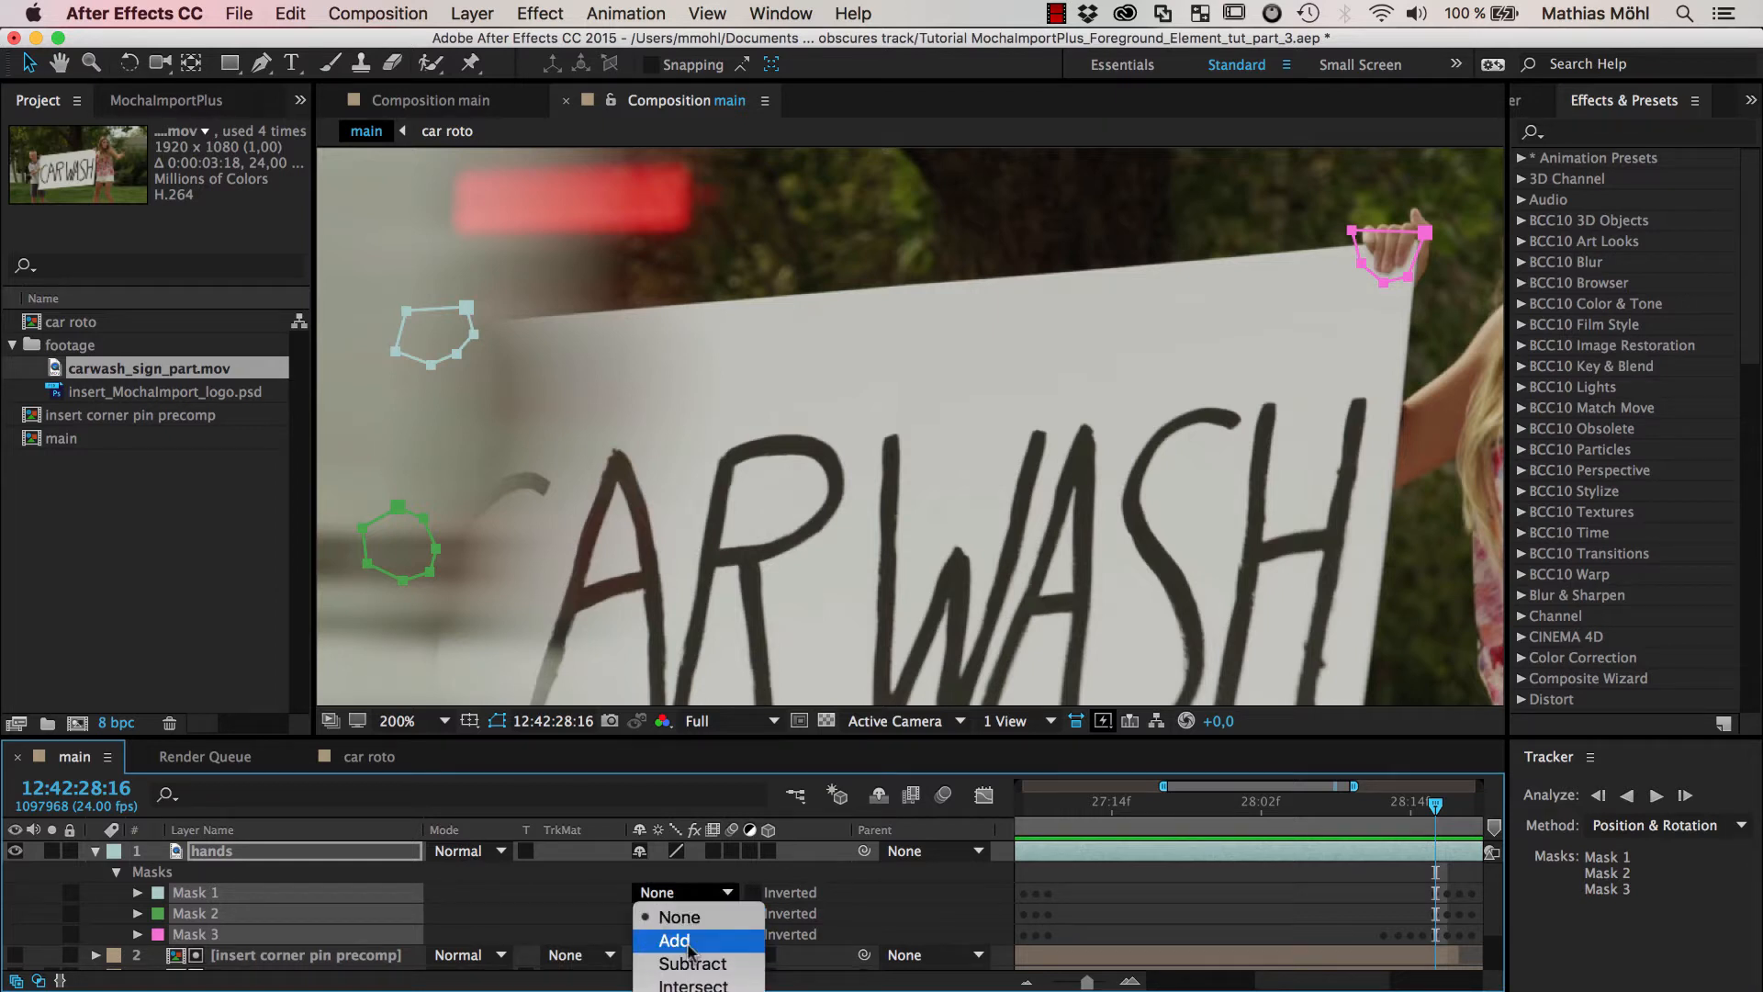
{"action": "left_click", "coordinate": [674, 941]}
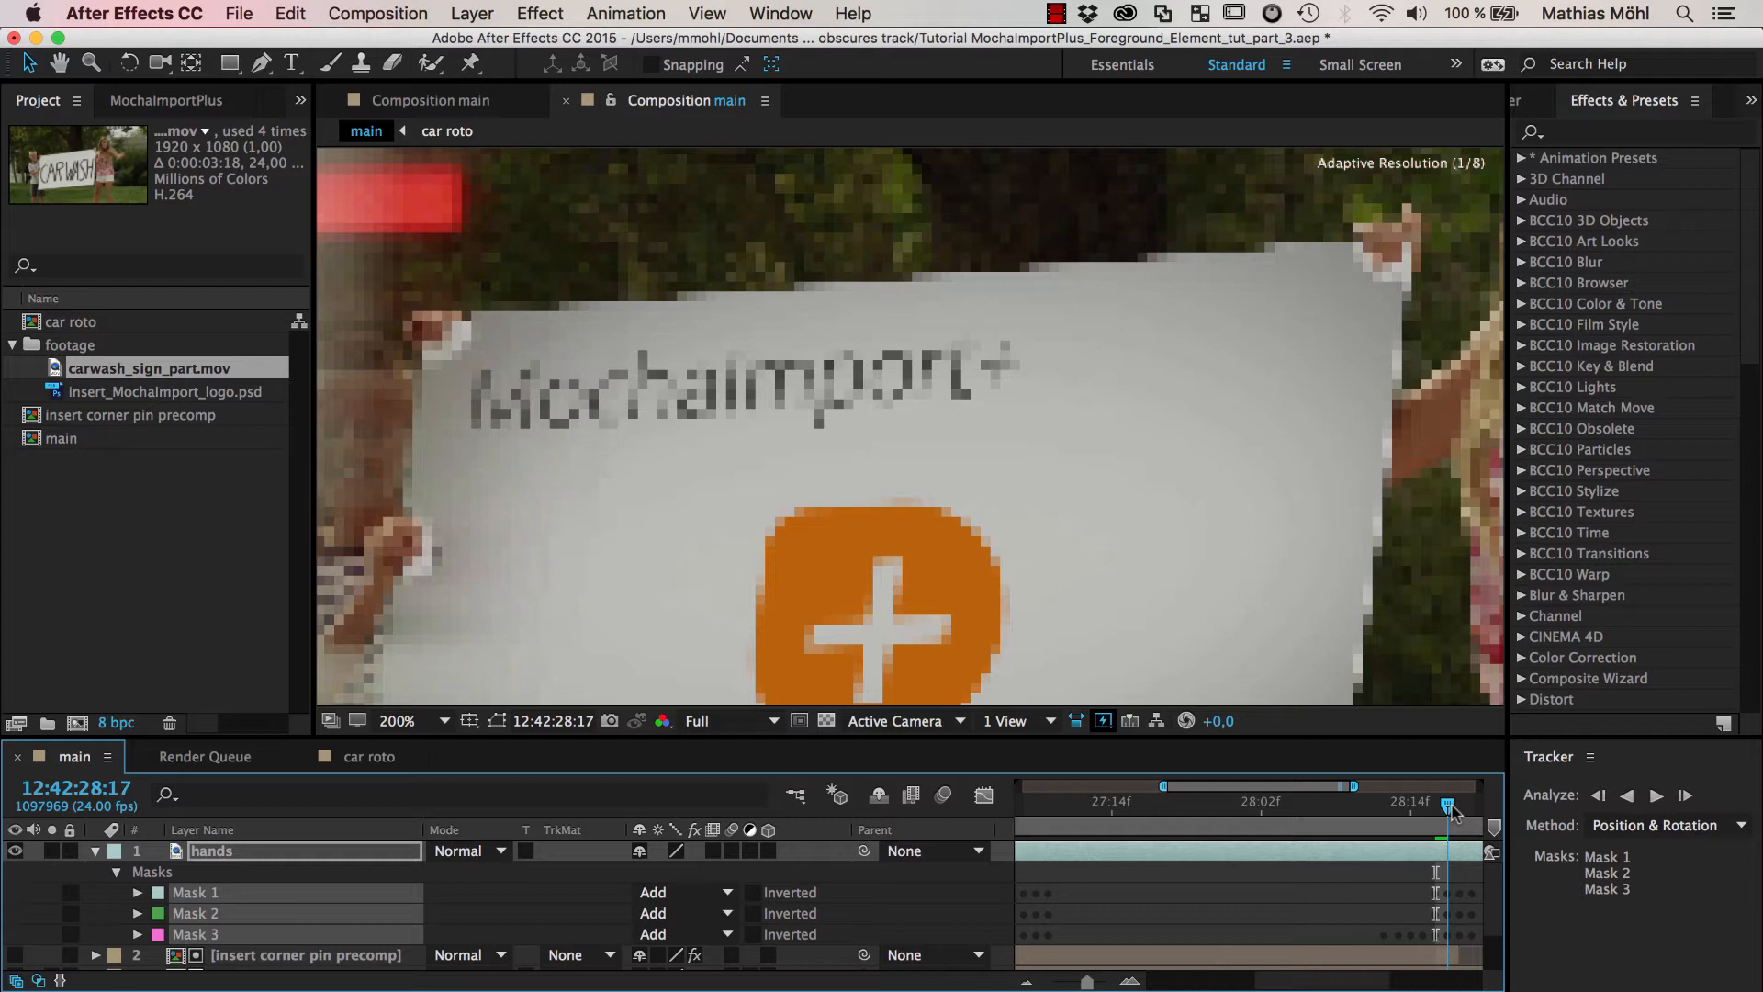
{"action": "left_click", "coordinate": [1458, 805]}
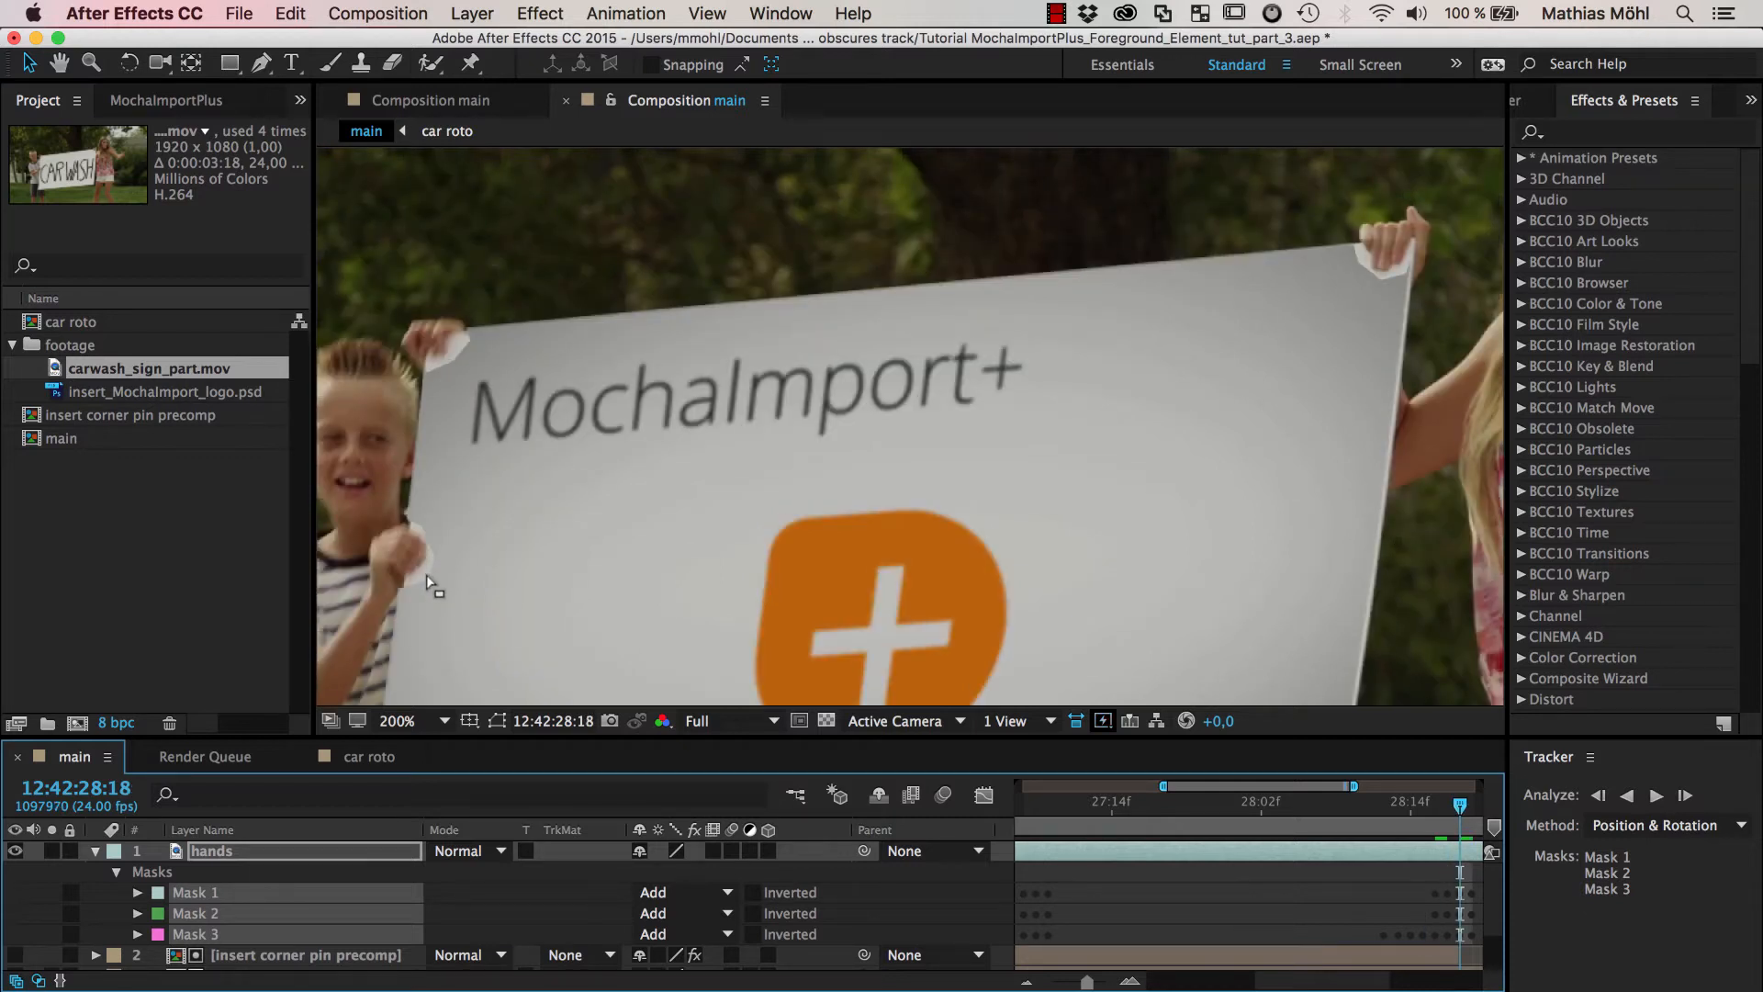
{"action": "mouse_move", "coordinate": [428, 575]}
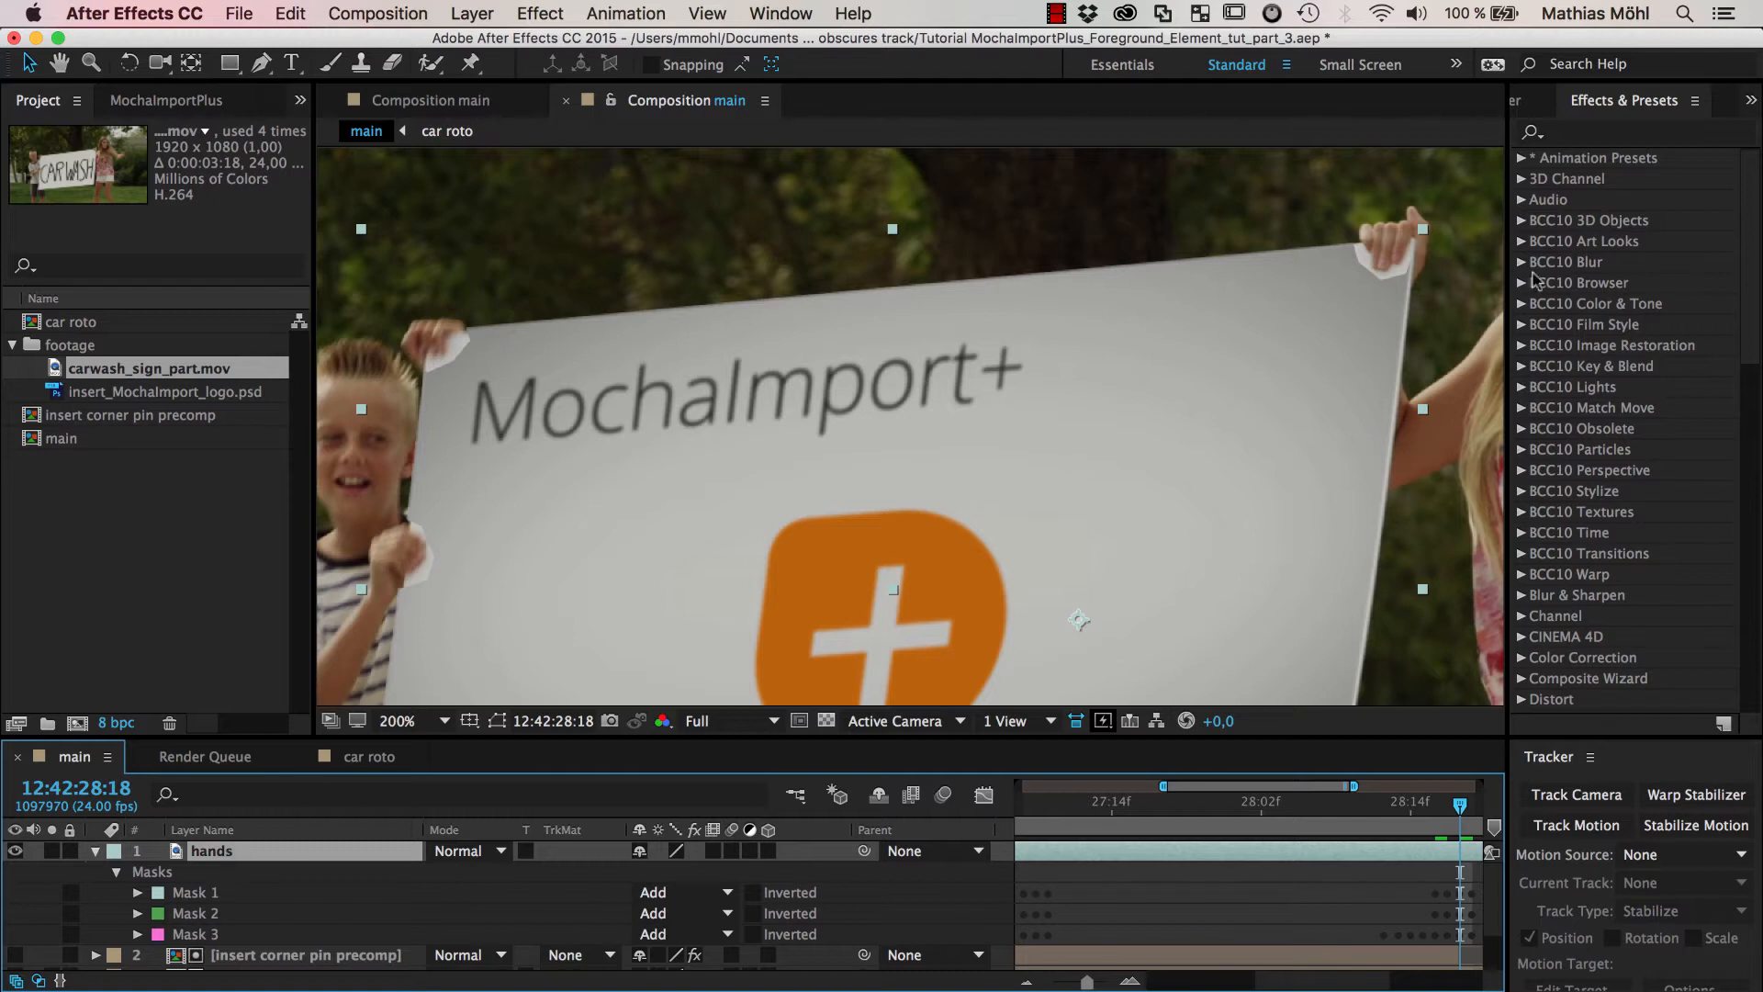
Find Refine Soft Matte in Effects & Presets, apply it and enable View Edge Region
{"action": "type", "text": "r"}
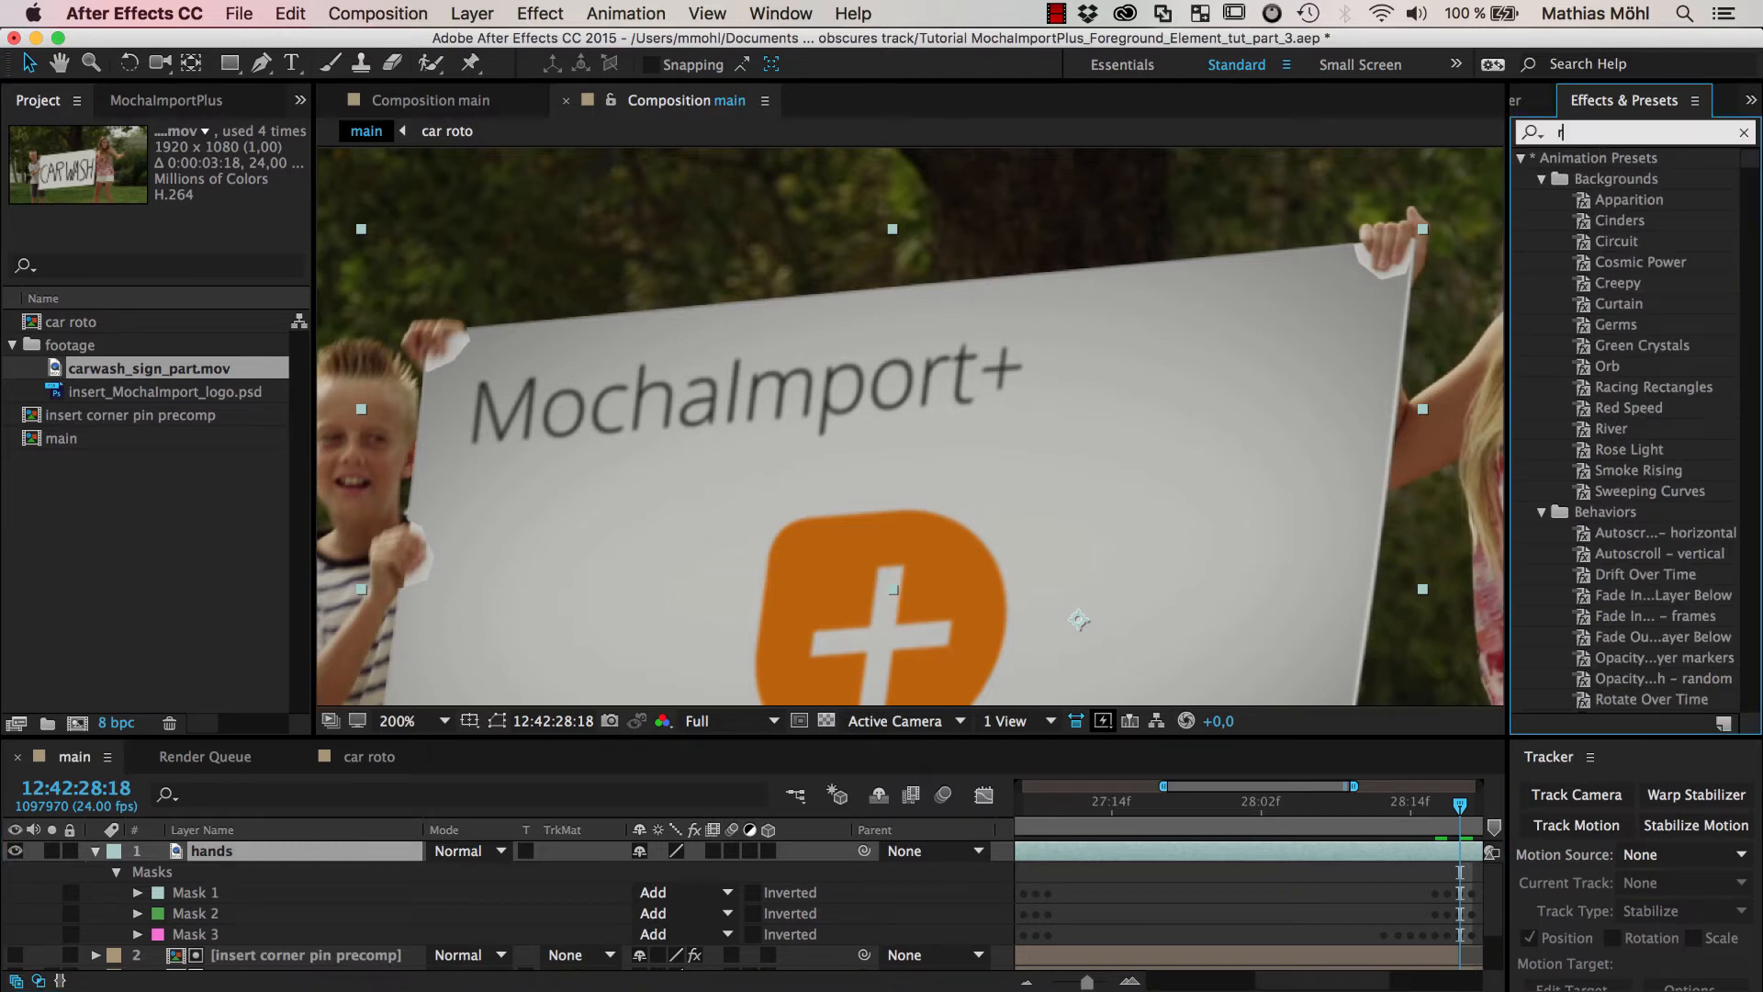
{"action": "type", "text": "refine soft"}
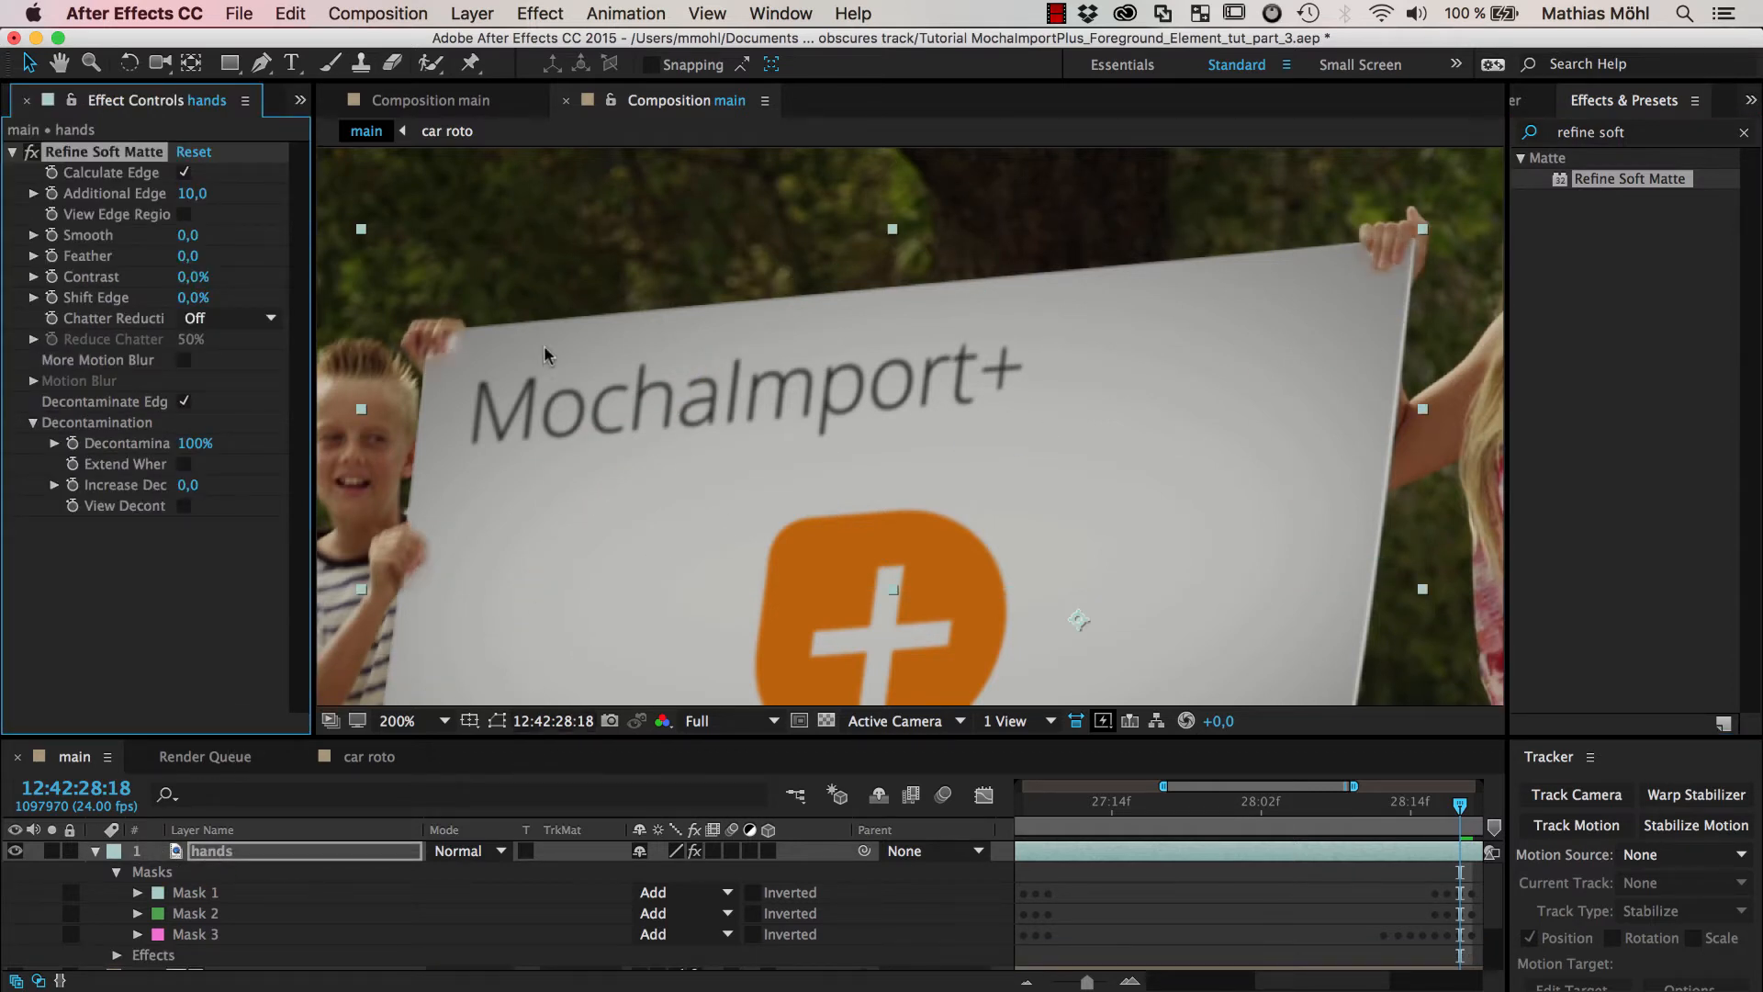
{"action": "mouse_move", "coordinate": [1401, 289]}
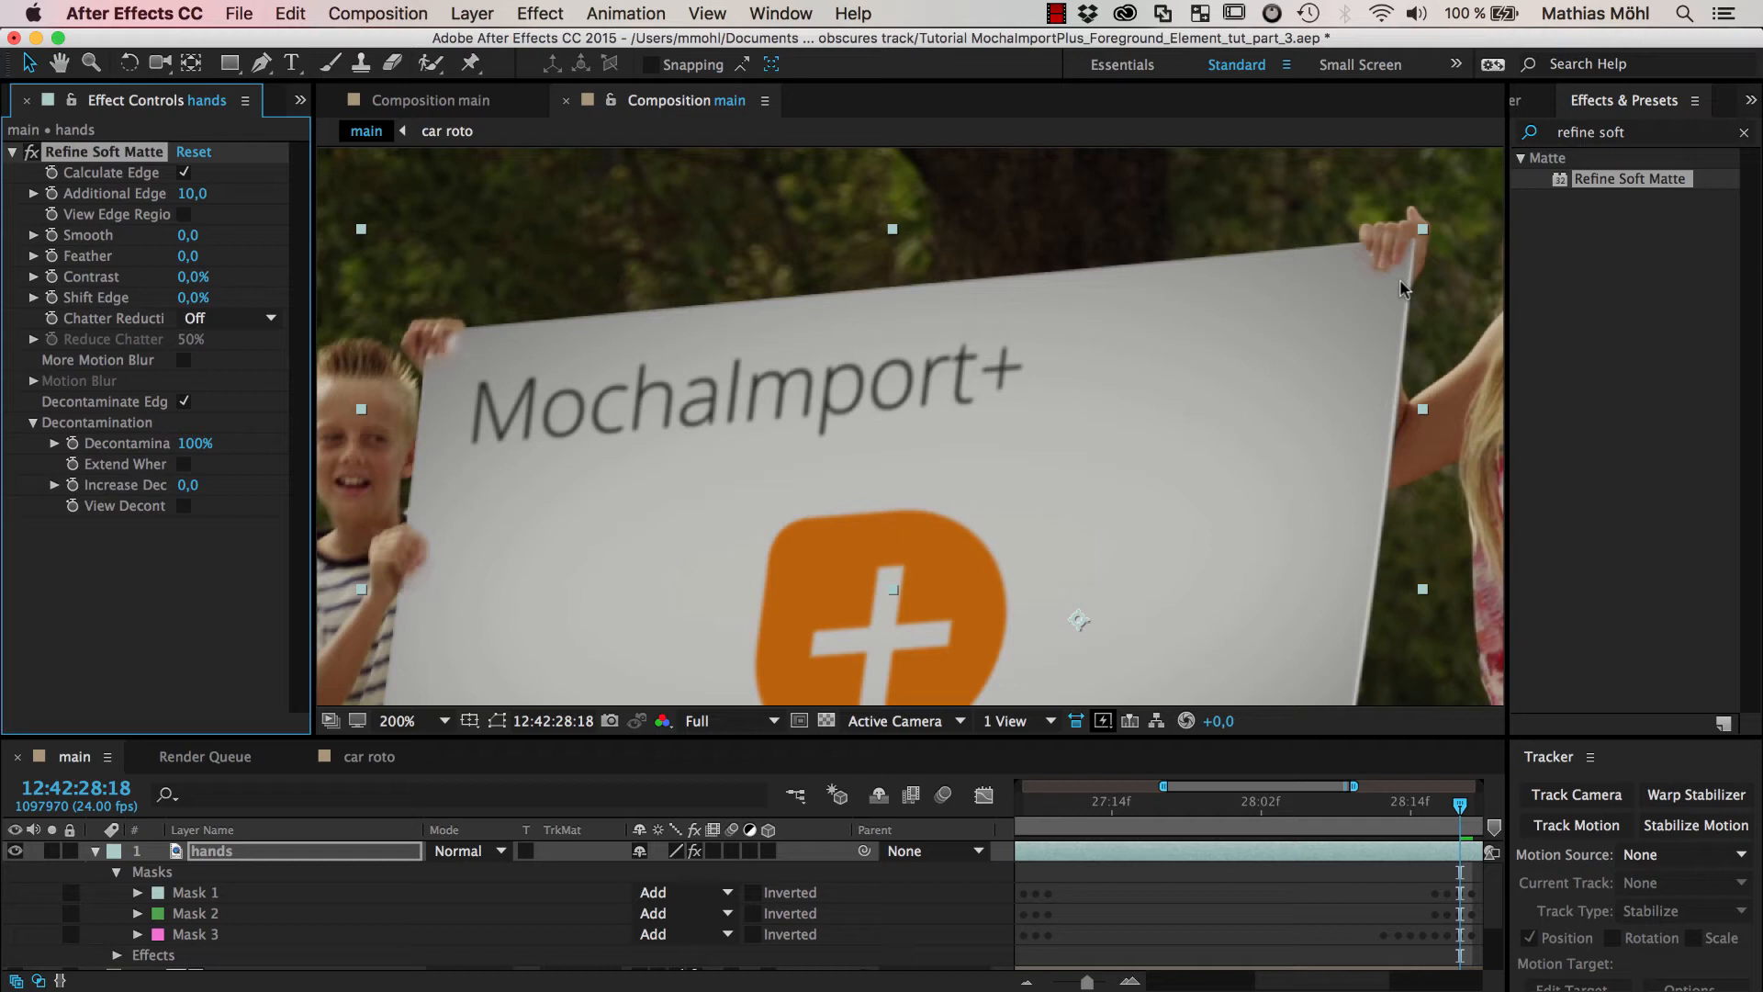
{"action": "mouse_move", "coordinate": [465, 360]}
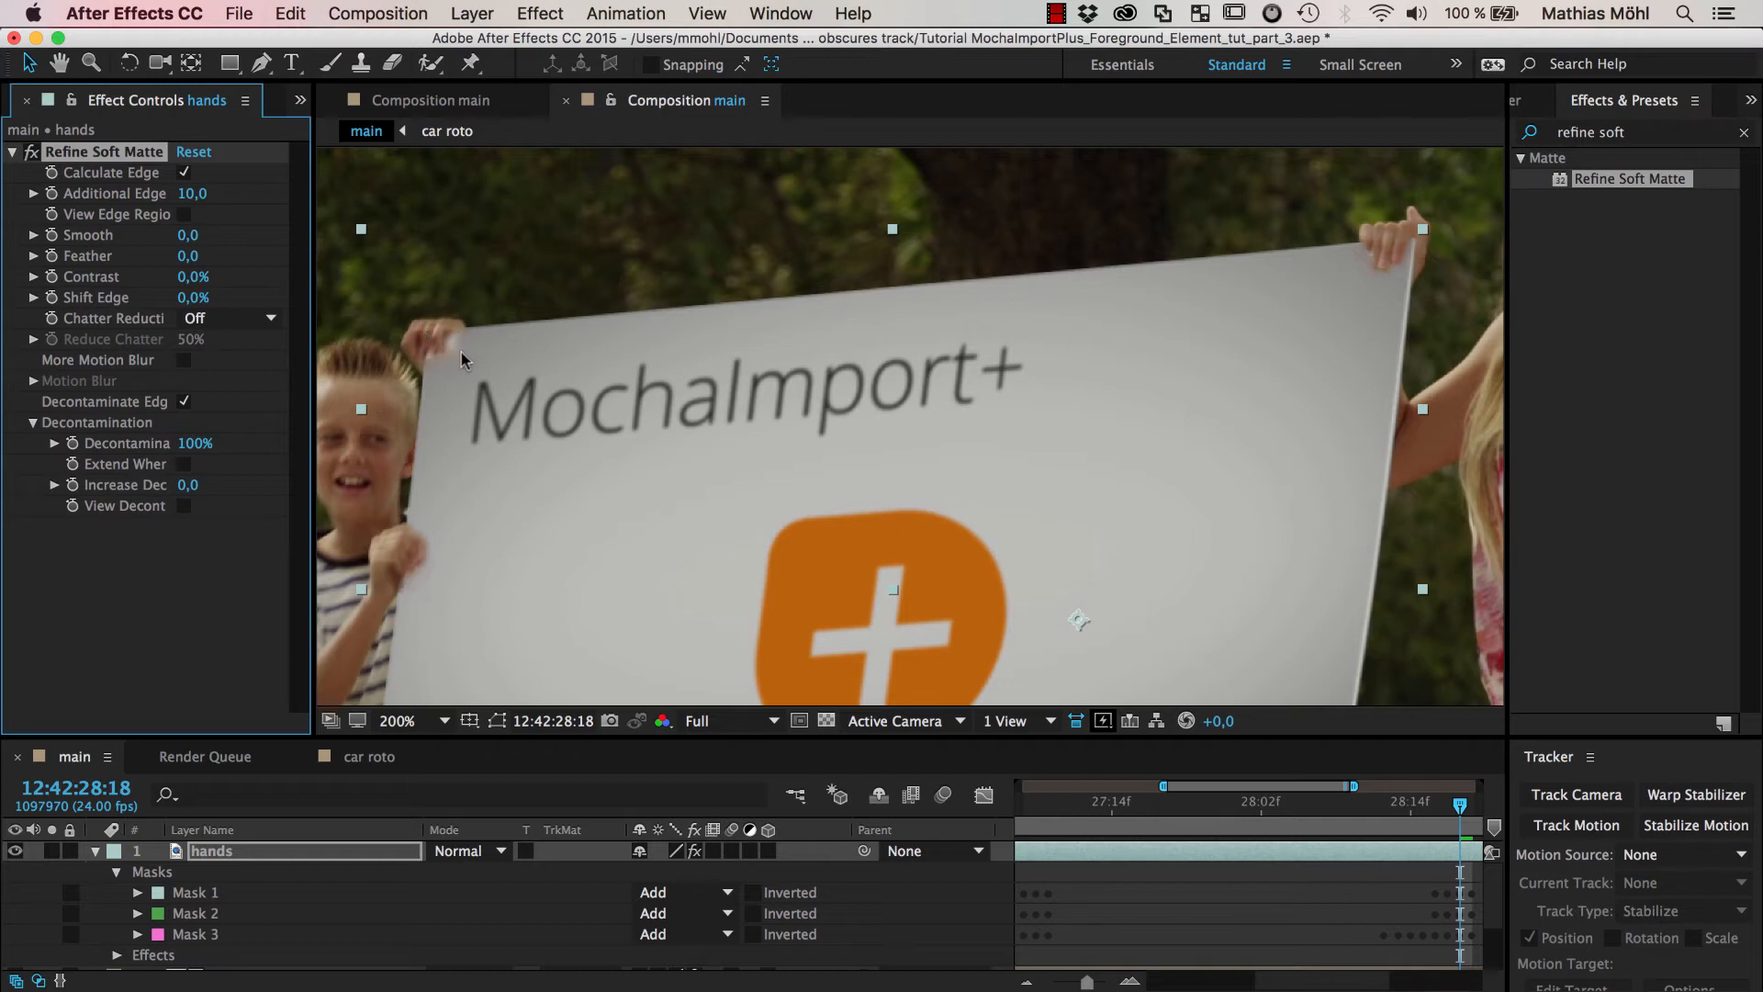
{"action": "mouse_move", "coordinate": [914, 428]}
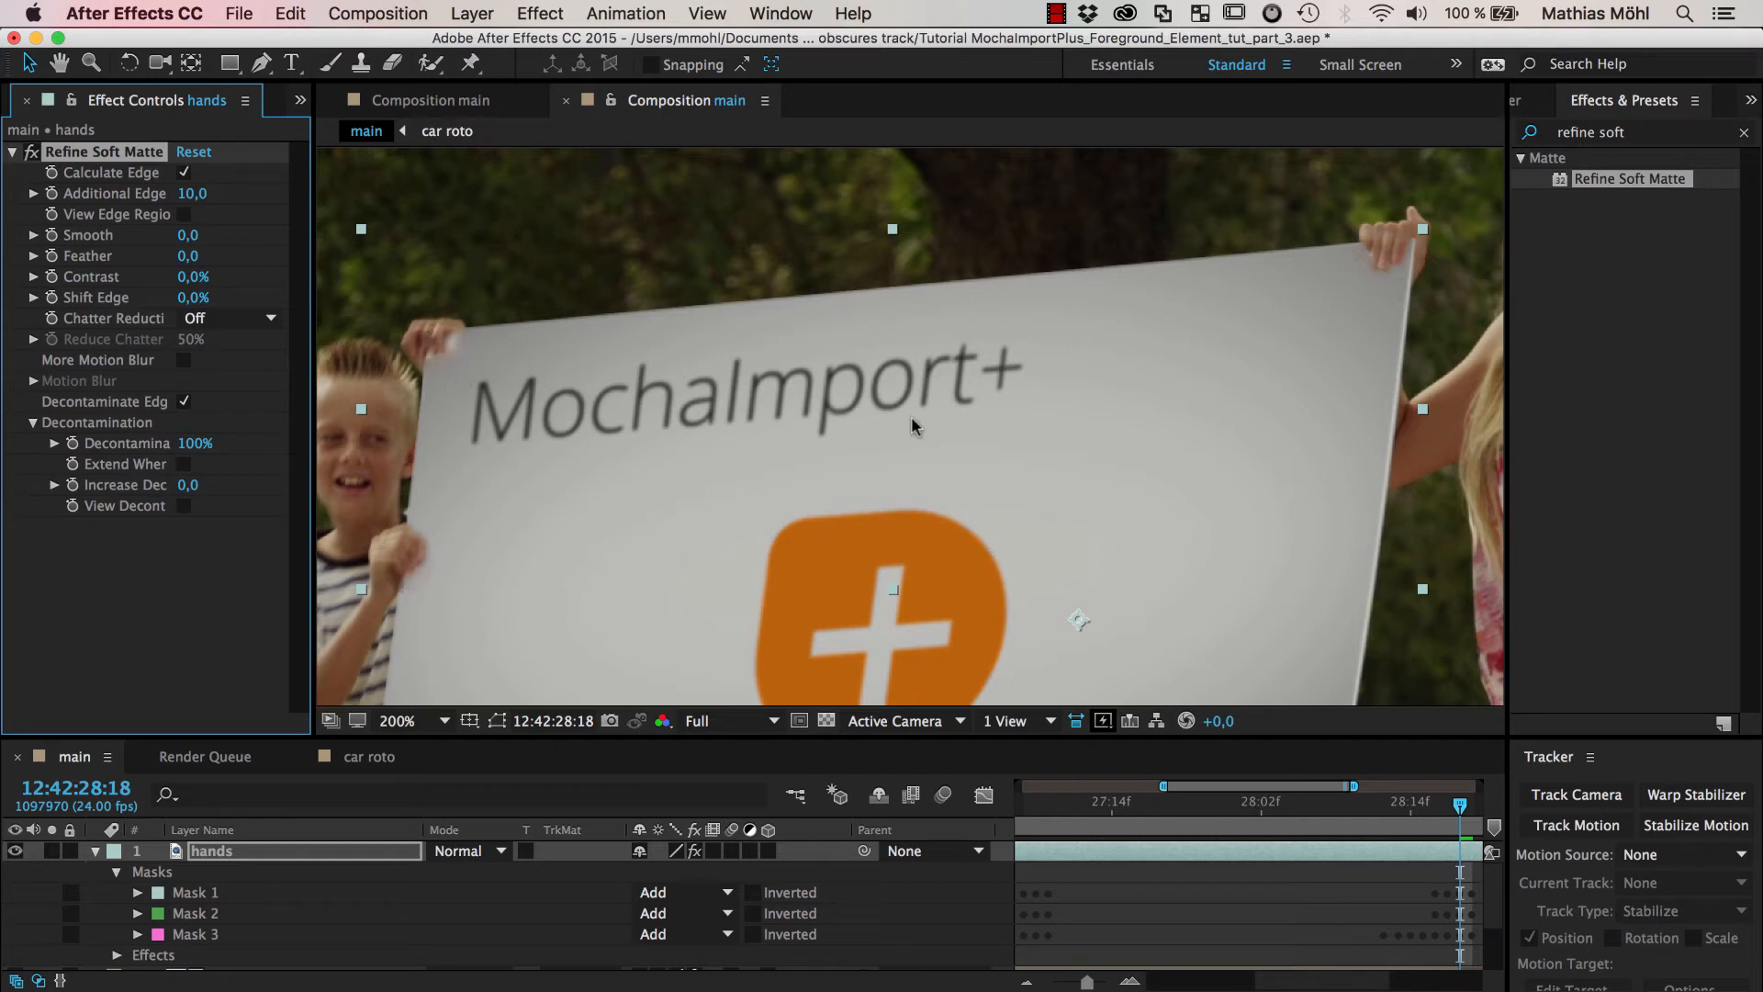
{"action": "mouse_move", "coordinate": [1361, 258]}
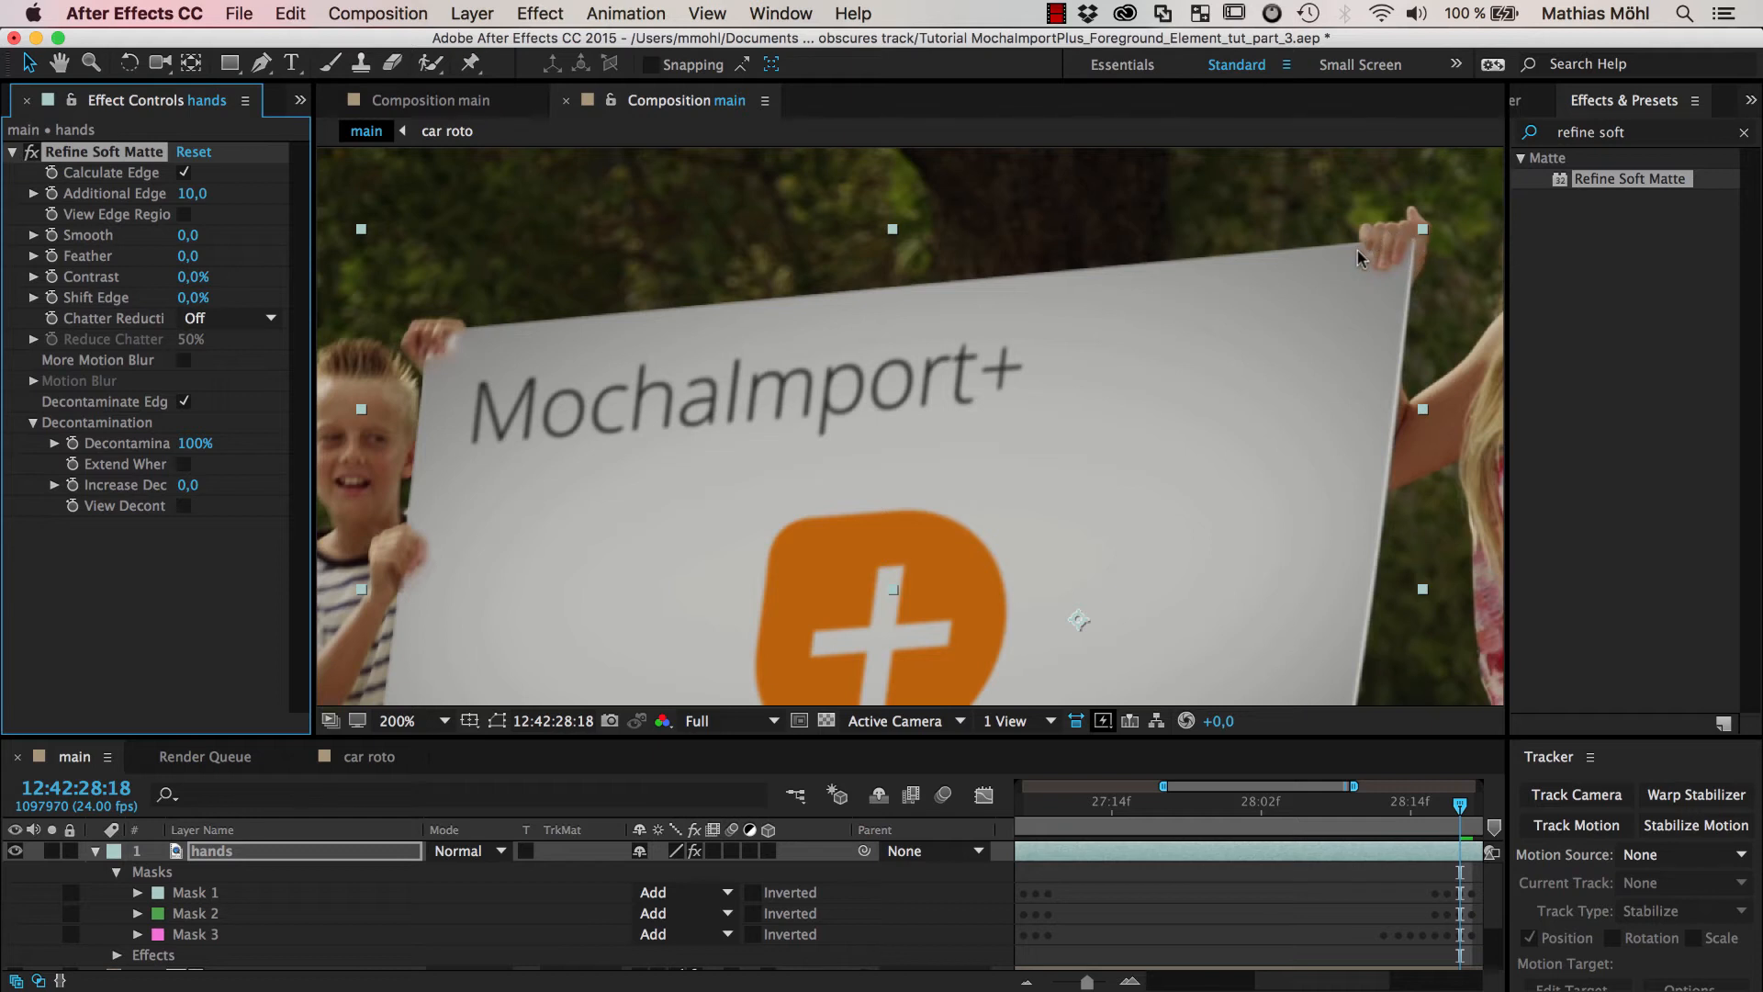
{"action": "mouse_move", "coordinate": [279, 281]}
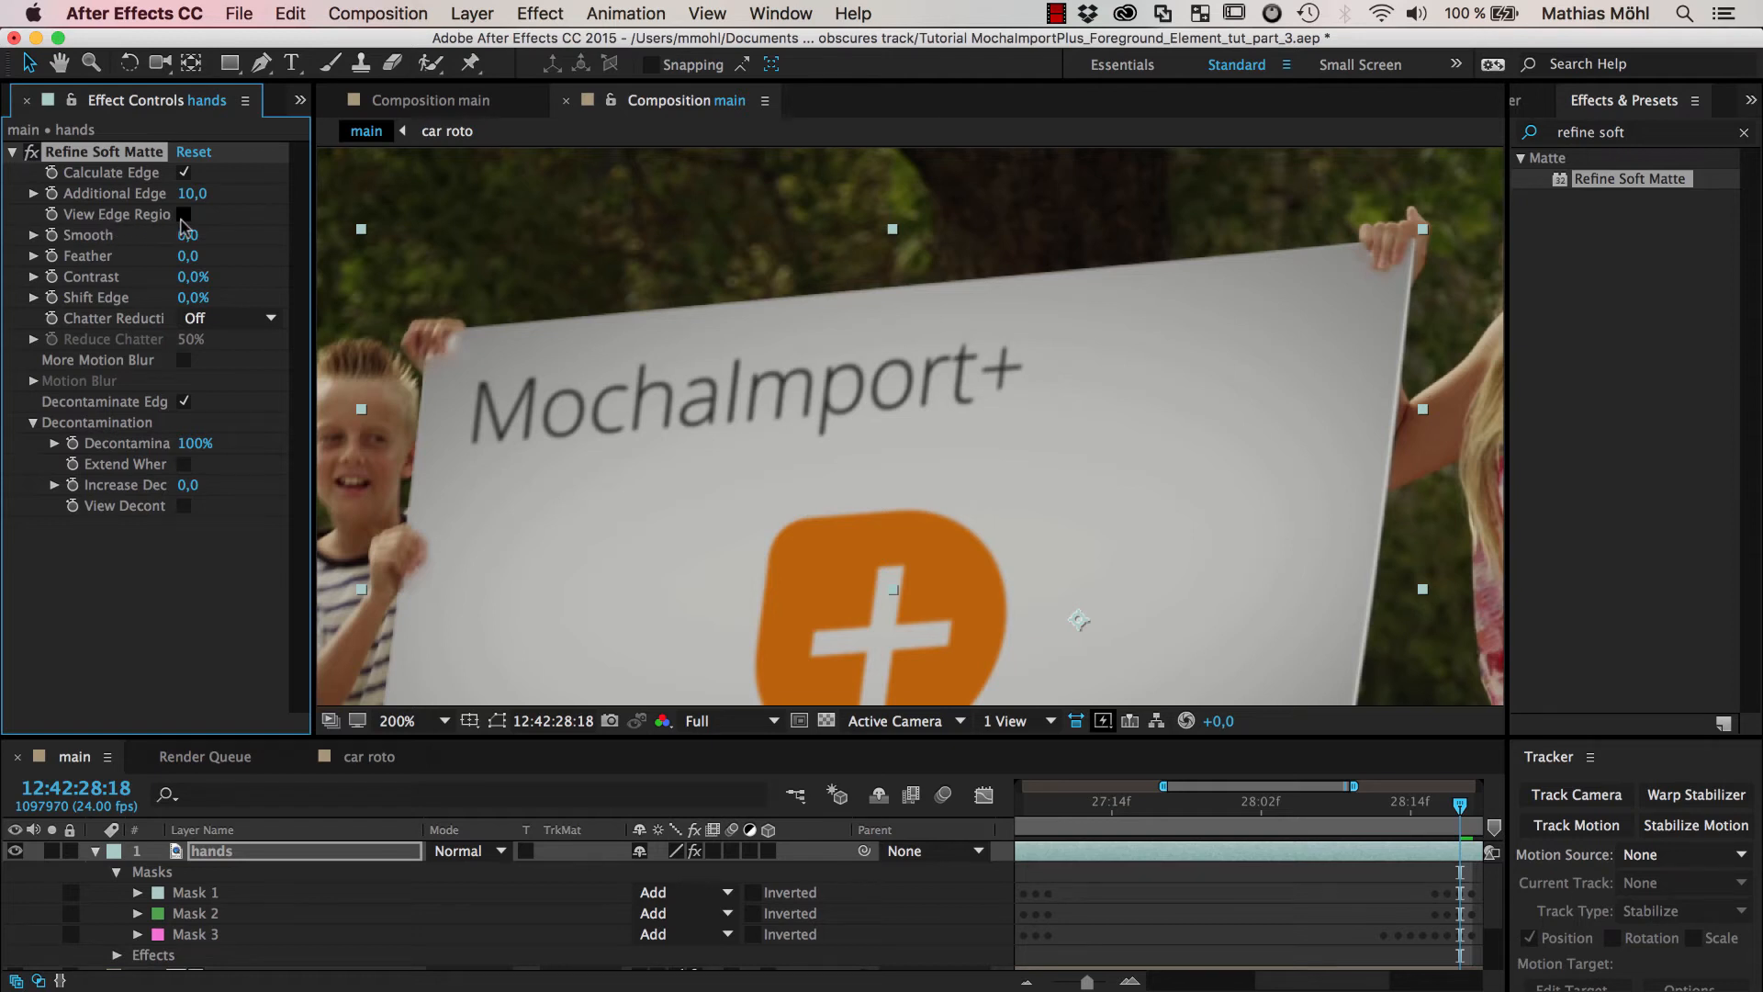
{"action": "left_click", "coordinate": [183, 213]}
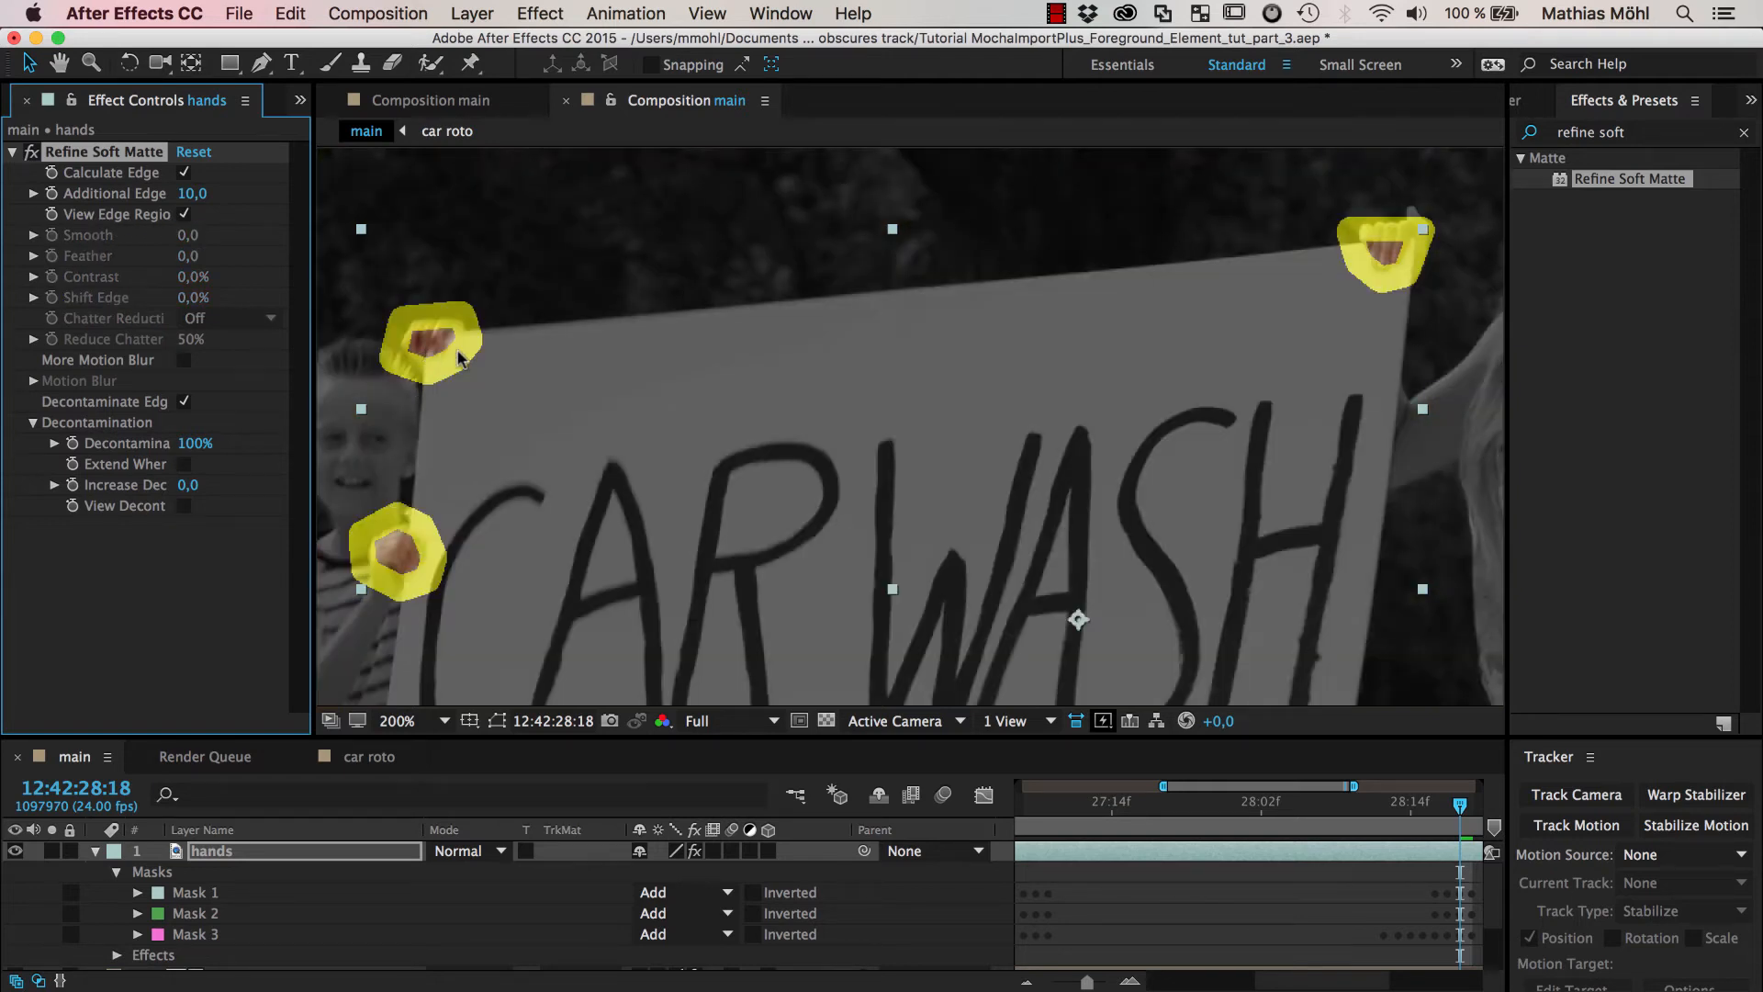
{"action": "mouse_move", "coordinate": [455, 329]}
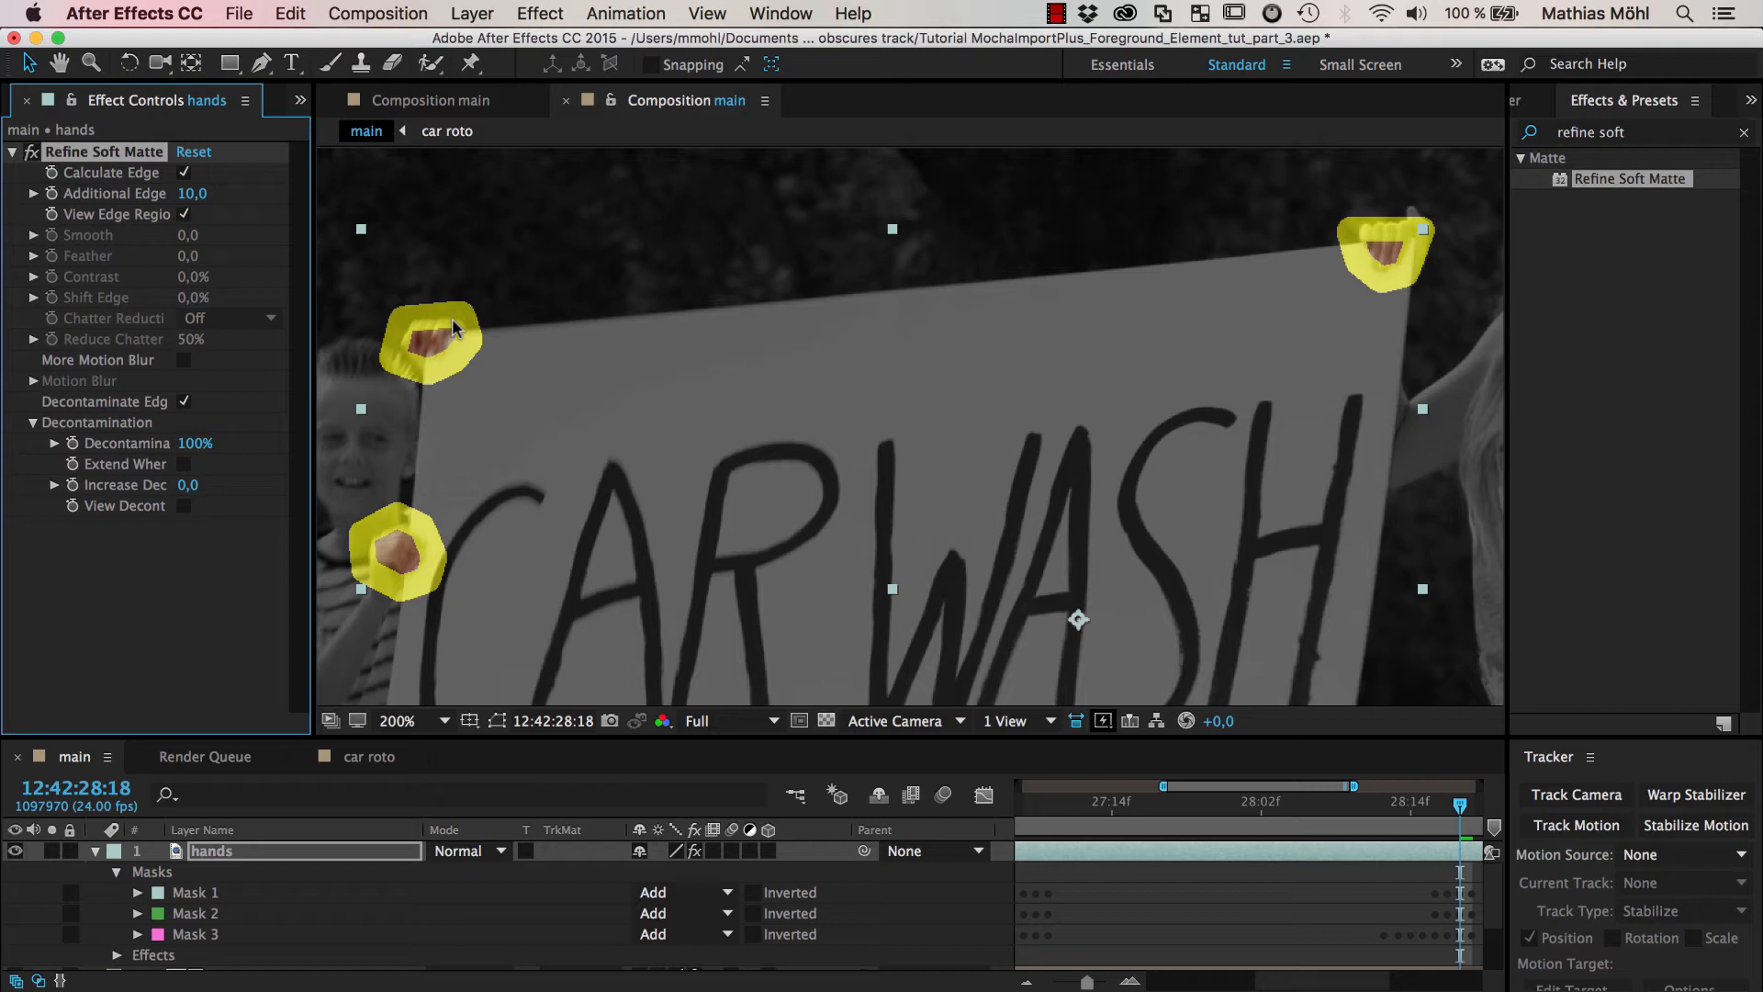
{"action": "mouse_move", "coordinate": [459, 355]}
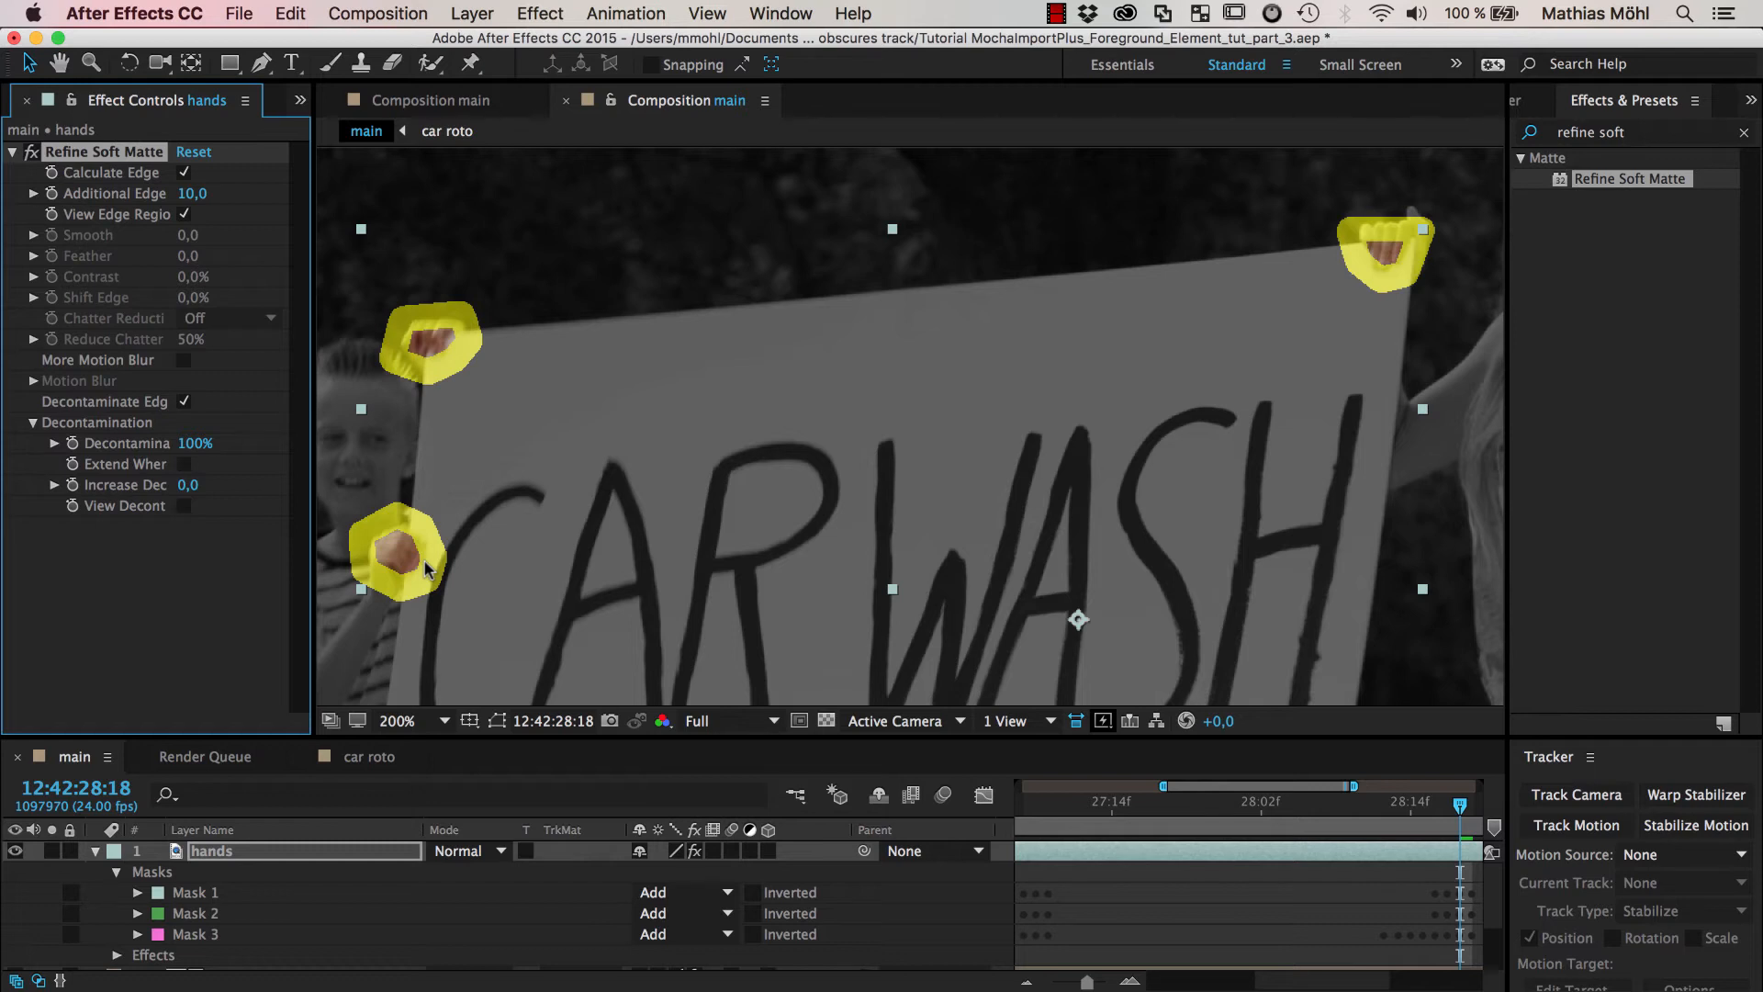
{"action": "mouse_move", "coordinate": [413, 523]}
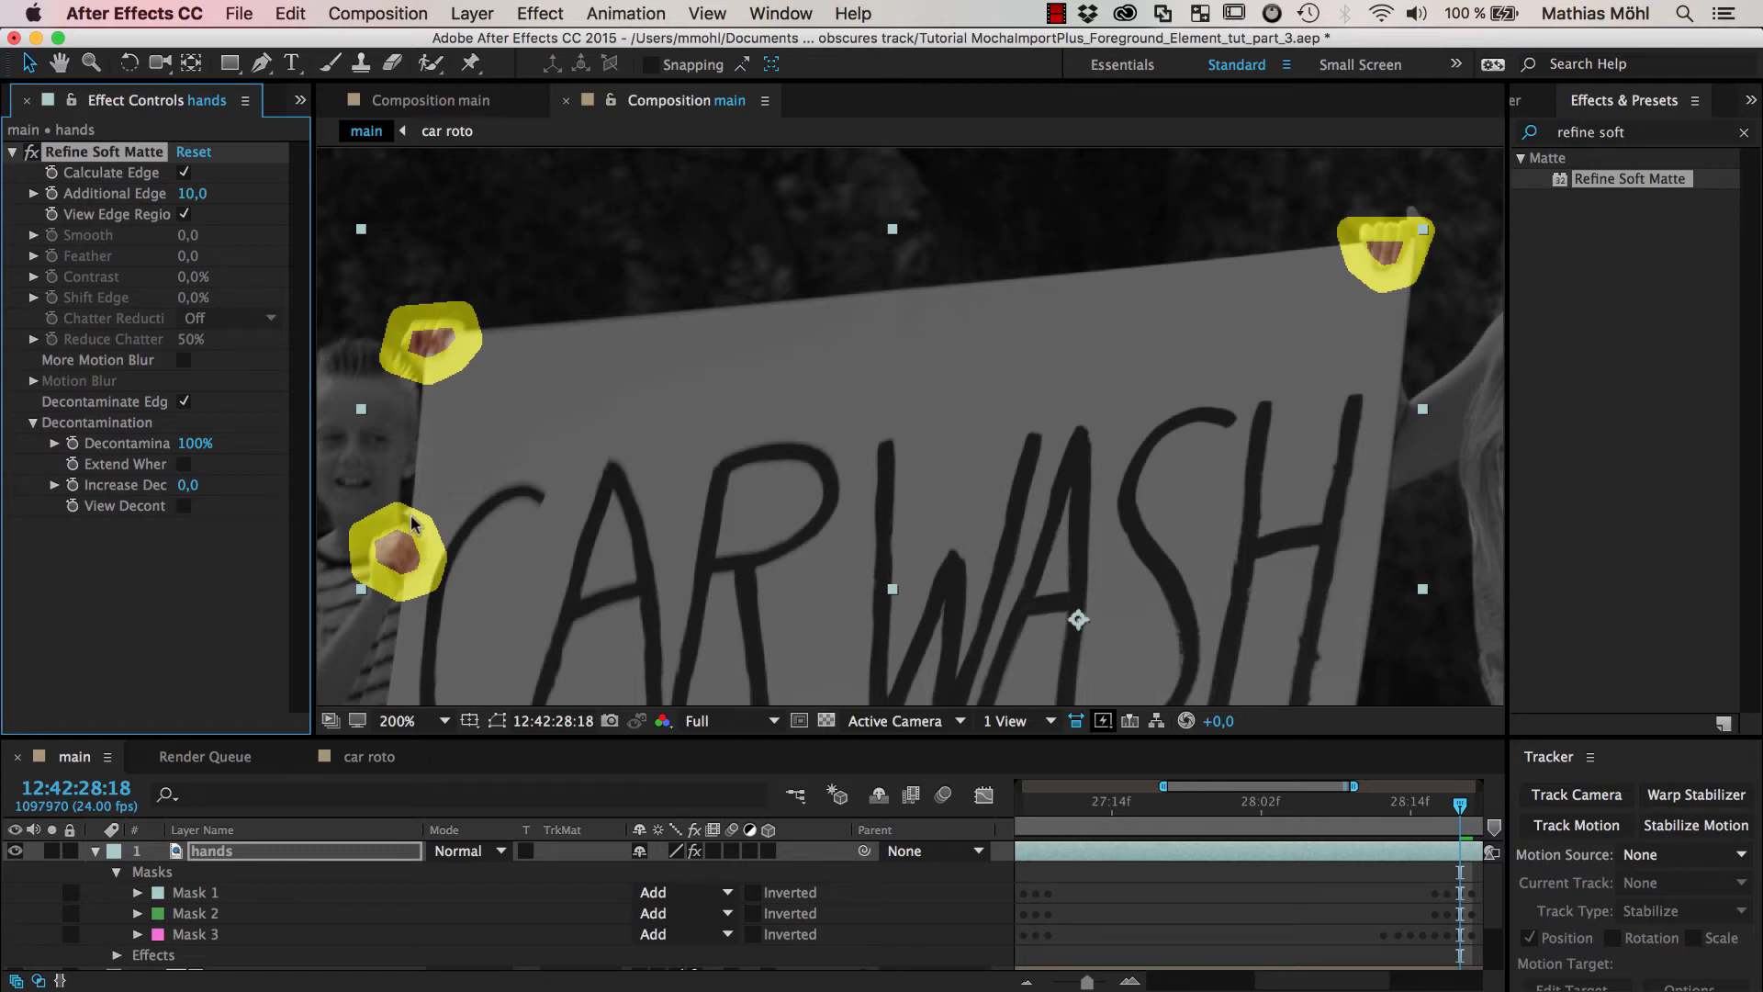
{"action": "mouse_move", "coordinate": [433, 593]}
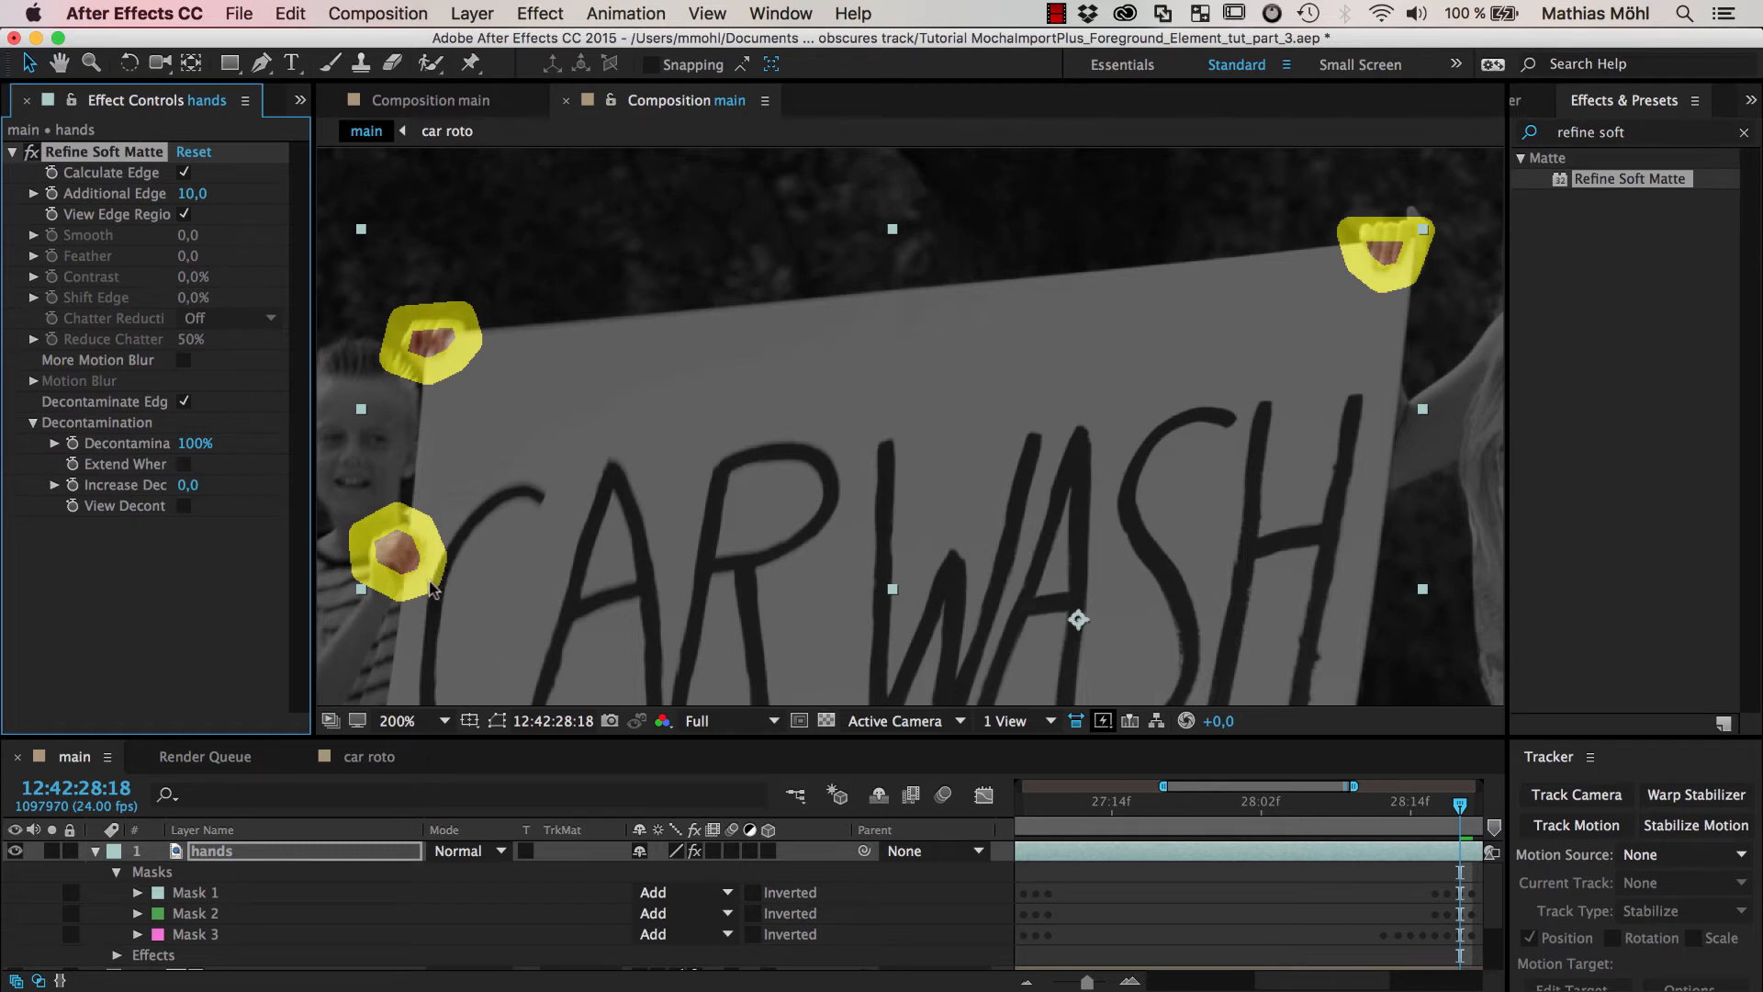
{"action": "mouse_move", "coordinate": [417, 540]}
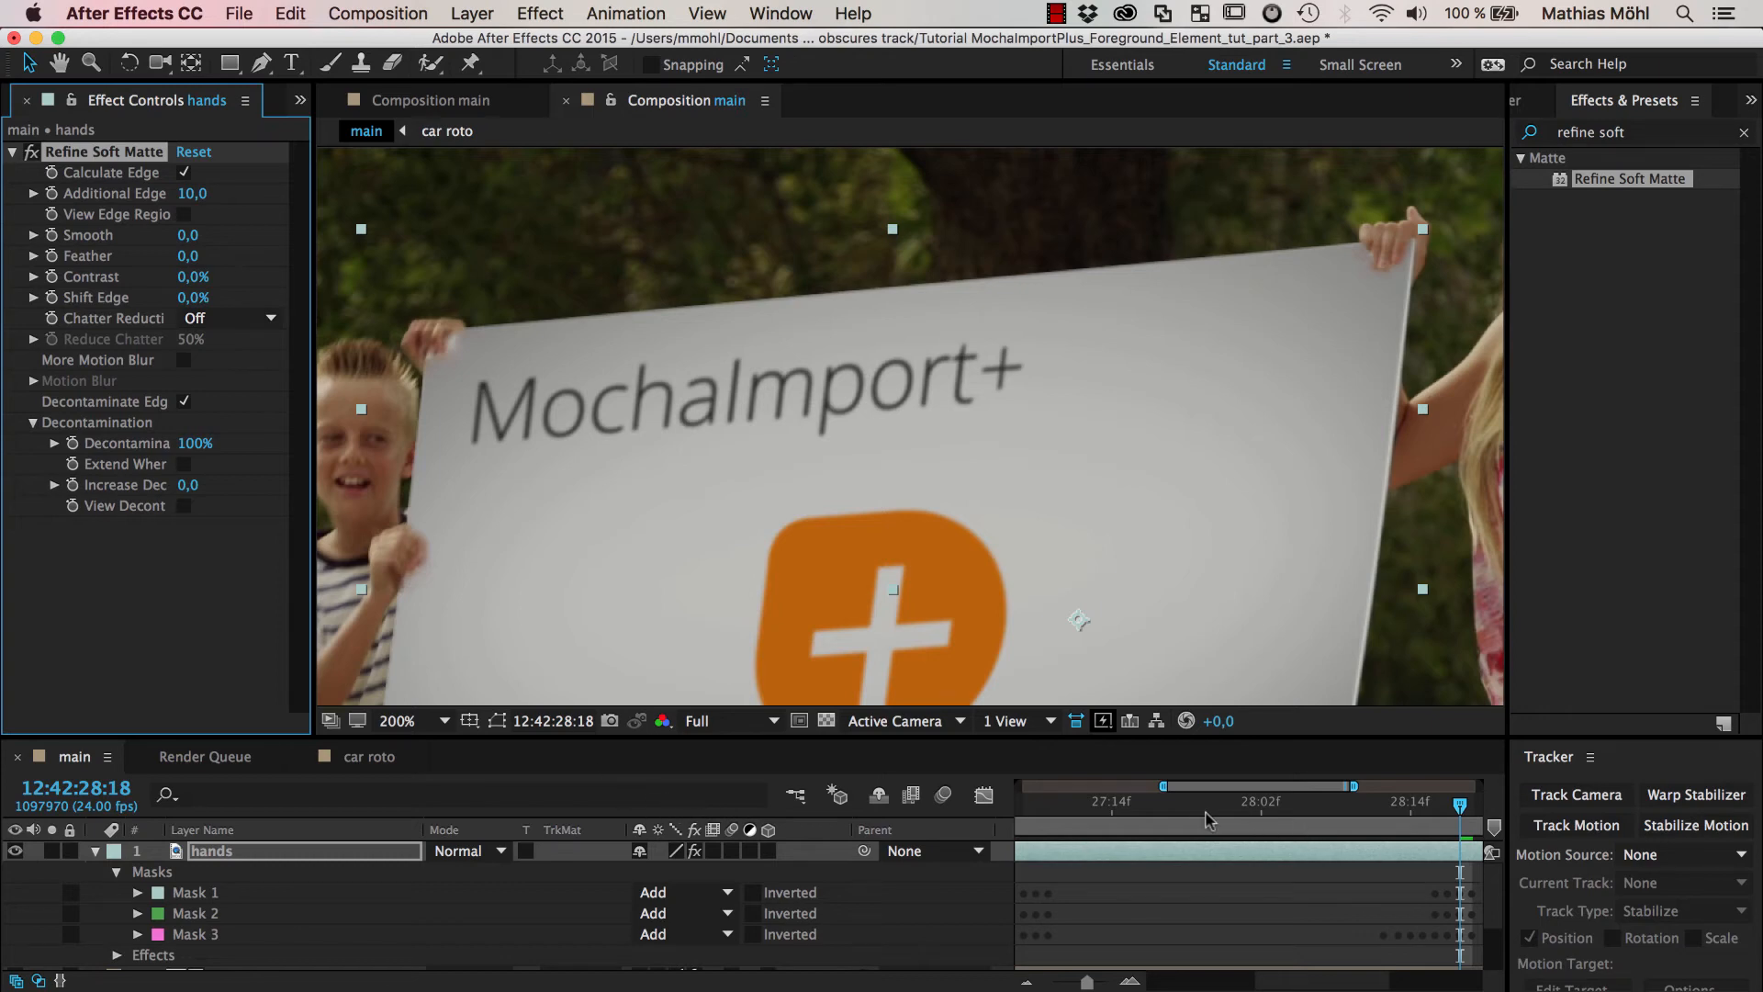
On an earlier frame, widen Additional Edge Radius to 17 while toggling View Edge Region to judge it
{"action": "left_click_drag", "start_coordinate": [1209, 815], "coordinate": [1107, 810]}
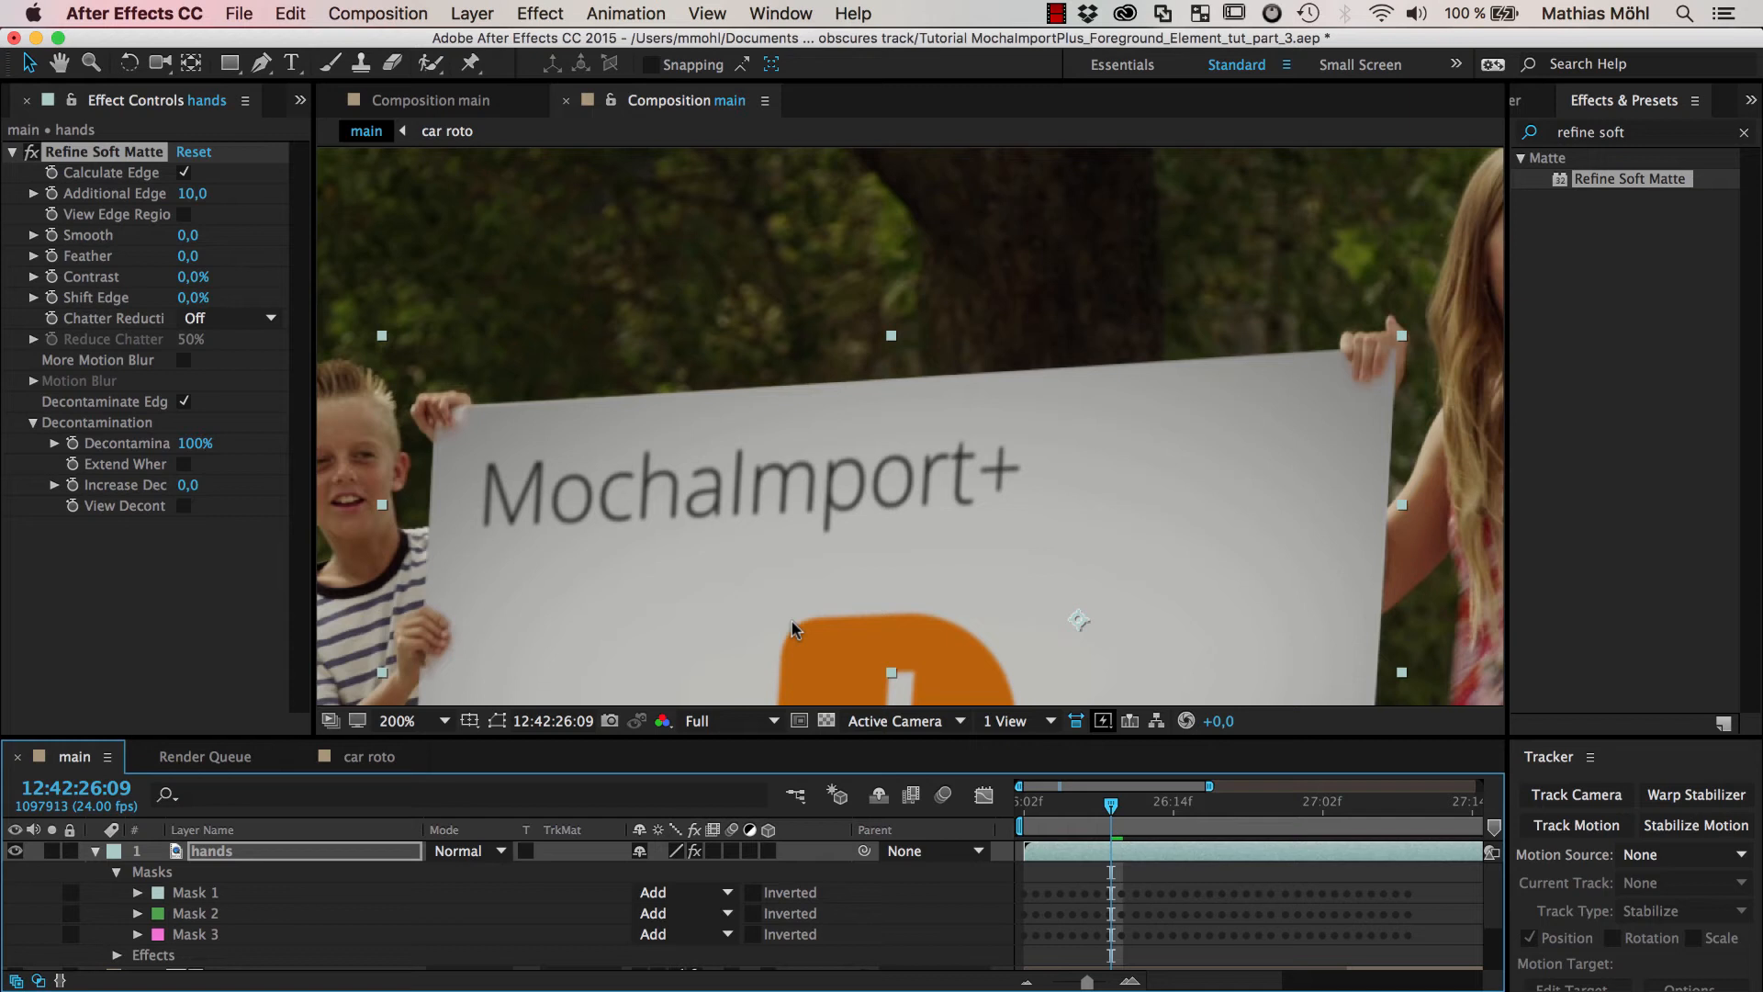
{"action": "mouse_move", "coordinate": [477, 423]}
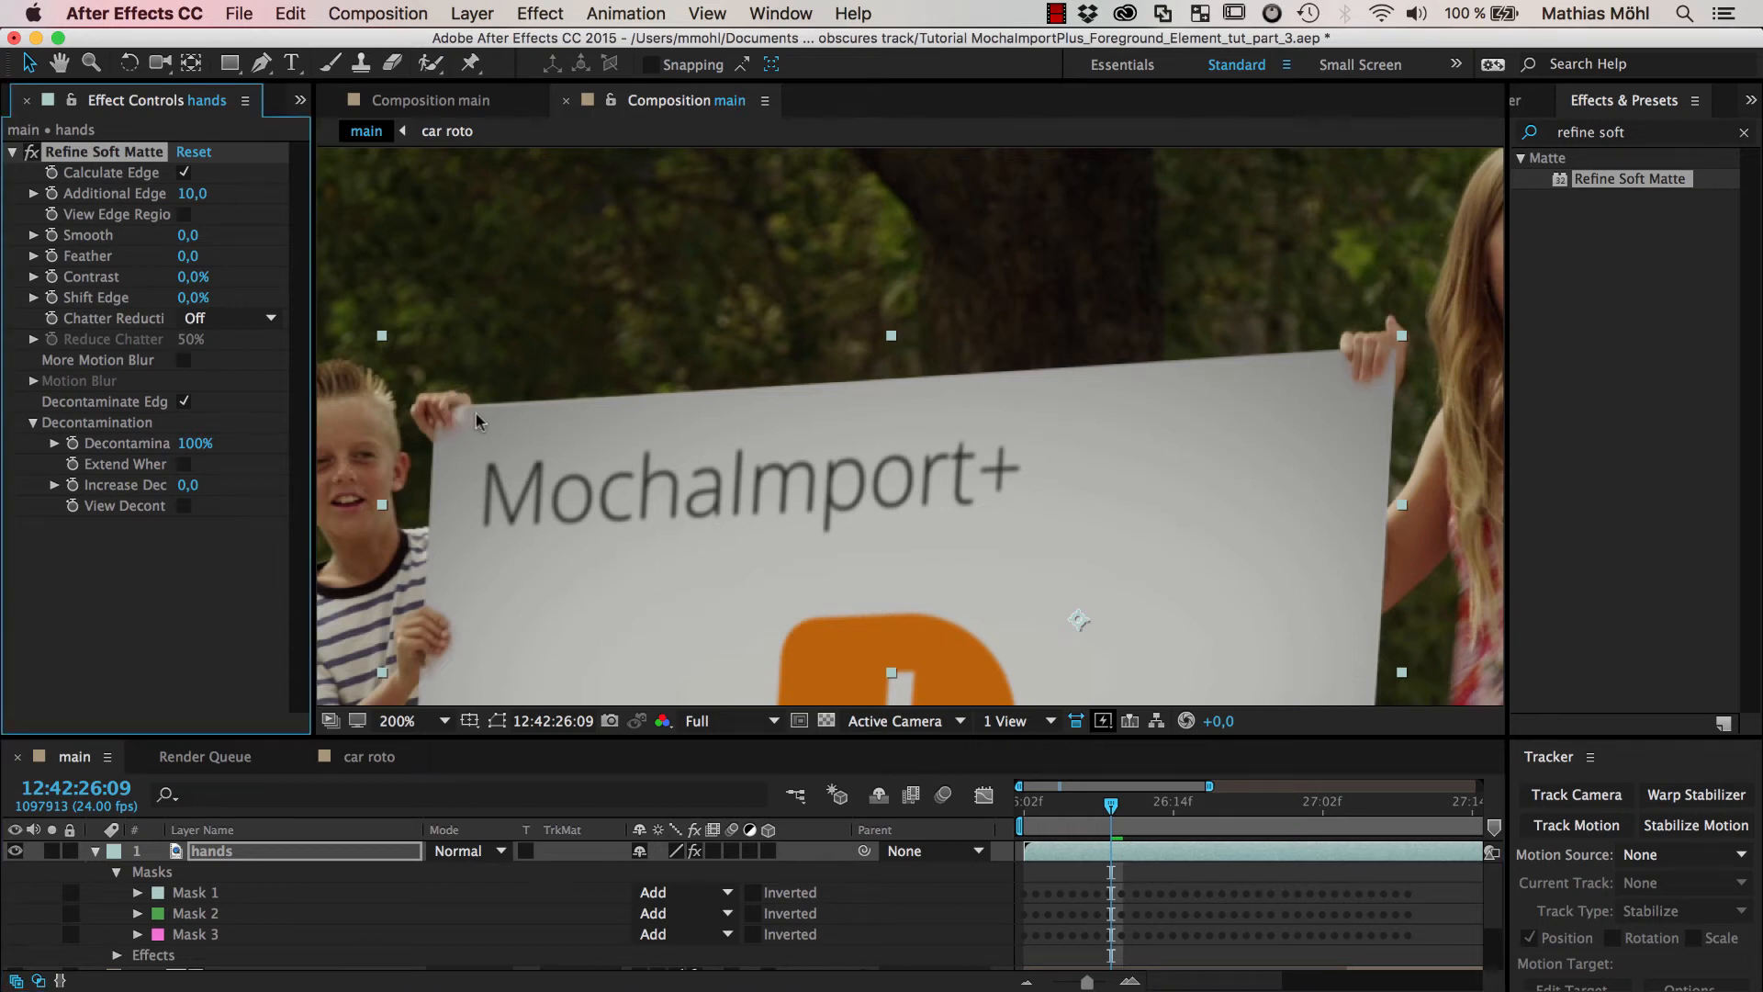
{"action": "mouse_move", "coordinate": [461, 417]}
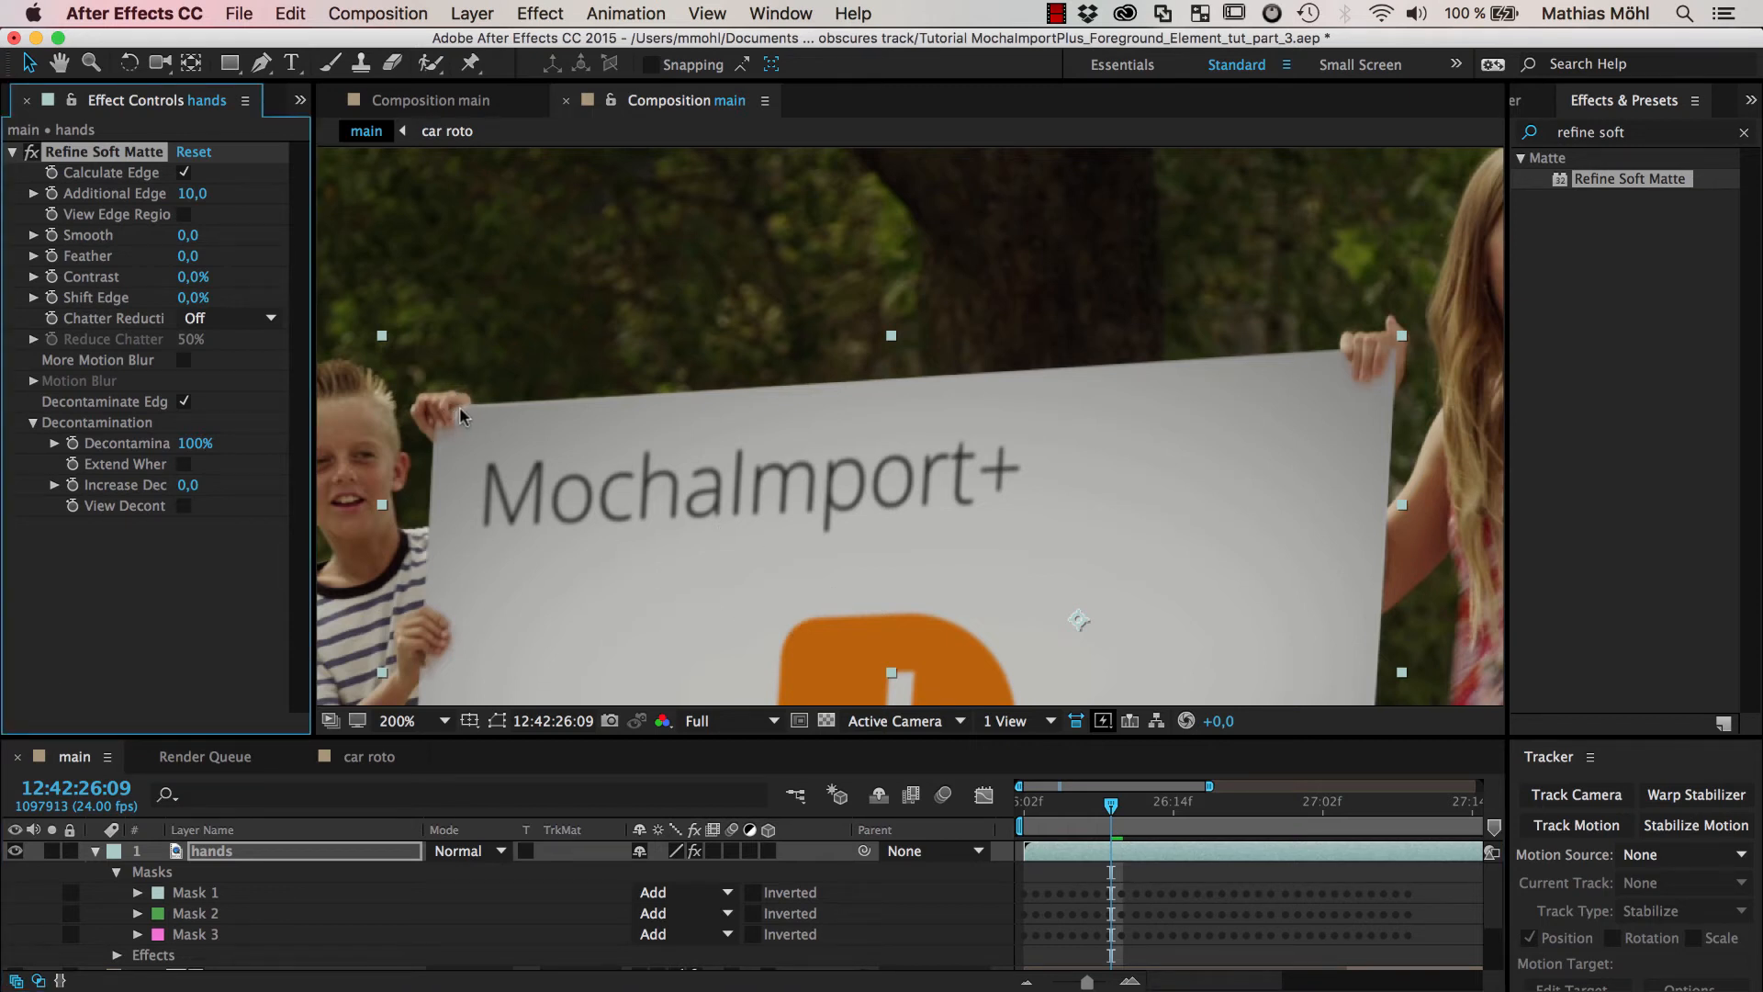
{"action": "mouse_move", "coordinate": [452, 413]}
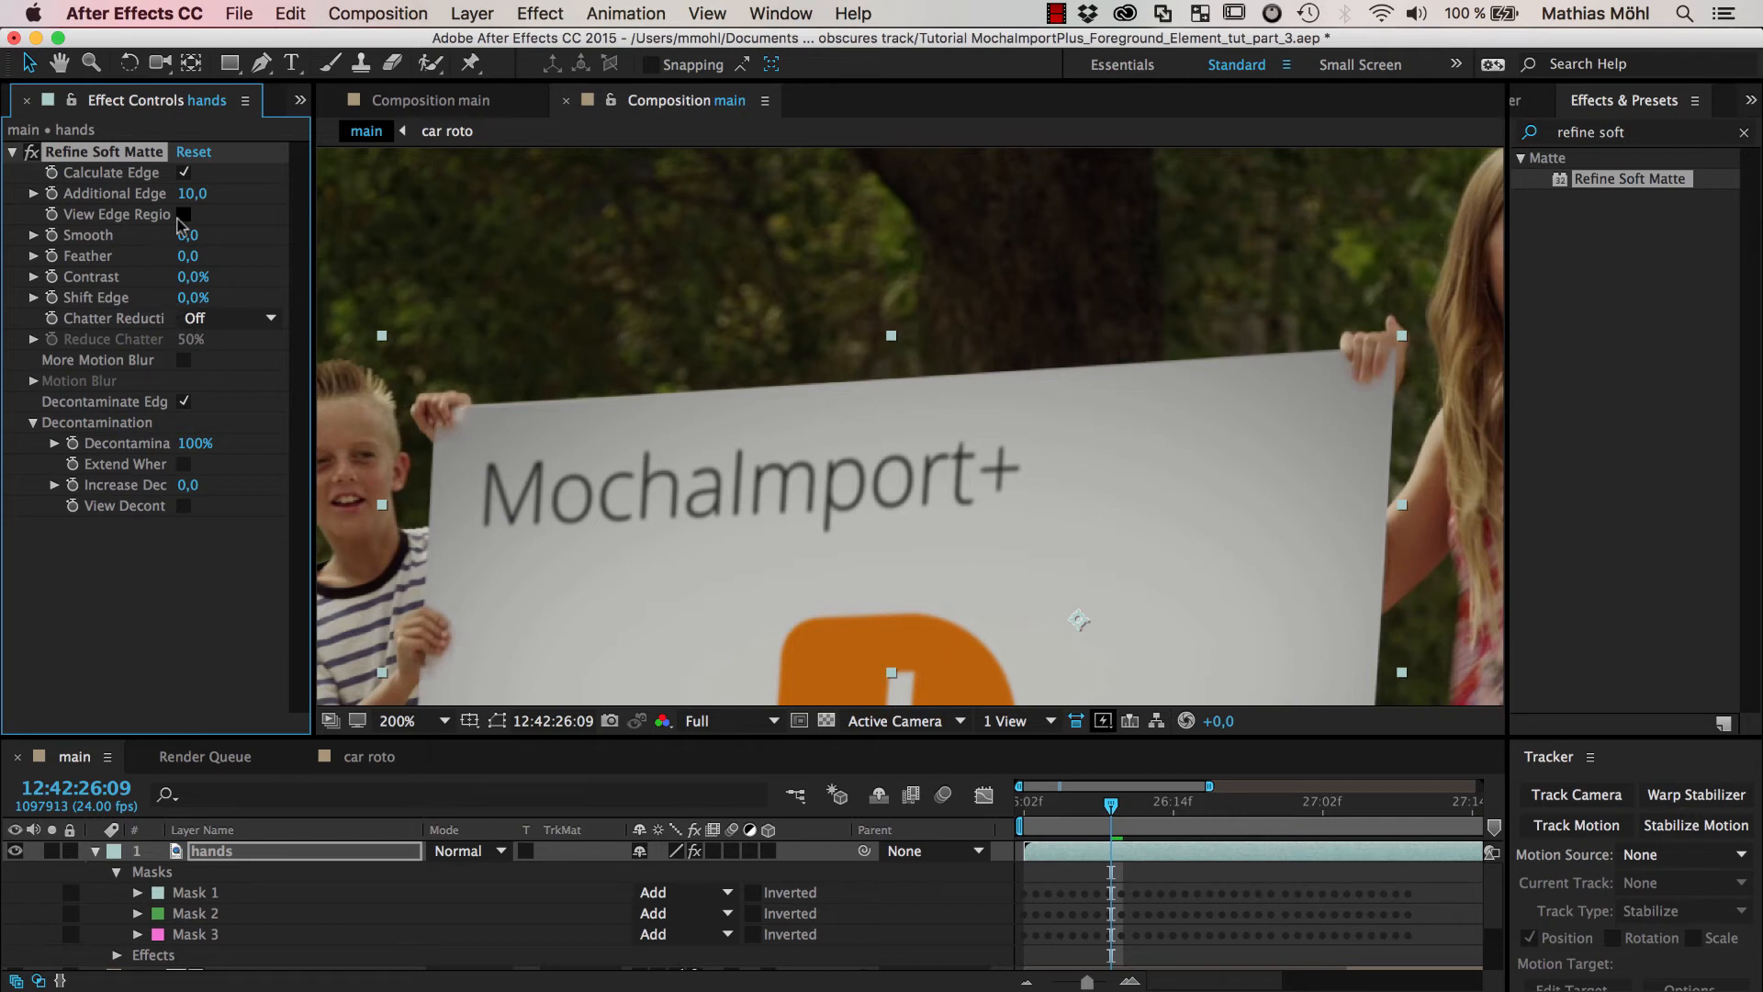
{"action": "left_click", "coordinate": [184, 213]}
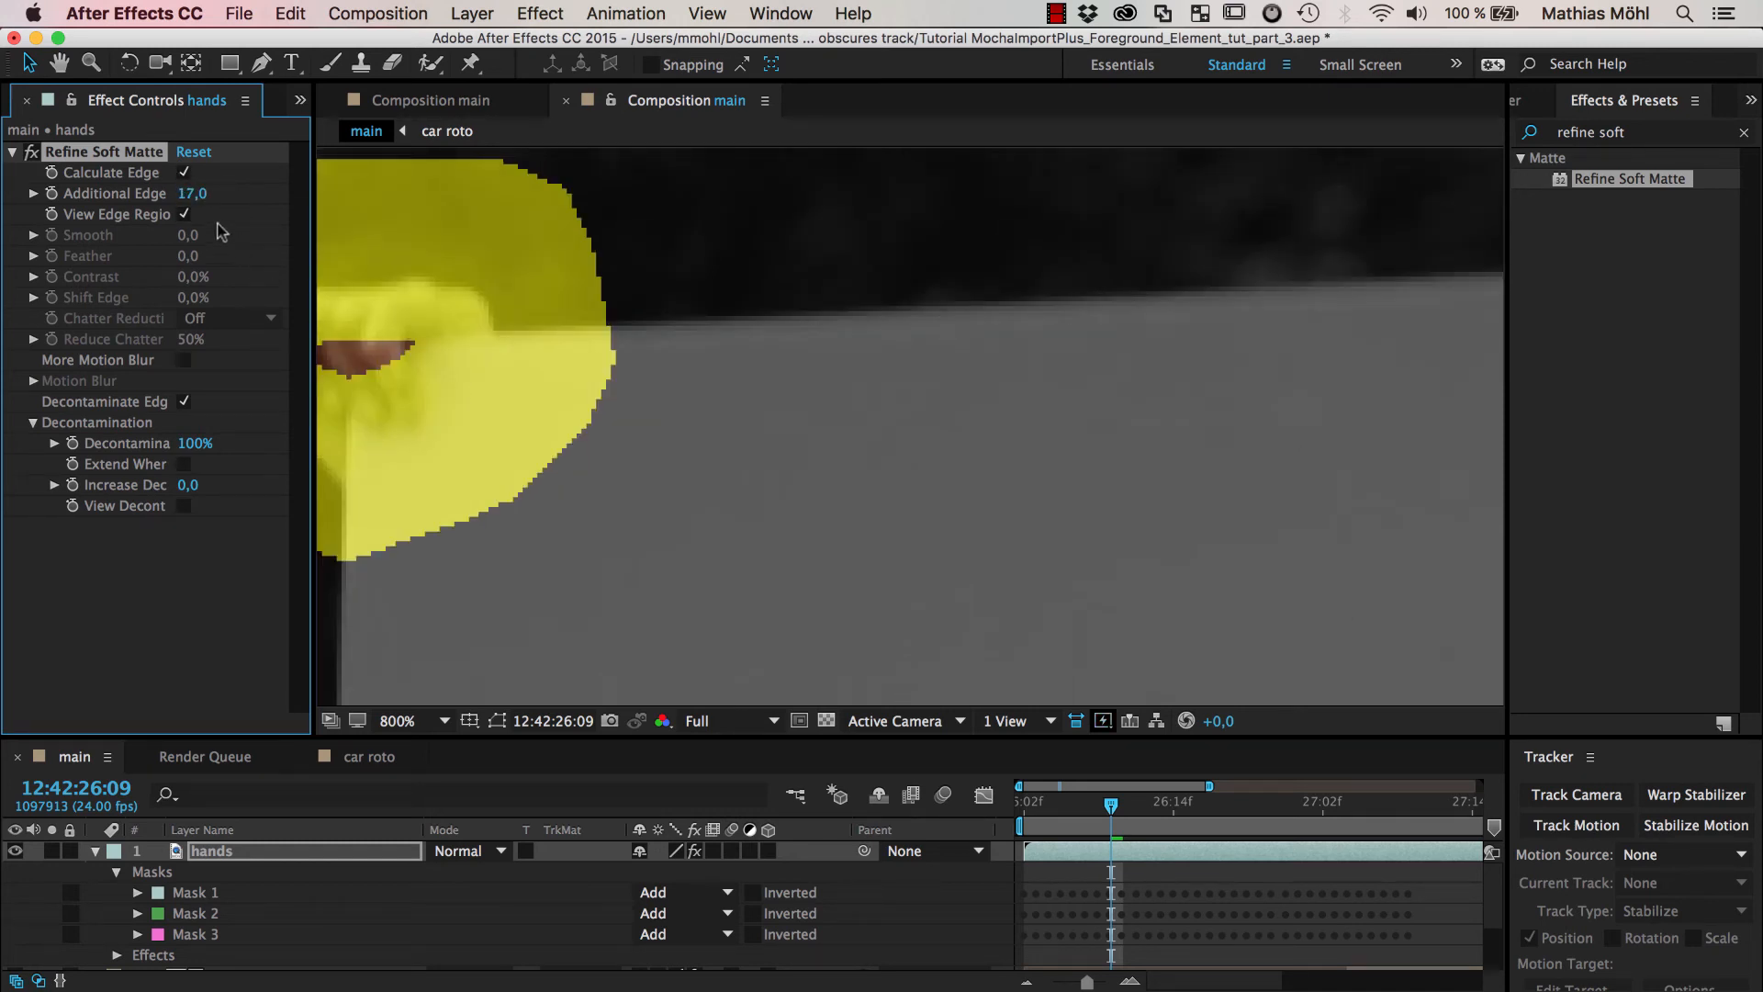
{"action": "left_click", "coordinate": [184, 213]}
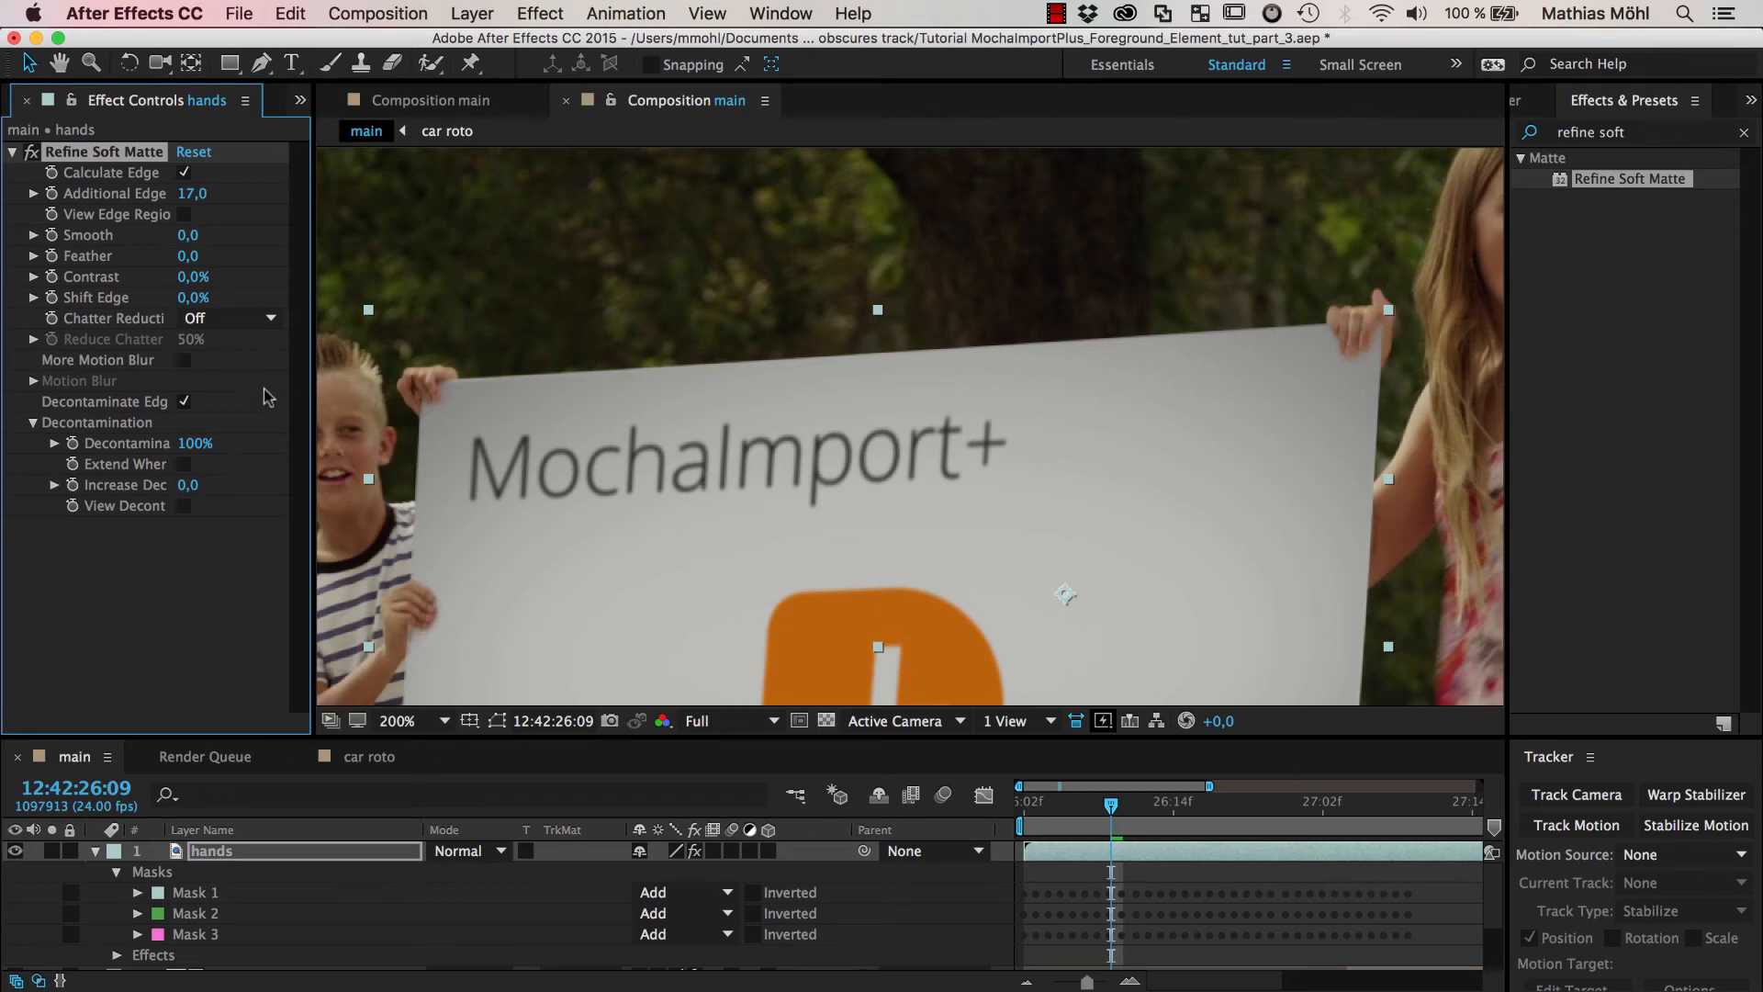
{"action": "mouse_move", "coordinate": [1350, 358]}
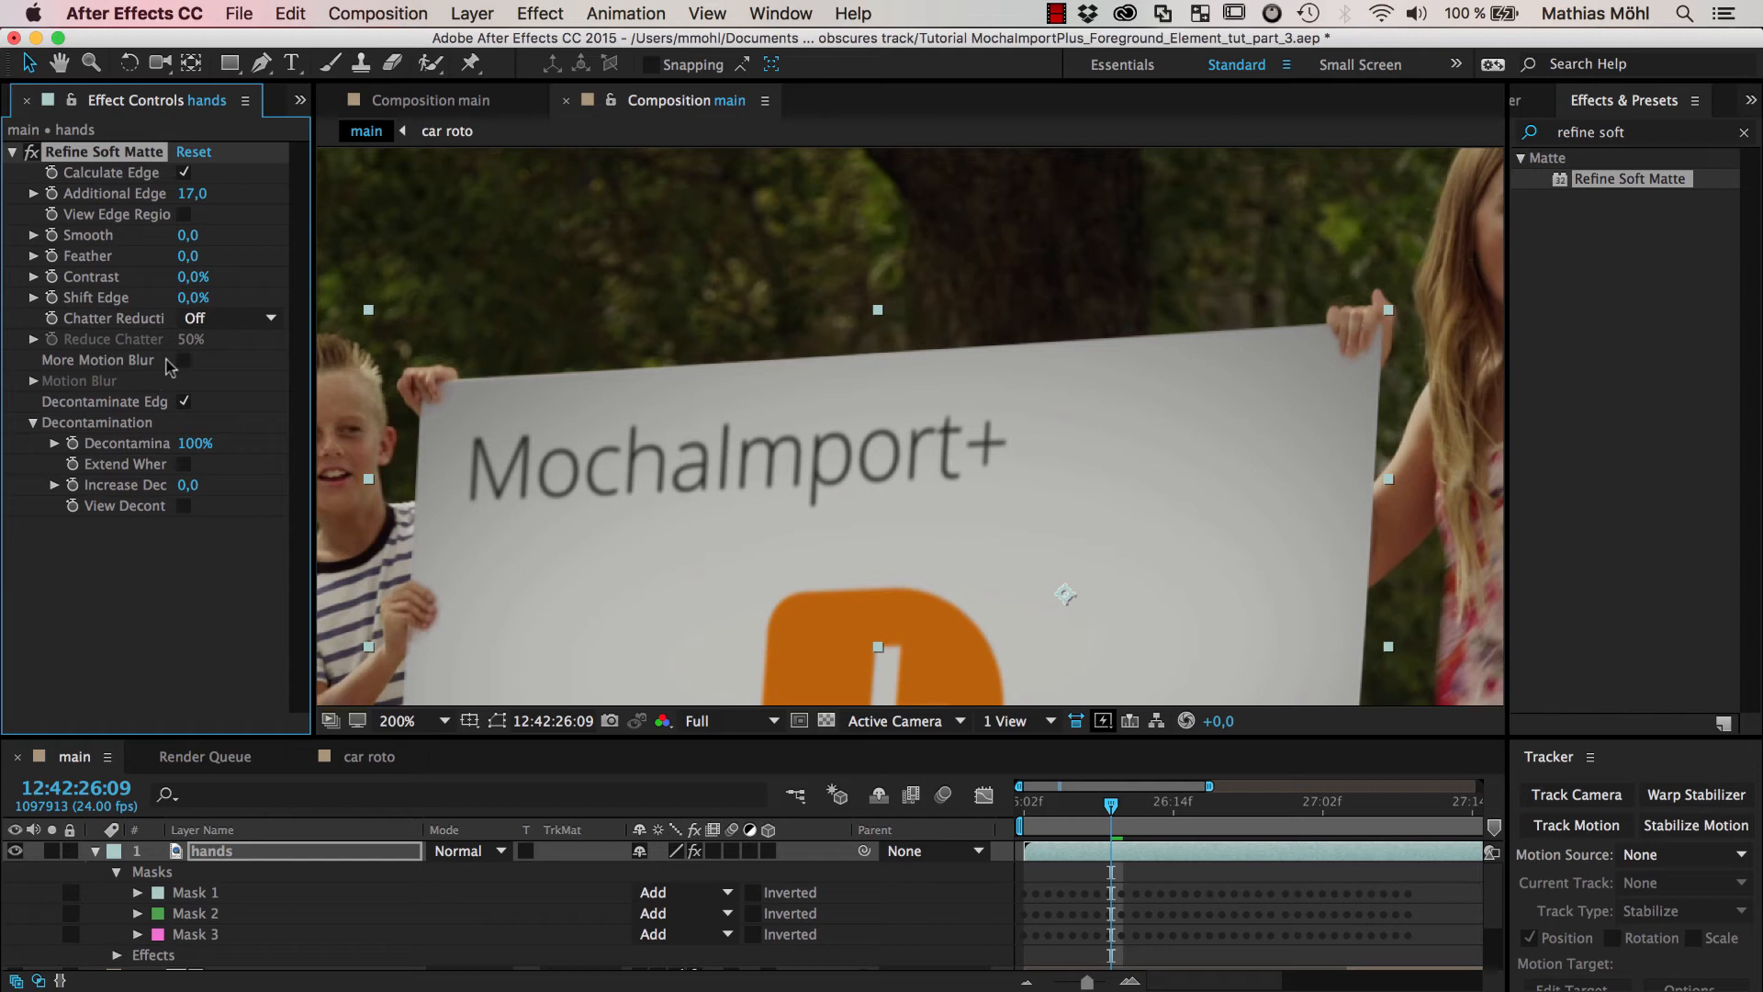
{"action": "mouse_move", "coordinate": [207, 426]}
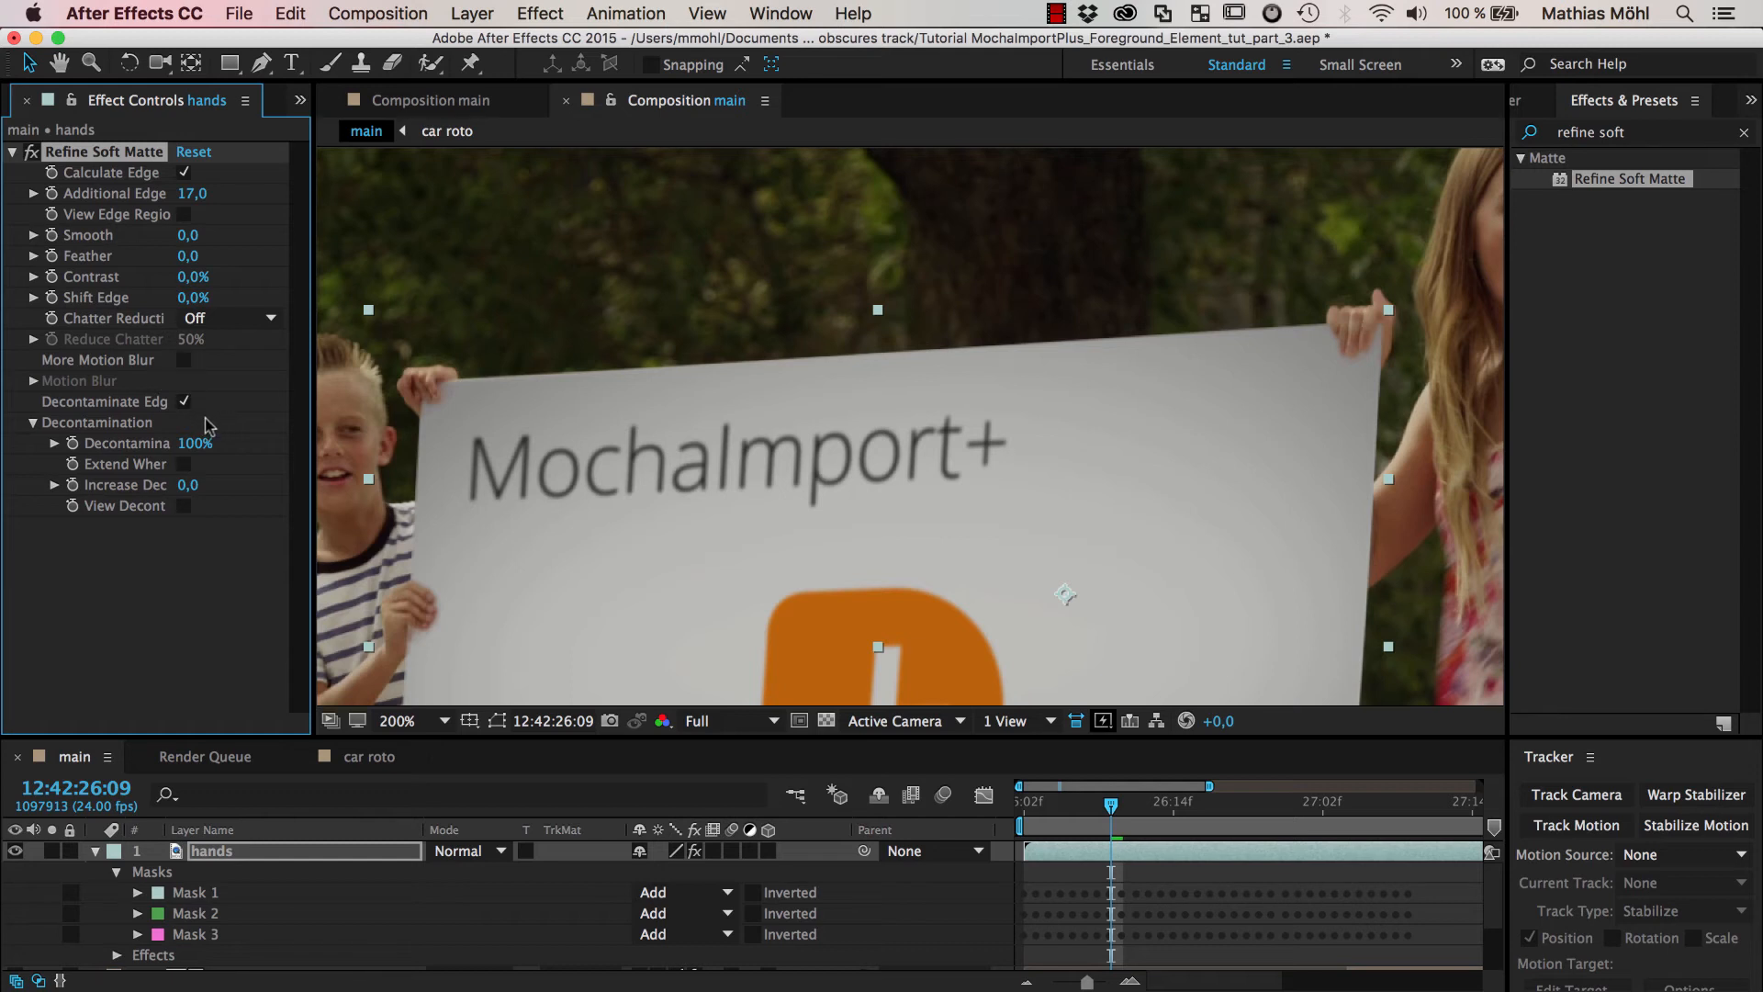
{"action": "left_click", "coordinate": [228, 318]}
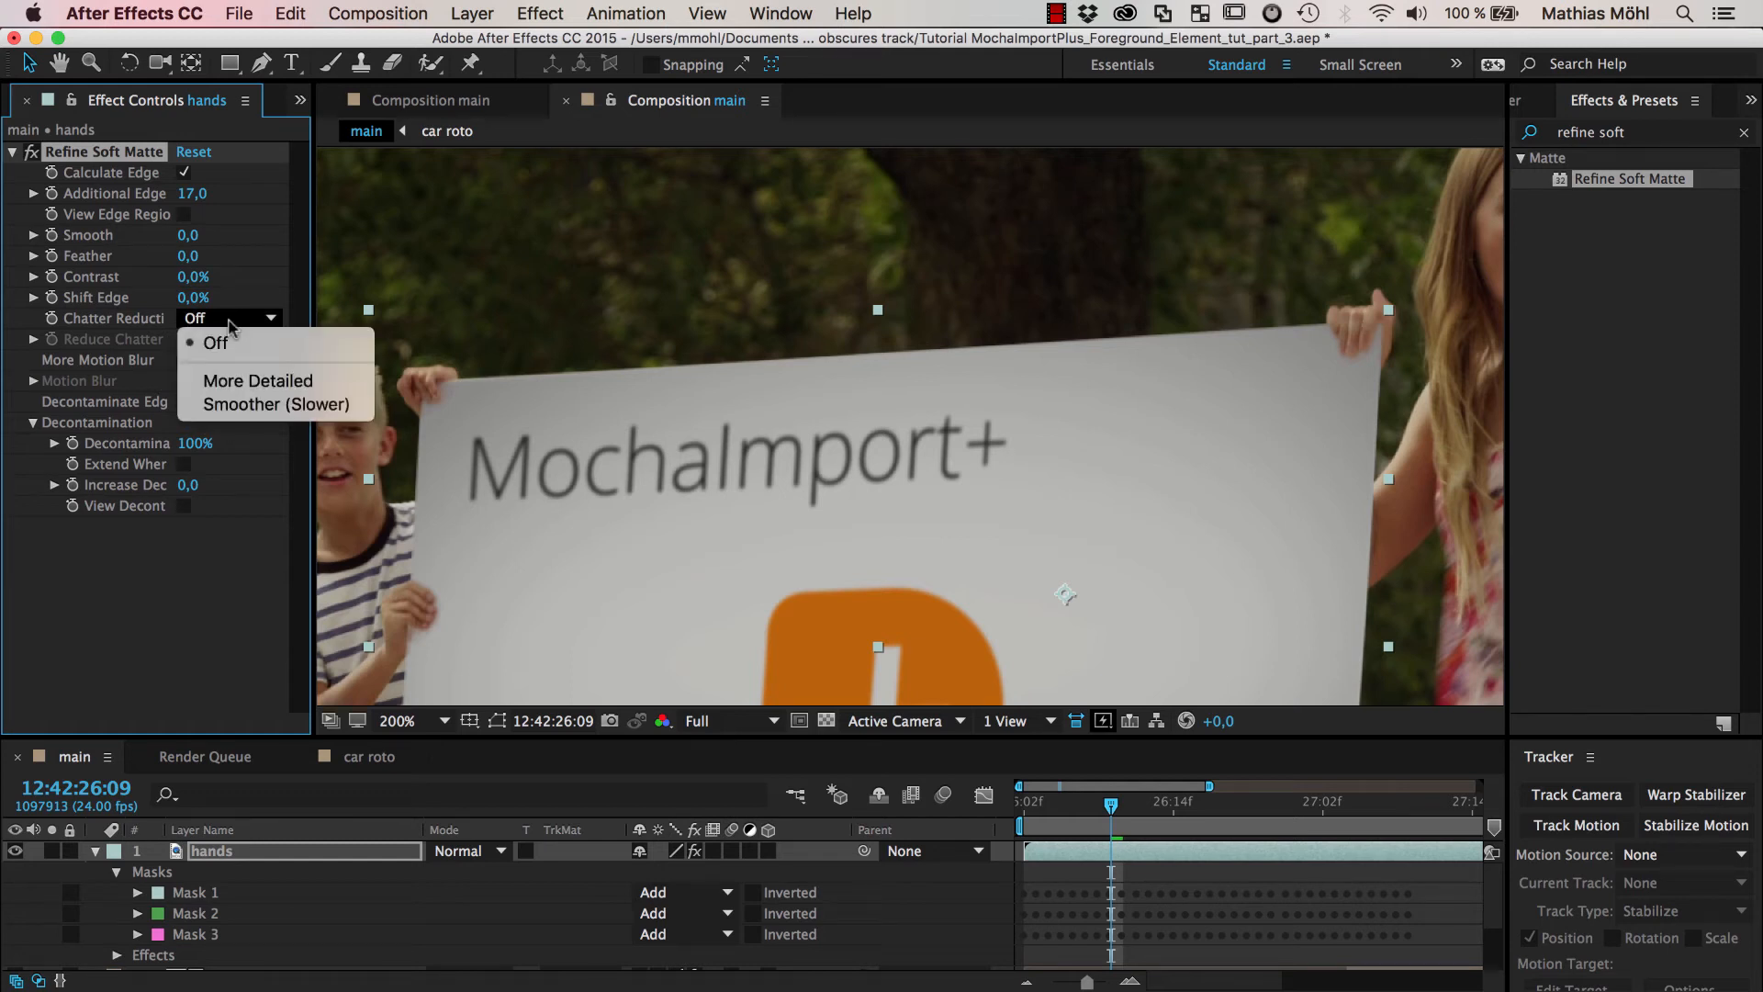
{"action": "mouse_move", "coordinate": [257, 381]}
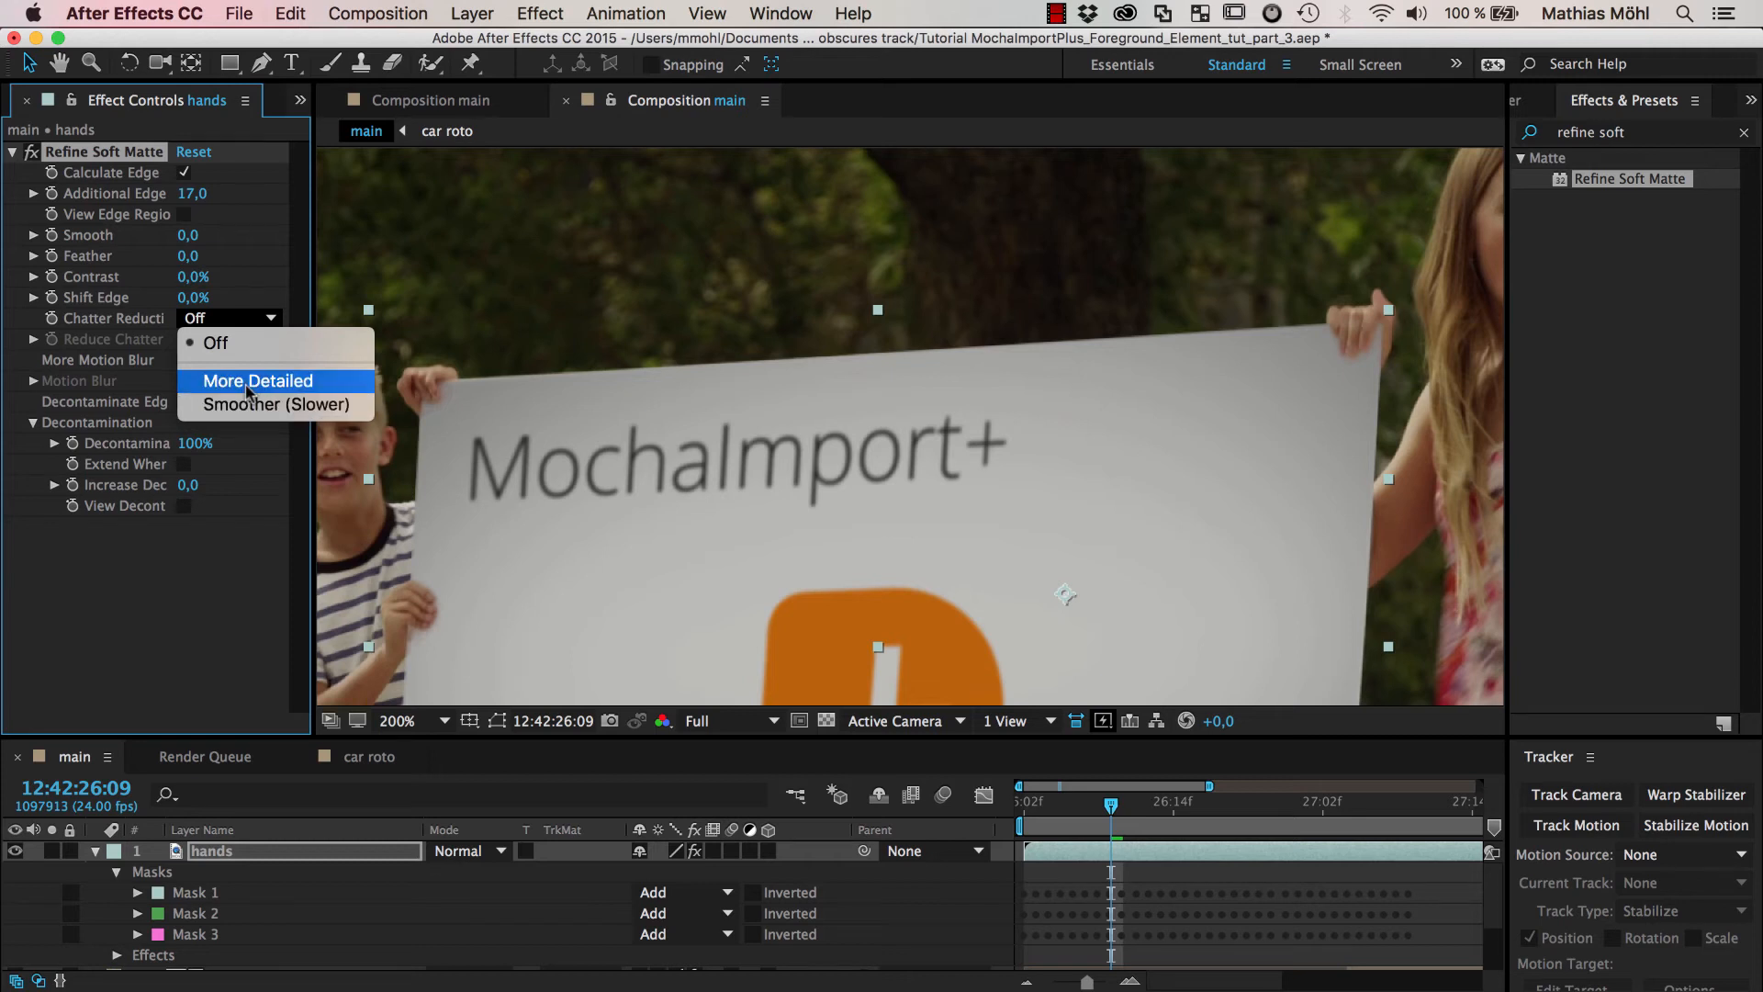
{"action": "mouse_move", "coordinate": [257, 404]}
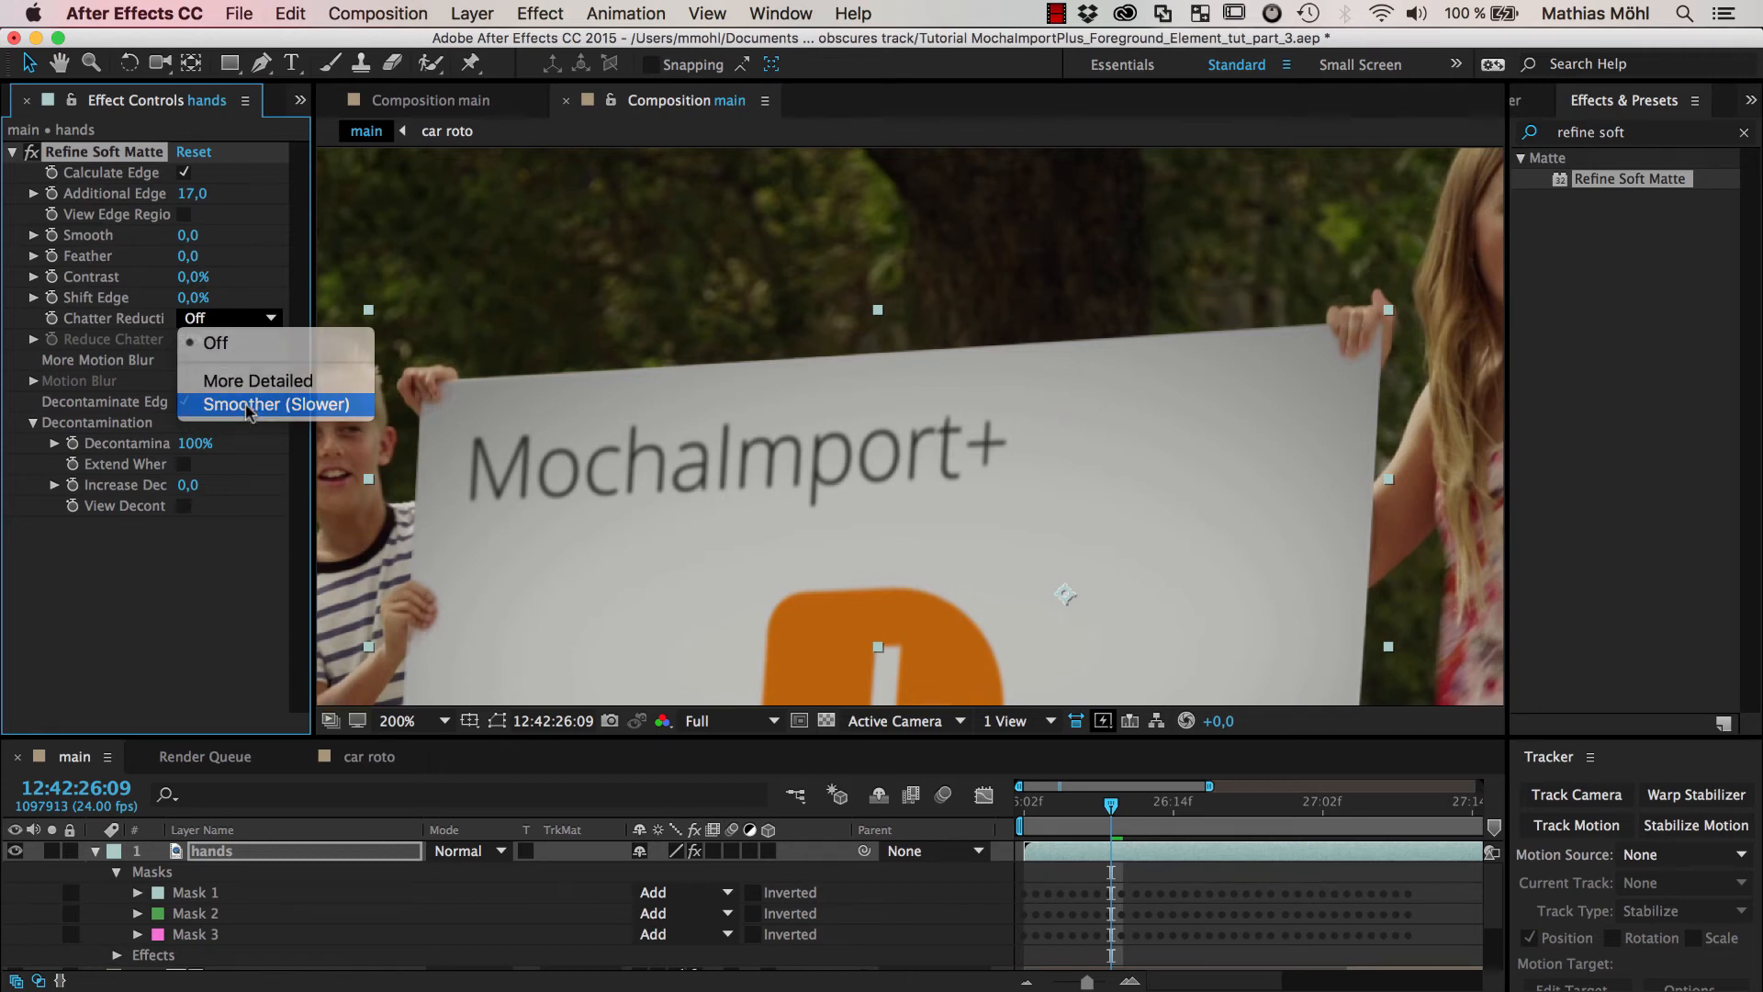
{"action": "left_click", "coordinate": [275, 404]}
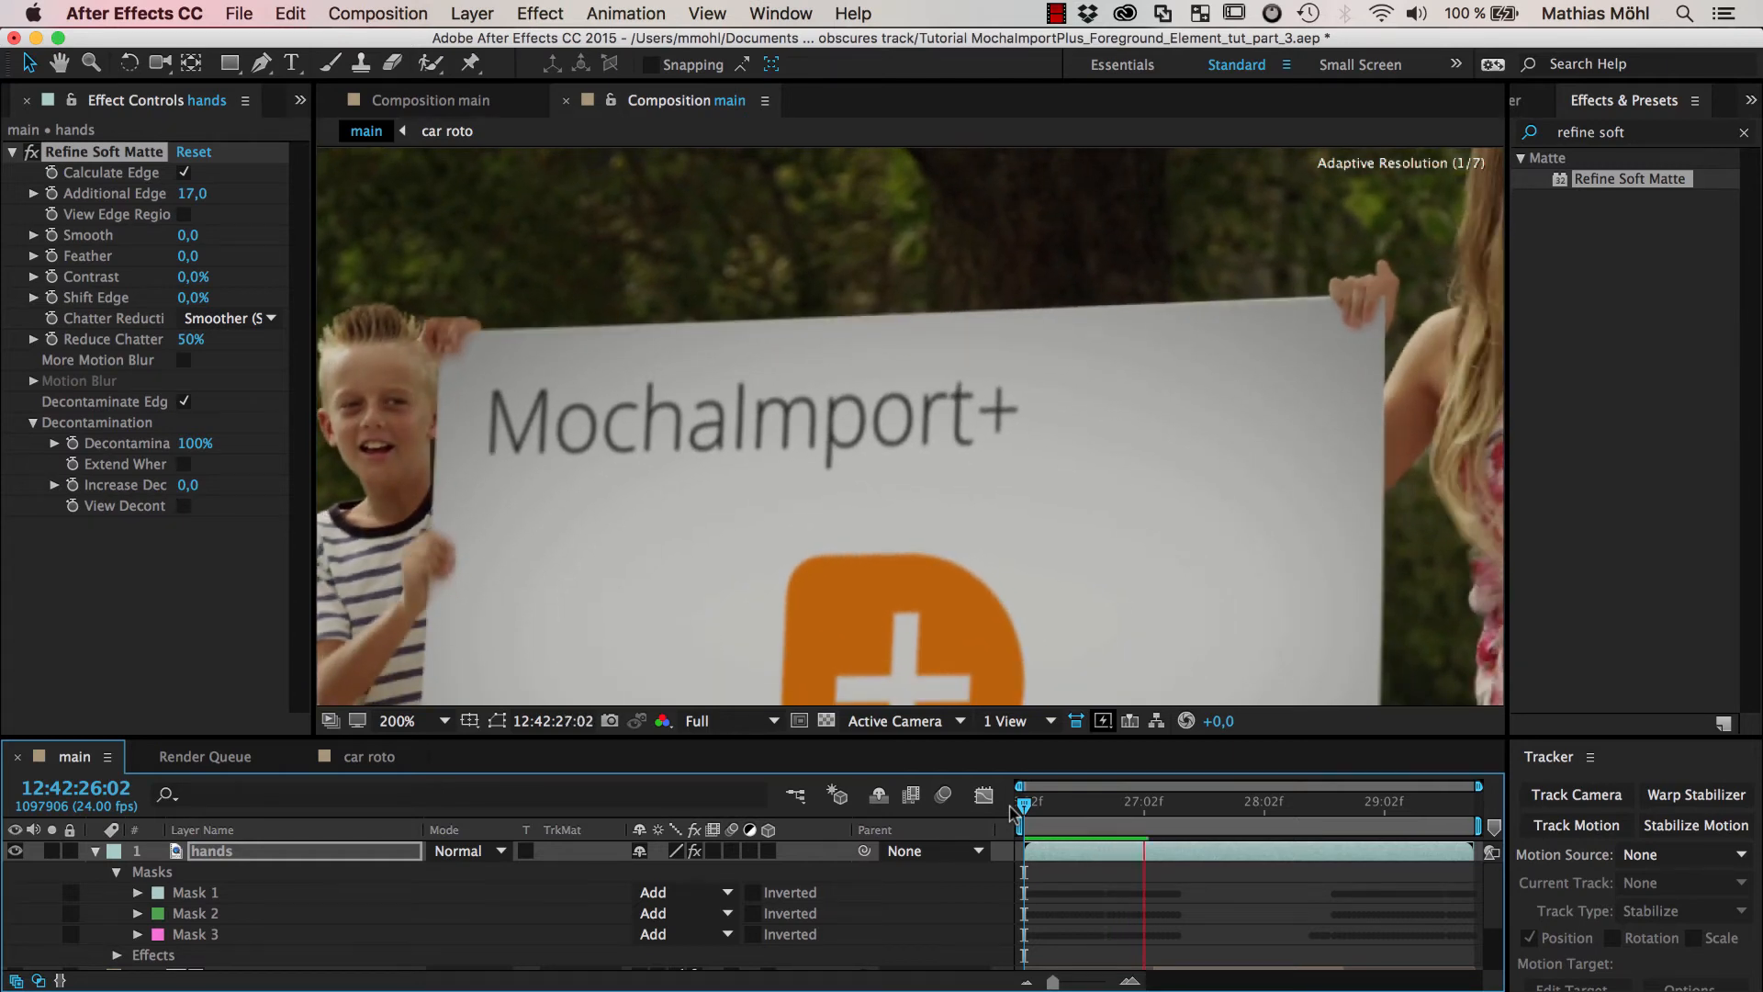
Move the current-time indicator about a second later to check the matted hands
{"action": "left_click_drag", "start_coordinate": [1017, 810], "coordinate": [1107, 810]}
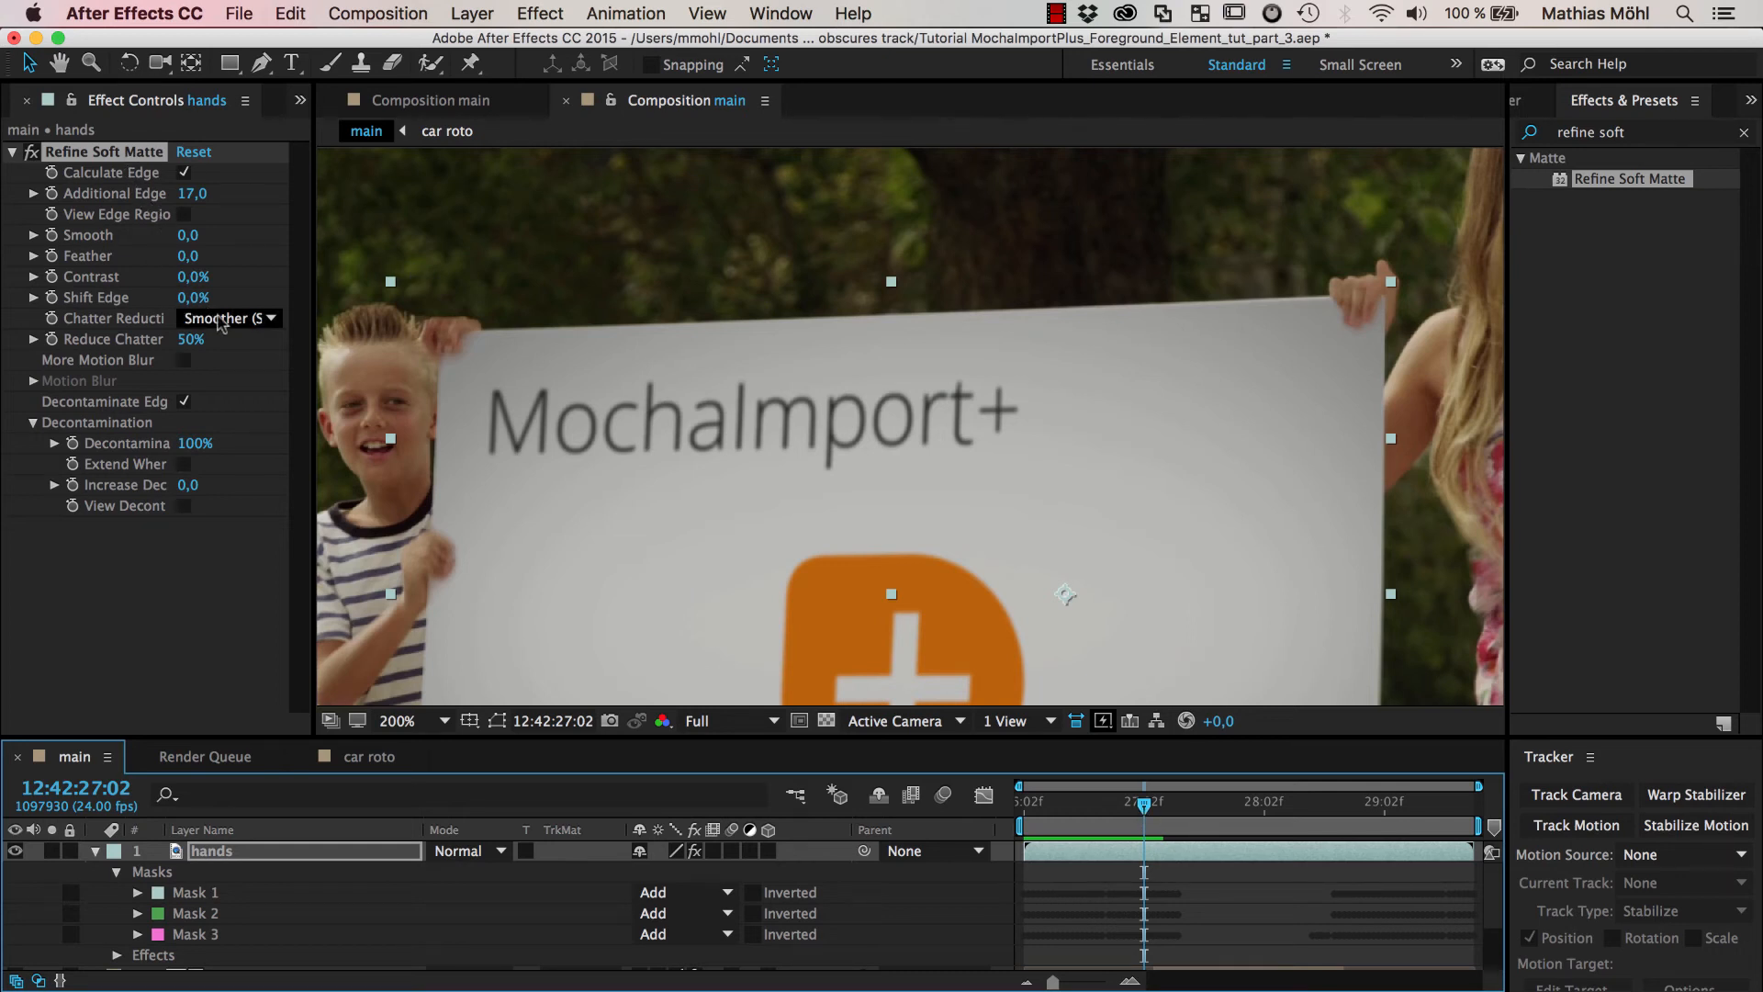
{"action": "mouse_move", "coordinate": [1357, 308]}
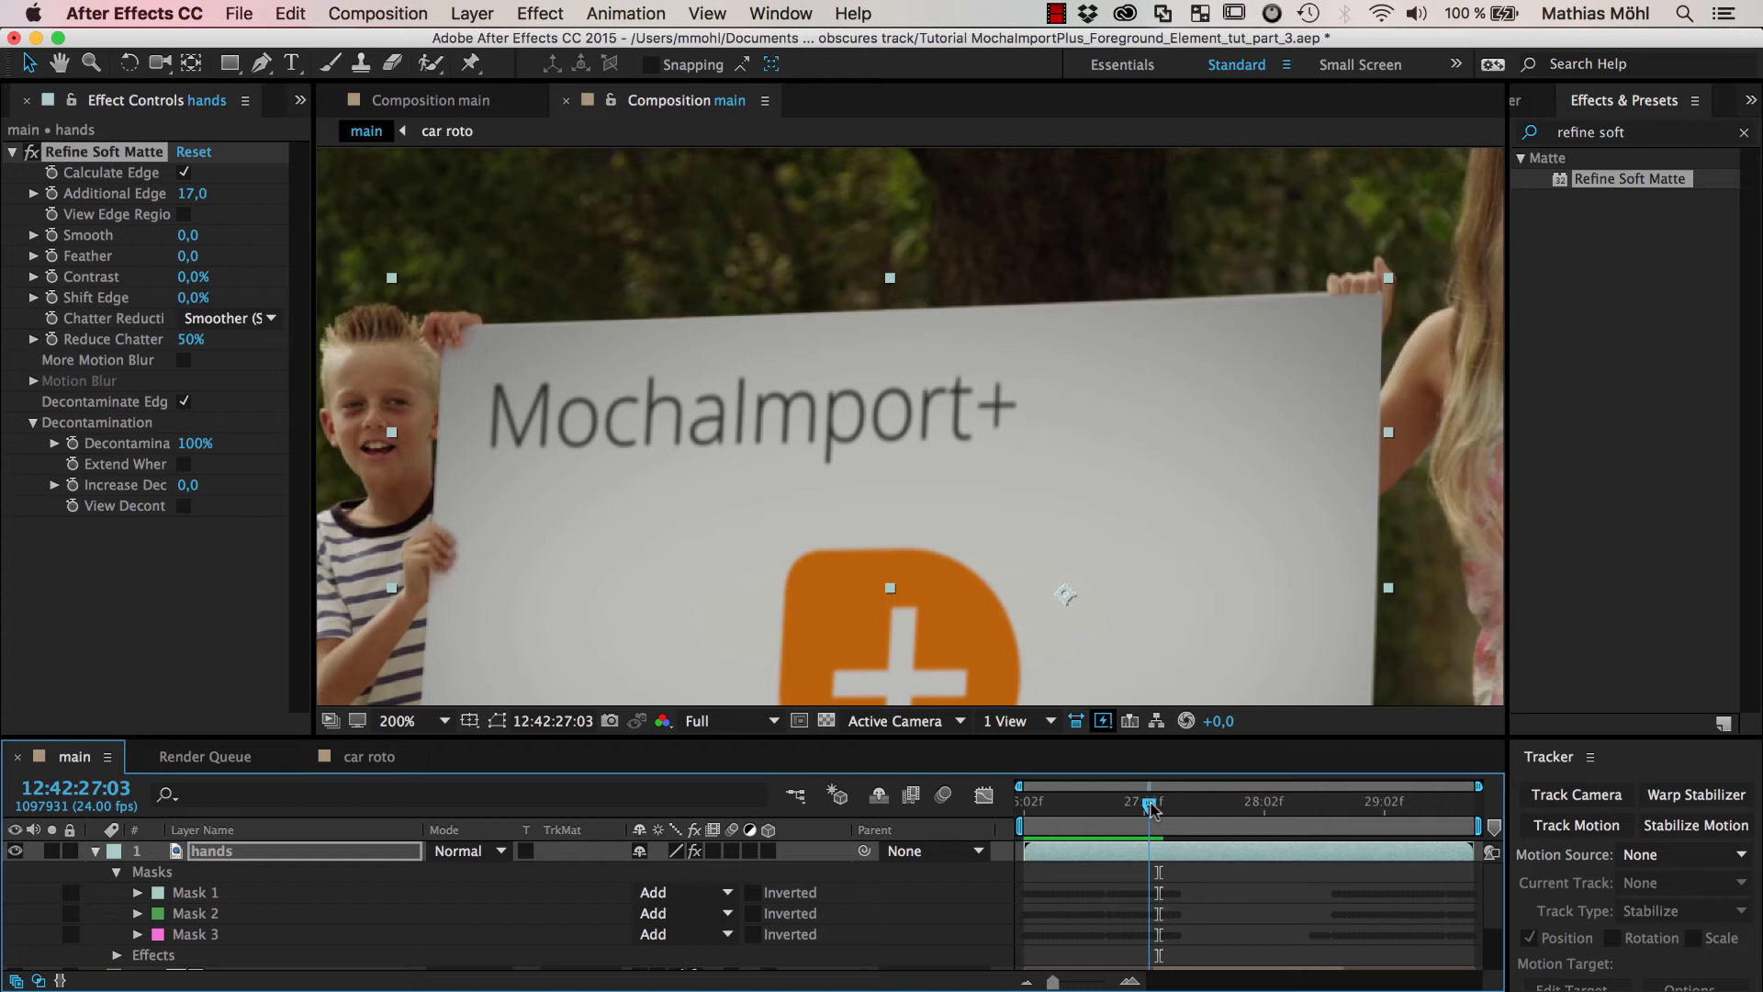
Compare Chatter Reduction Off against Smoother on the Refine Soft Matte effect
{"action": "left_click", "coordinate": [1146, 802]}
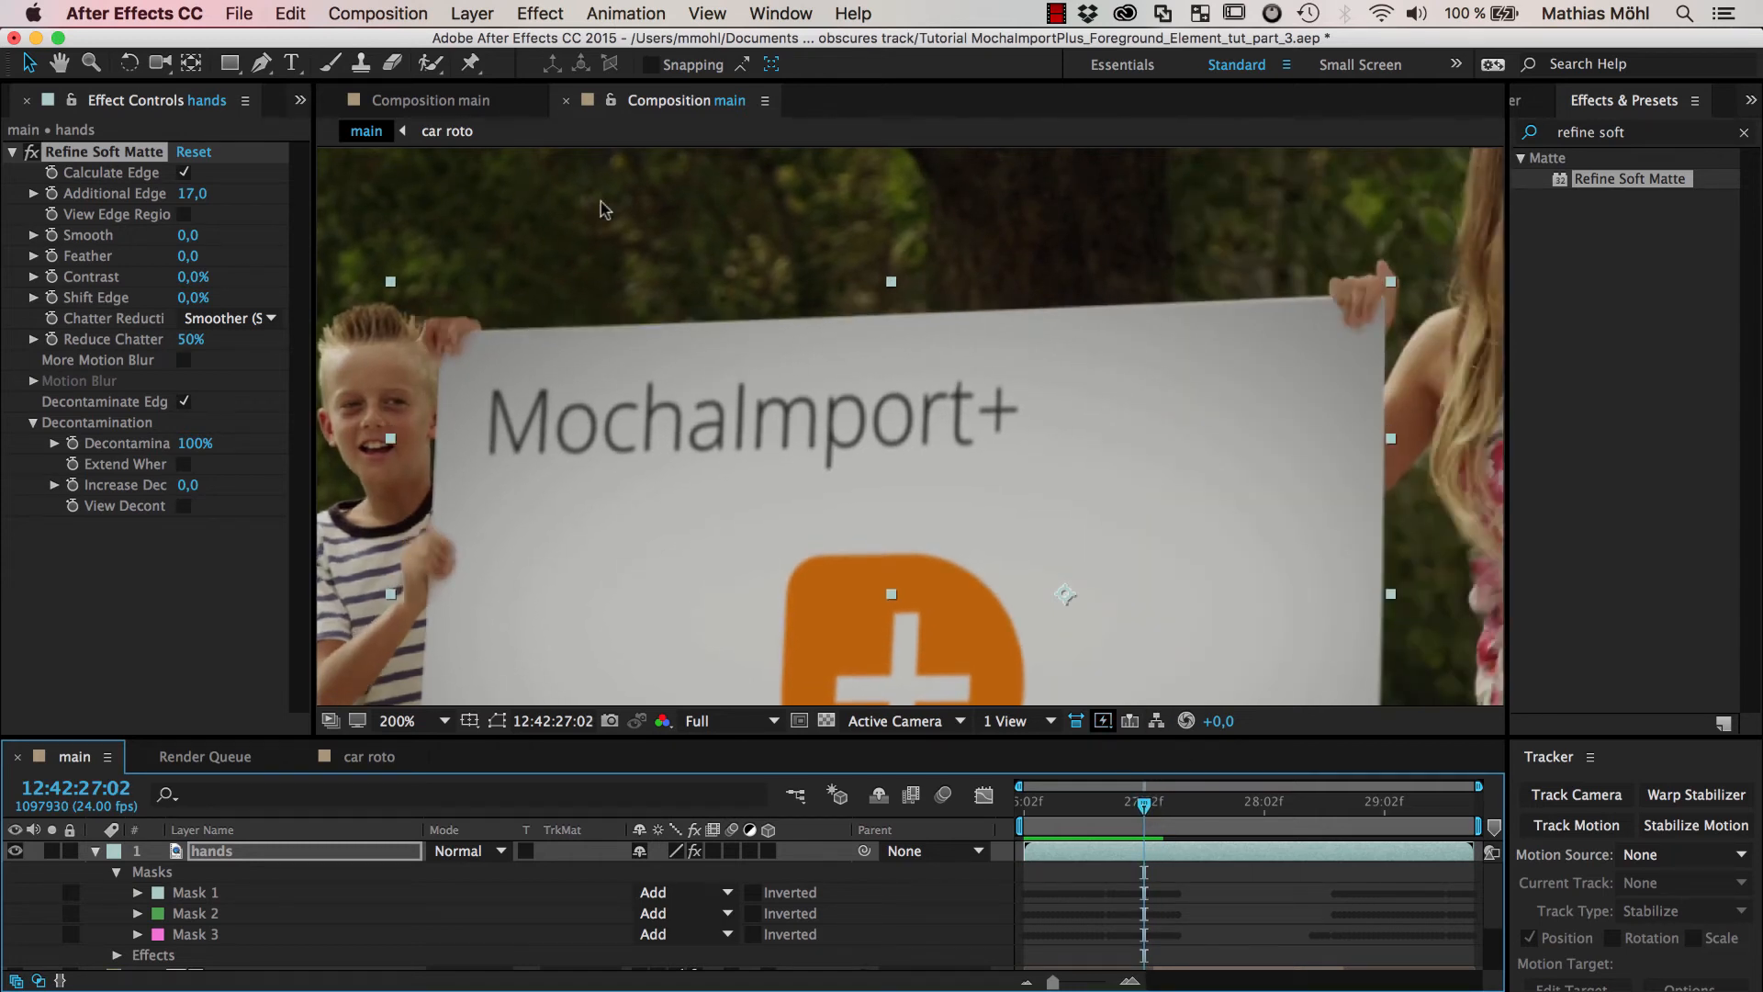
{"action": "left_click", "coordinate": [232, 318]}
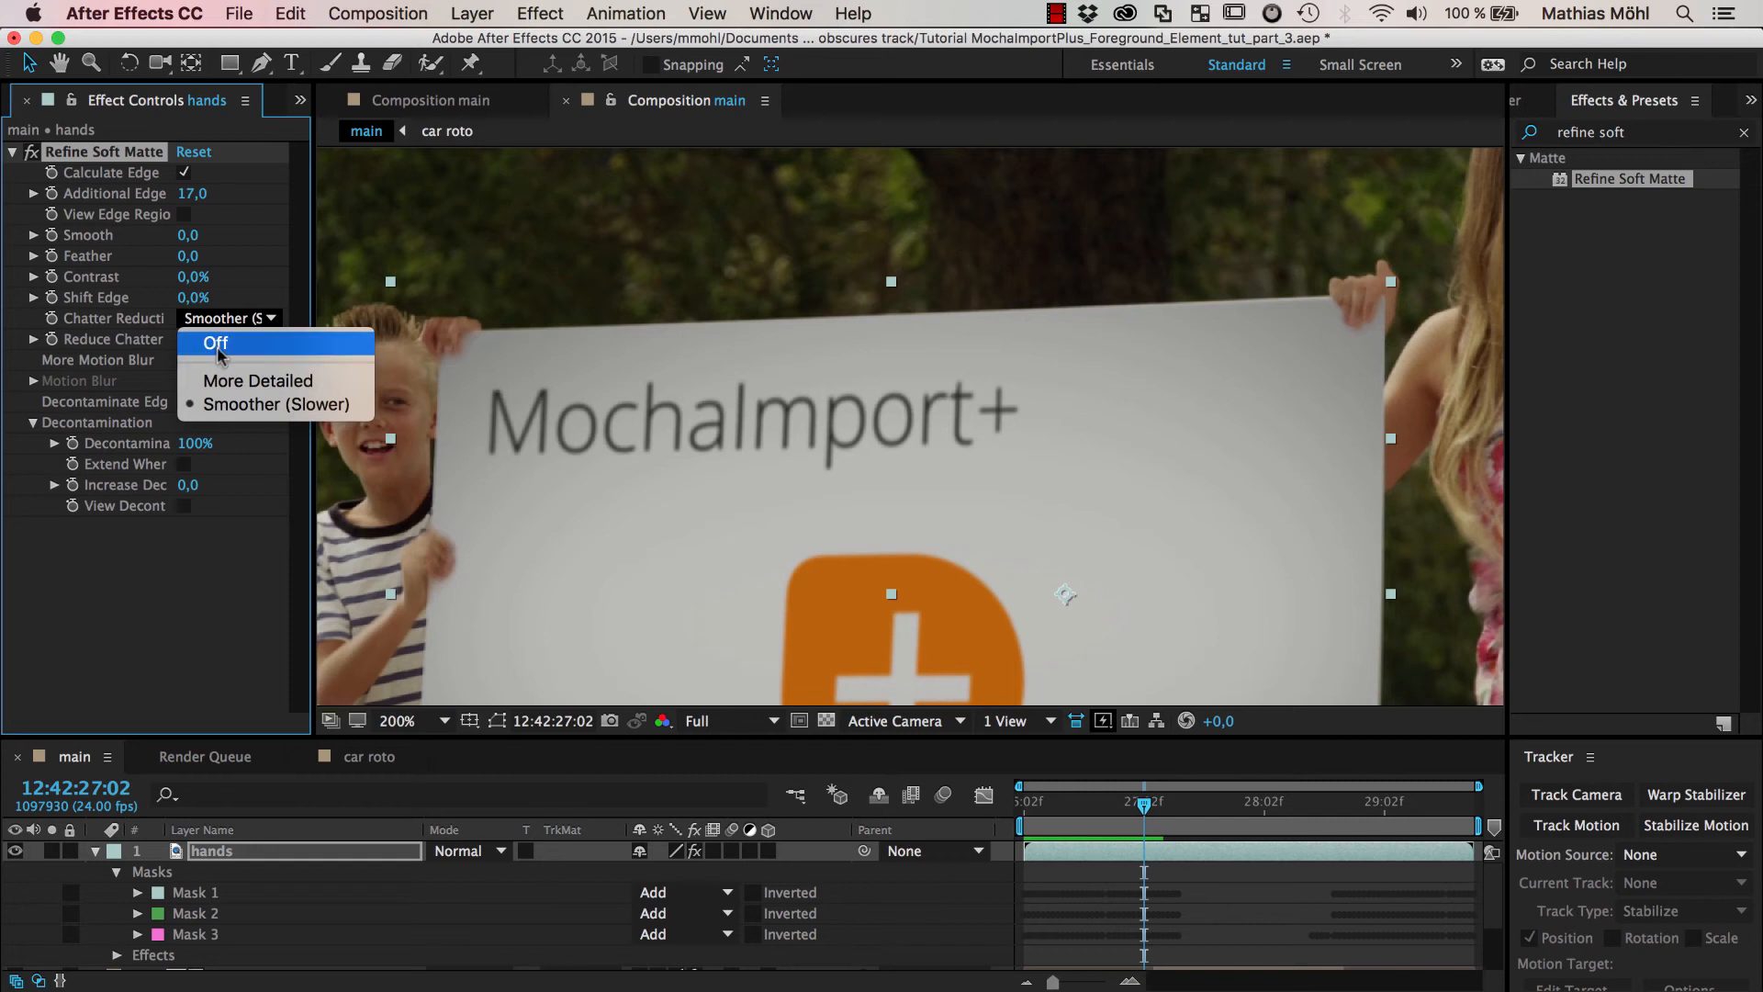
{"action": "left_click", "coordinate": [214, 343]}
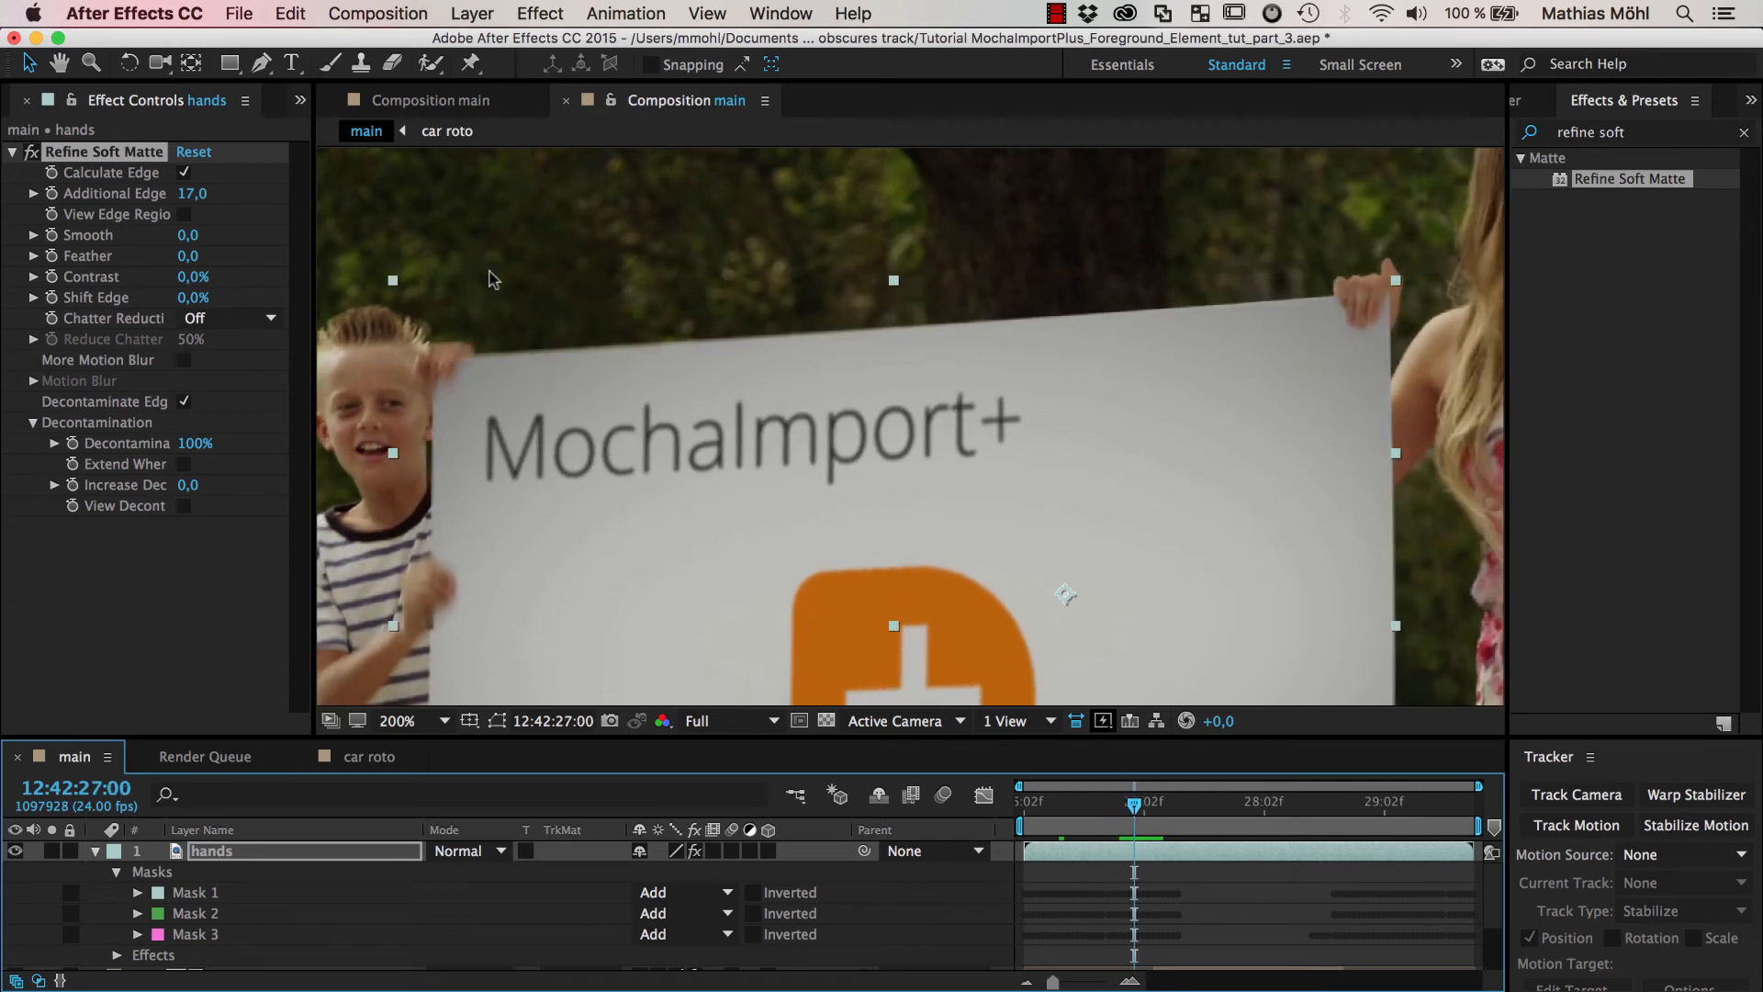
{"action": "left_click", "coordinate": [227, 318]}
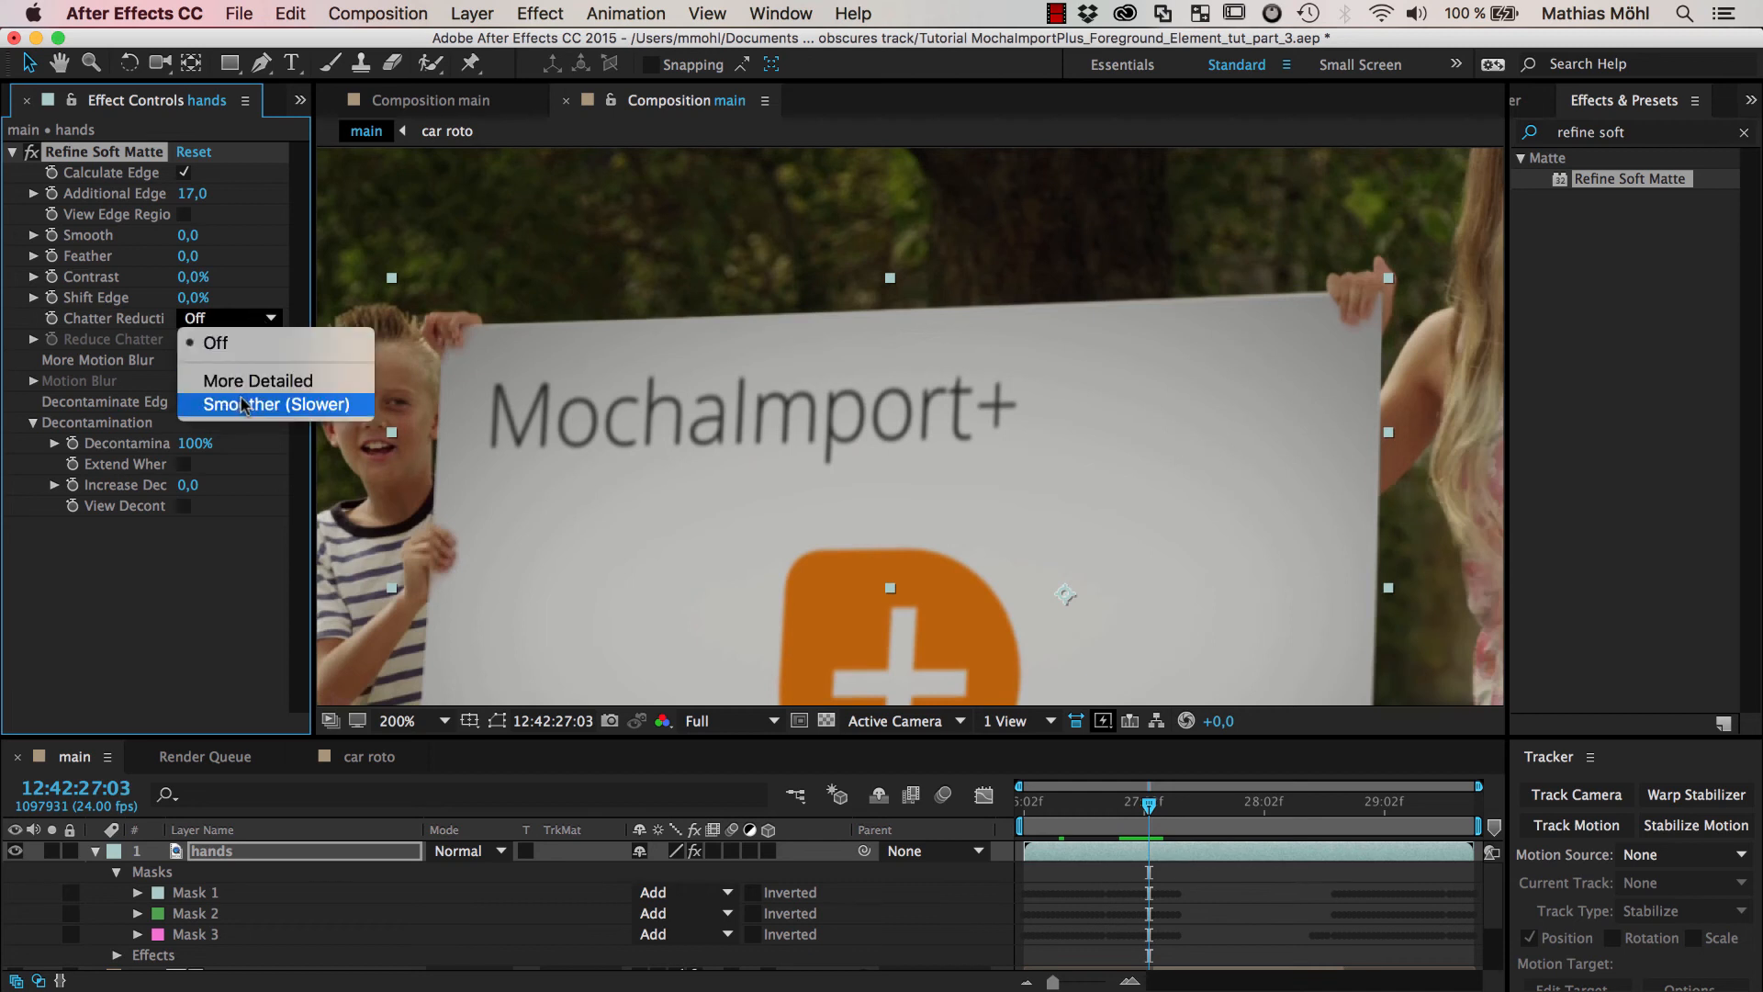
{"action": "left_click", "coordinate": [276, 404]}
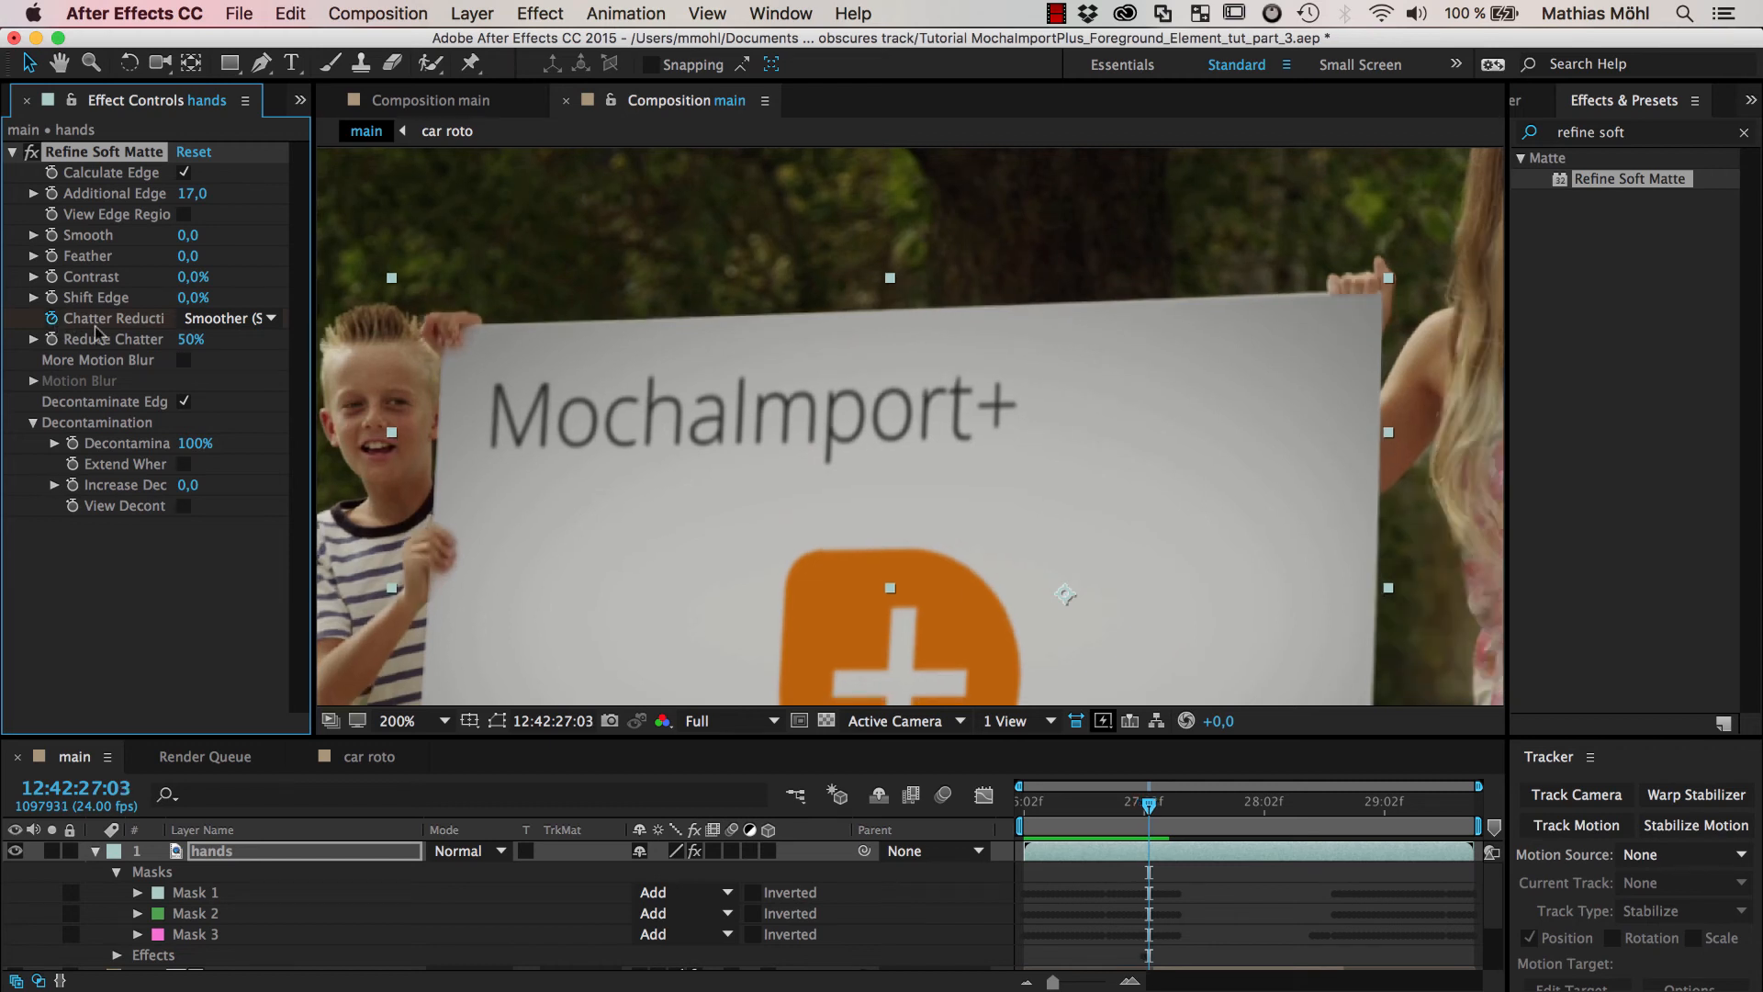
Leave Chatter Reduction set to Off and view the composition at 100%
{"action": "left_click", "coordinate": [231, 318]}
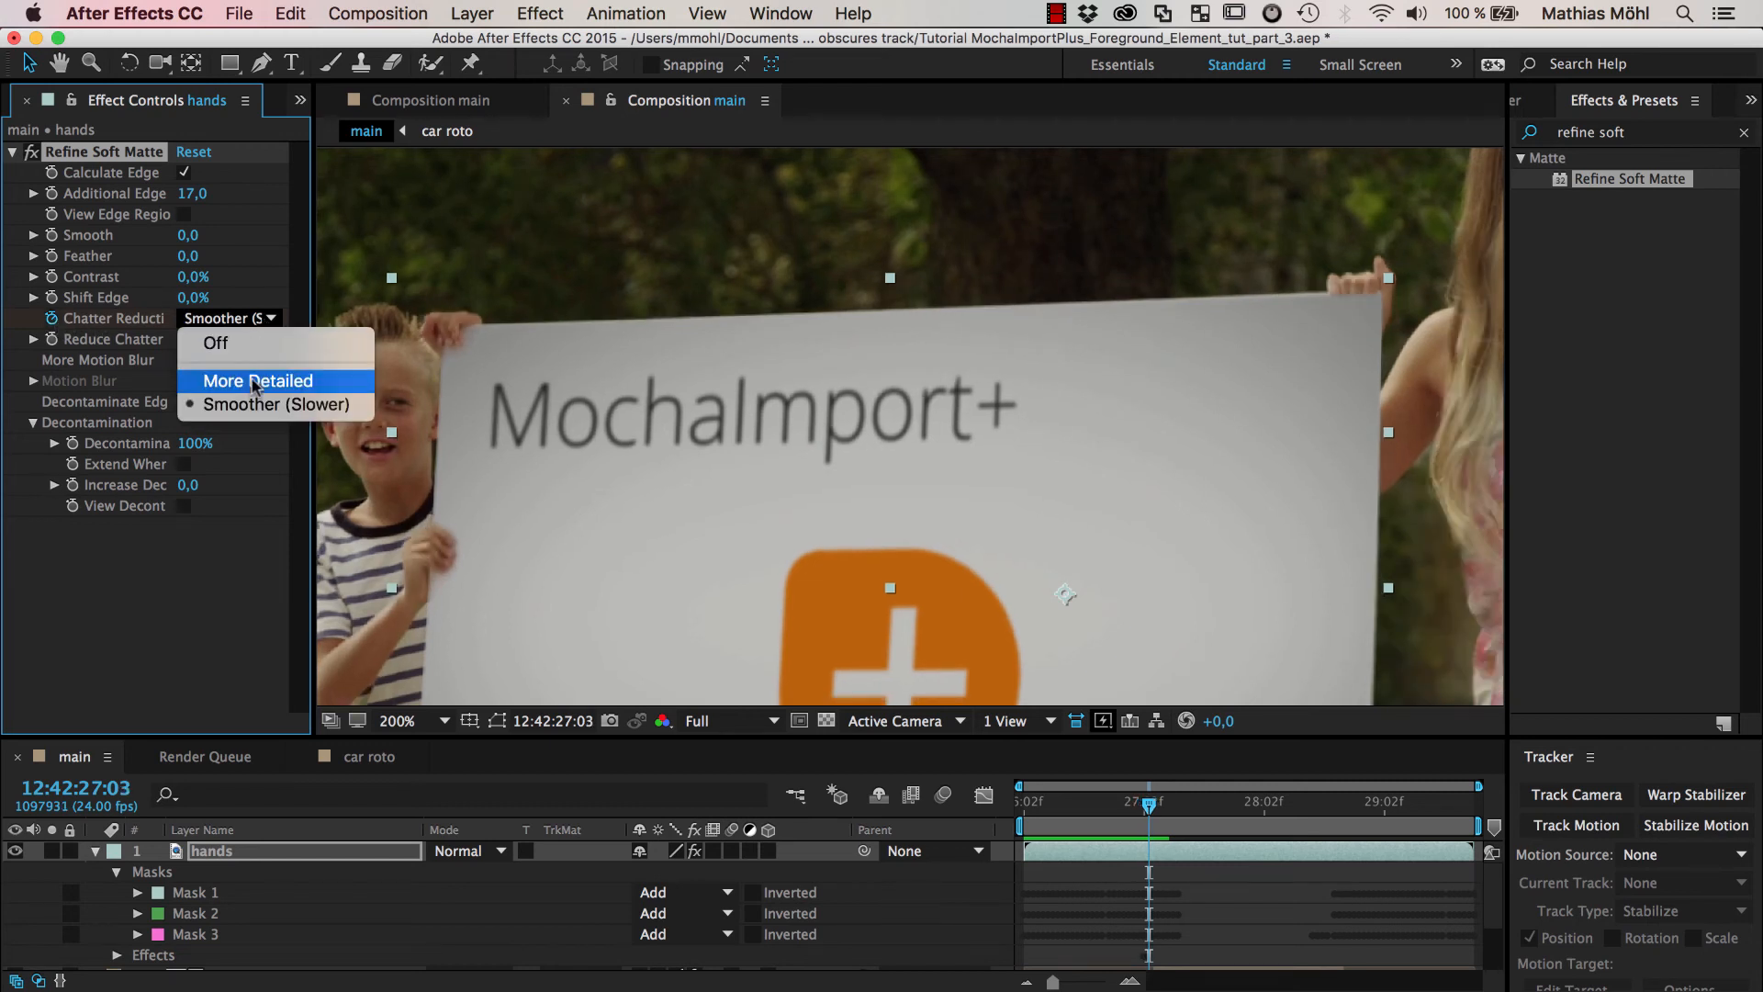
{"action": "left_click", "coordinate": [215, 343]}
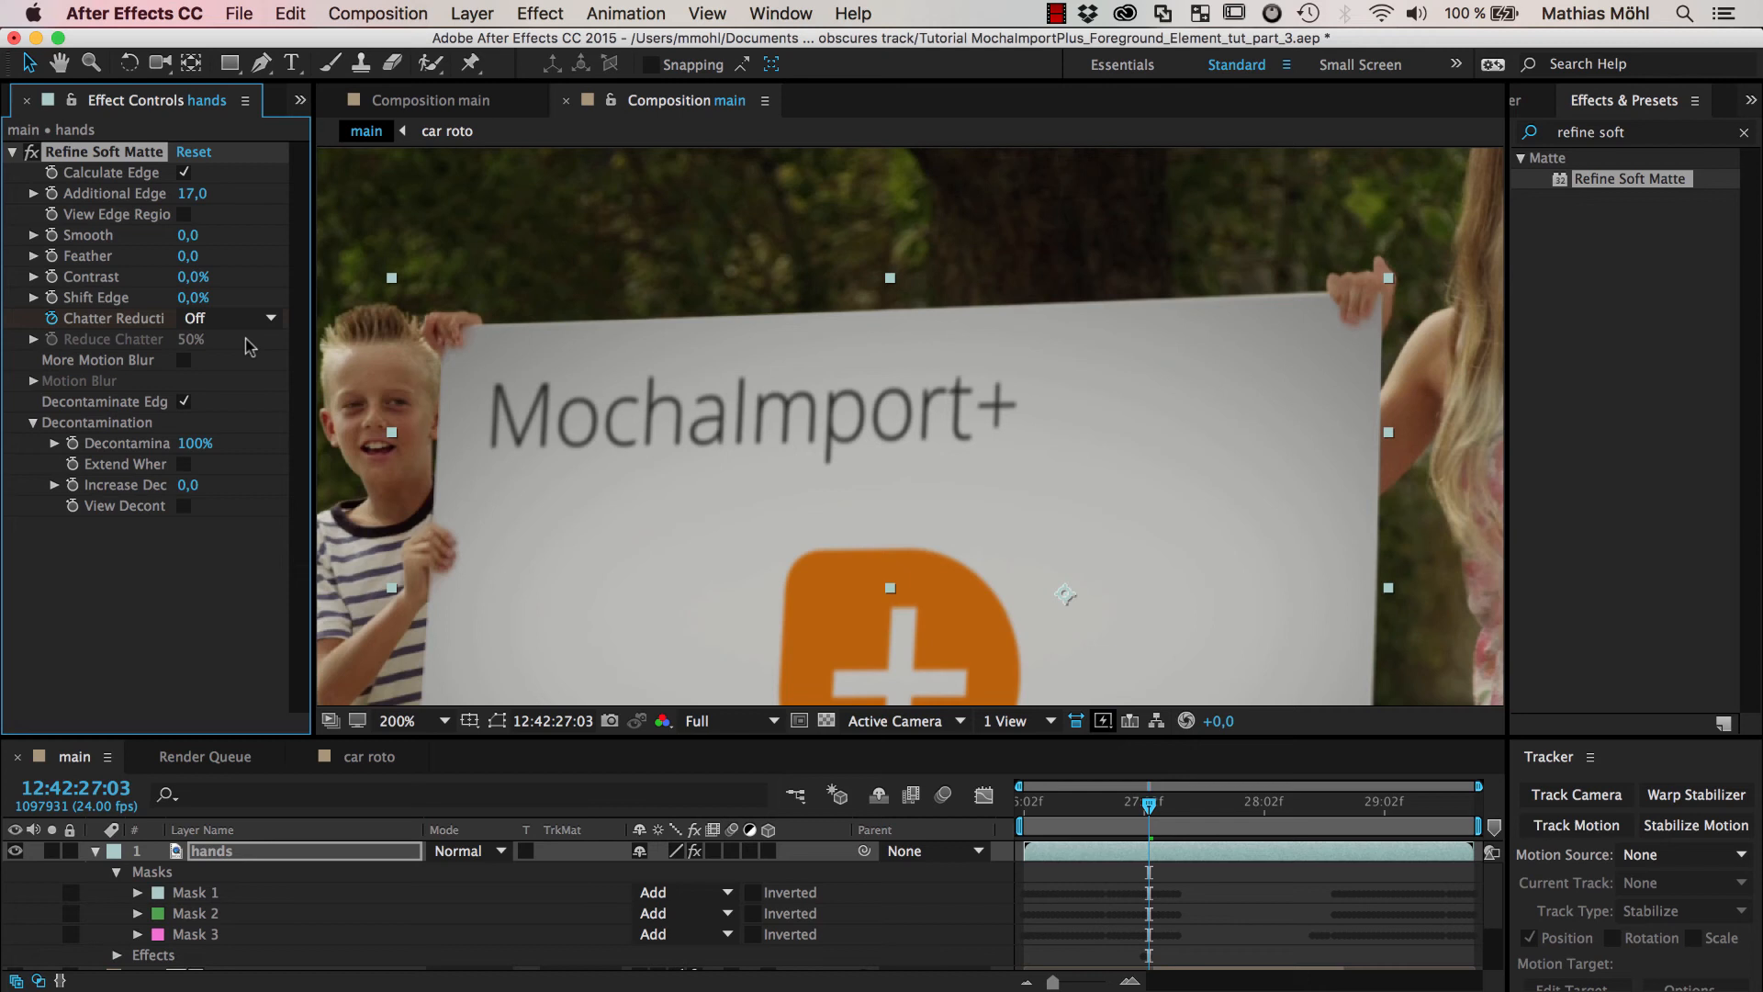
{"action": "left_click", "coordinate": [397, 720]}
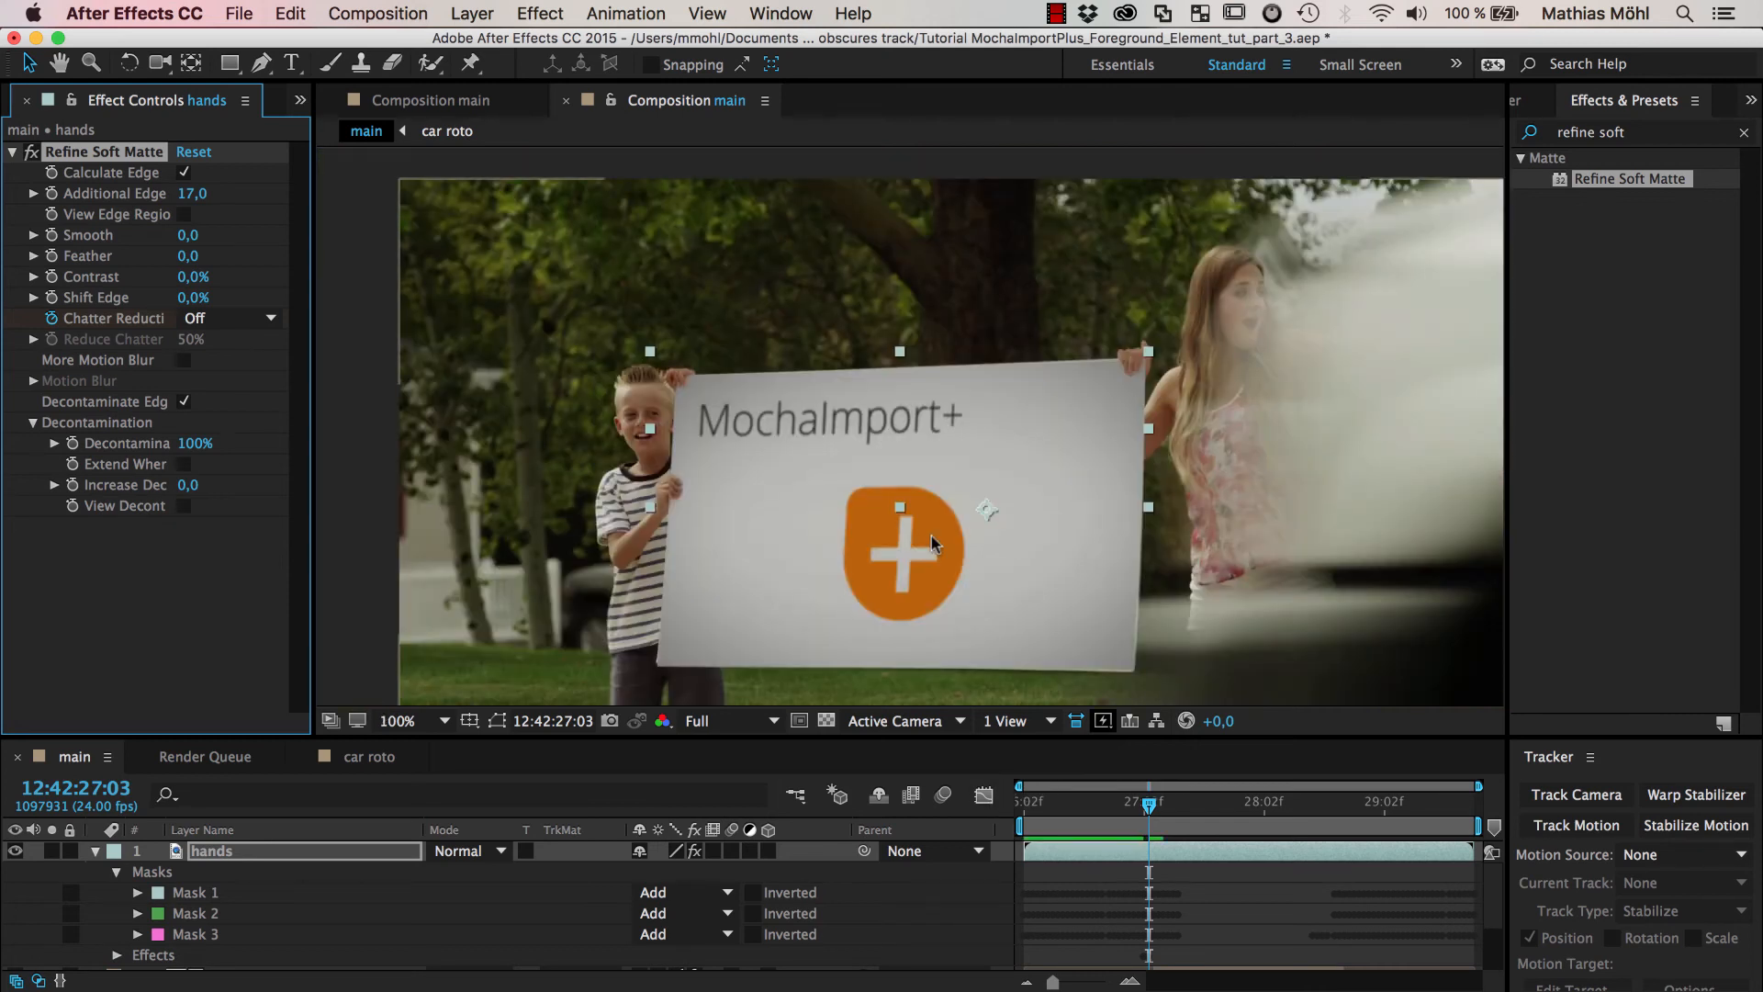
{"action": "mouse_move", "coordinate": [894, 520]}
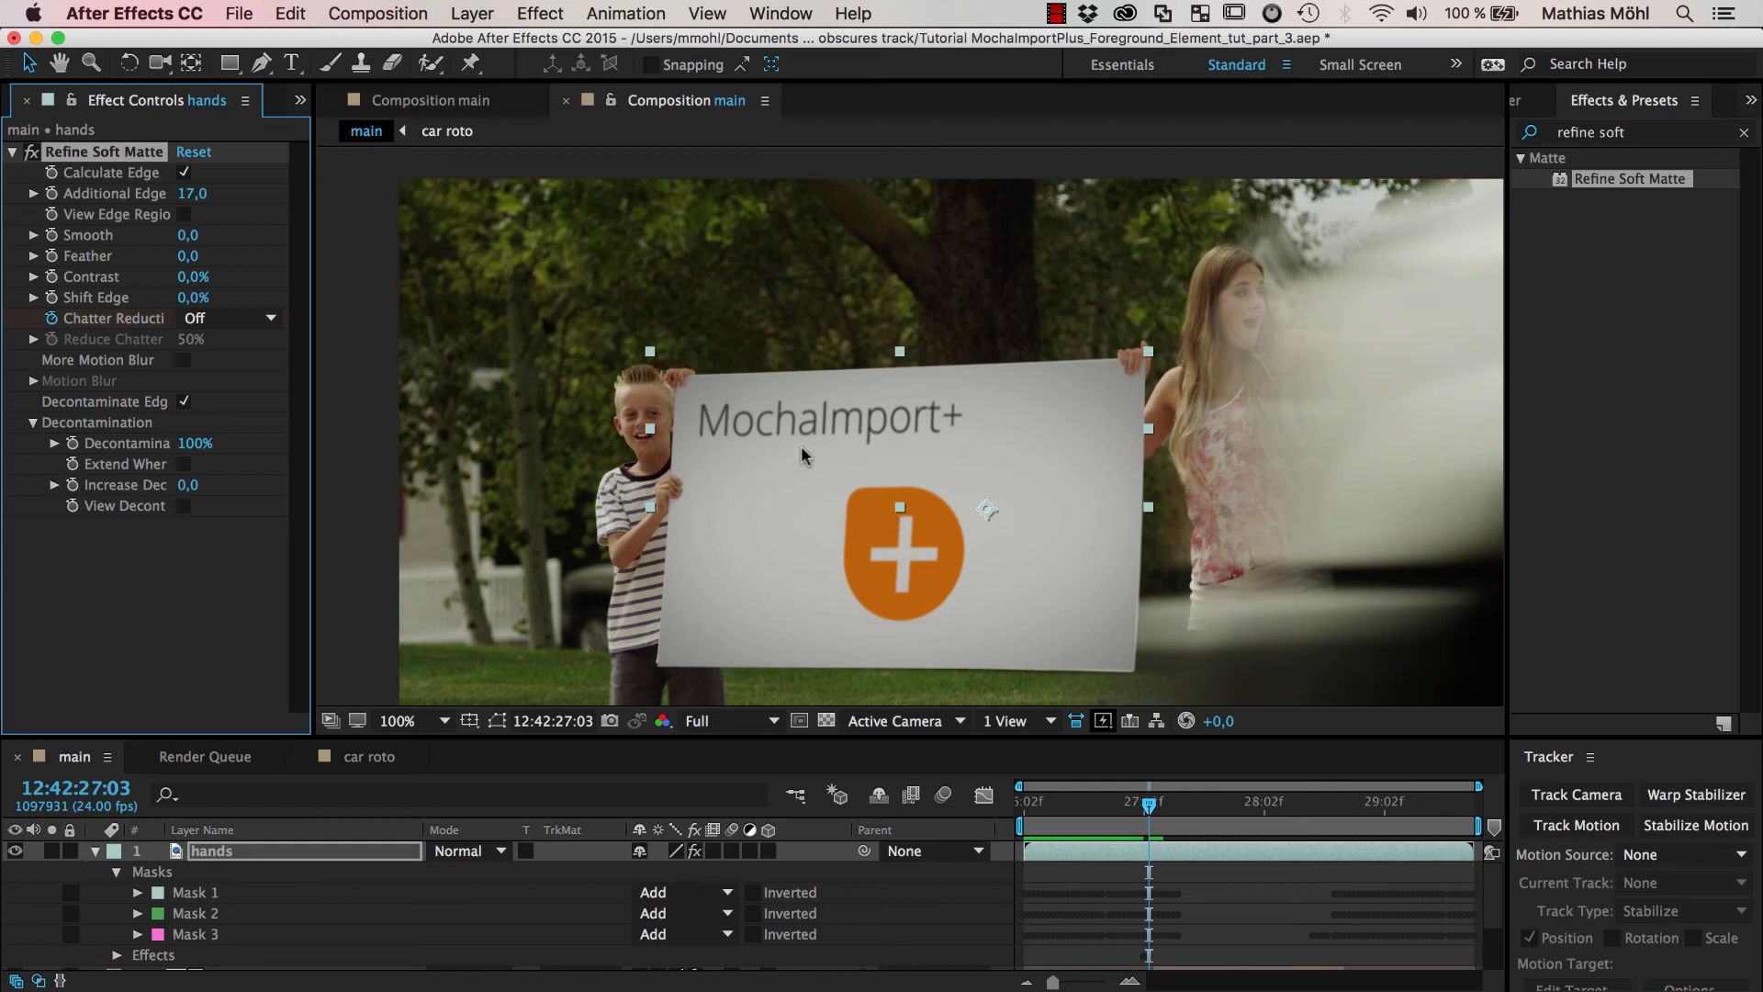
{"action": "mouse_move", "coordinate": [692, 393]}
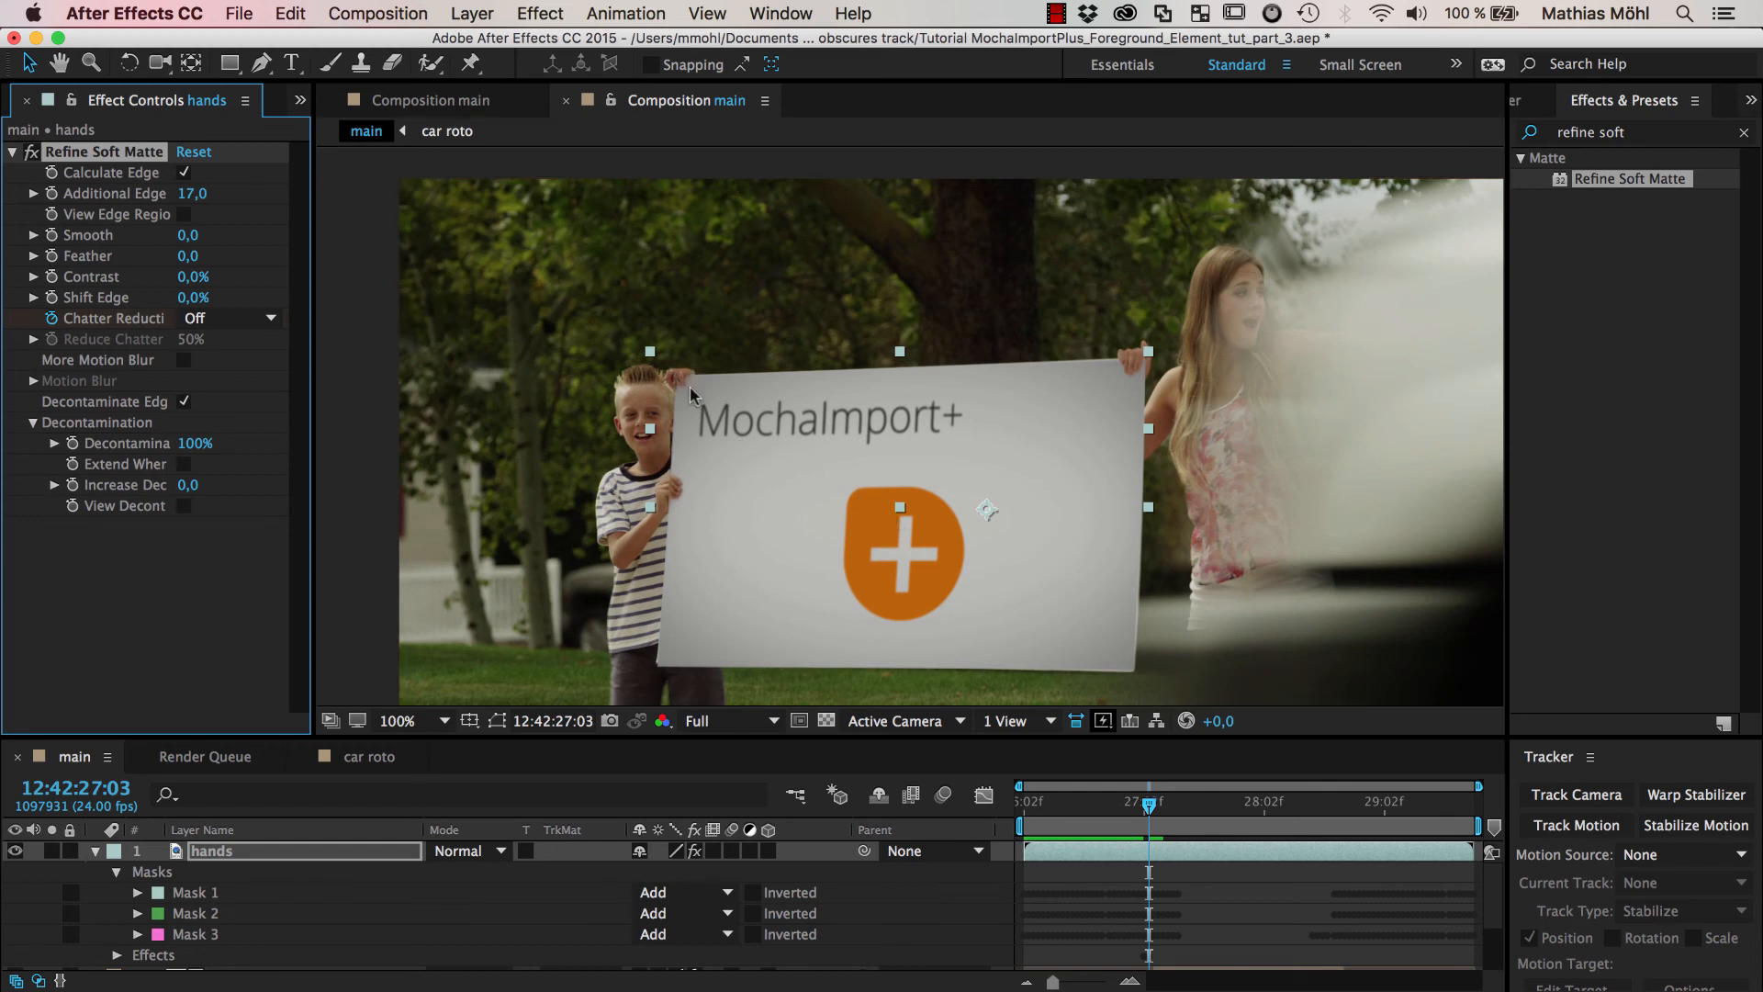
{"action": "mouse_move", "coordinate": [279, 878]}
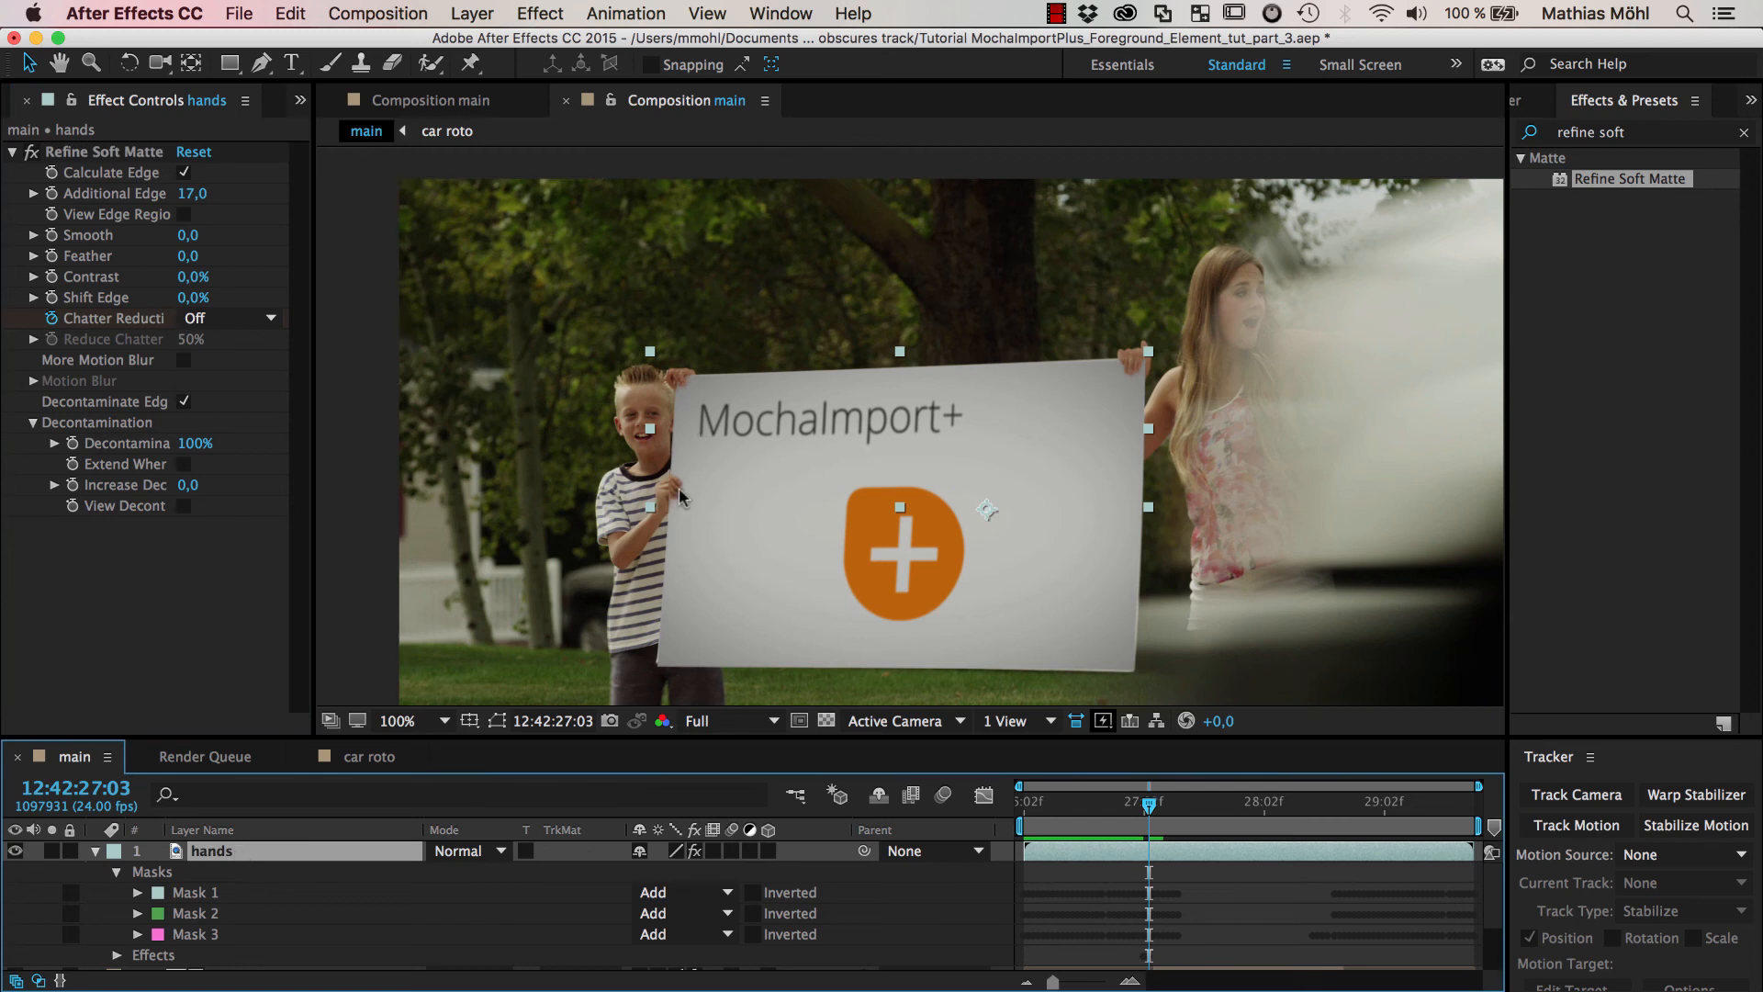
{"action": "mouse_move", "coordinate": [657, 488]}
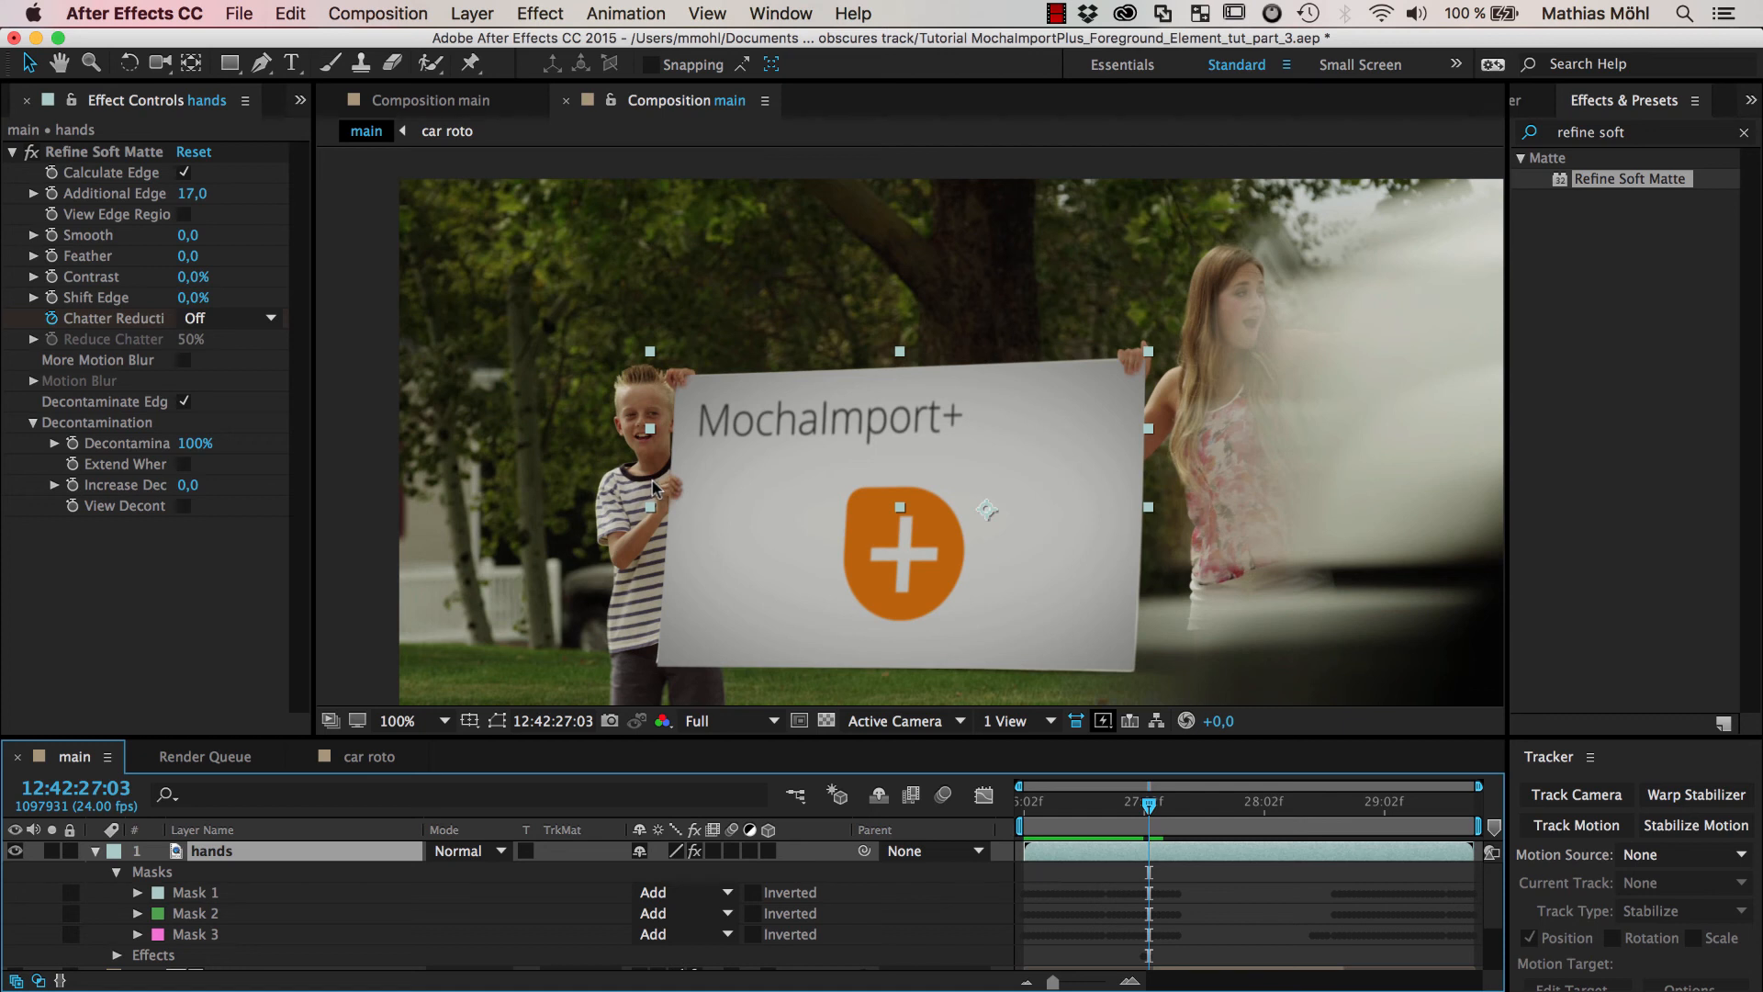
{"action": "mouse_move", "coordinate": [718, 402]}
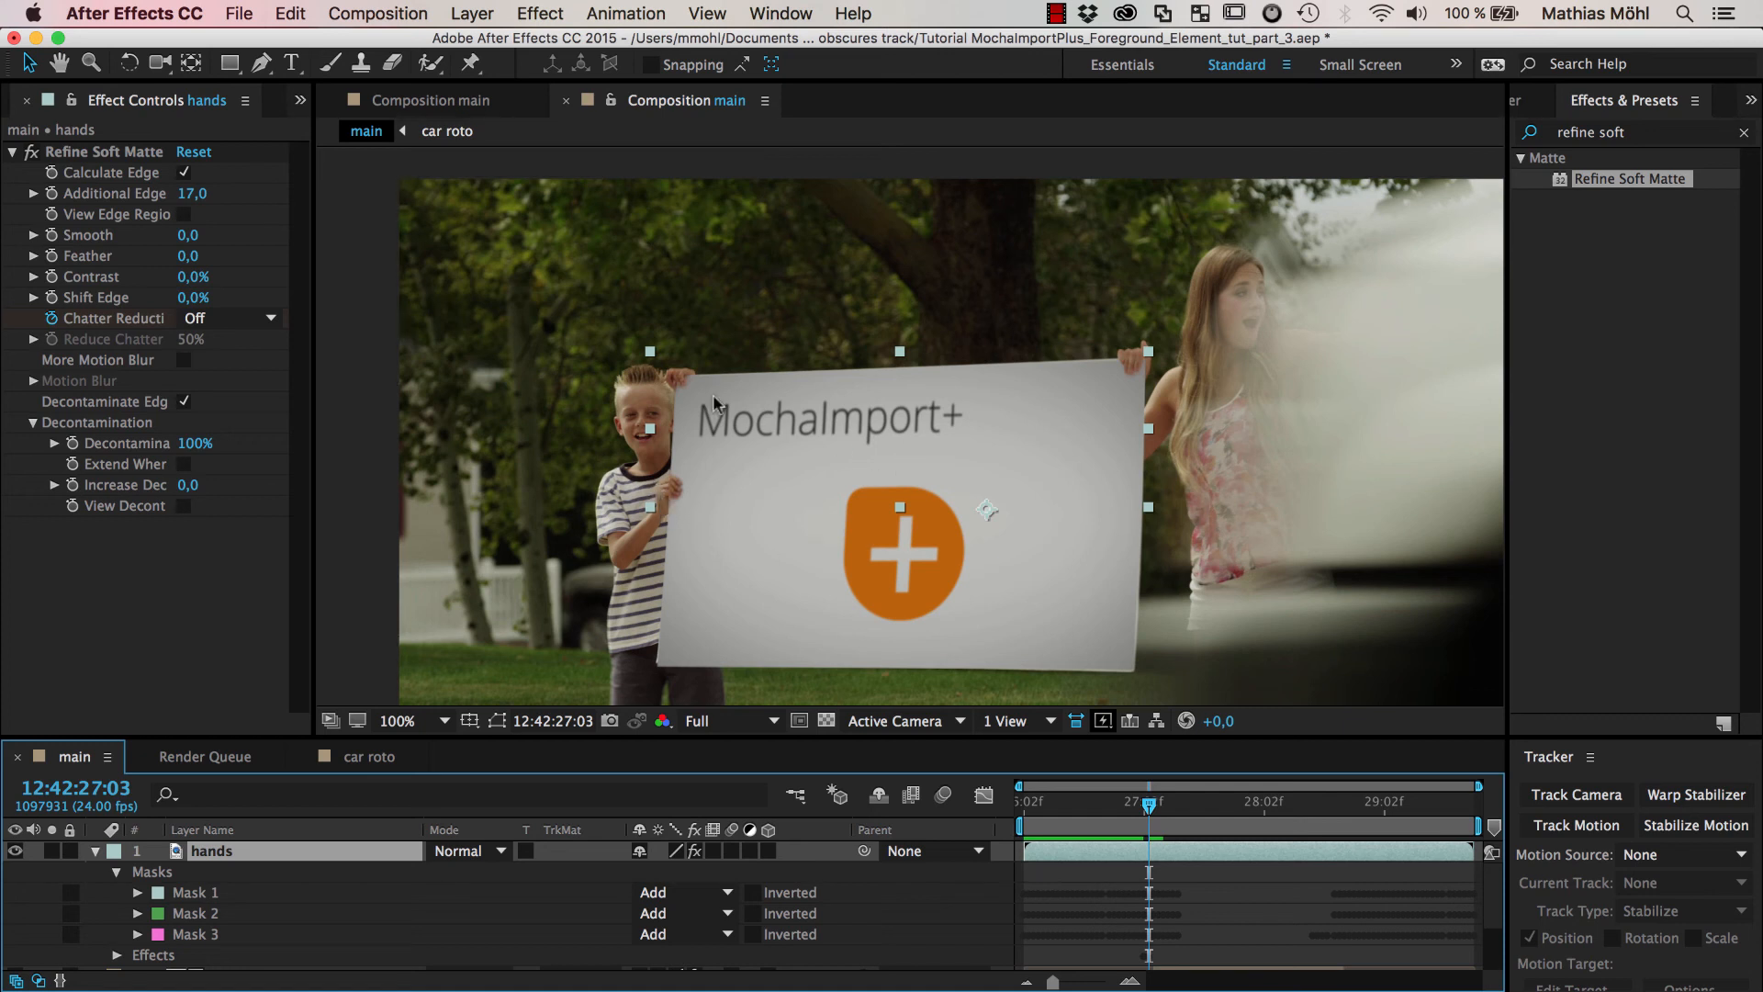
{"action": "mouse_move", "coordinate": [909, 422]}
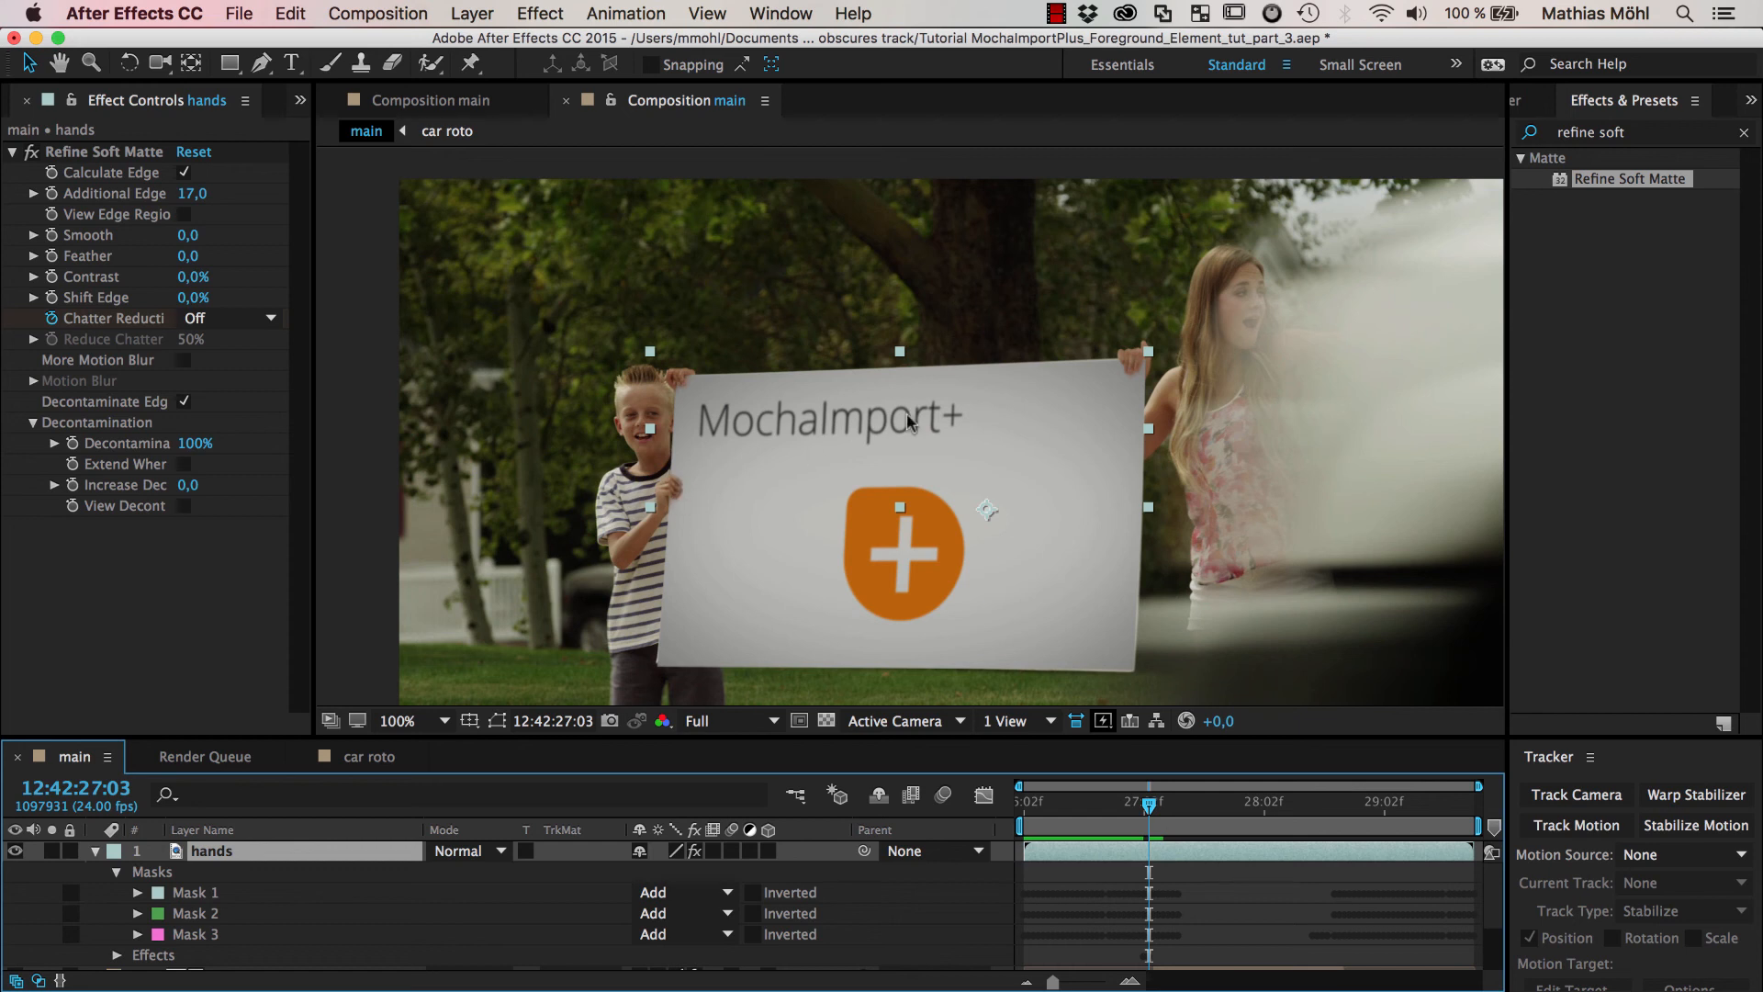
{"action": "mouse_move", "coordinate": [1265, 209]}
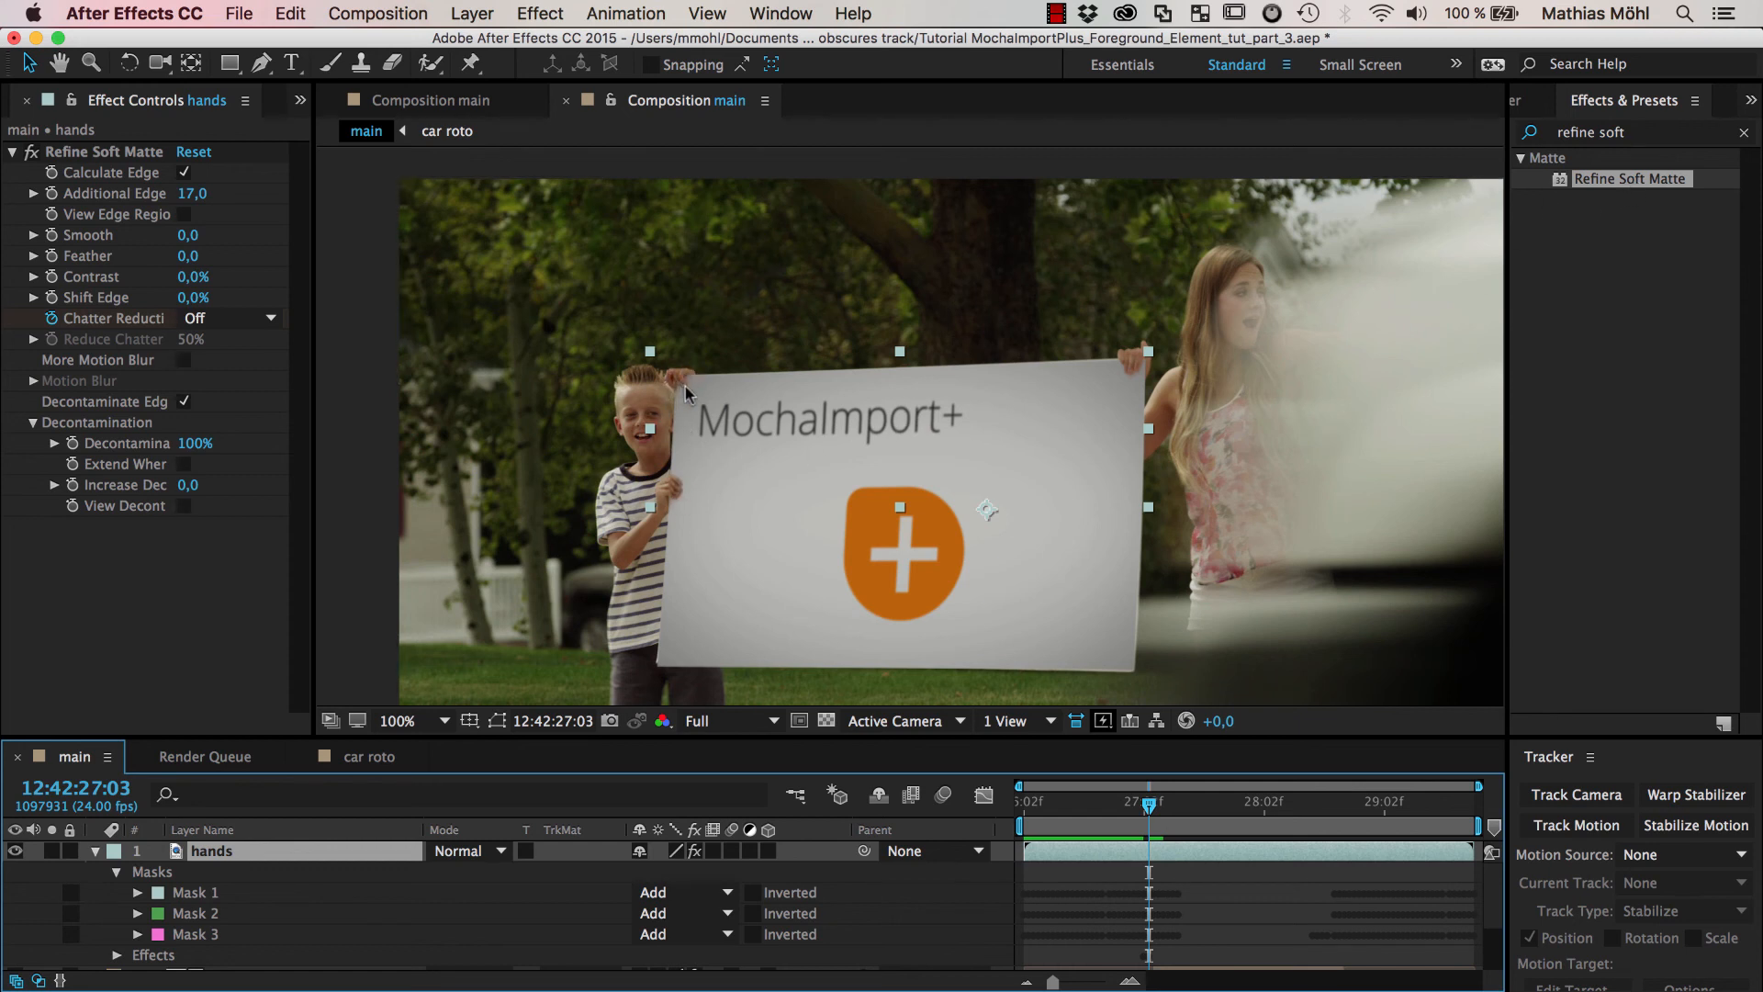
{"action": "mouse_move", "coordinate": [690, 399]}
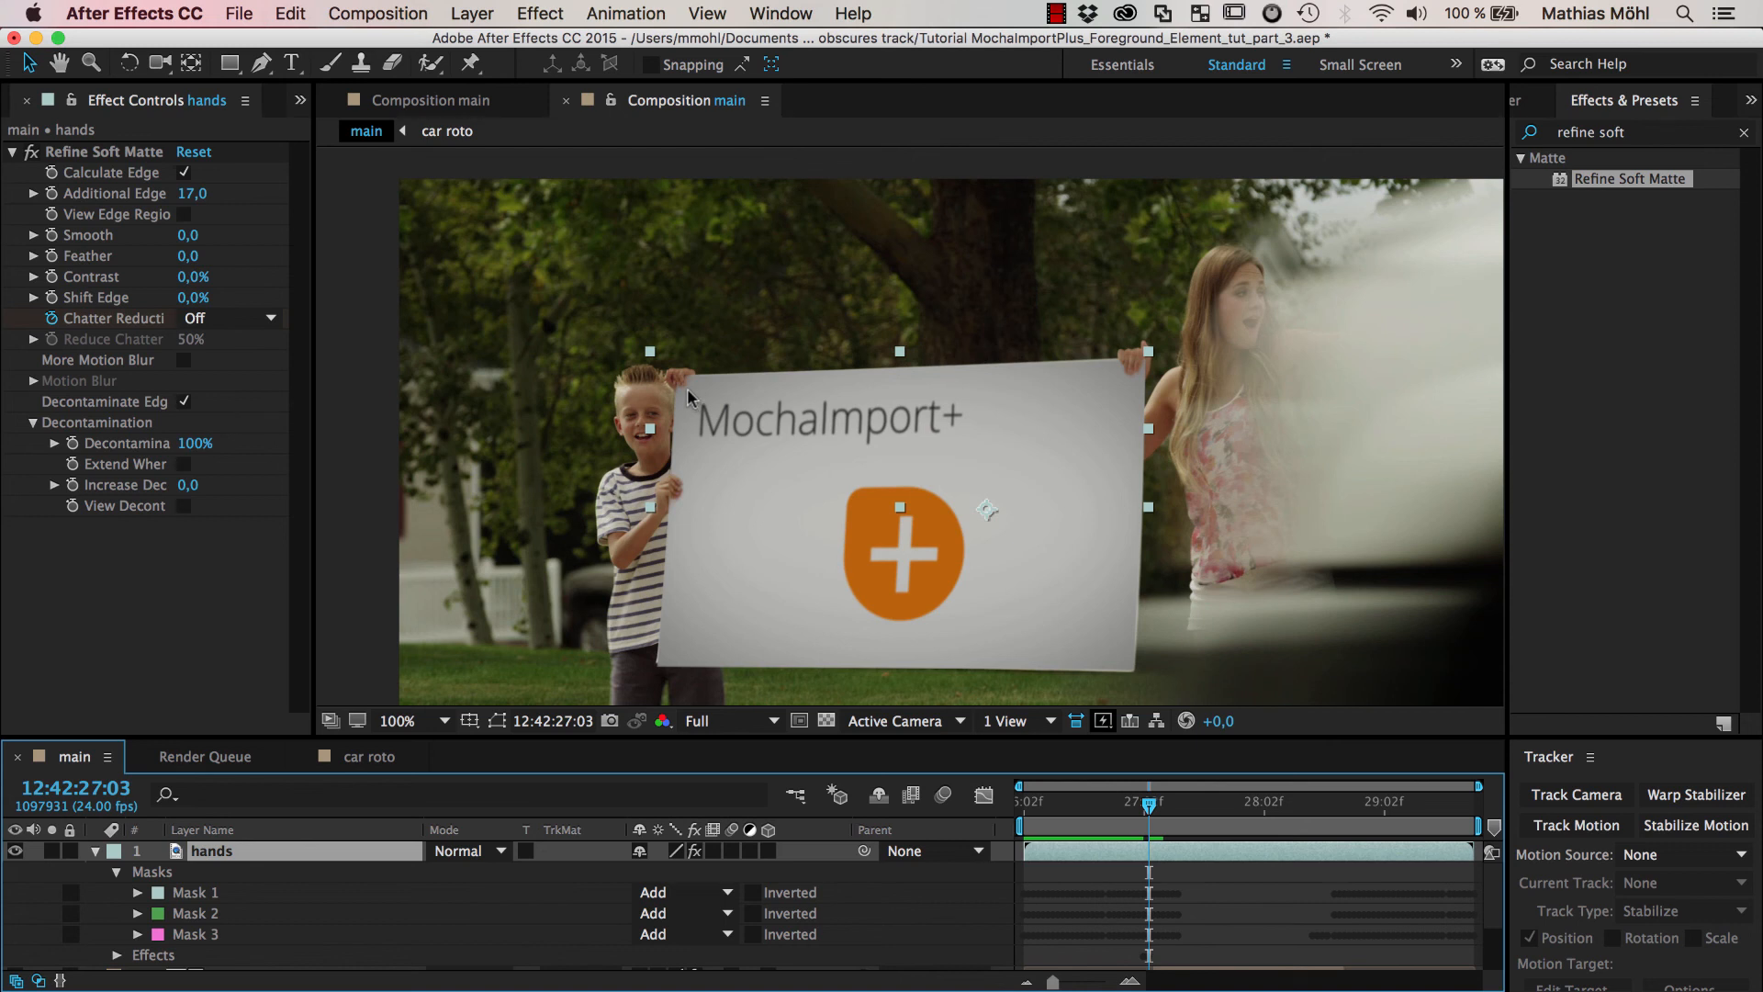
{"action": "mouse_move", "coordinate": [683, 398]}
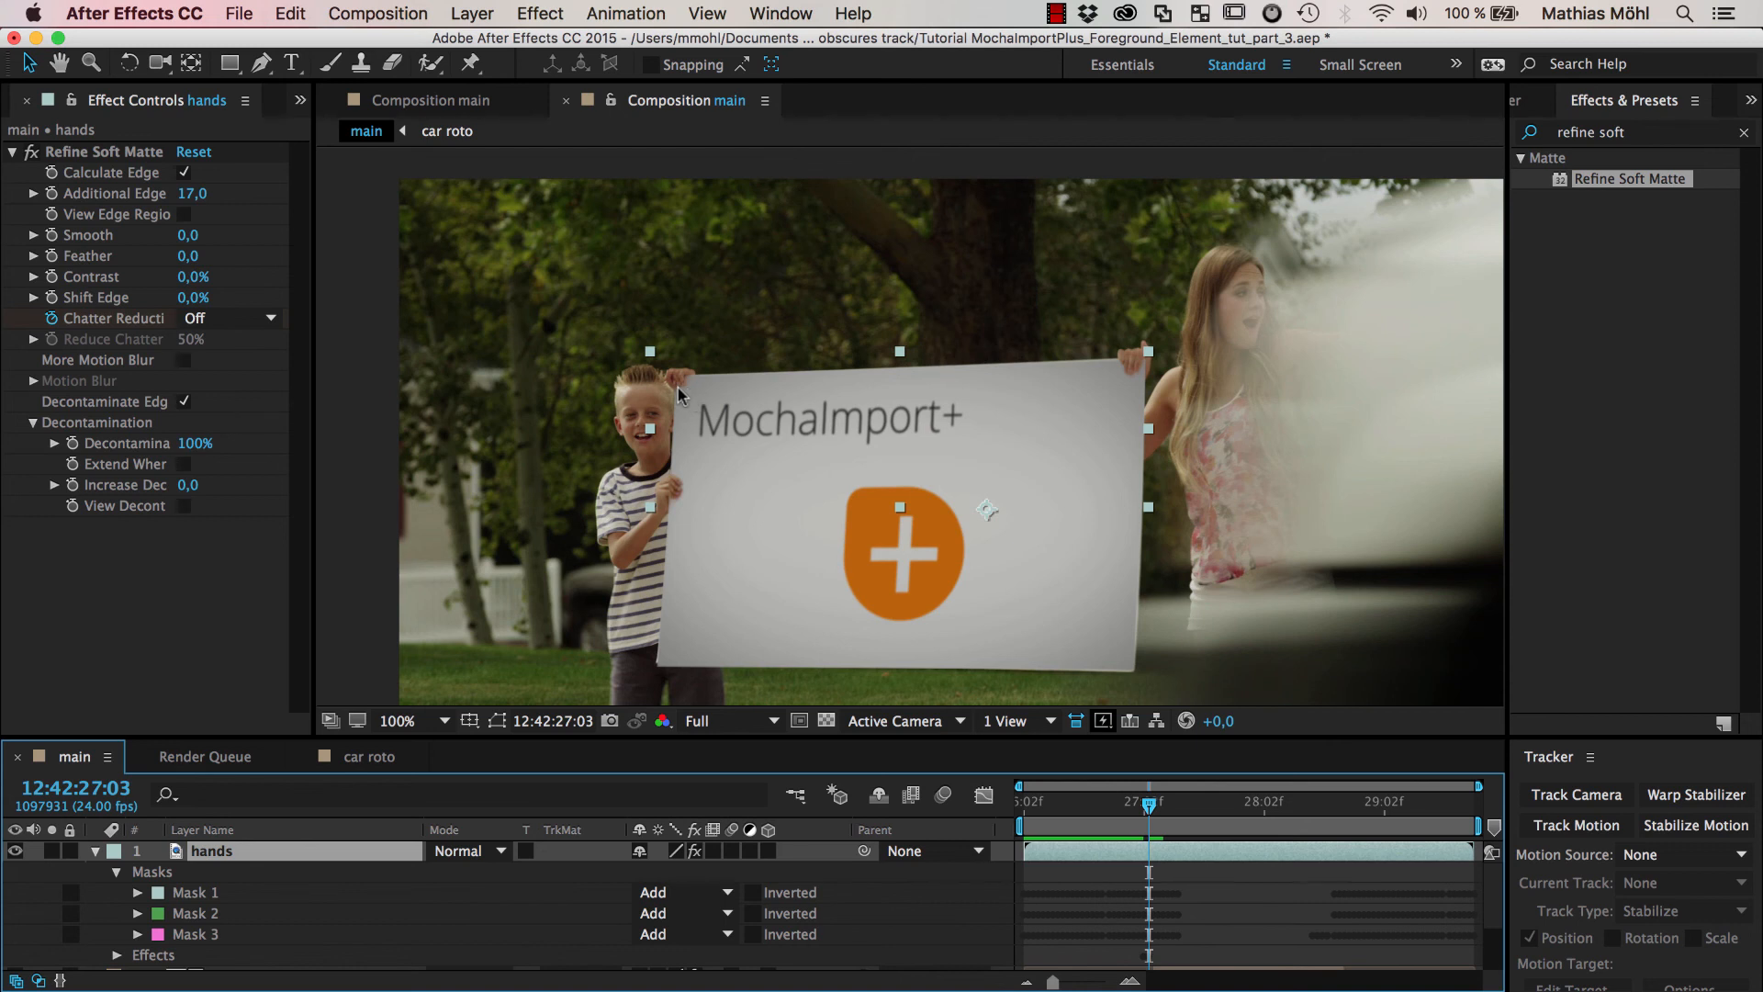
{"action": "mouse_move", "coordinate": [694, 382]}
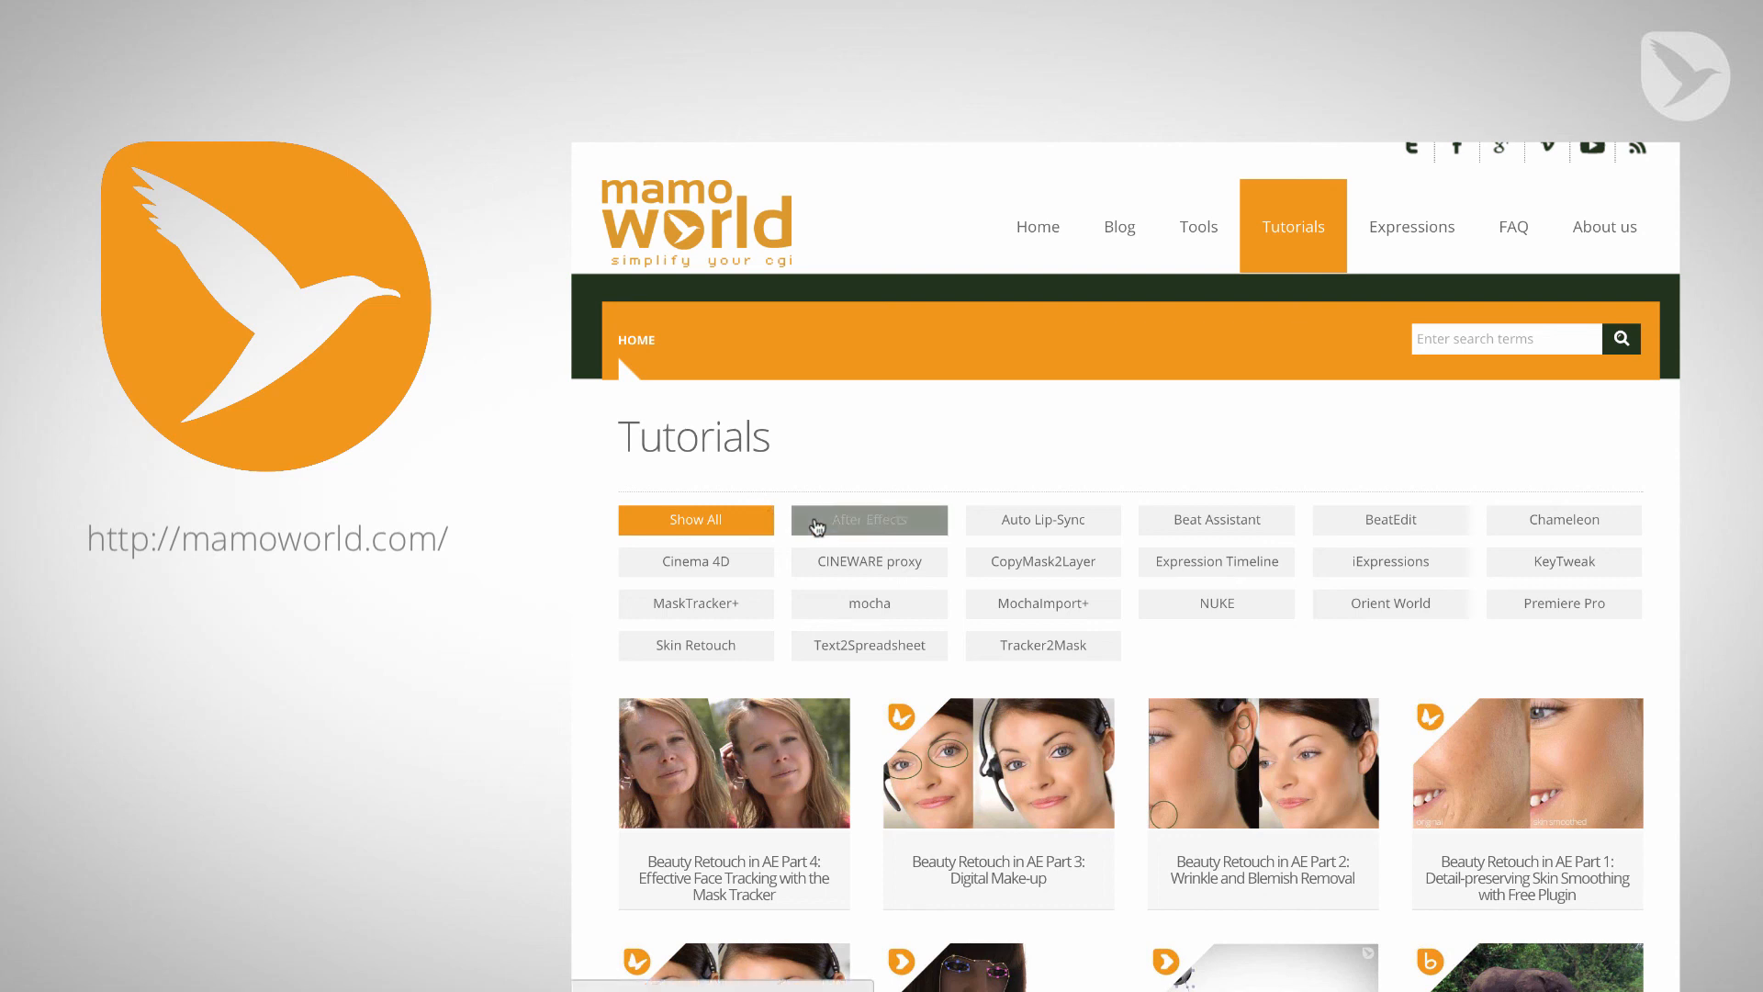
Filter the Tutorials page to After Effects and mocha and scroll down to the Advanced Screen Insert tutorial
{"action": "left_click", "coordinate": [868, 518]}
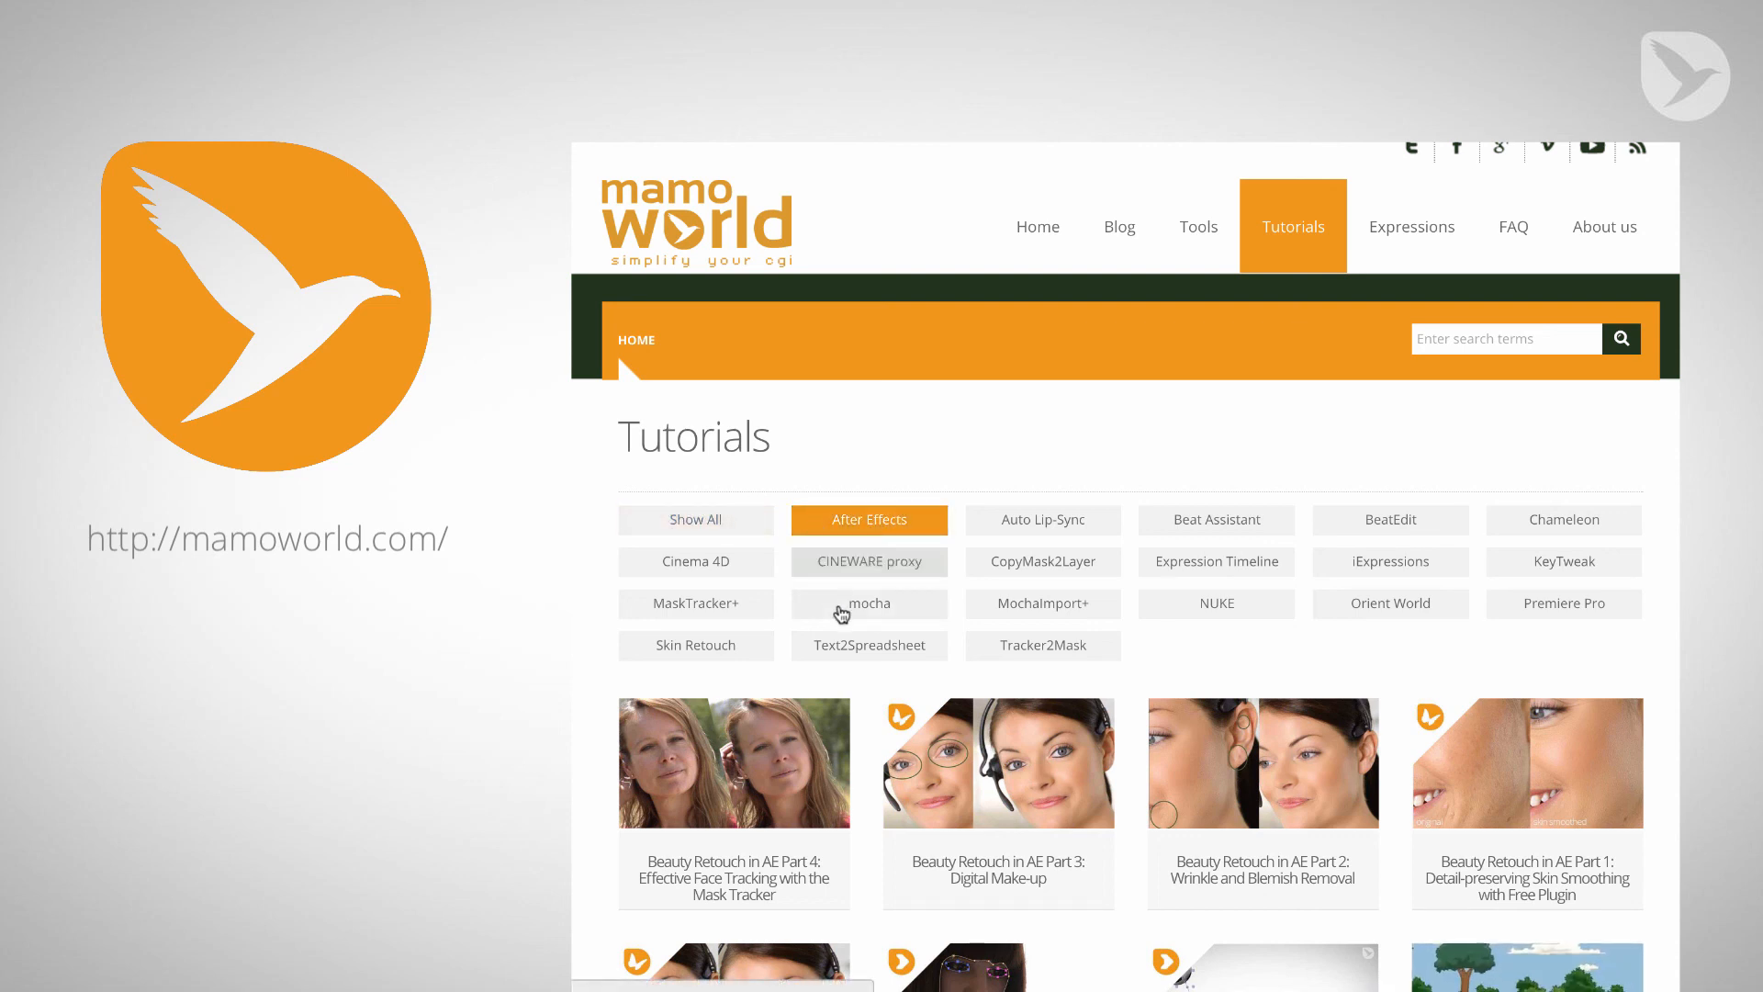
{"action": "left_click", "coordinate": [868, 604]}
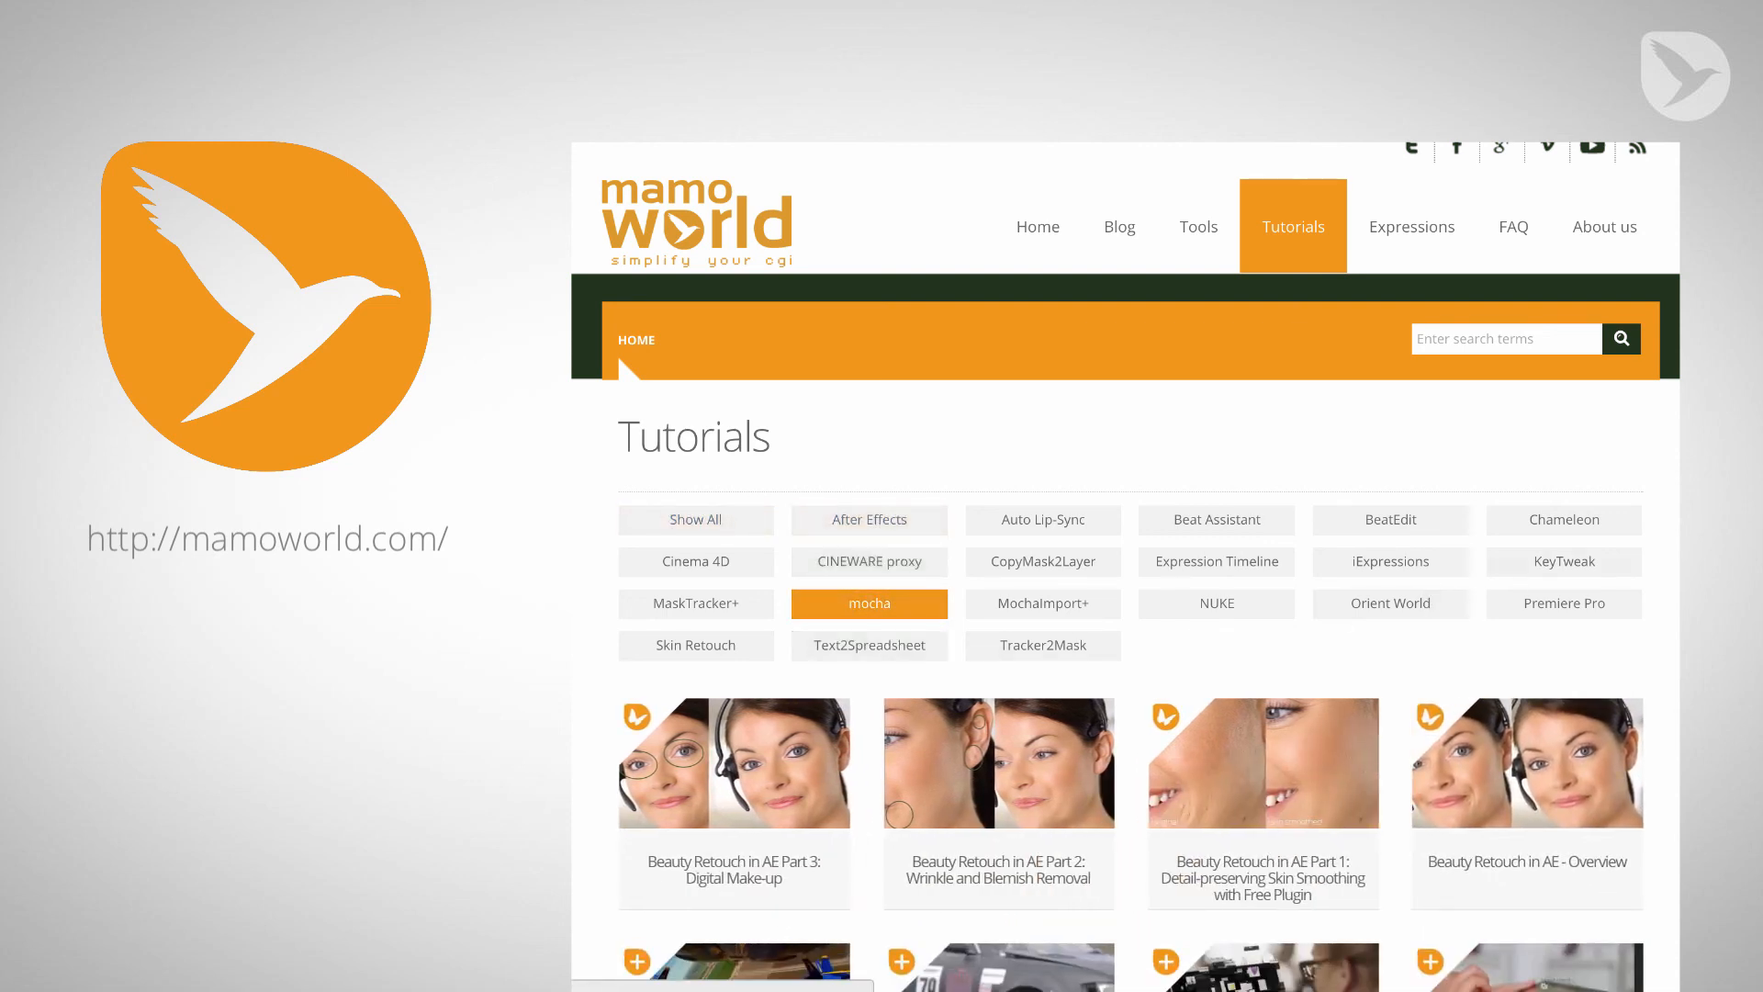
{"action": "scroll", "scroll_direction": "down", "scroll_amount": 3}
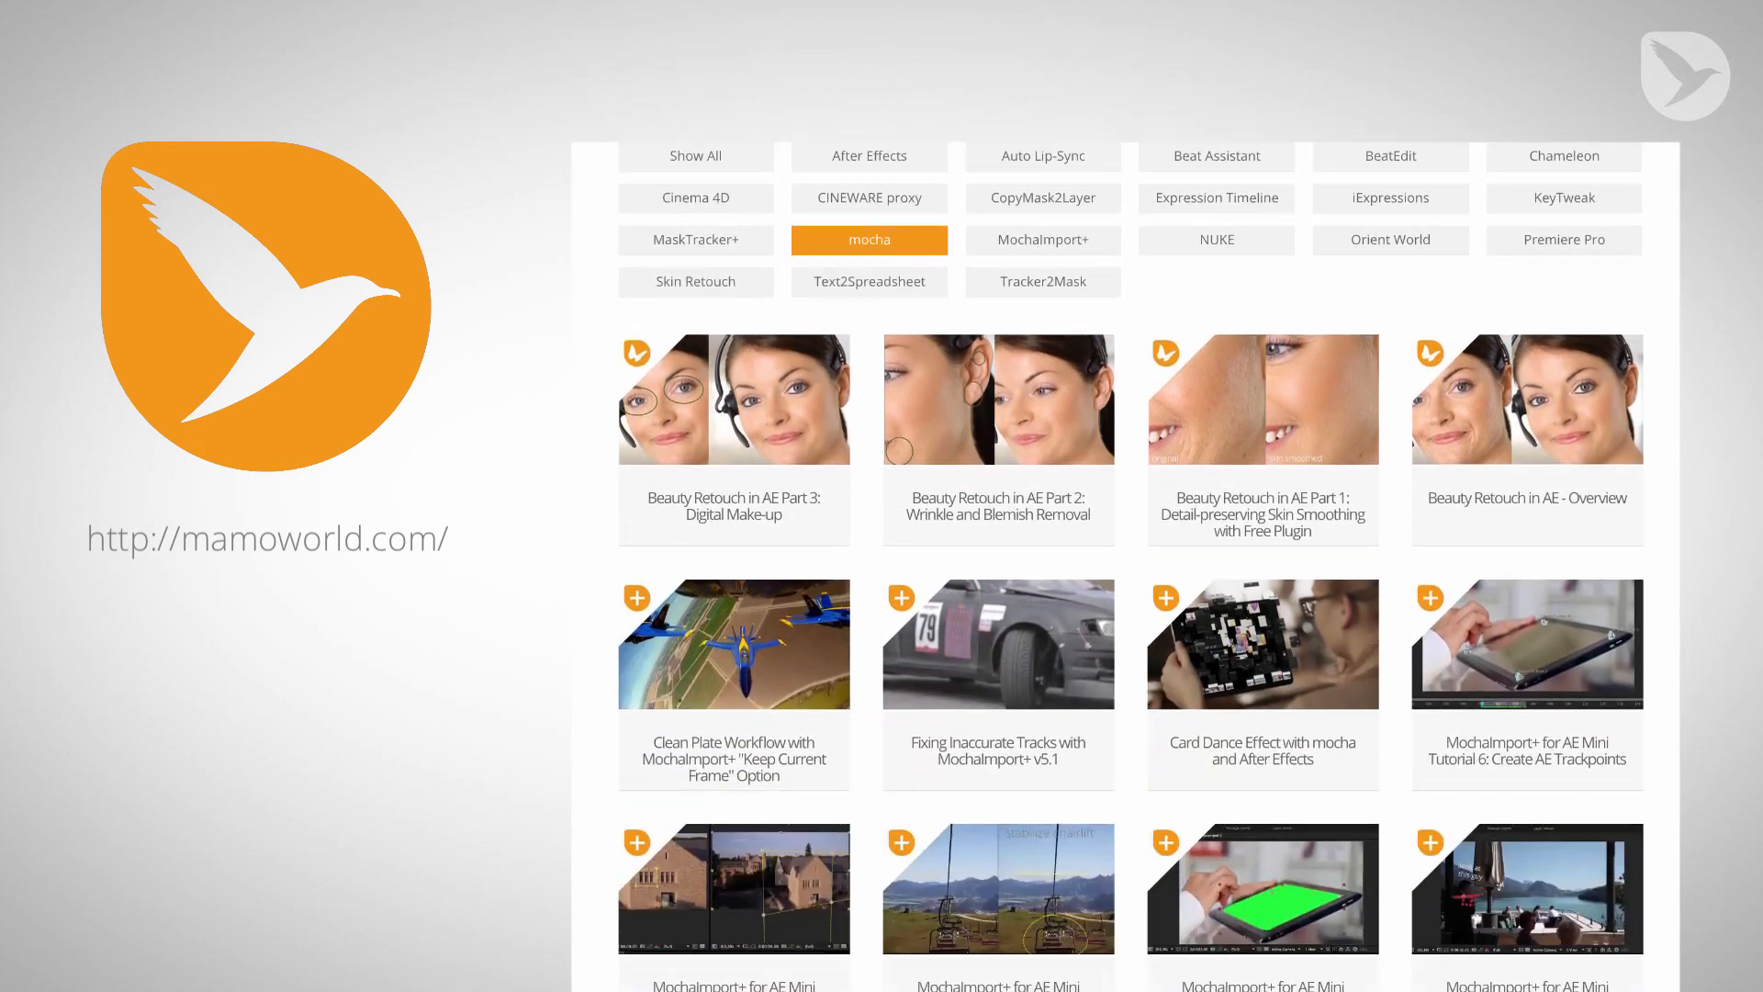
{"action": "scroll", "scroll_direction": "down", "scroll_amount": 3}
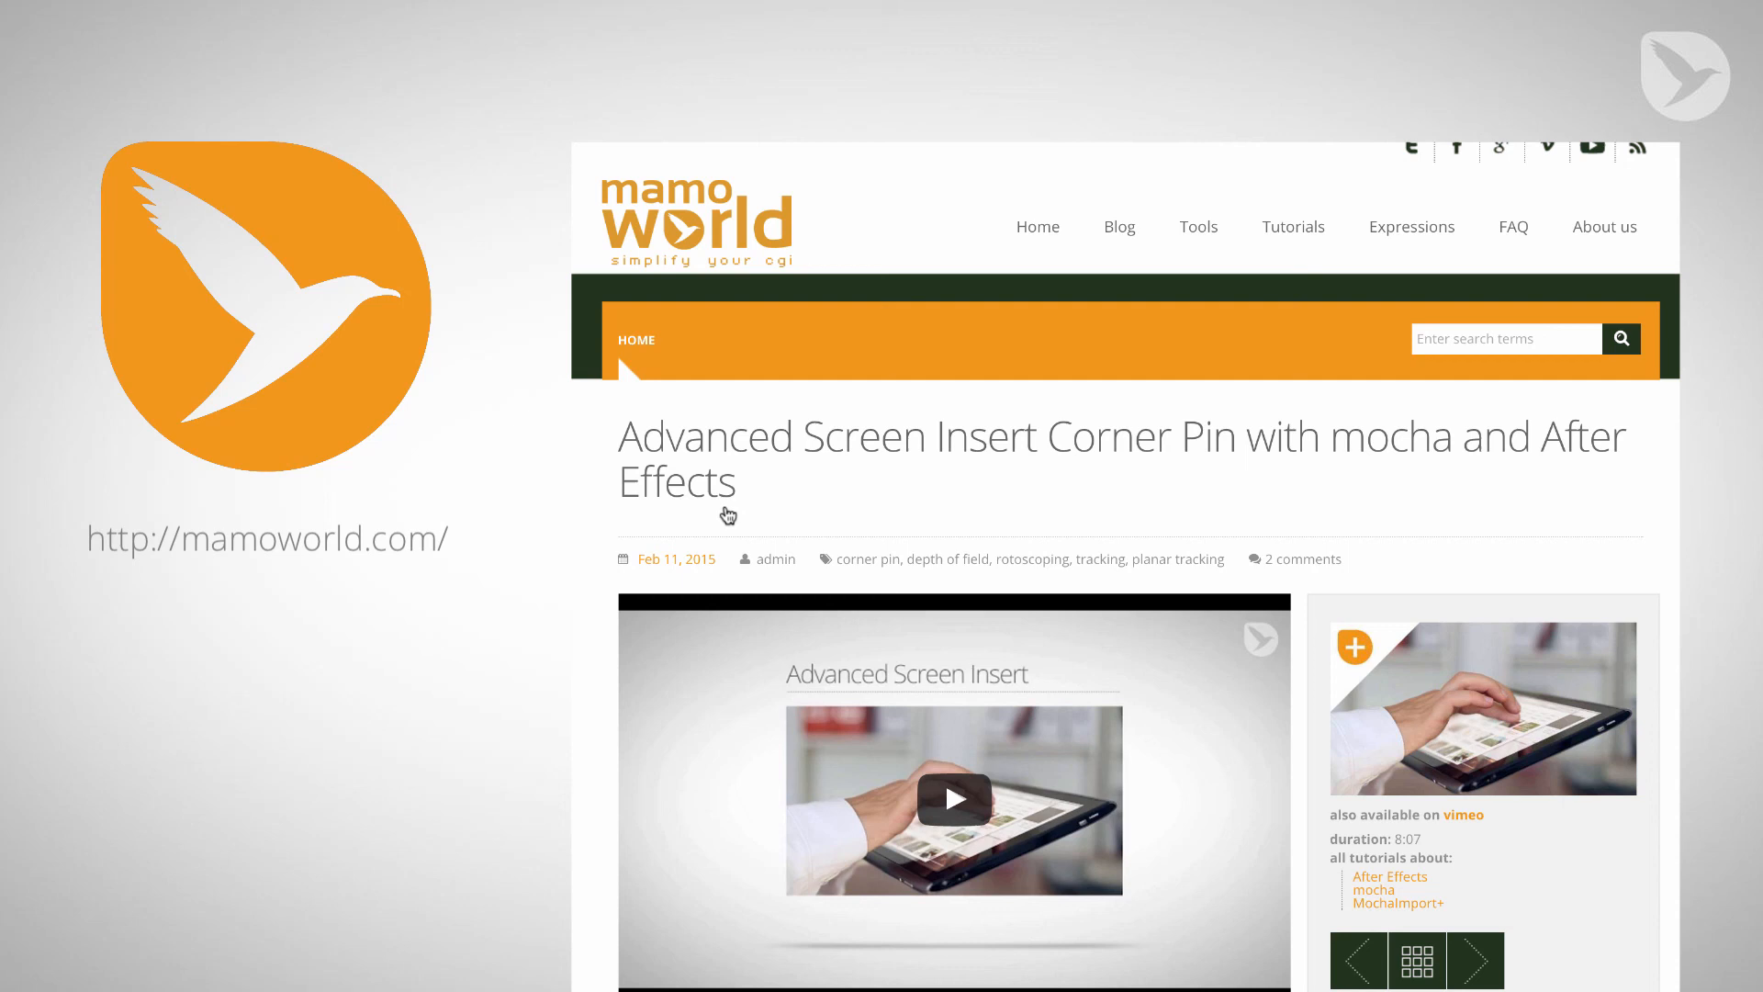
{"action": "scroll", "scroll_direction": "down", "scroll_amount": 3}
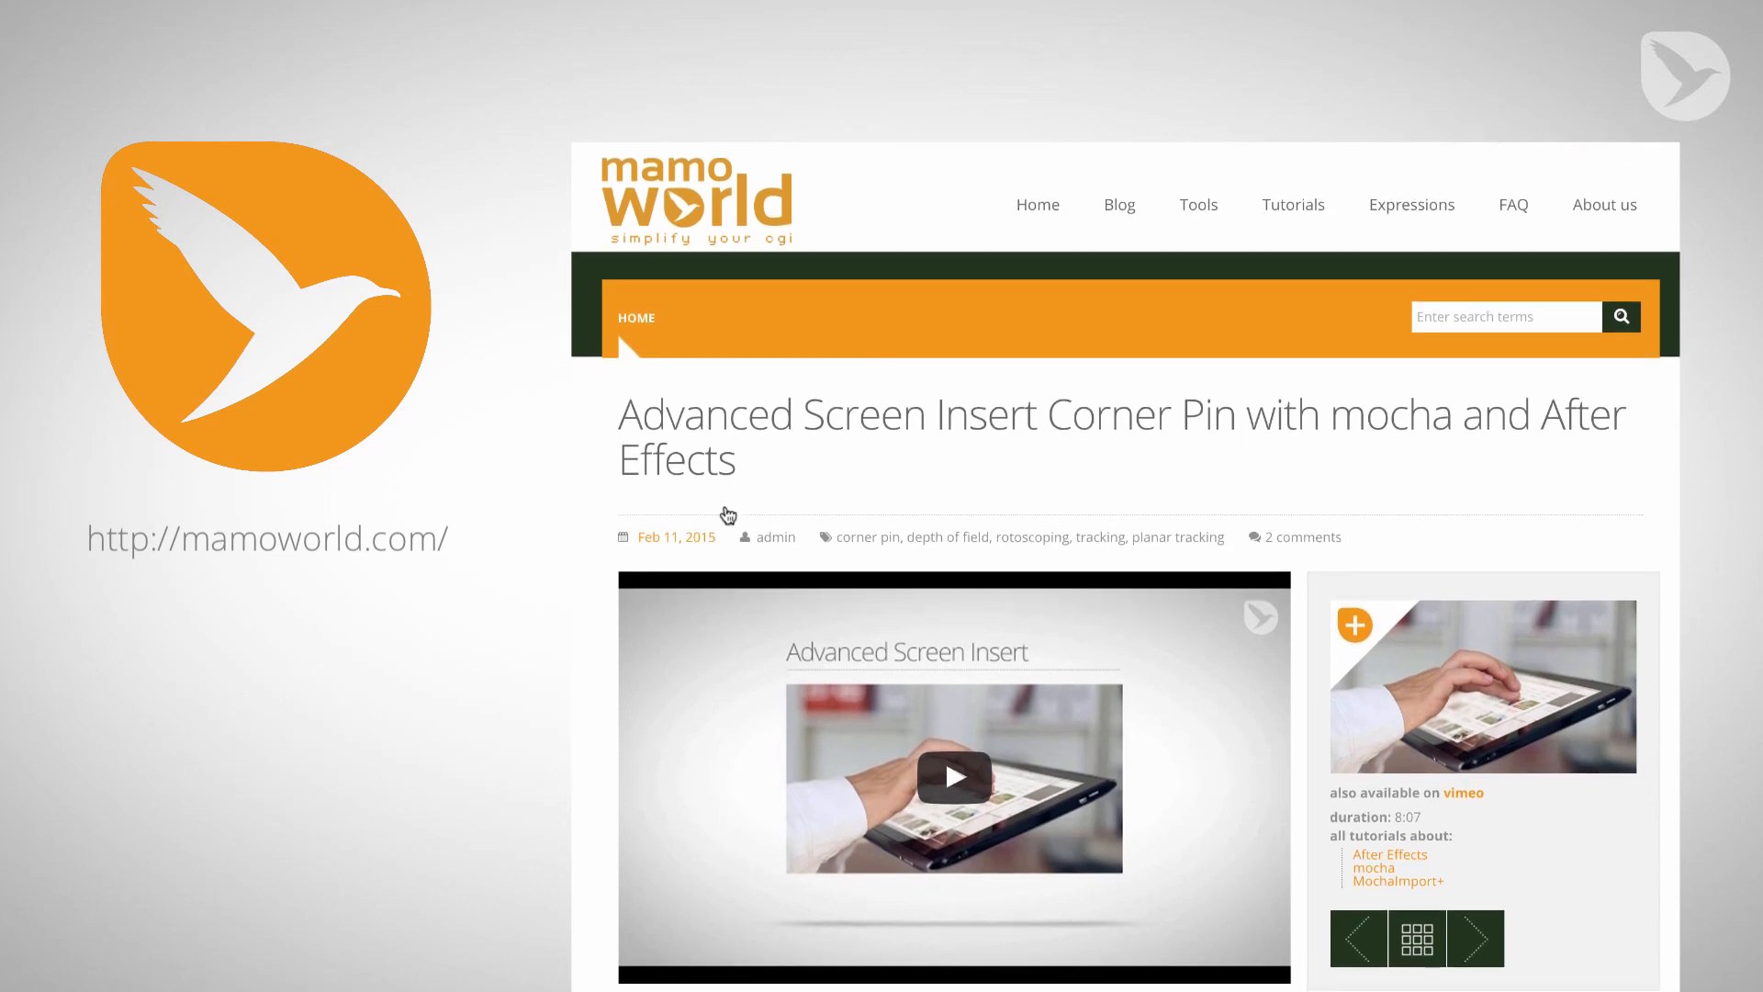